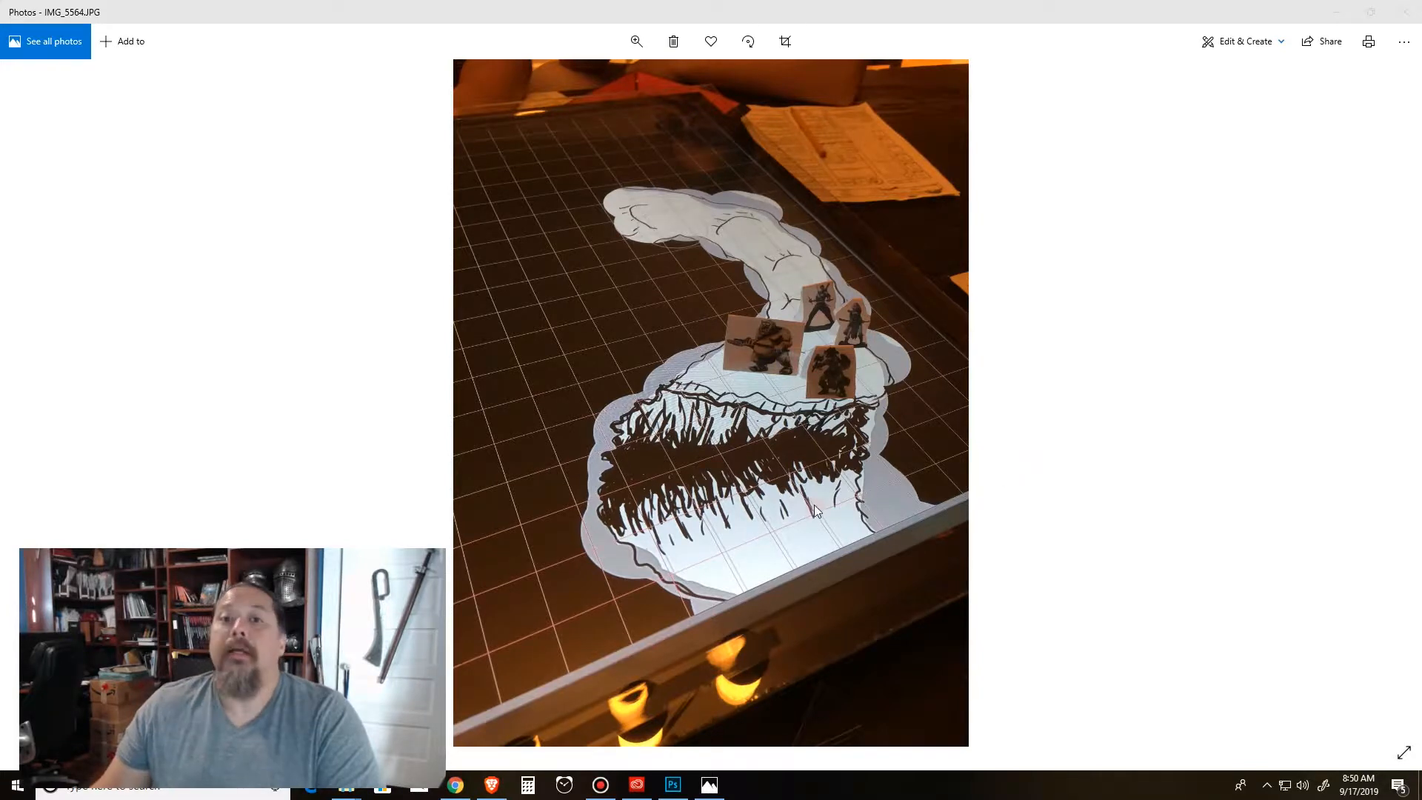
mouse_move(831, 463)
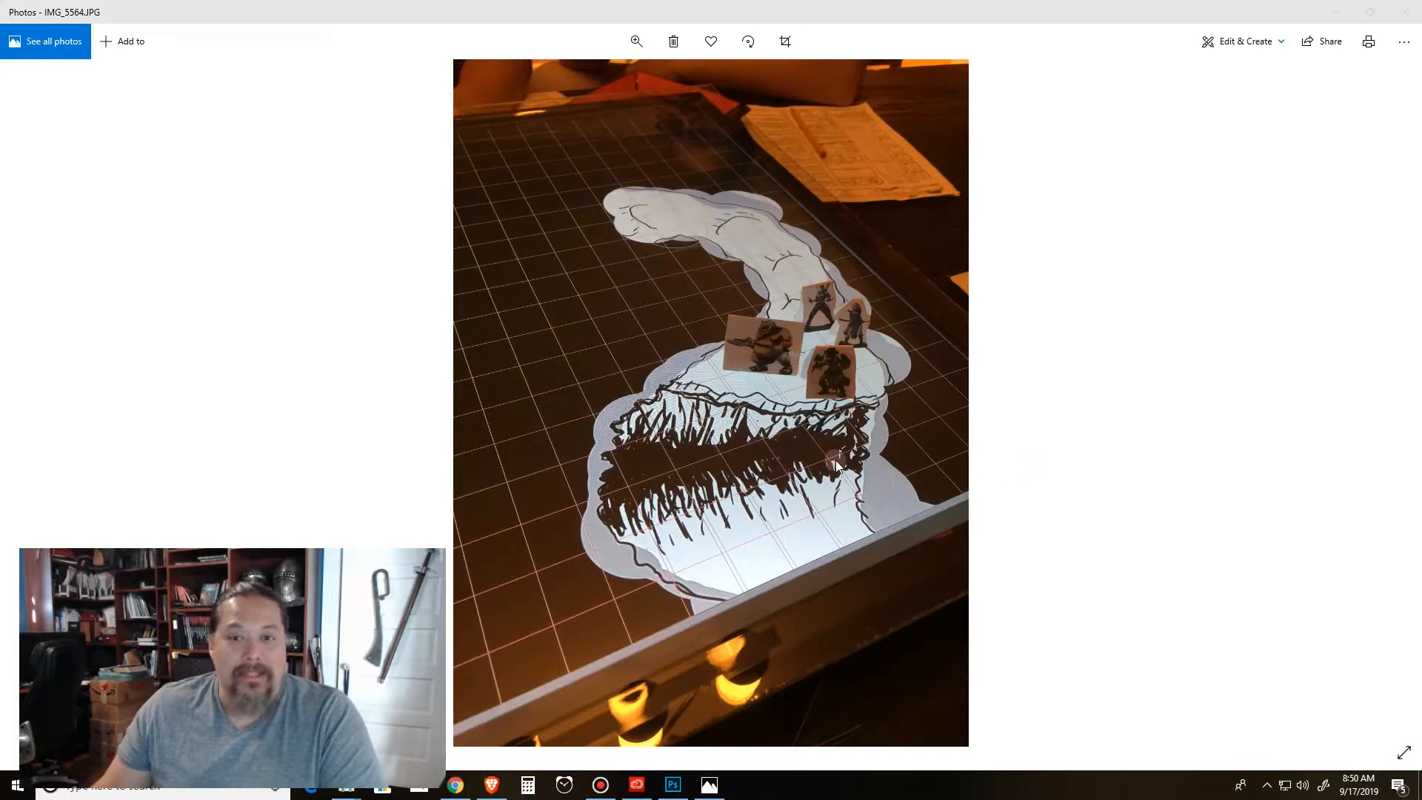
mouse_move(876, 372)
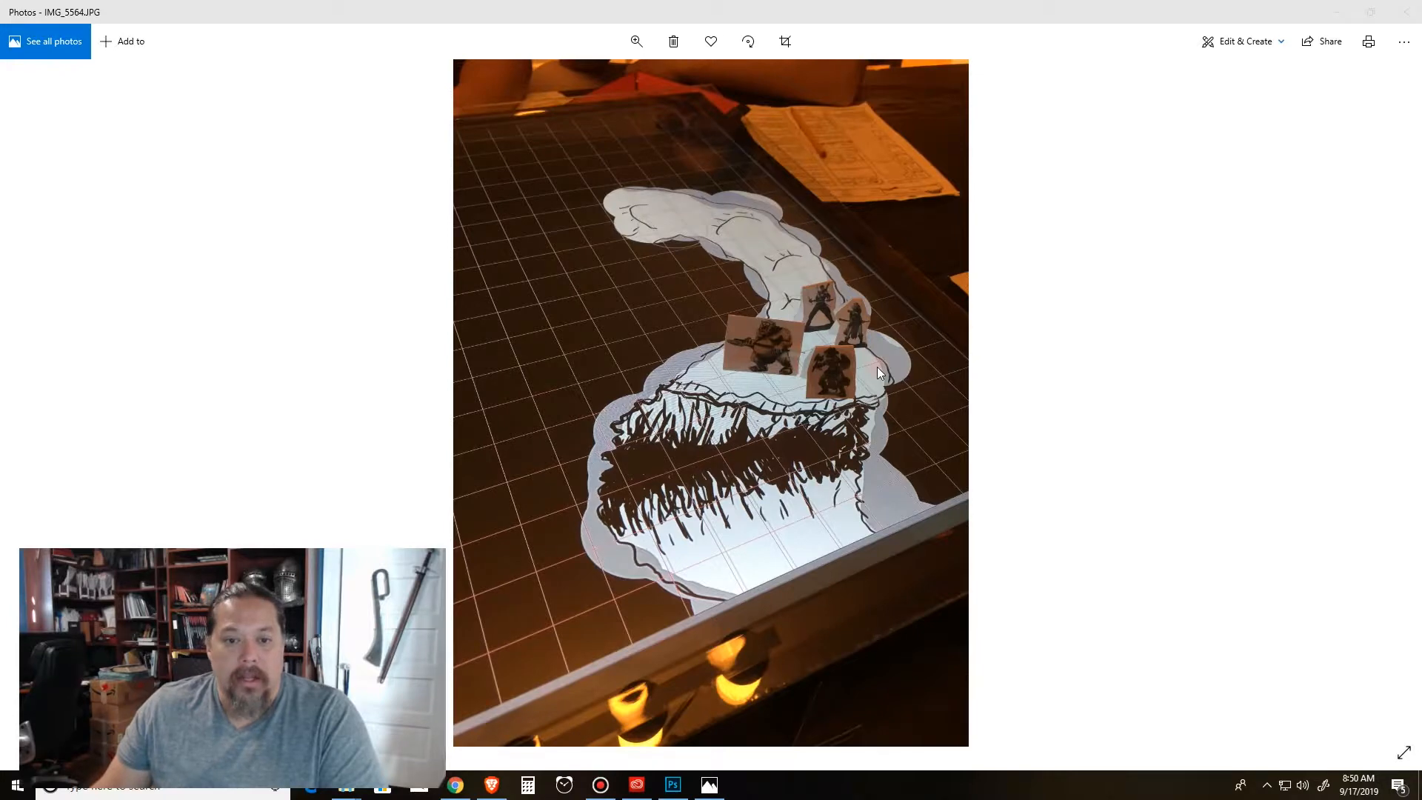
mouse_move(966, 376)
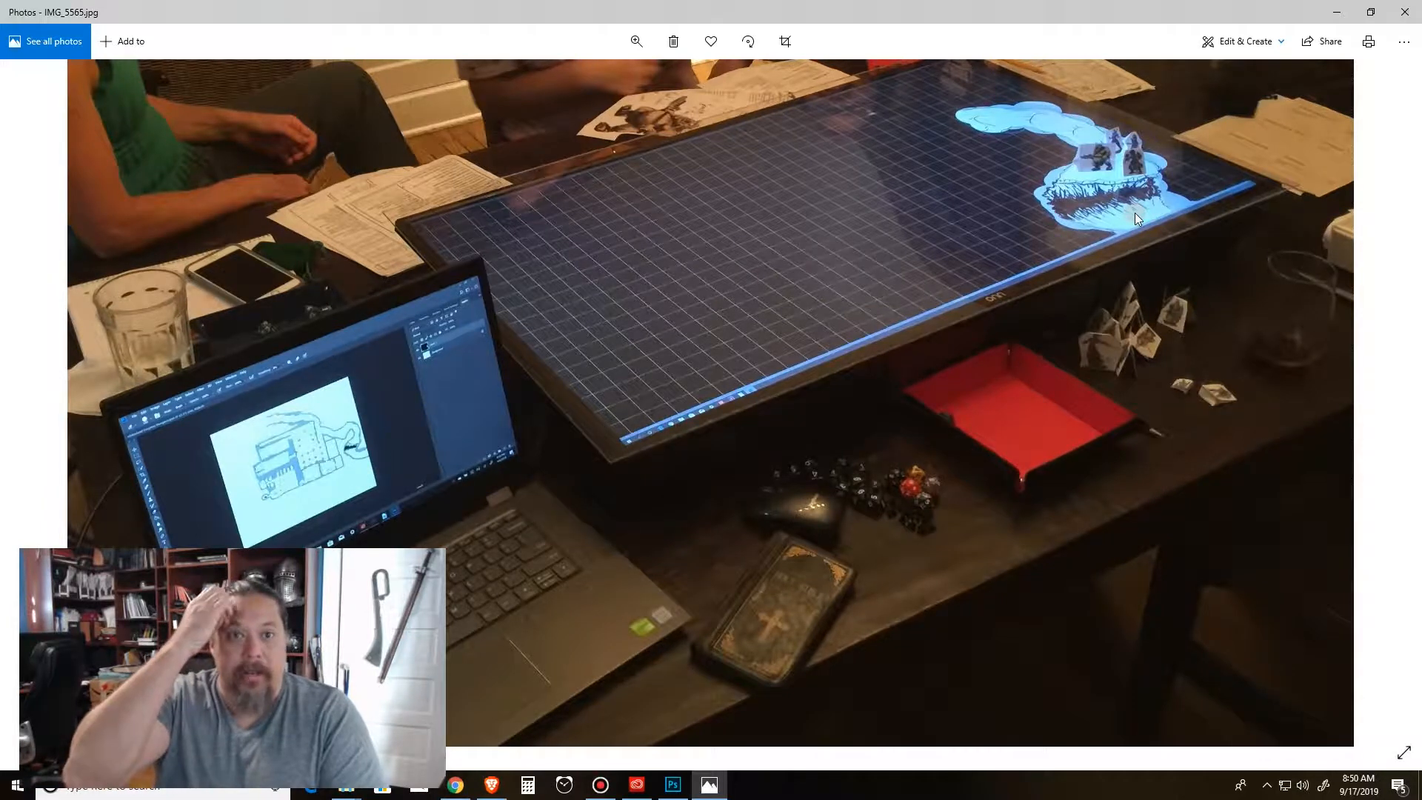
mouse_move(1111, 253)
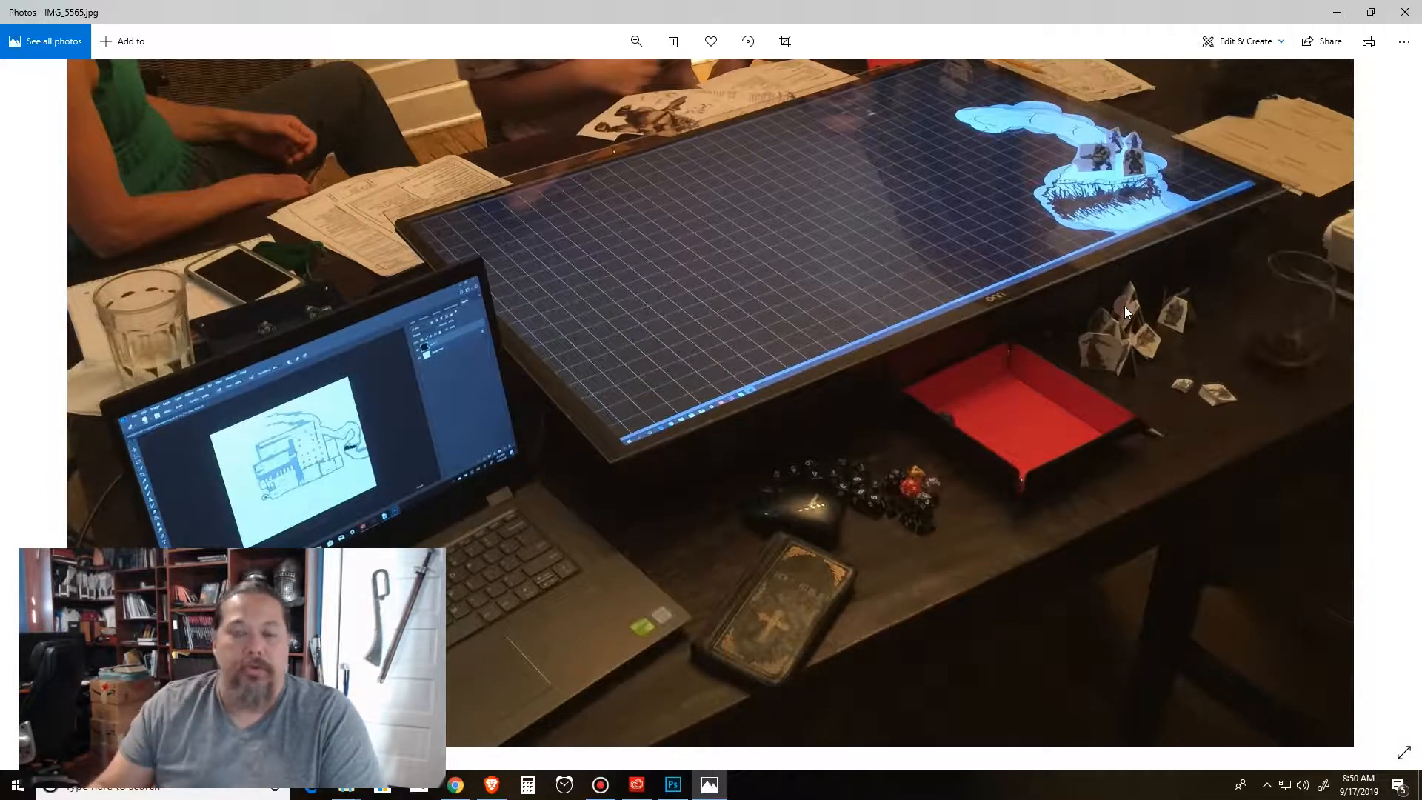
mouse_move(821, 397)
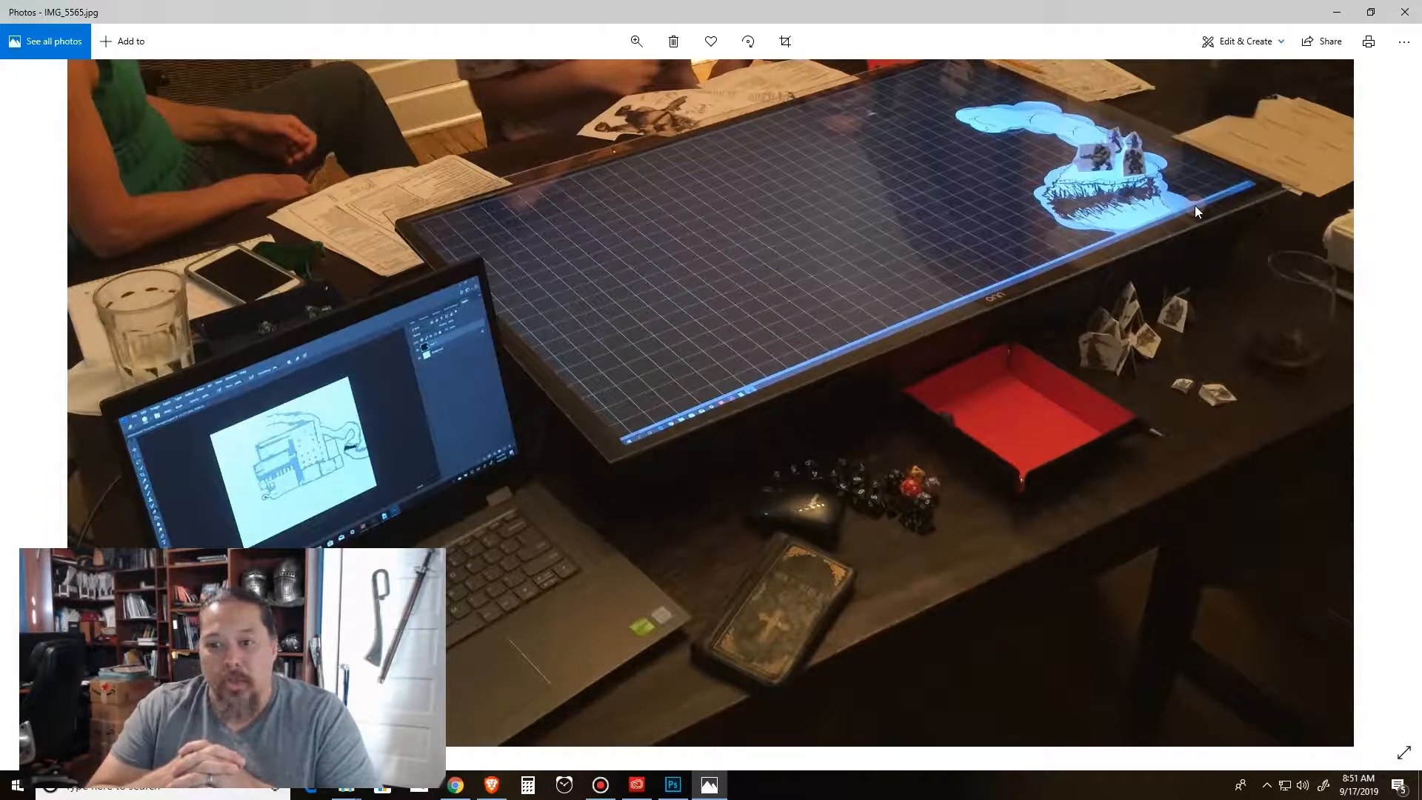
mouse_move(1086, 277)
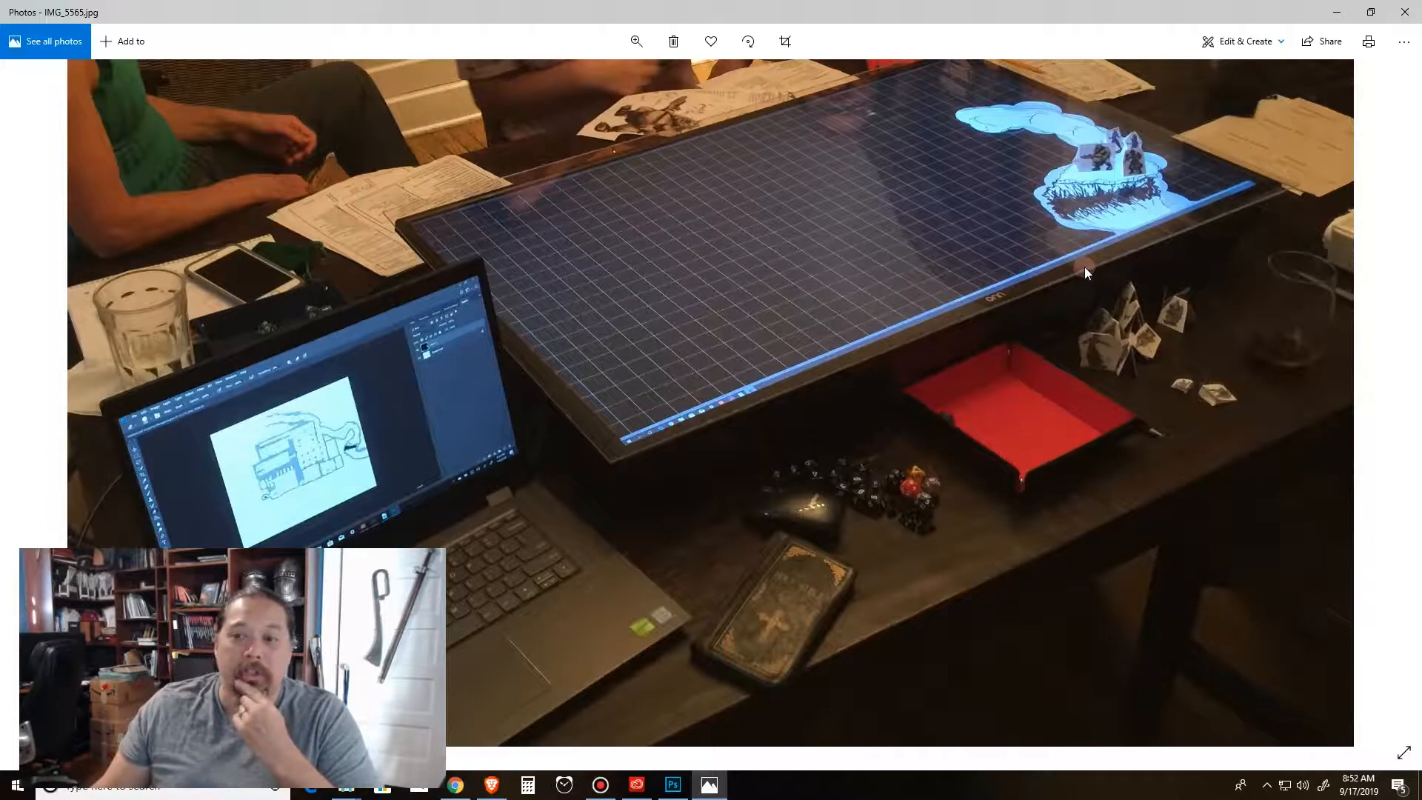
mouse_move(689, 290)
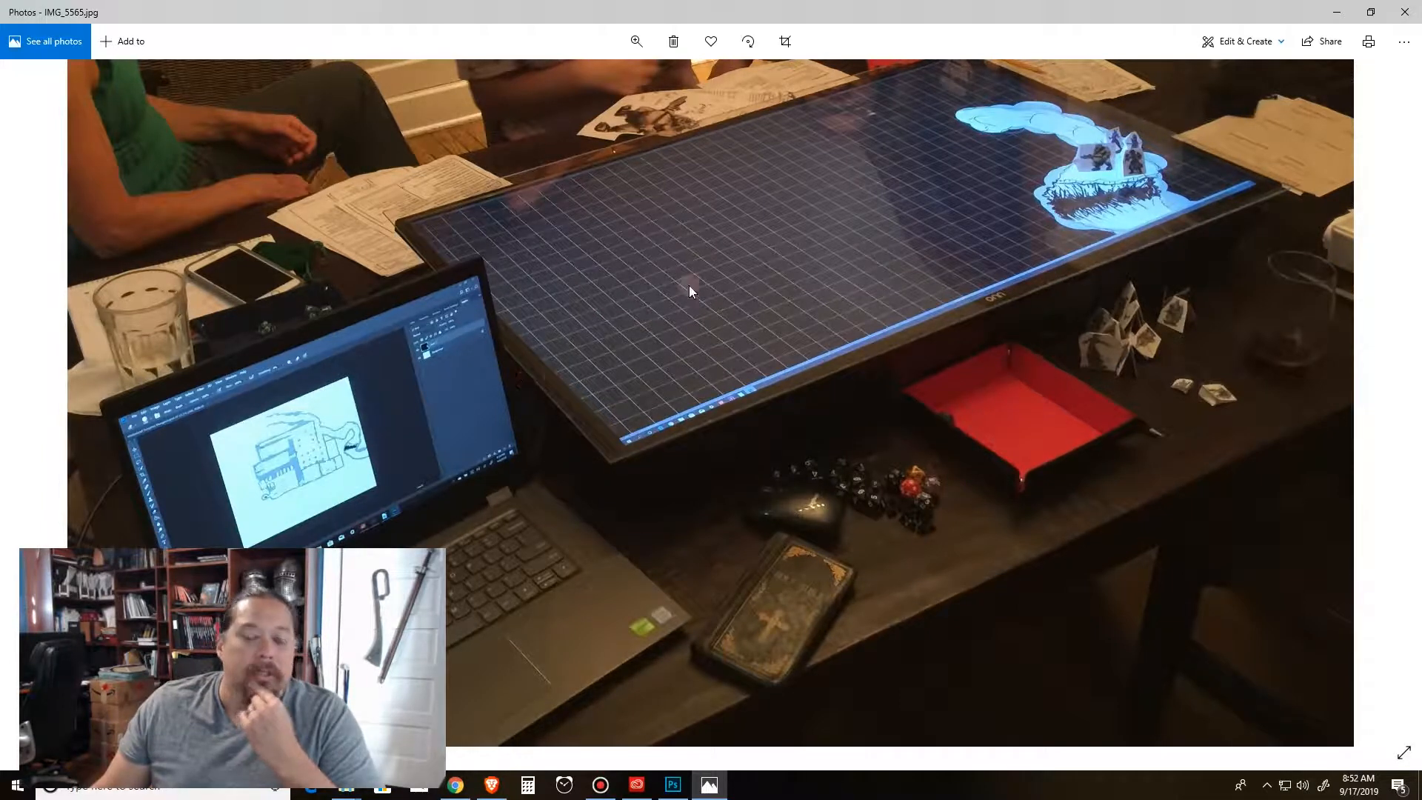
mouse_move(597, 394)
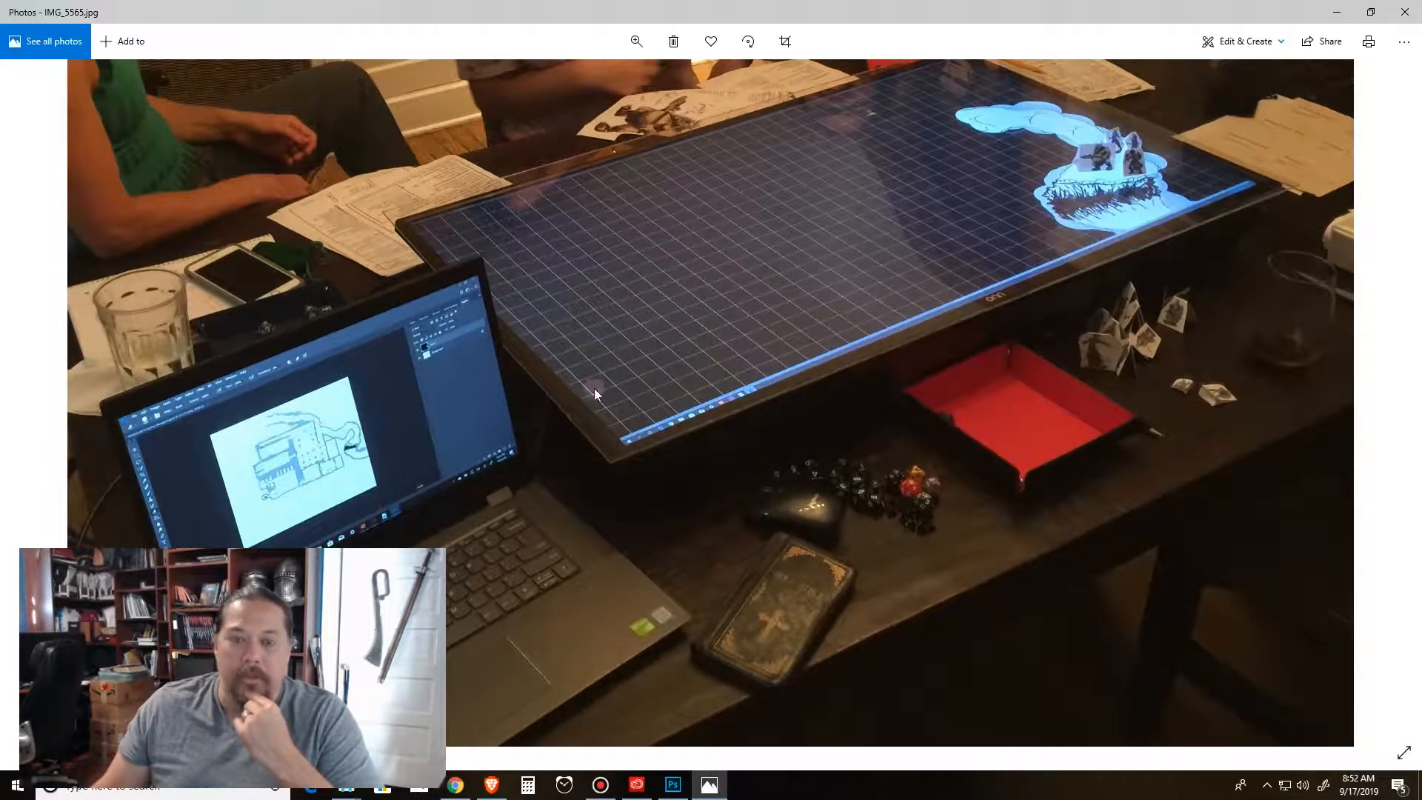
mouse_move(725, 313)
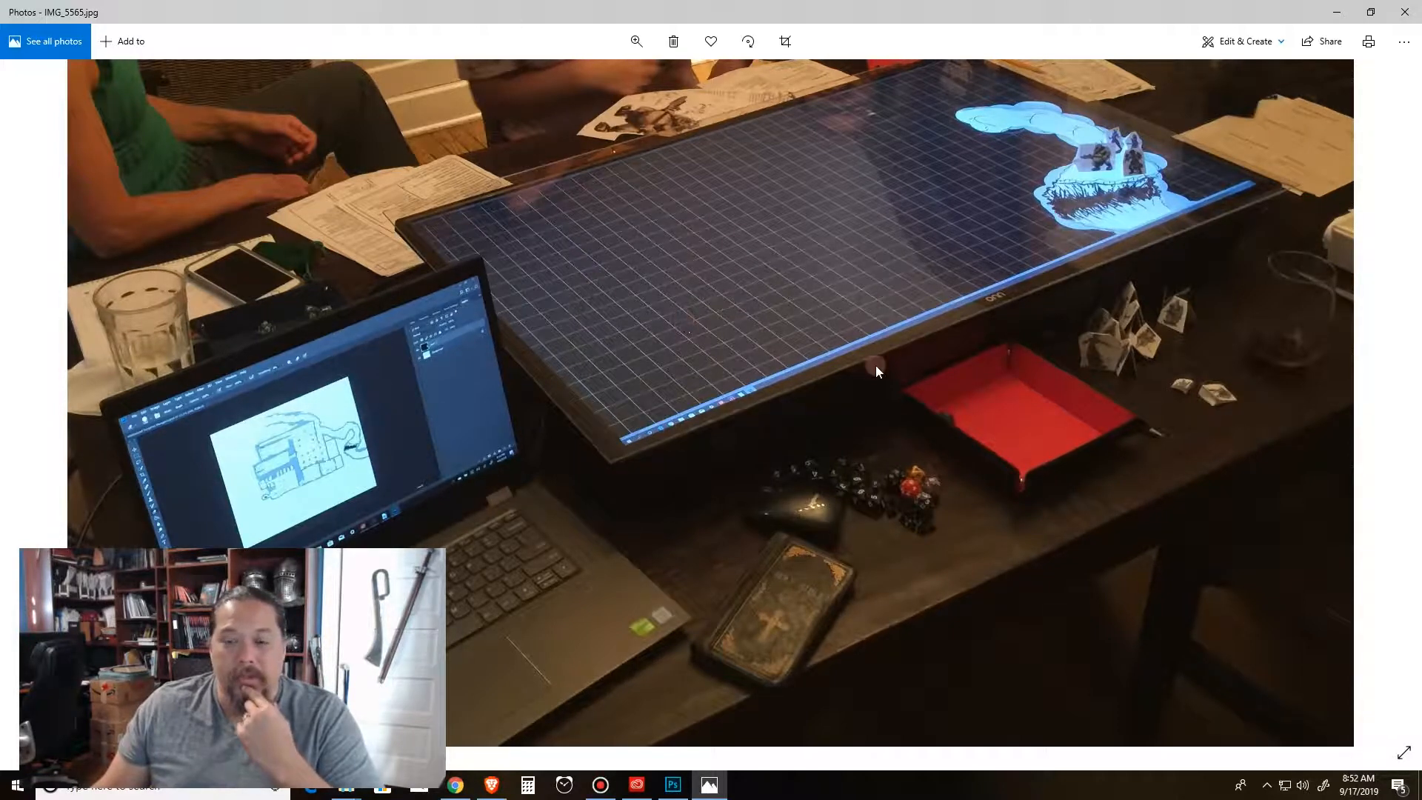
mouse_move(895, 236)
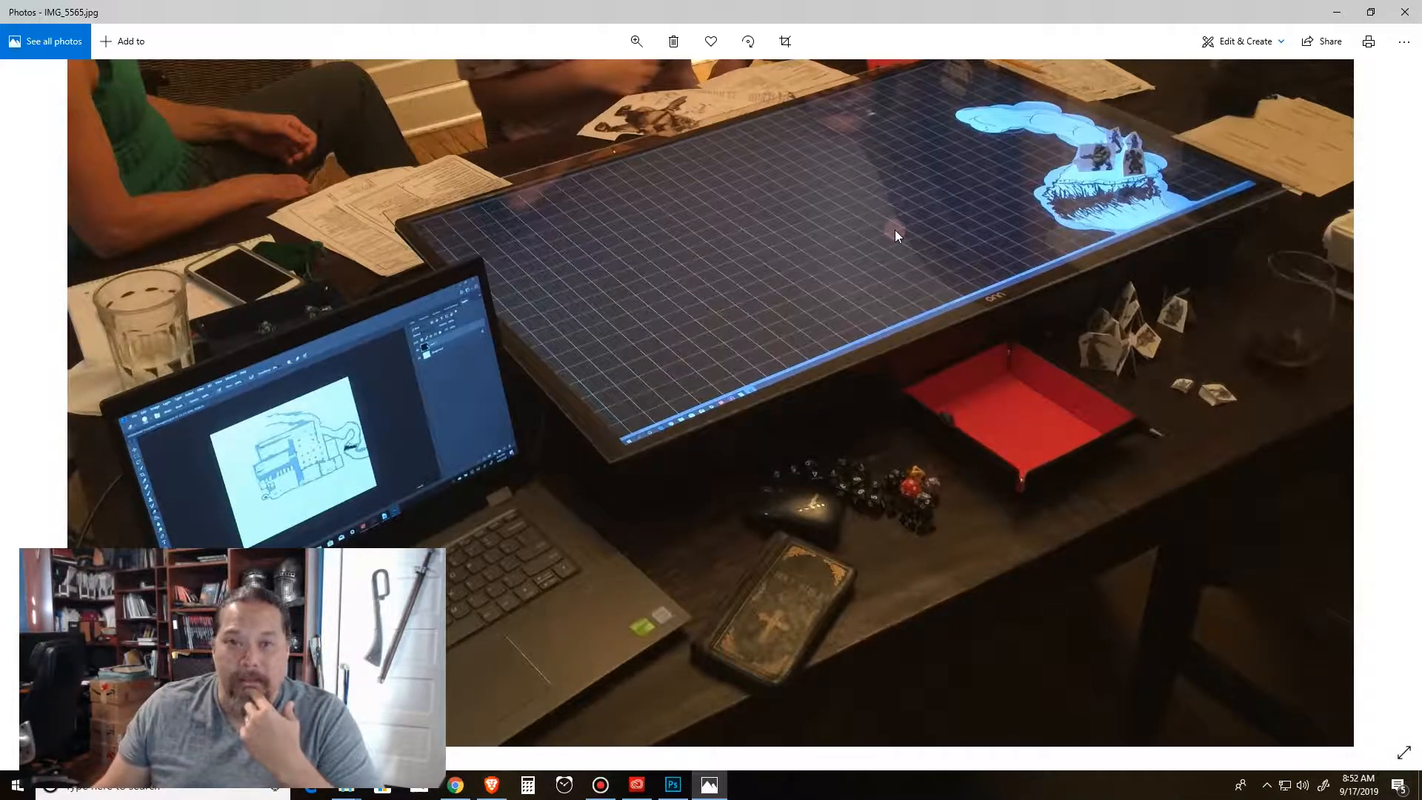
mouse_move(1007, 150)
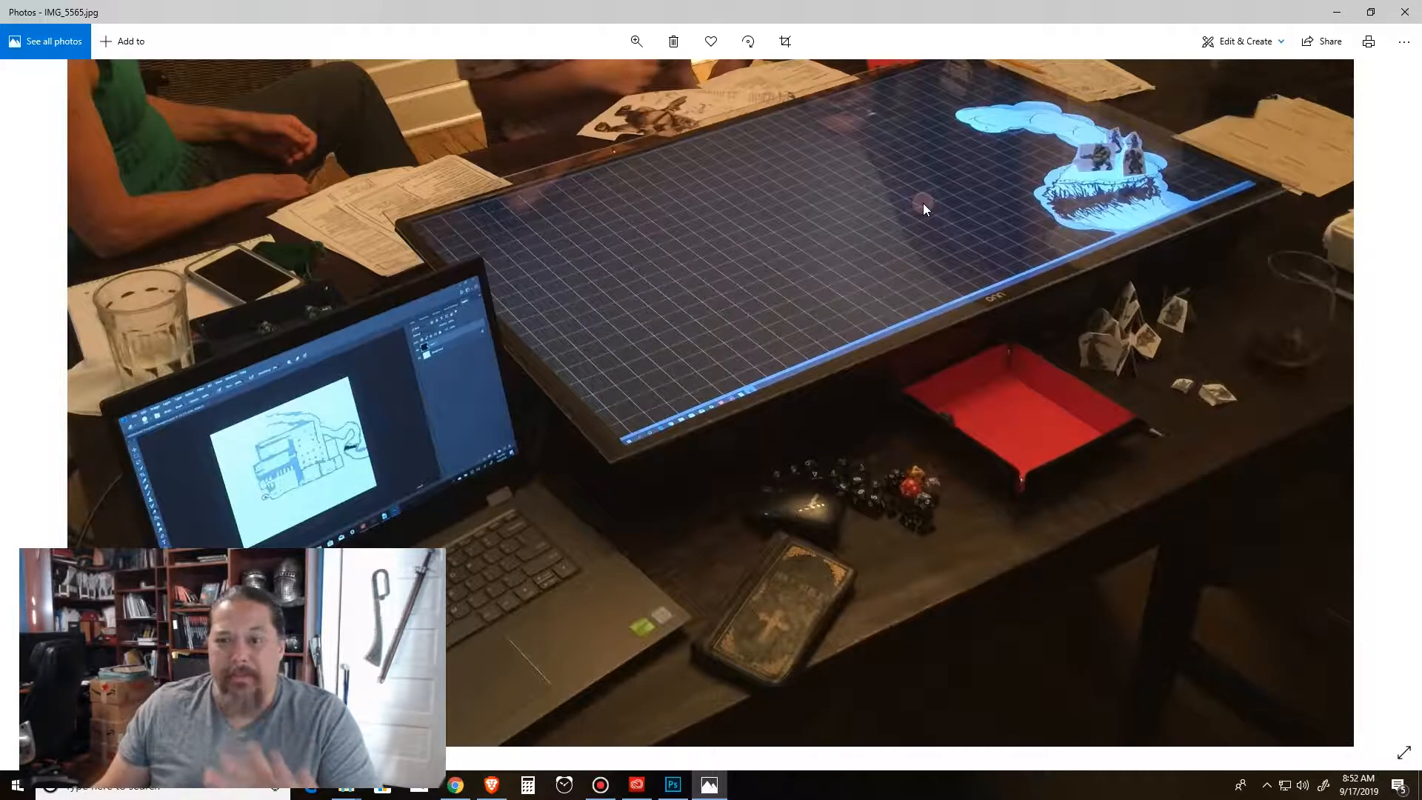
mouse_move(1159, 175)
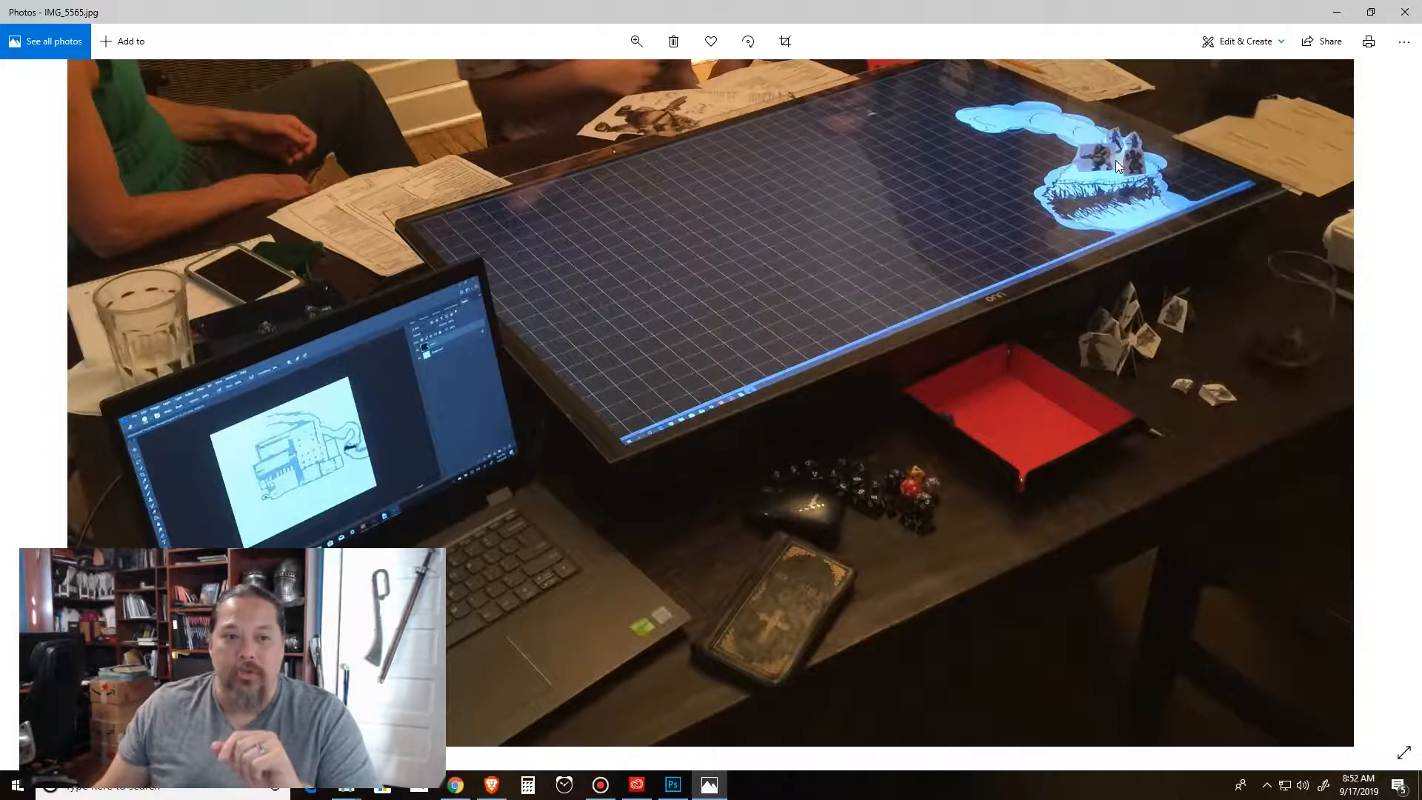
mouse_move(671, 204)
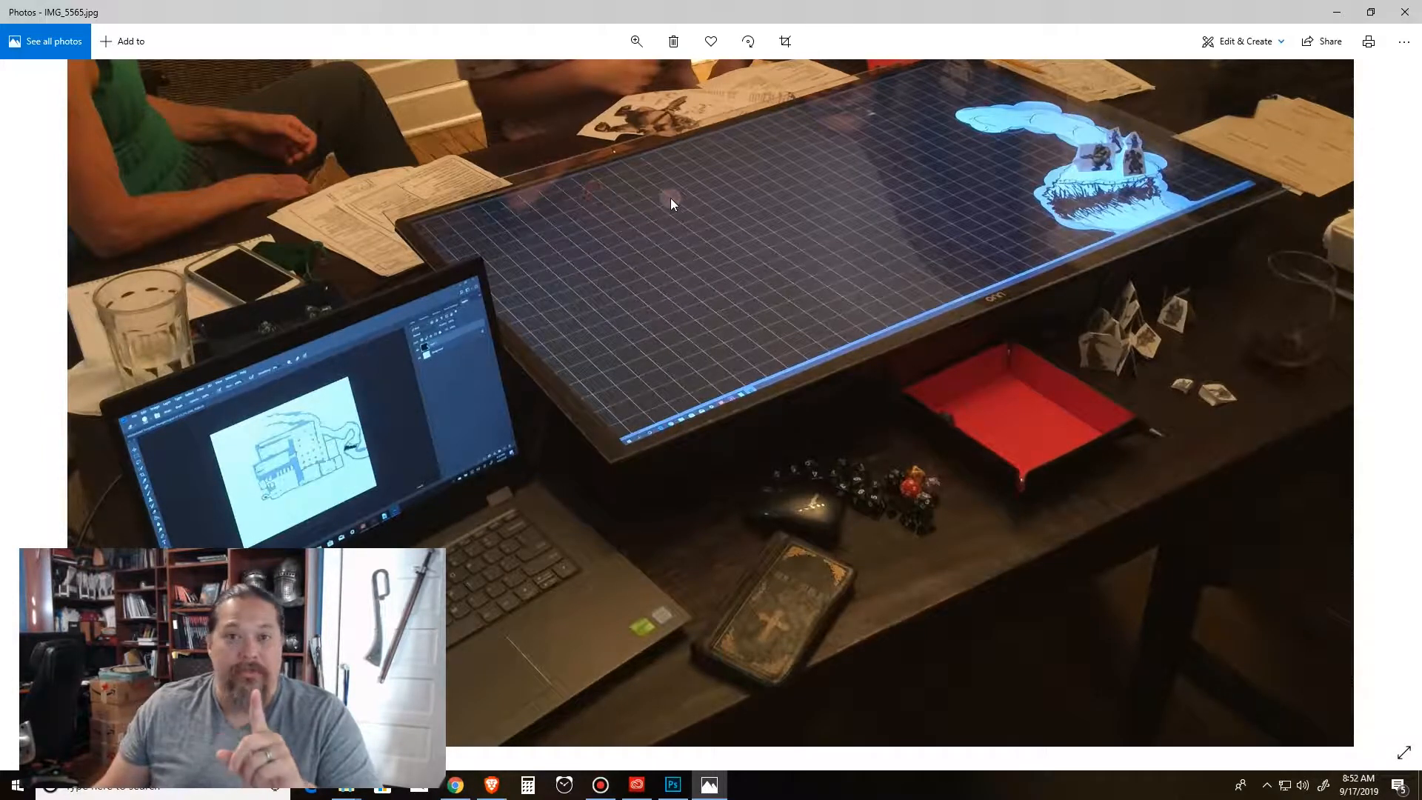
mouse_move(1112, 109)
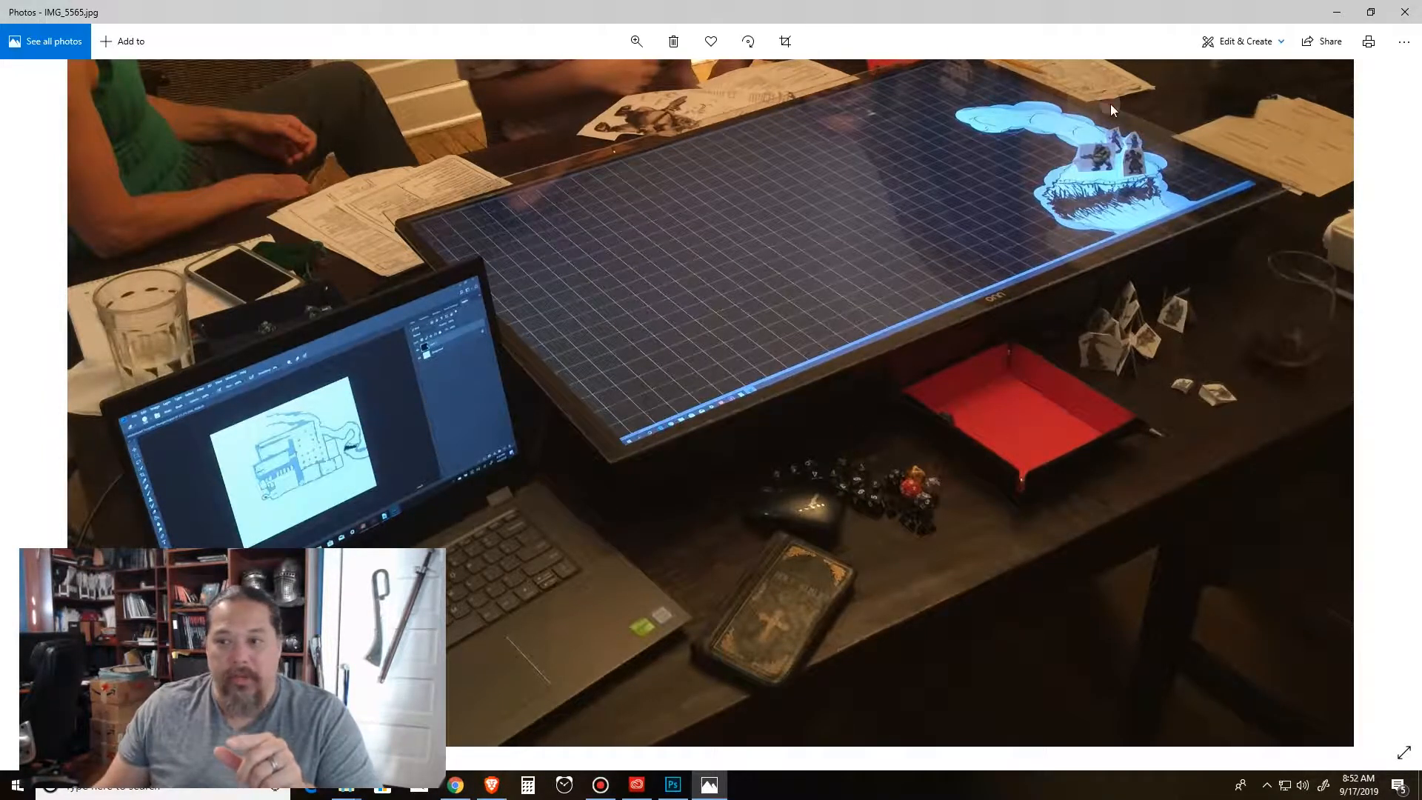
mouse_move(649, 281)
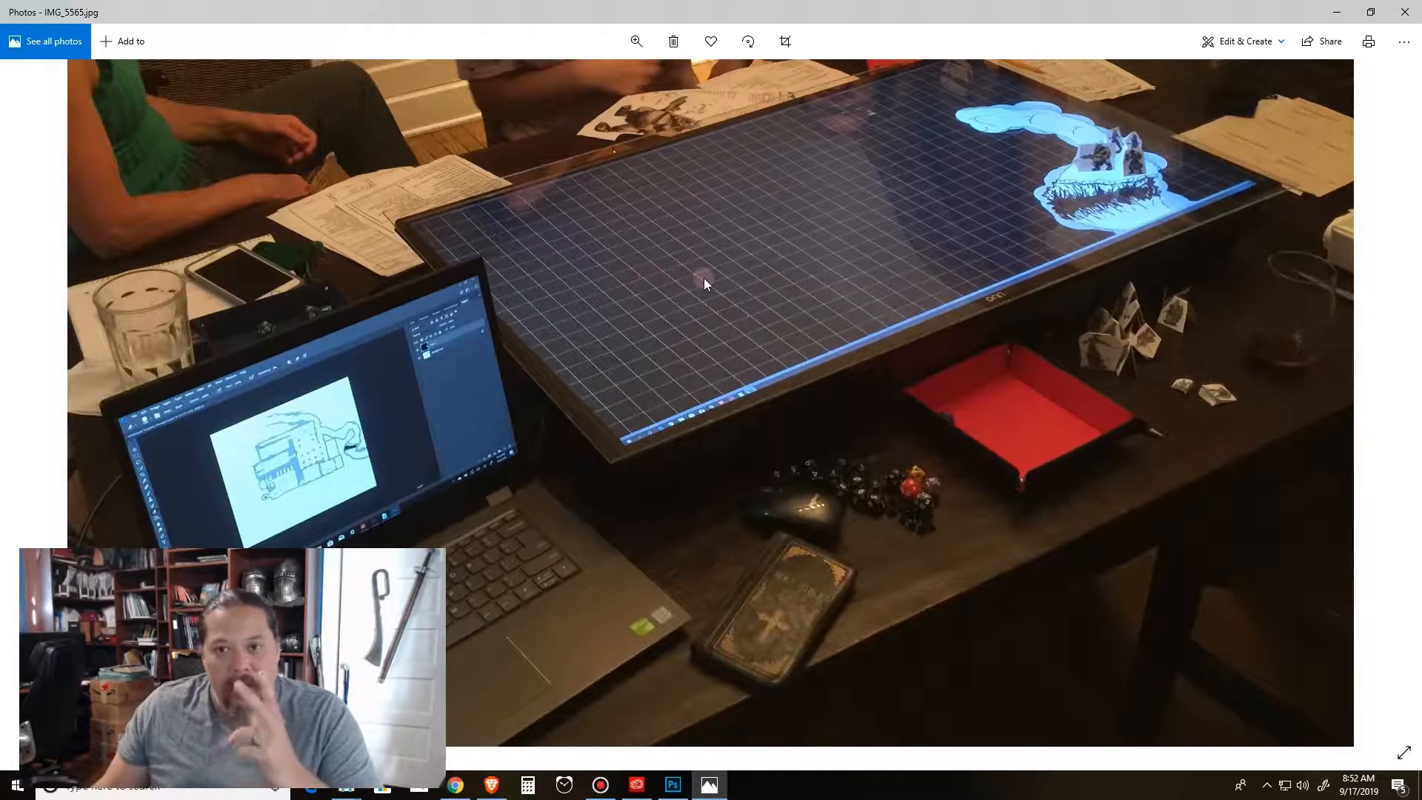
mouse_move(637, 342)
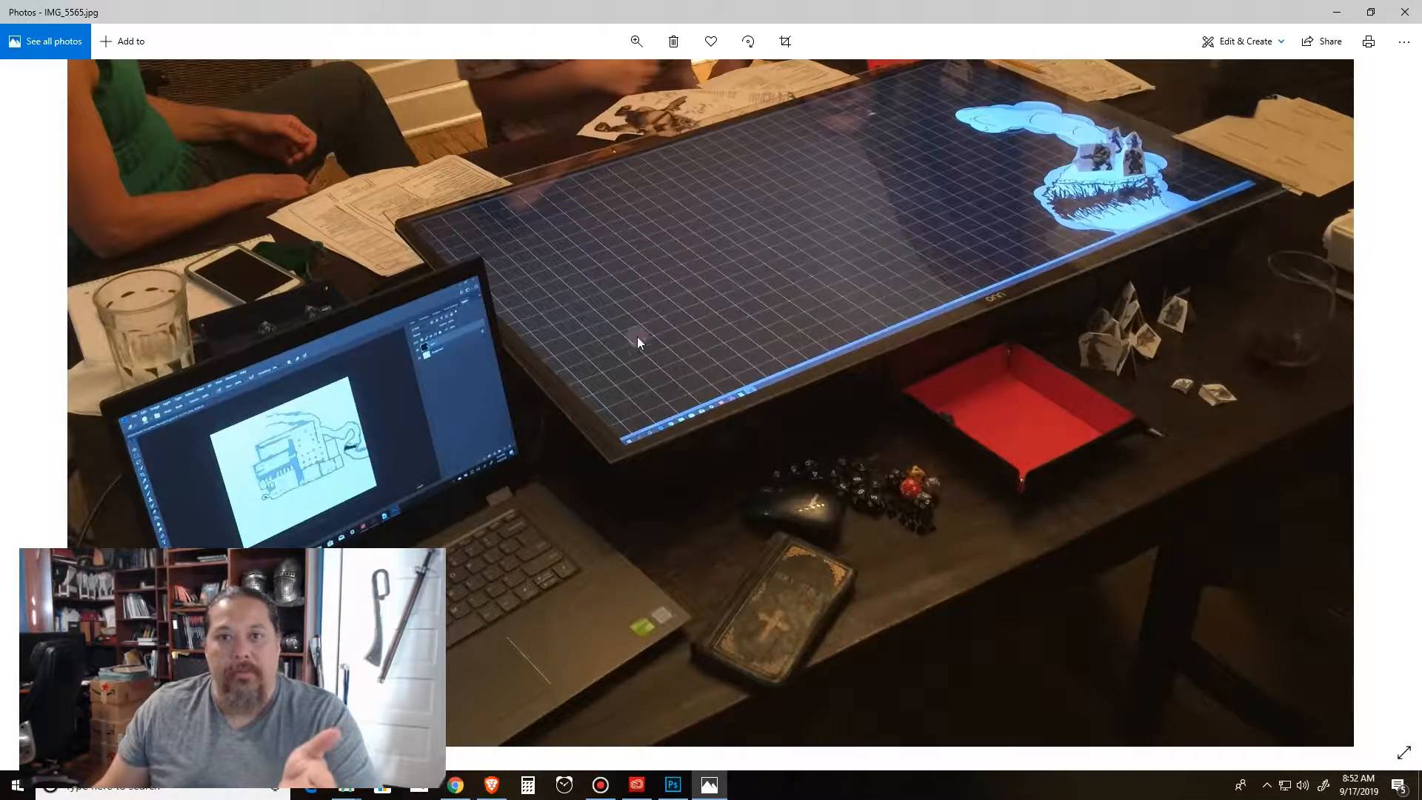
mouse_move(1166, 380)
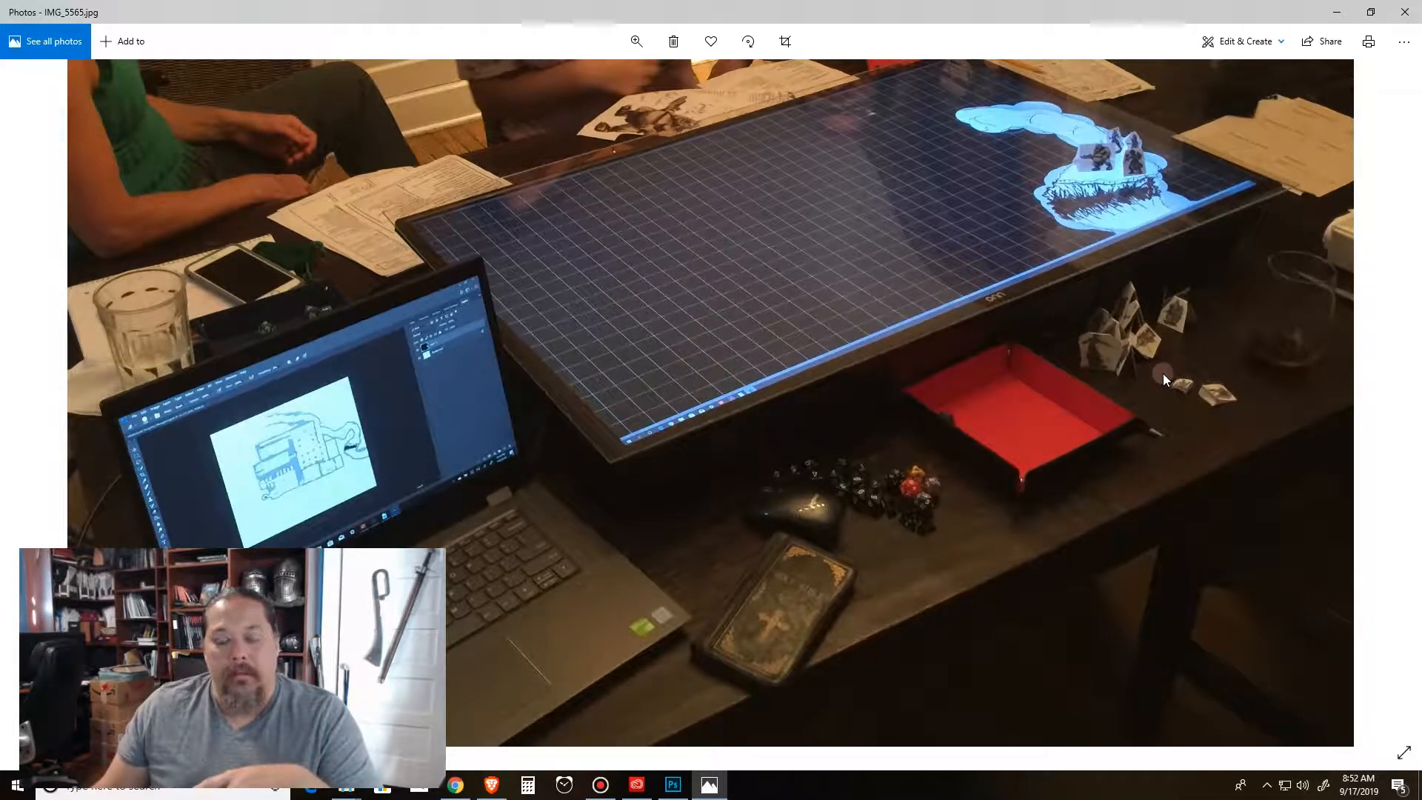
mouse_move(1080, 229)
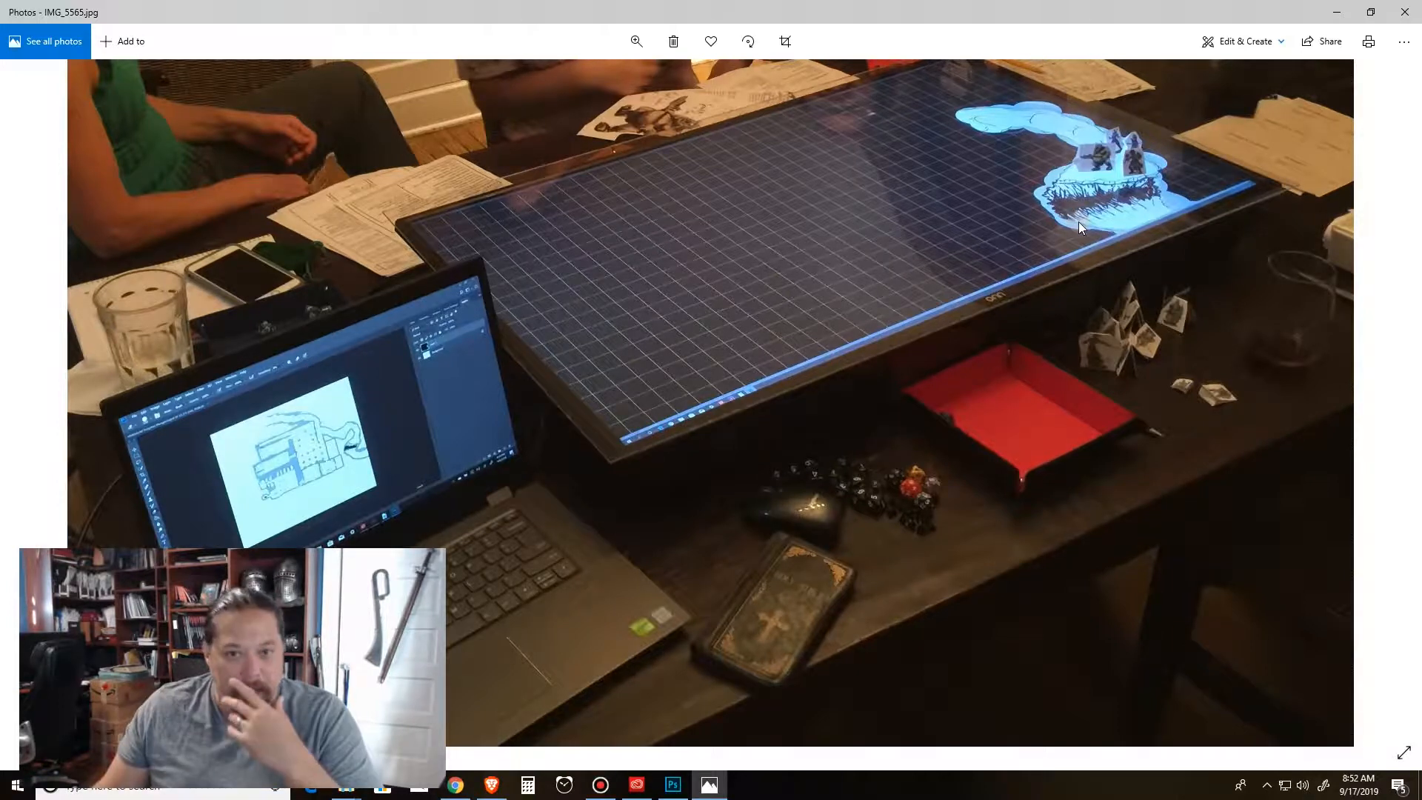
mouse_move(876, 240)
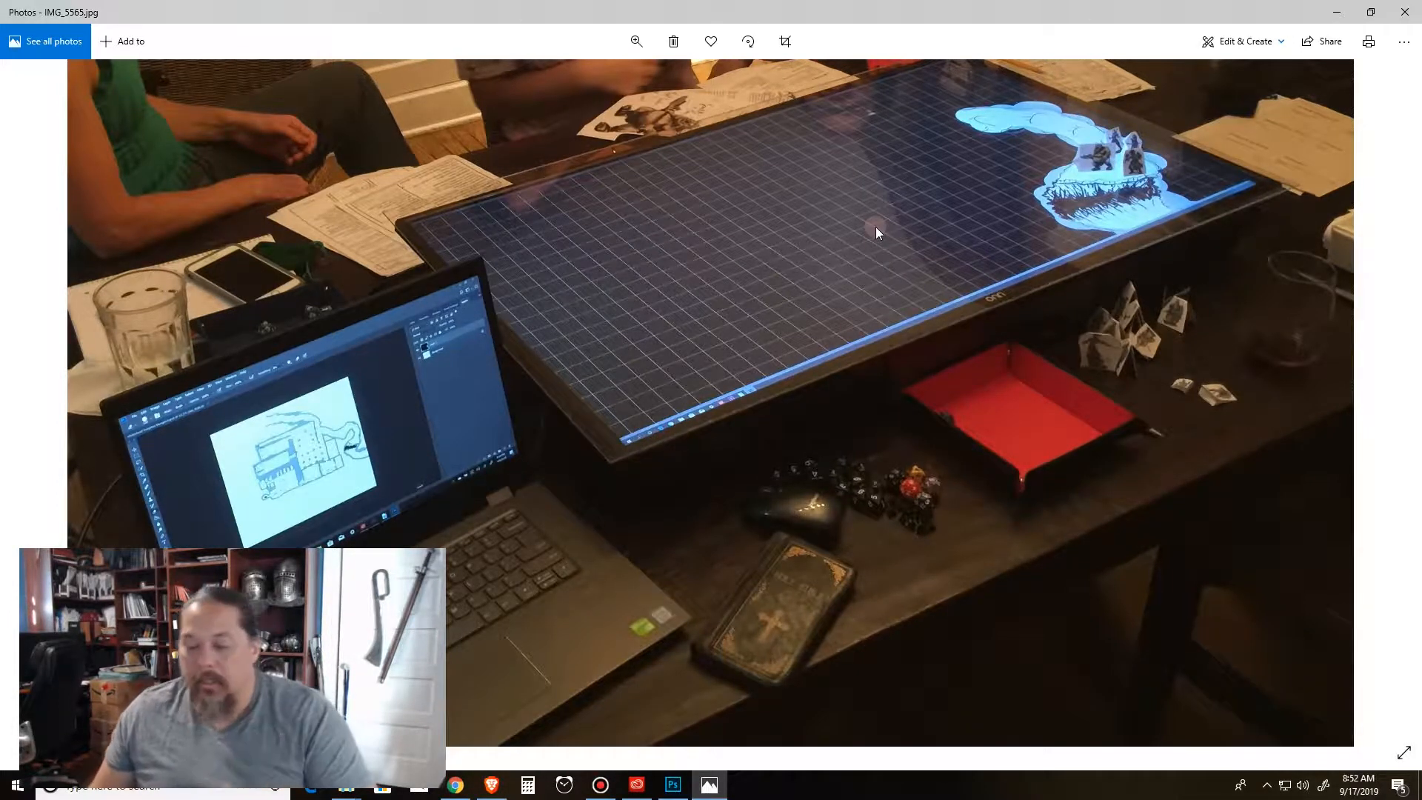
mouse_move(826, 308)
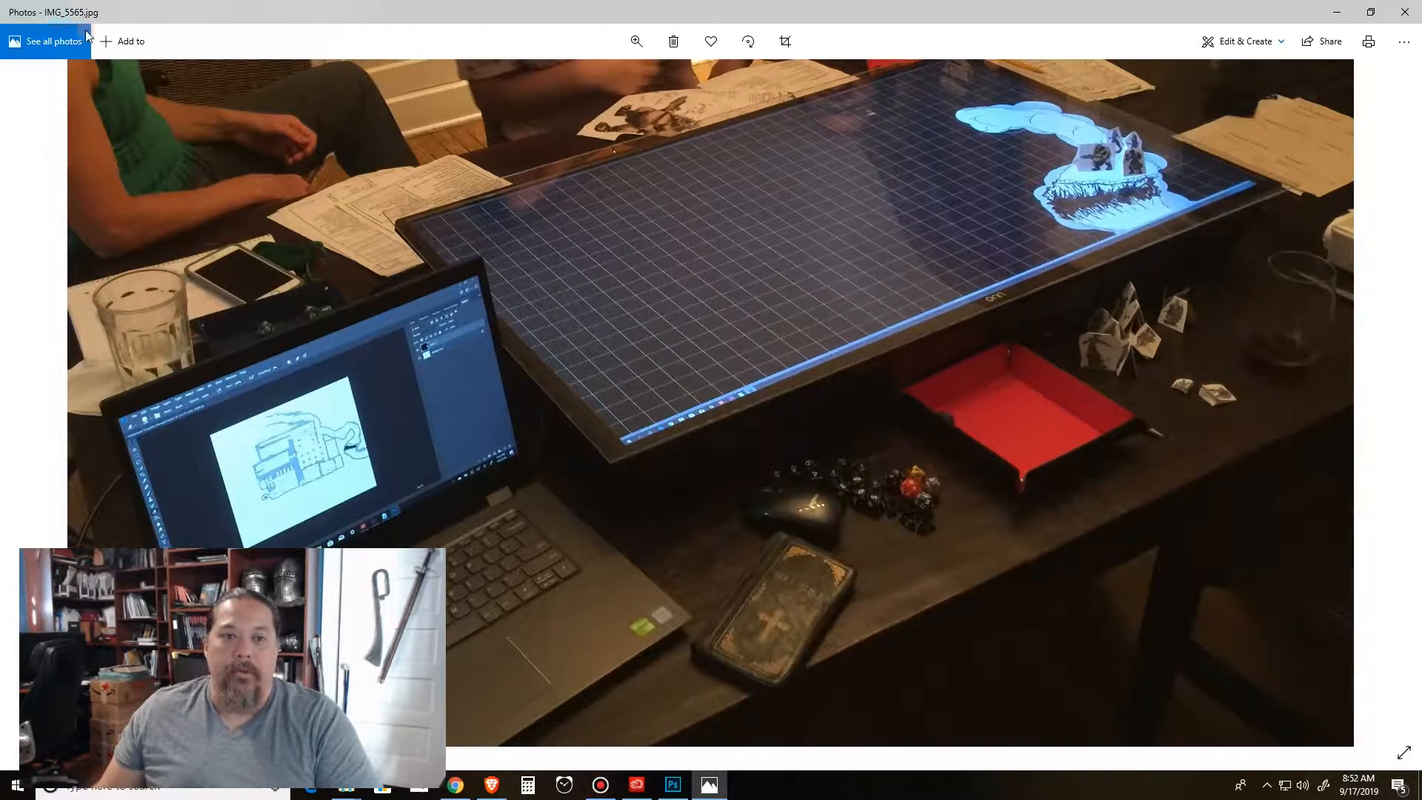
mouse_move(813, 238)
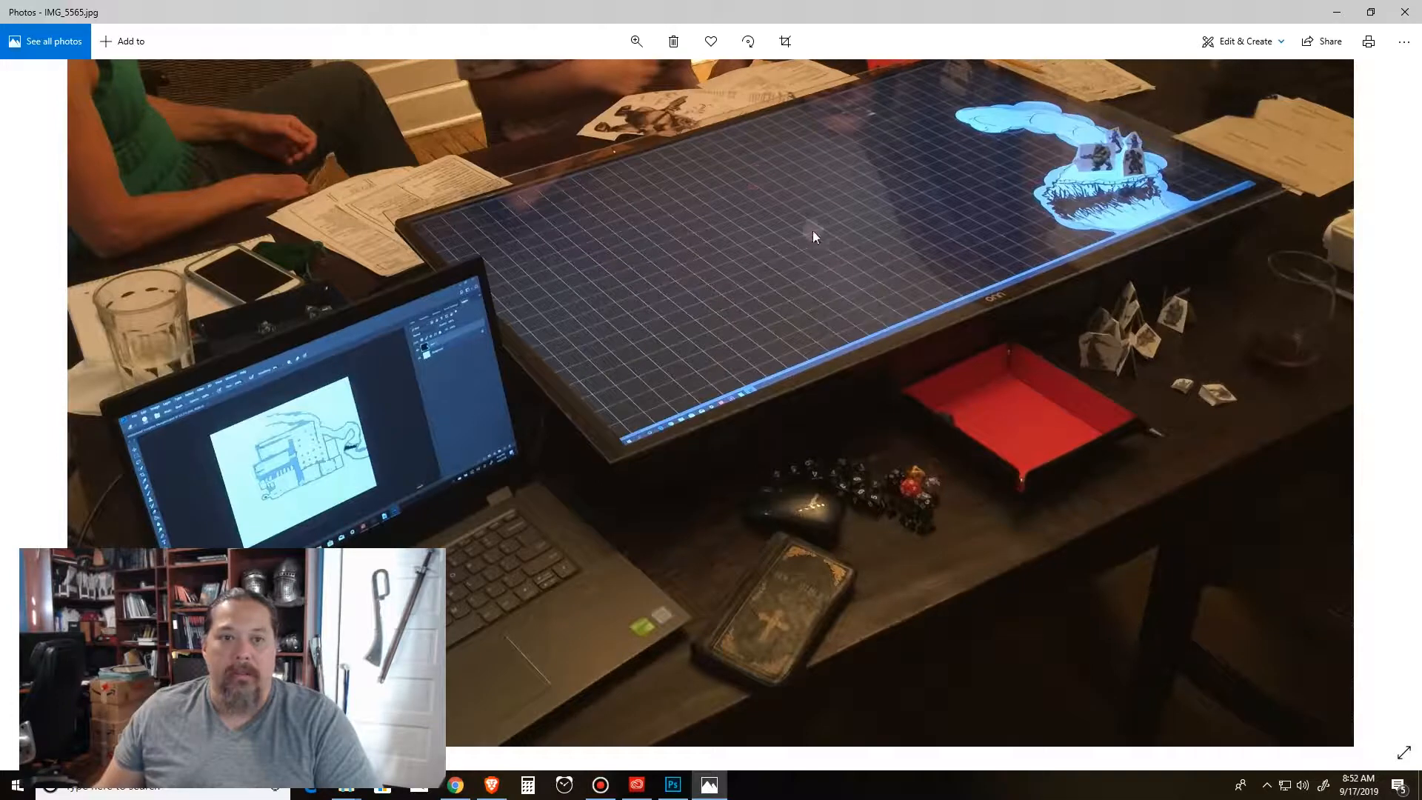
mouse_move(1052, 273)
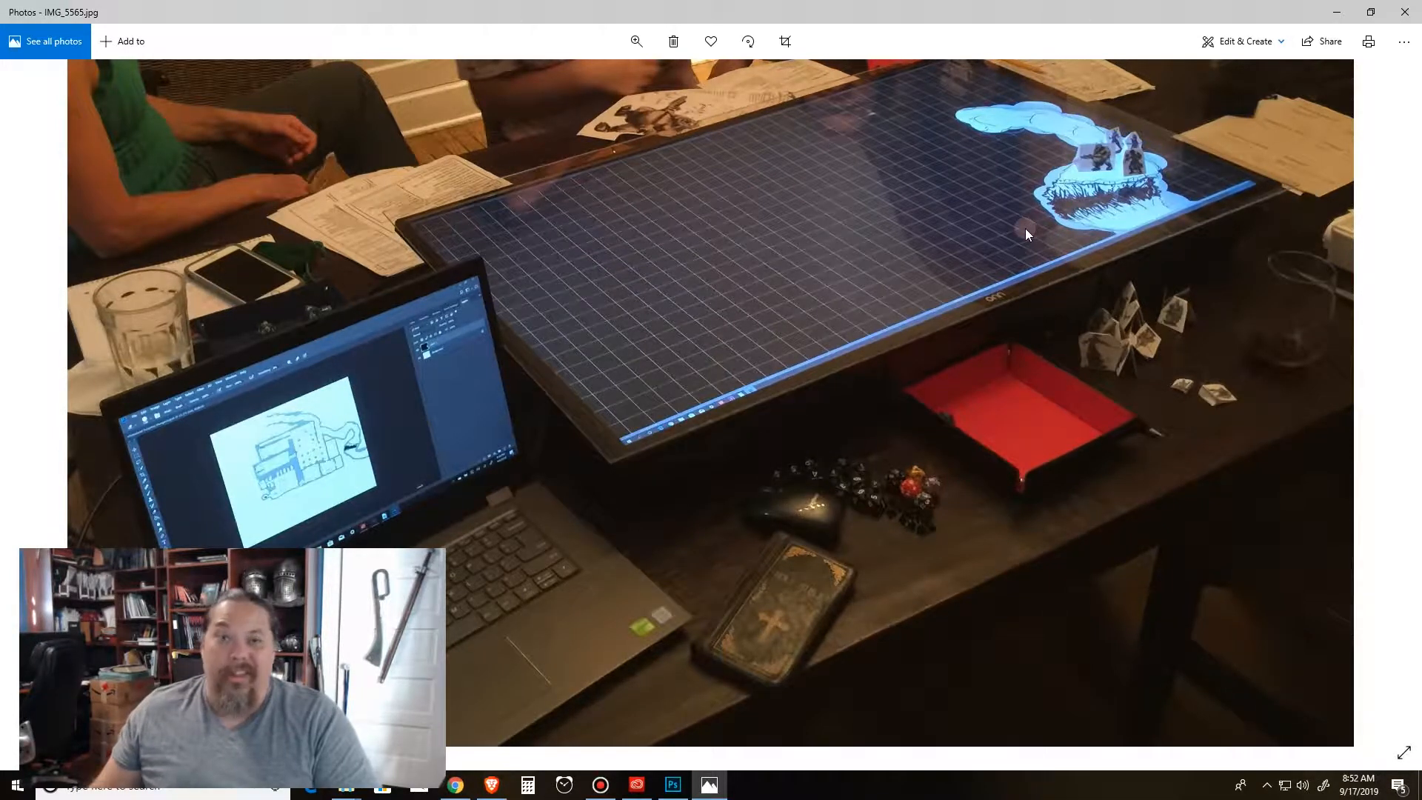
mouse_move(992, 298)
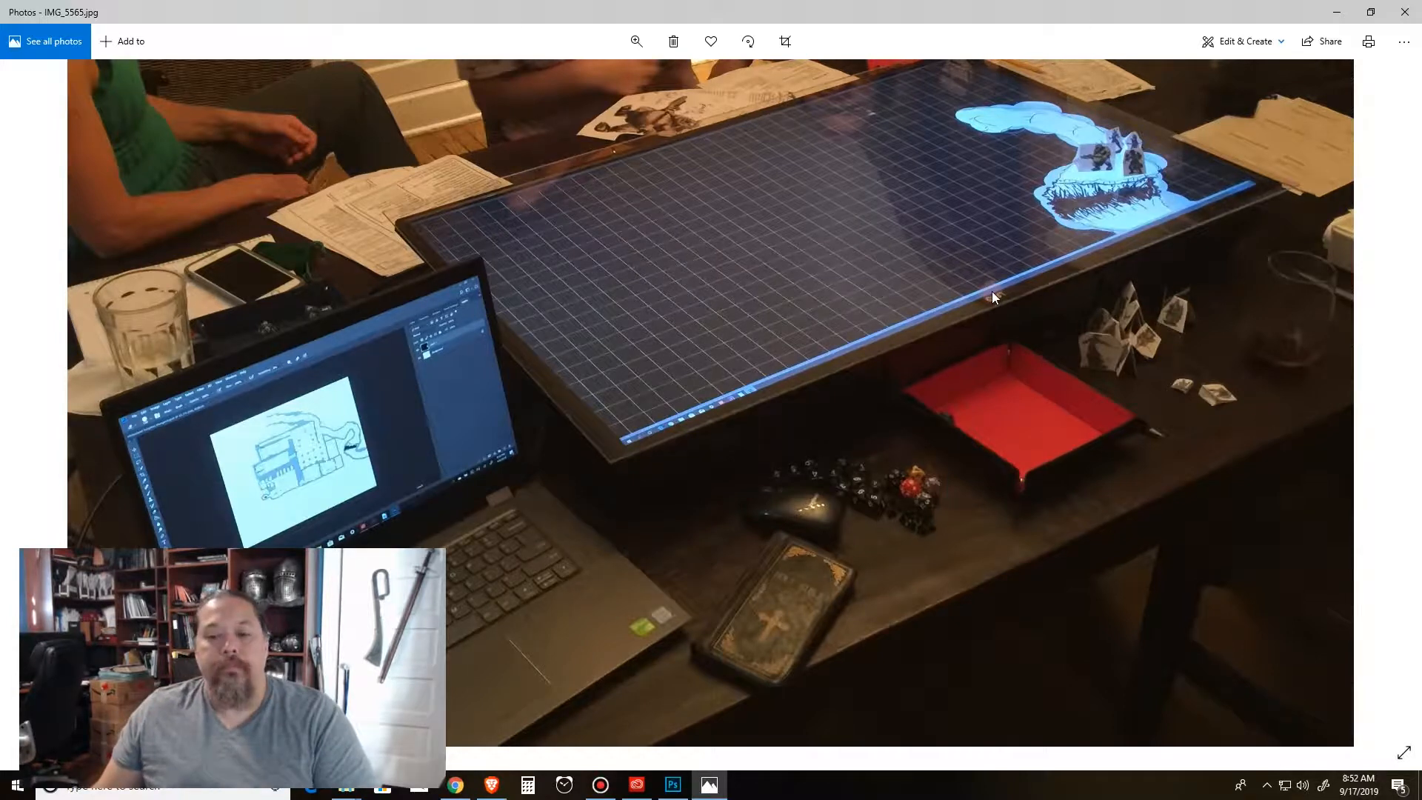
mouse_move(982, 410)
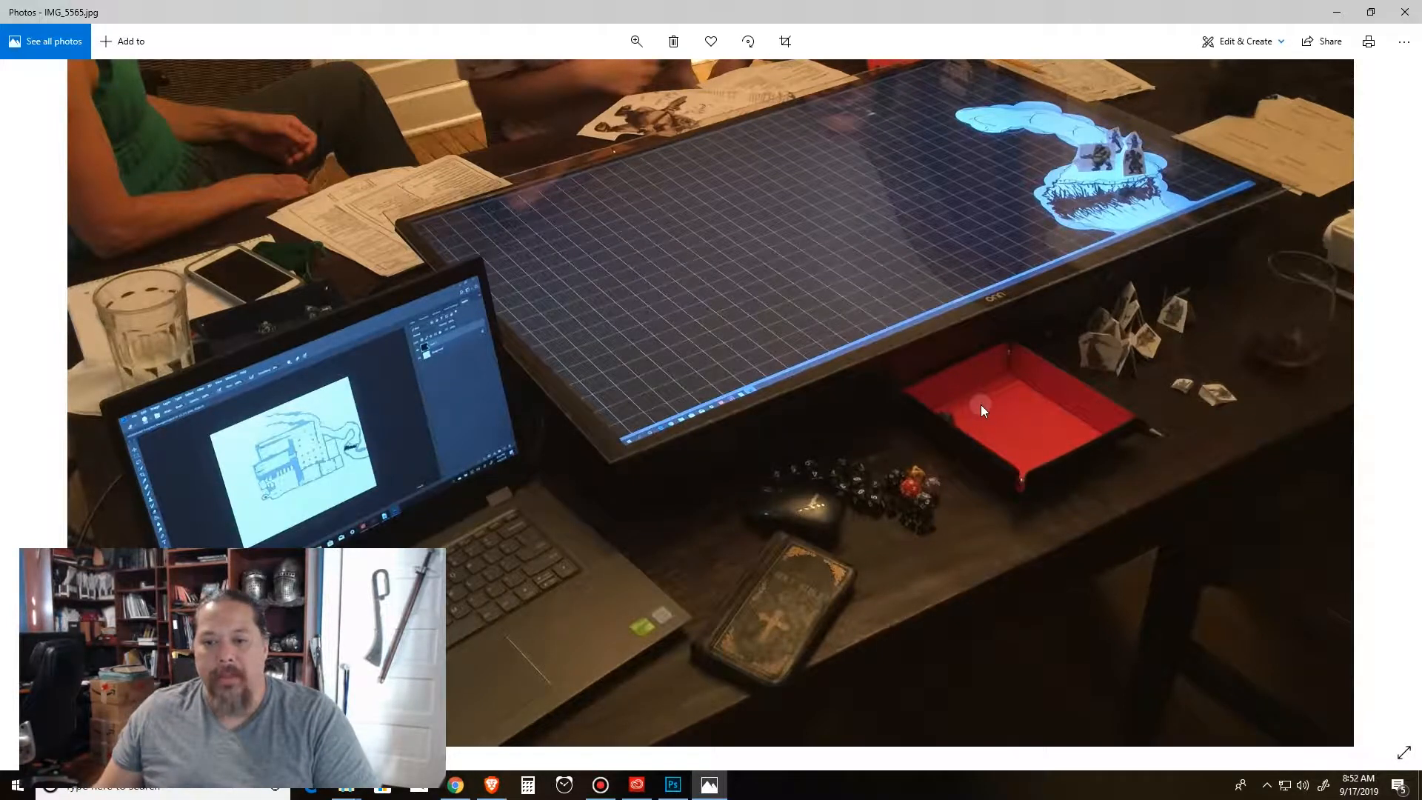
mouse_move(1030, 391)
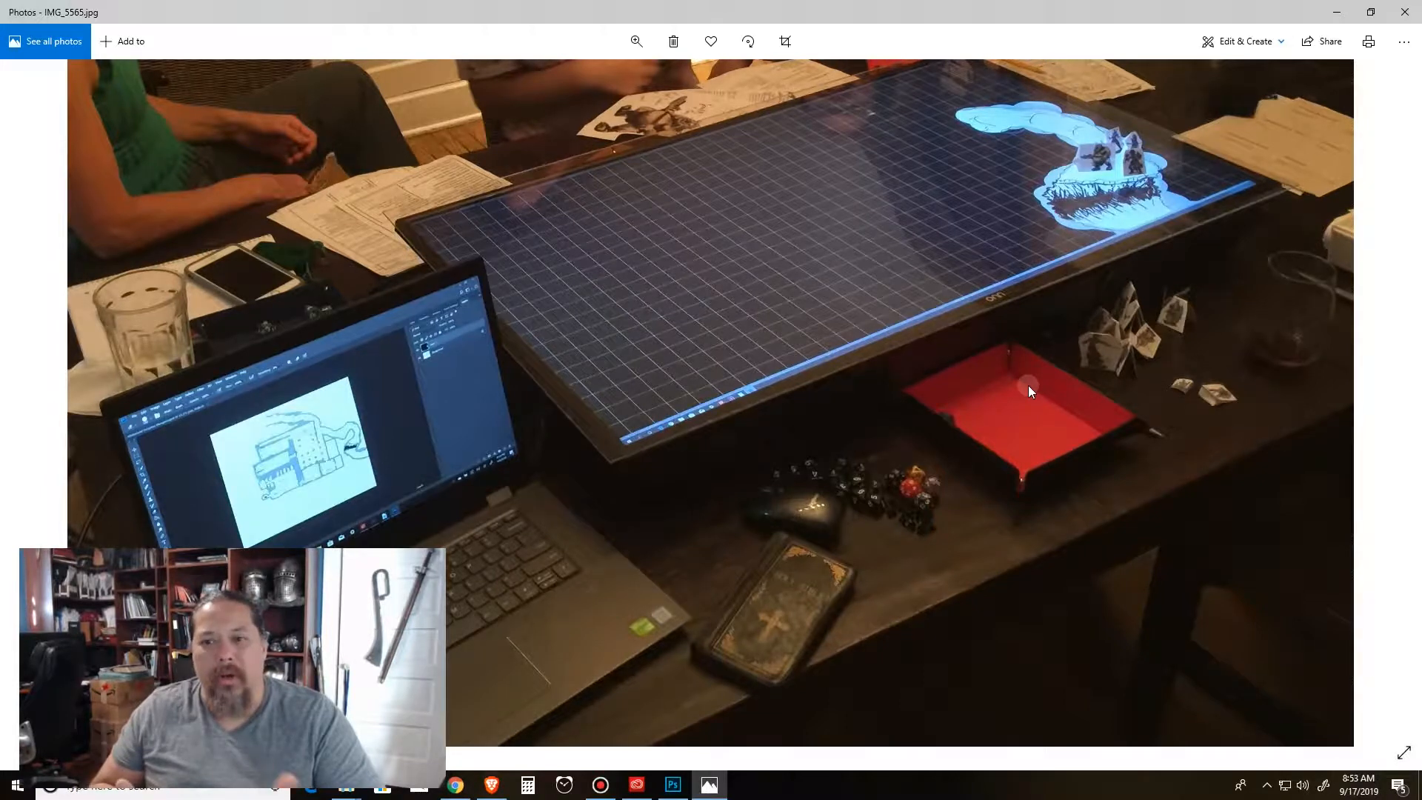
mouse_move(988, 372)
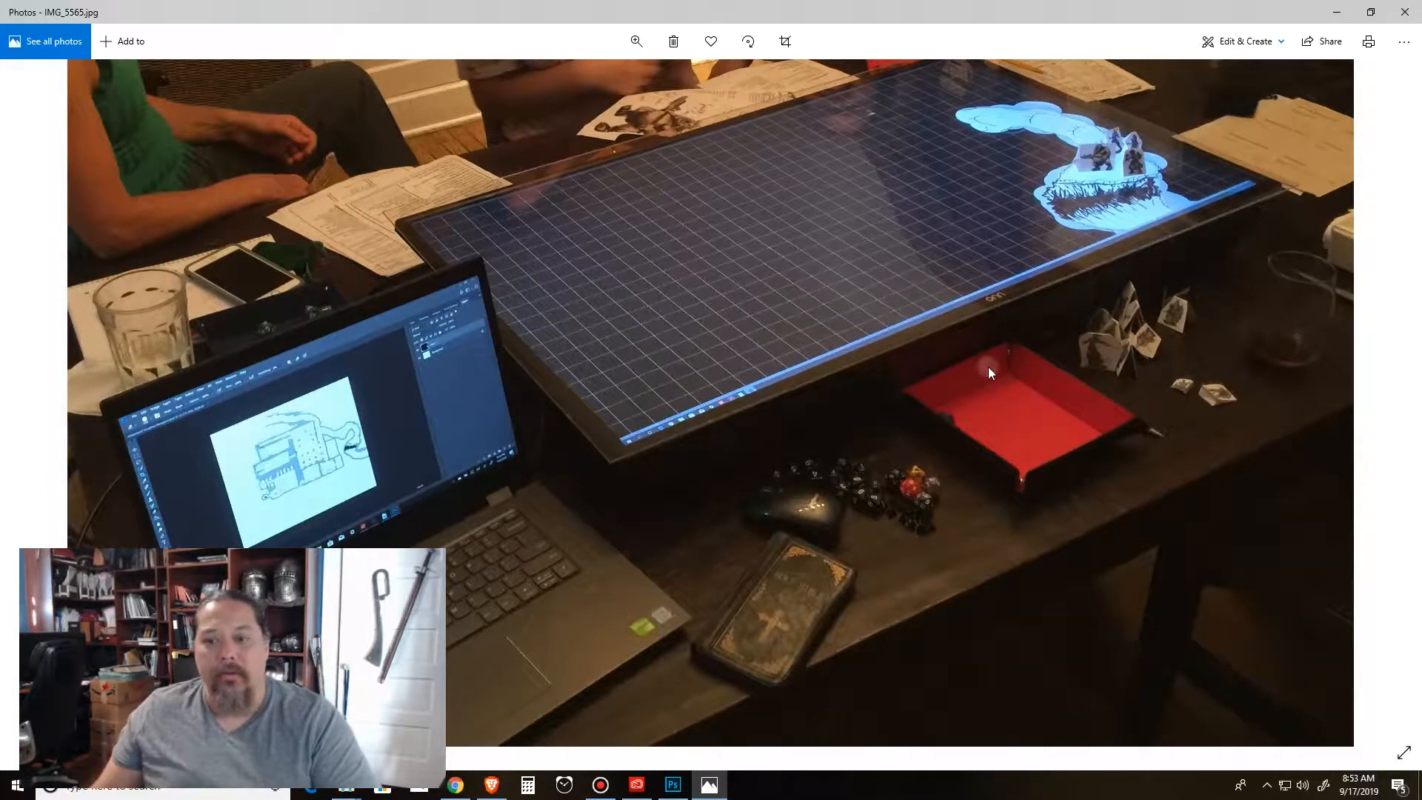
mouse_move(1025, 439)
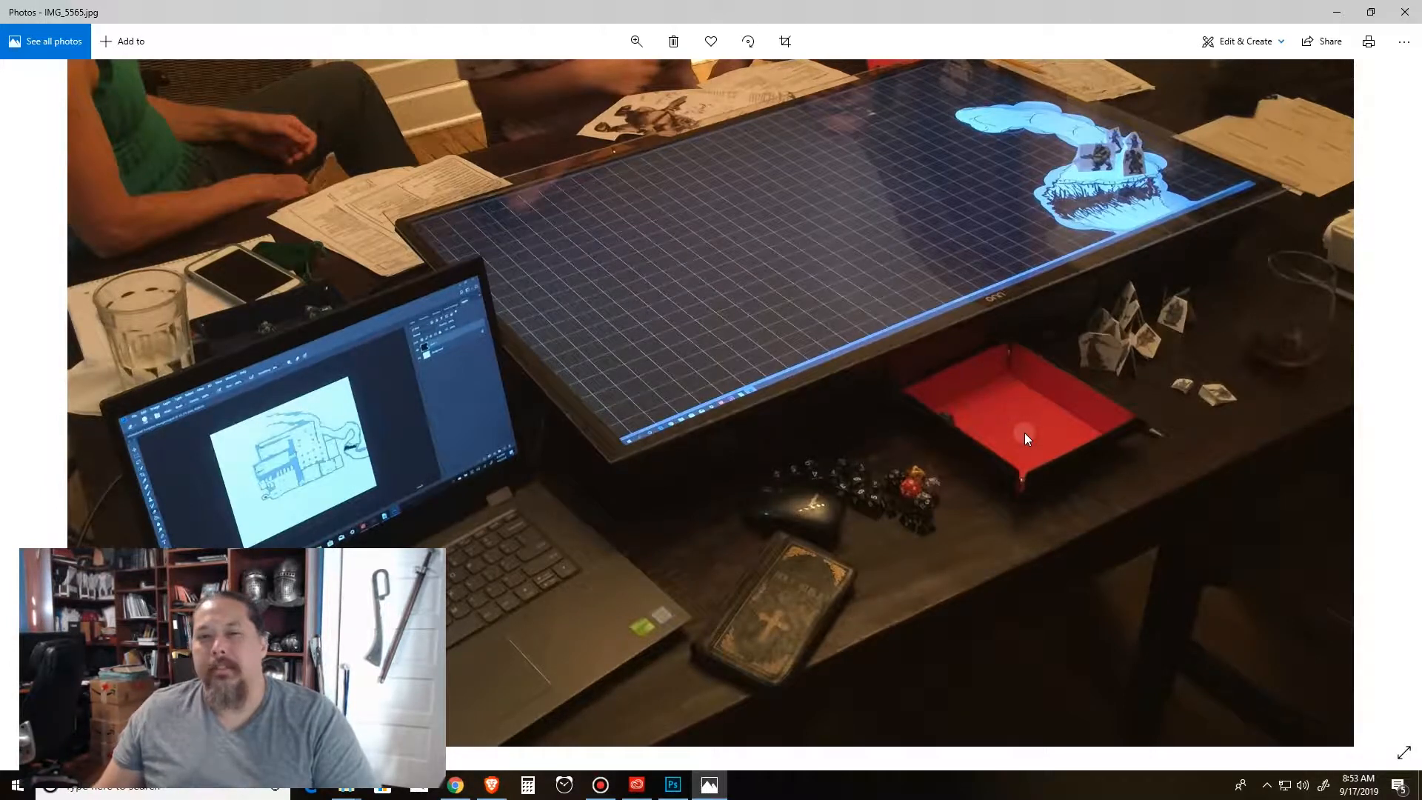
mouse_move(1064, 418)
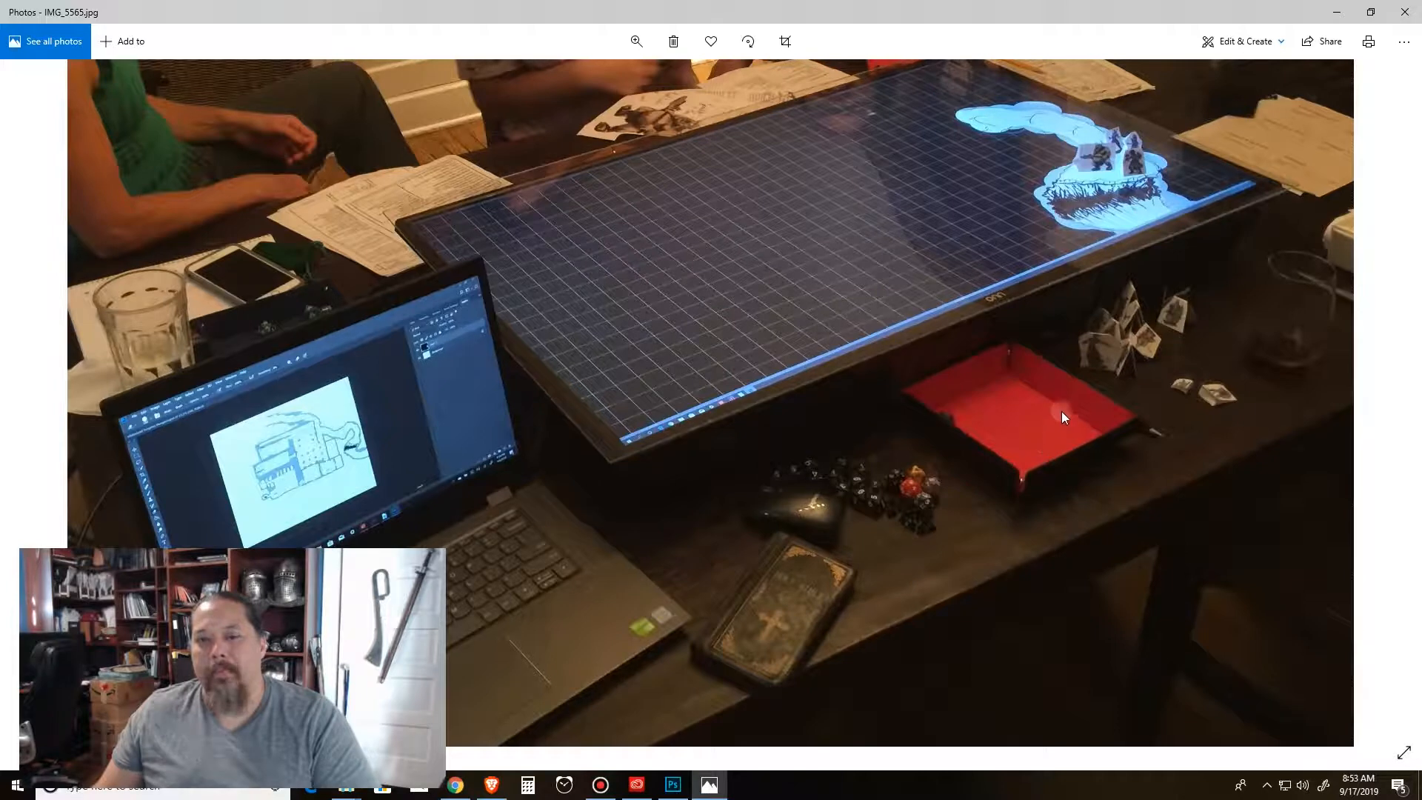
mouse_move(633, 354)
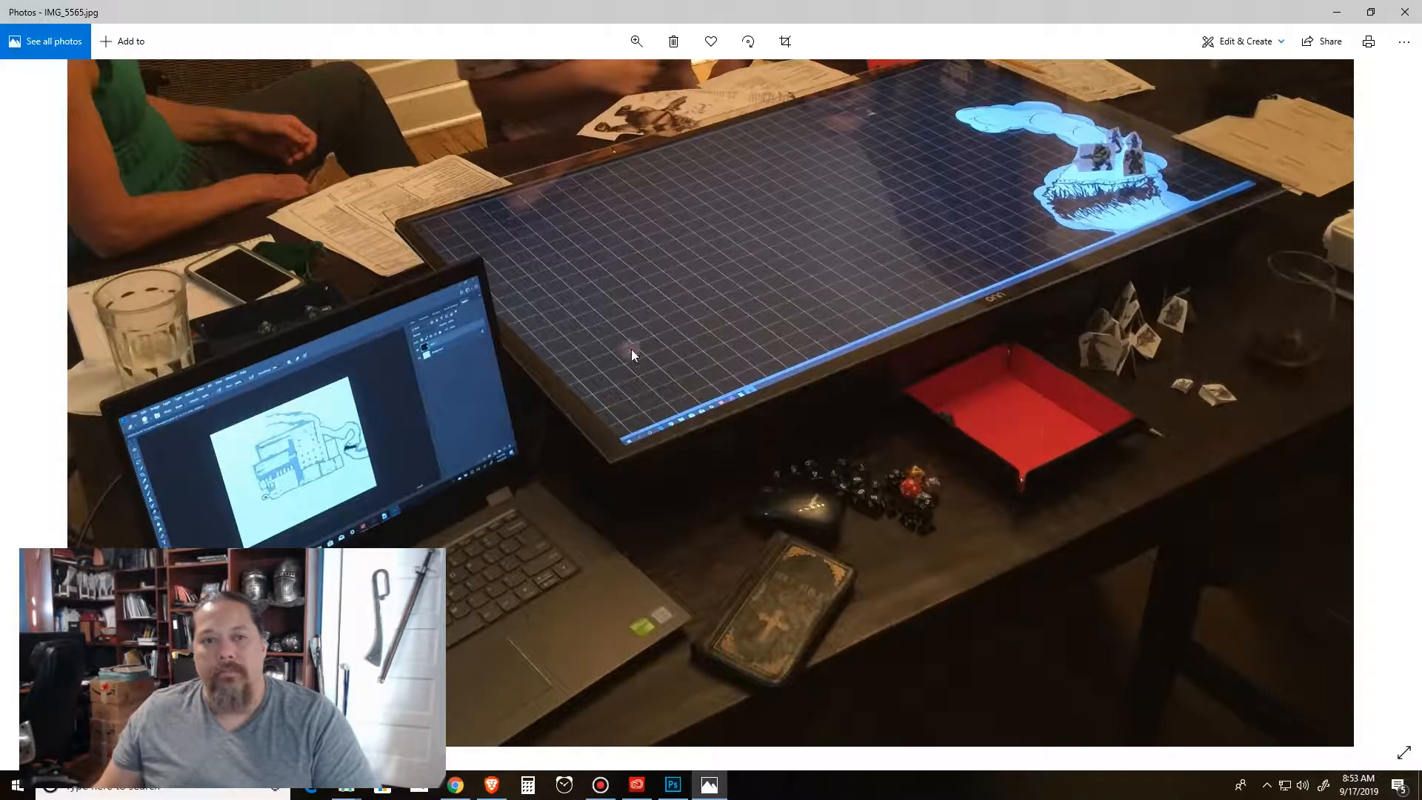
mouse_move(983, 361)
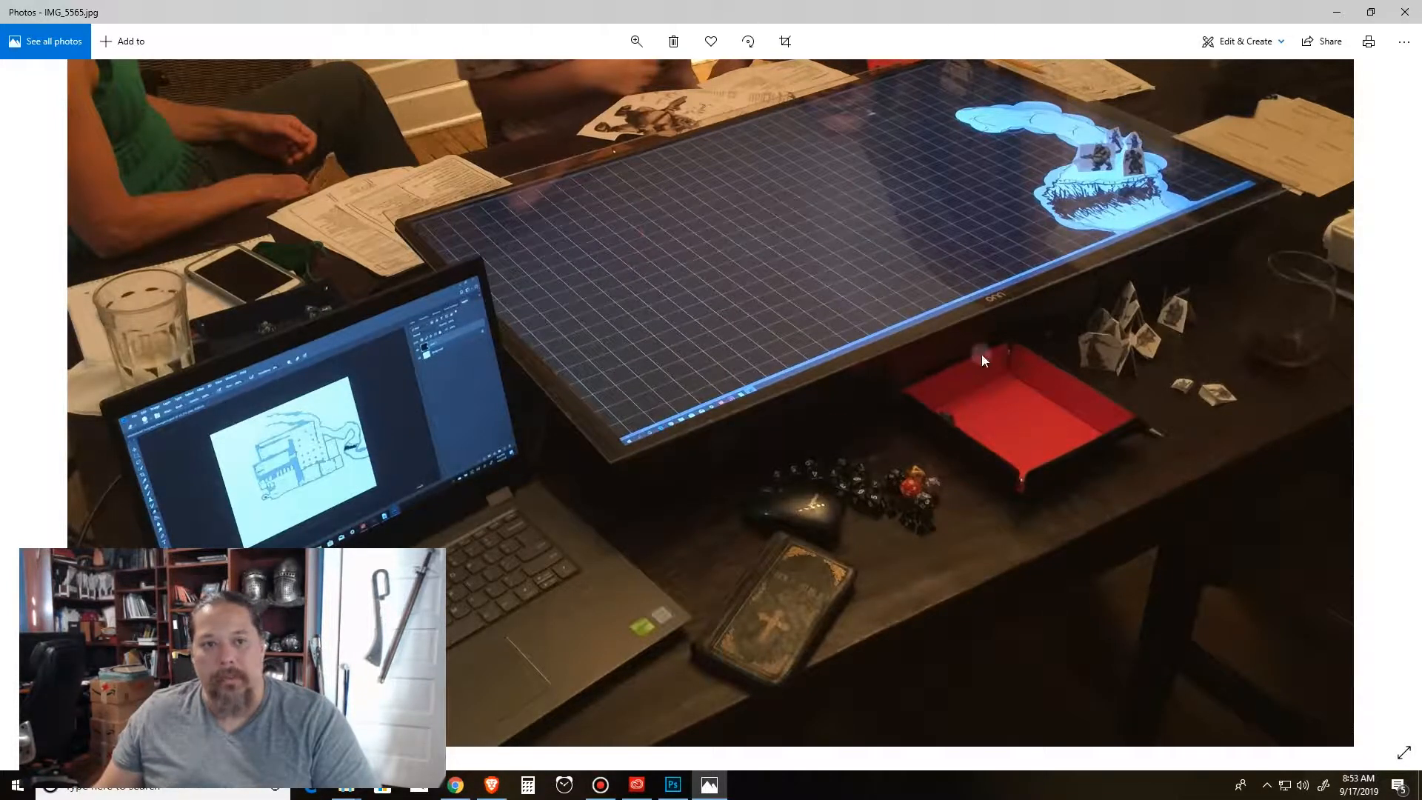
mouse_move(1025, 427)
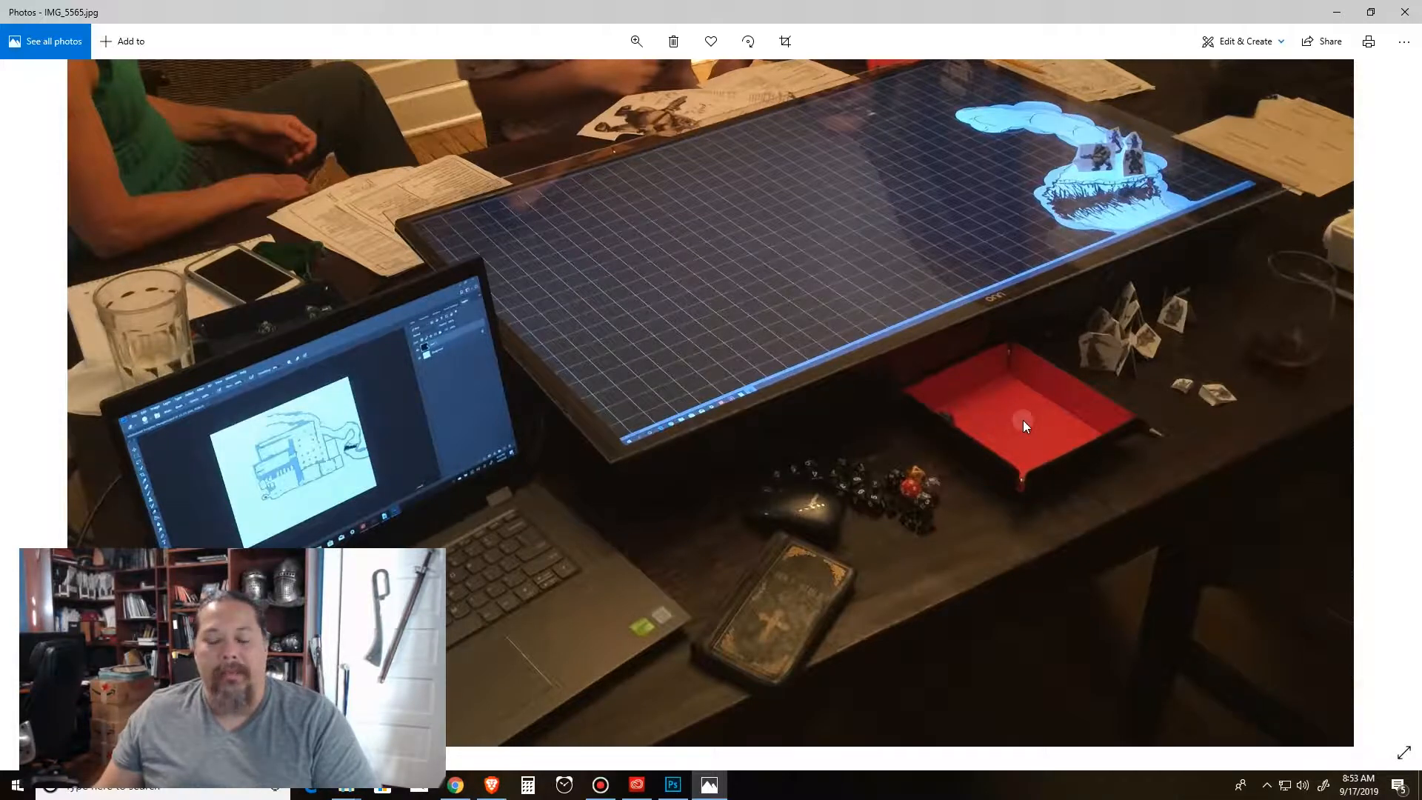
mouse_move(989, 457)
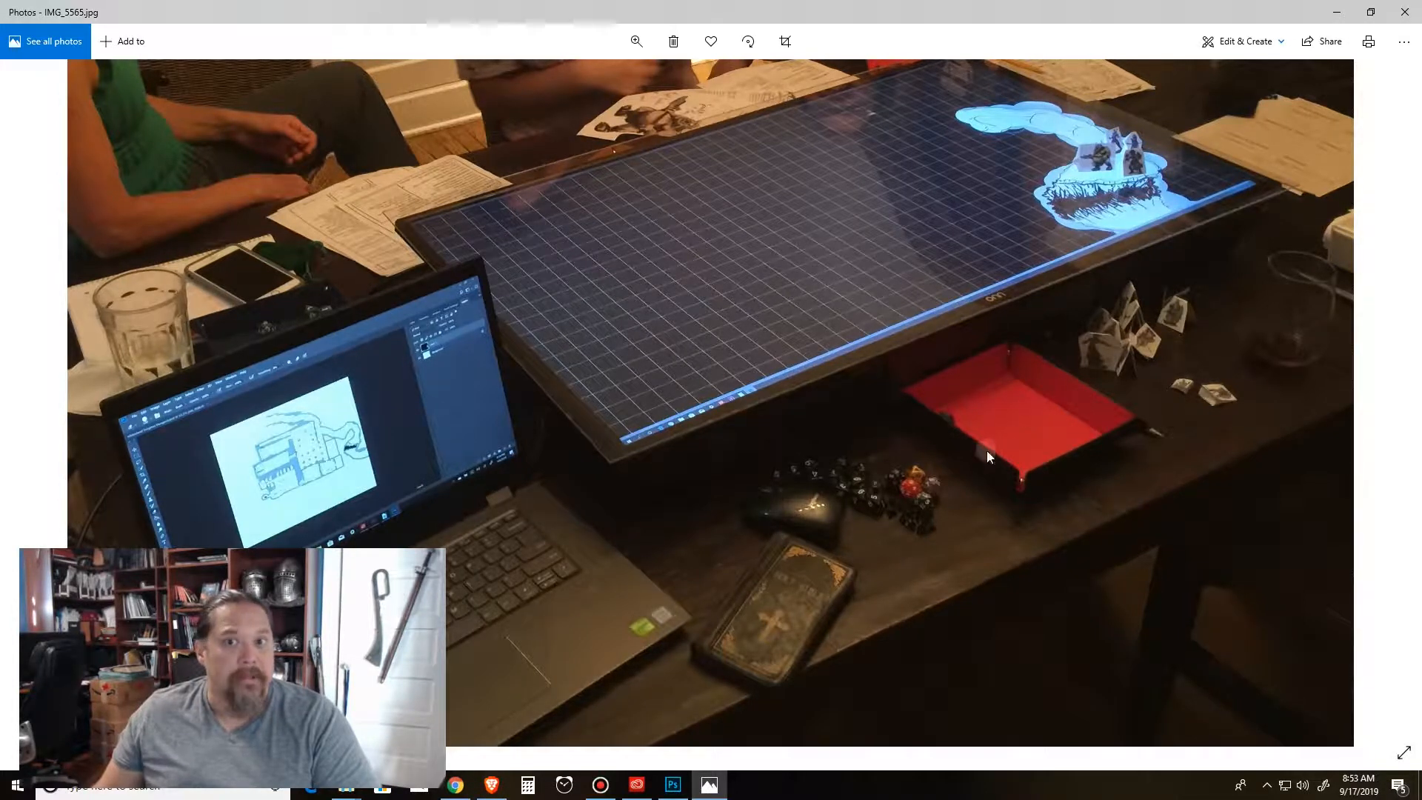
mouse_move(935, 516)
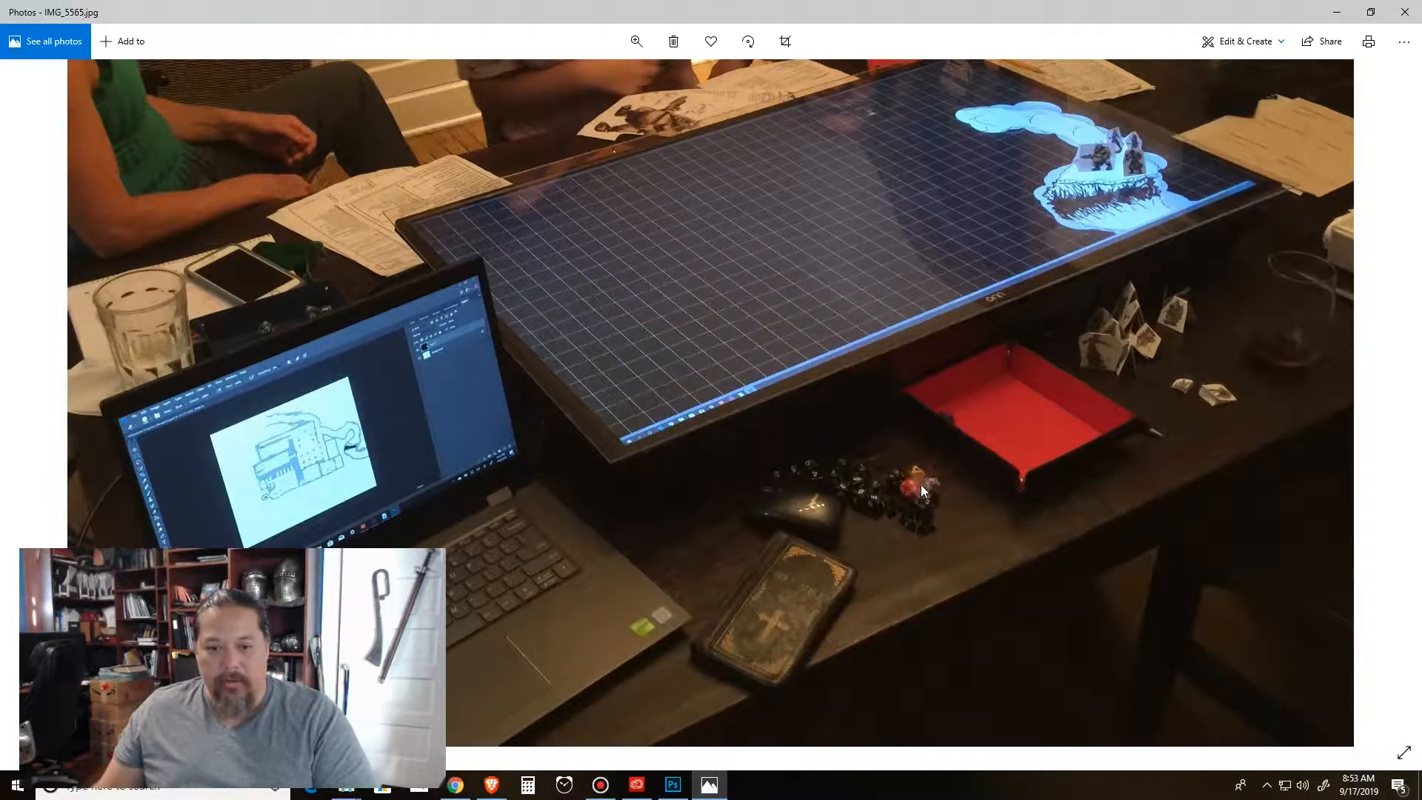
mouse_move(941, 495)
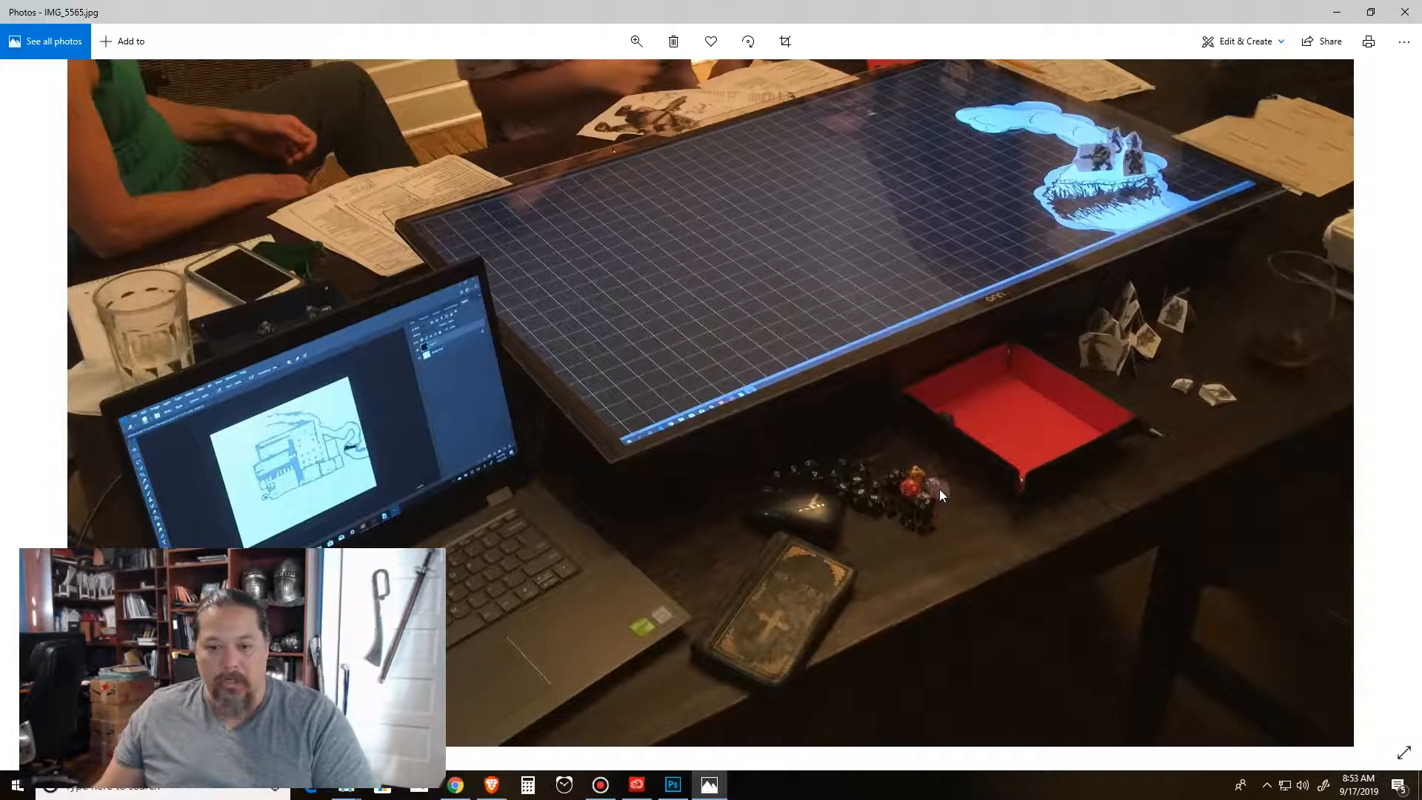
mouse_move(951, 423)
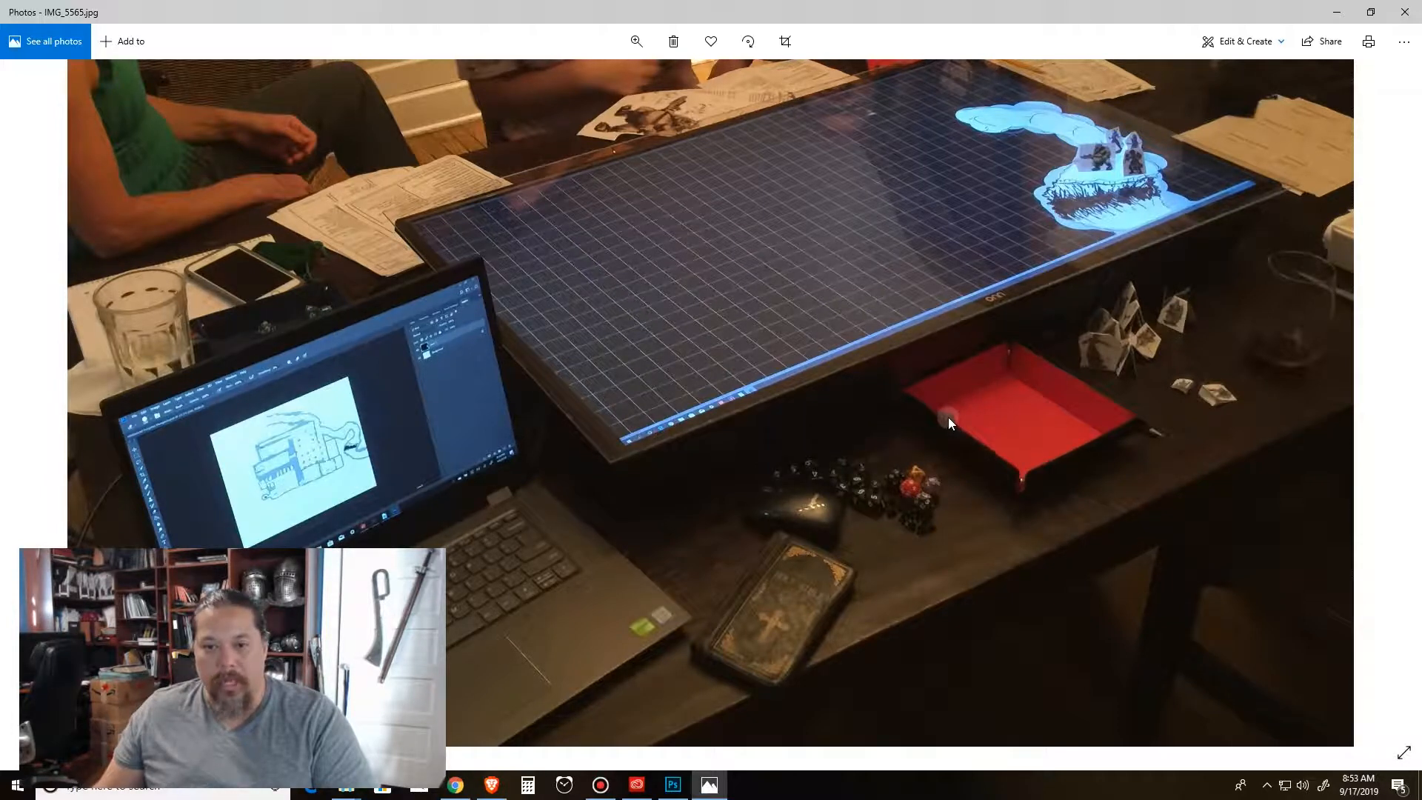
mouse_move(911, 478)
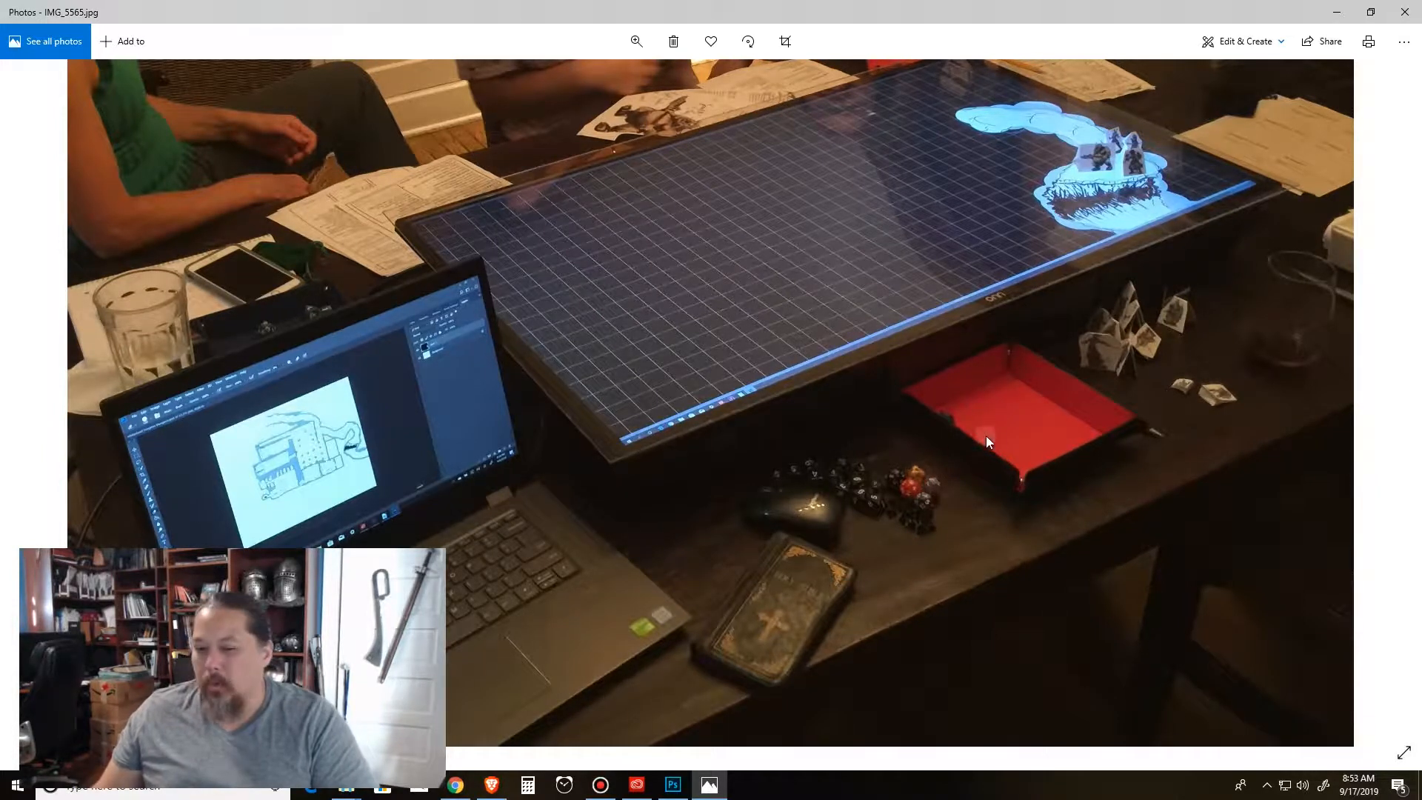
mouse_move(936, 498)
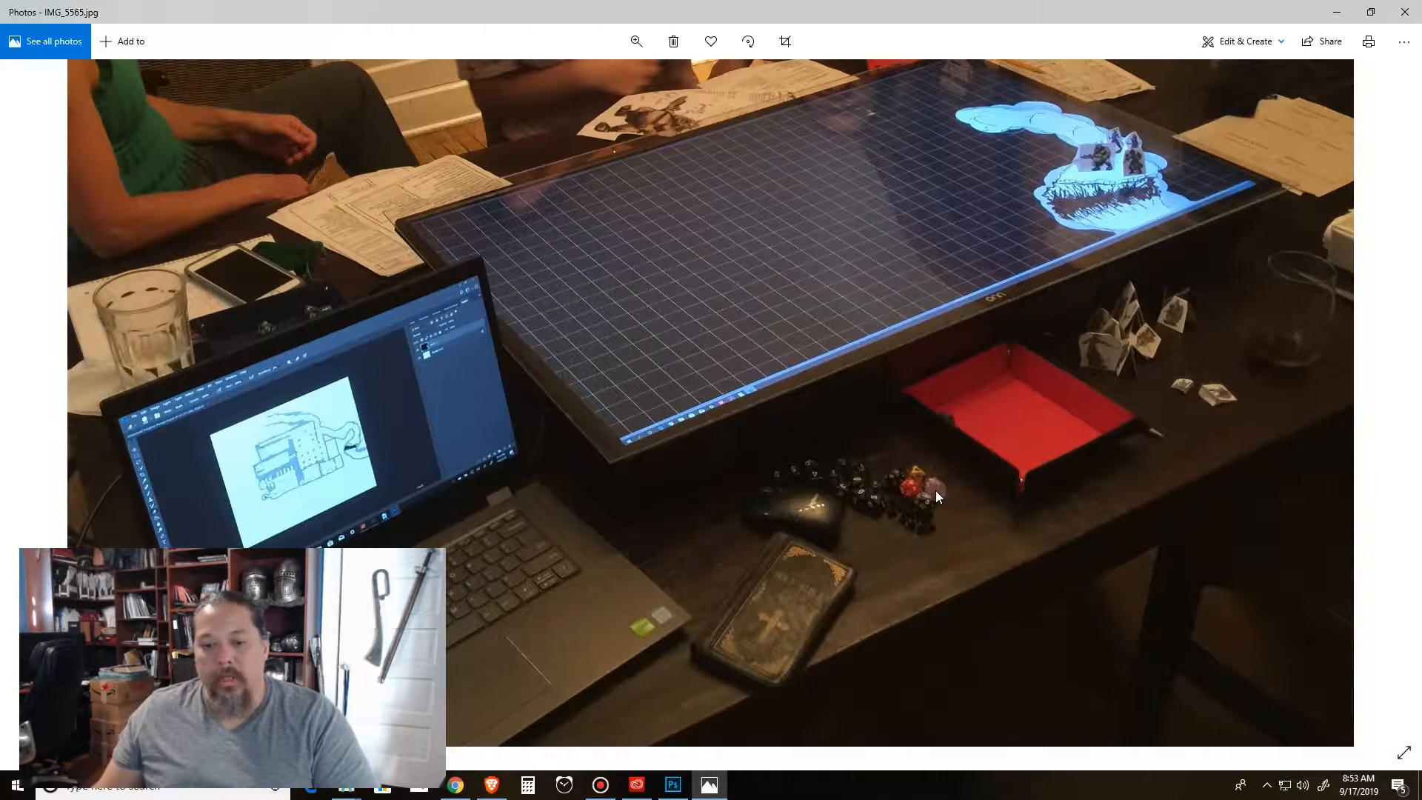
mouse_move(906, 502)
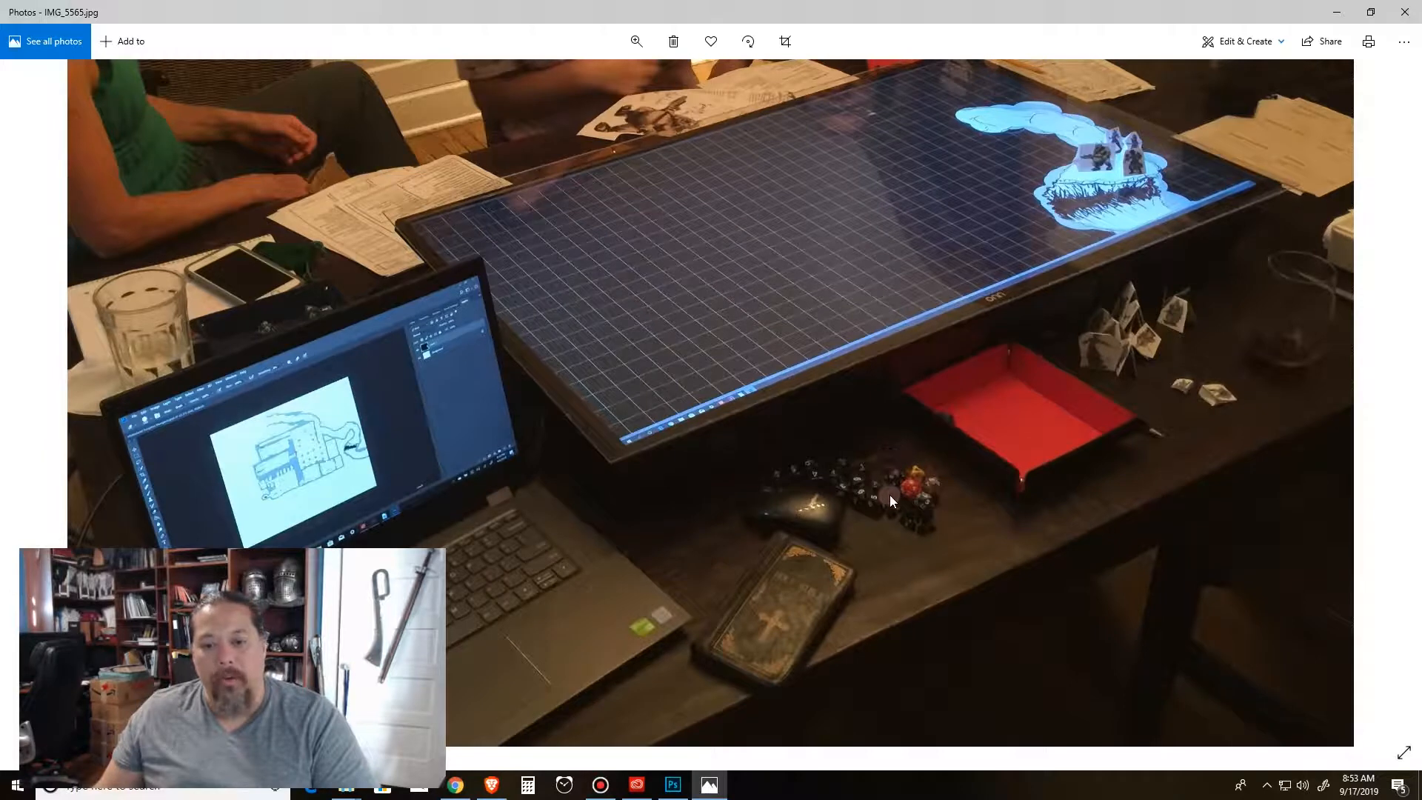
mouse_move(930, 504)
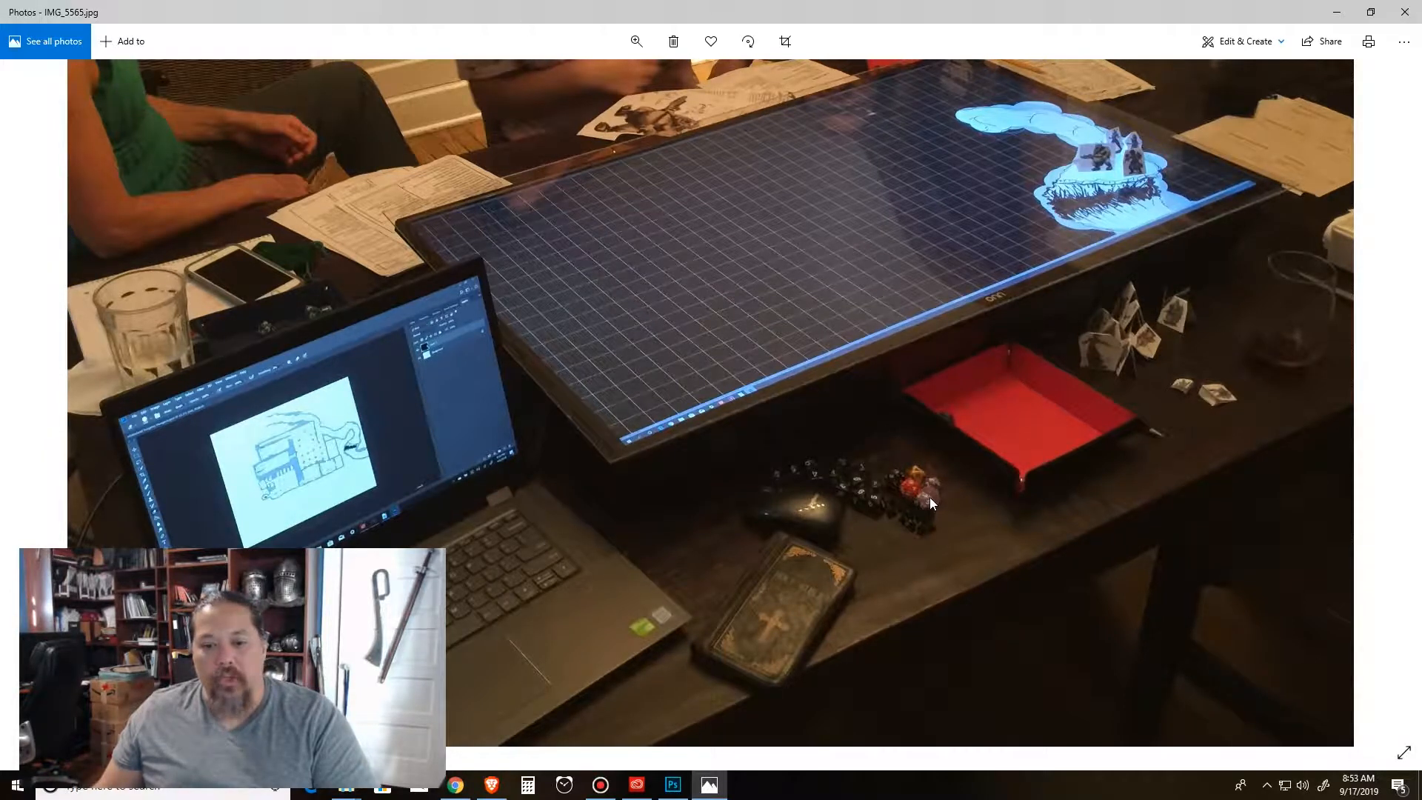
mouse_move(929, 508)
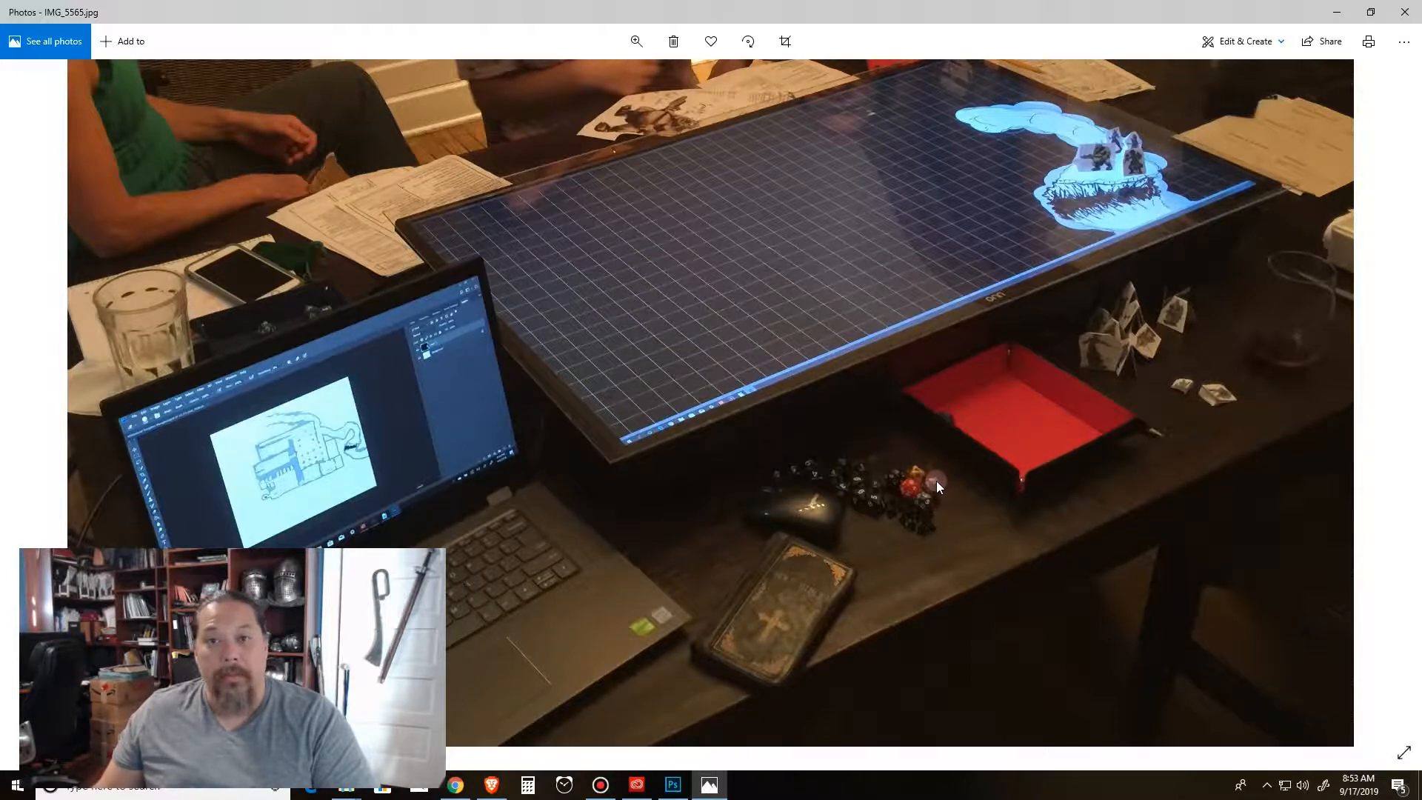
mouse_move(907, 499)
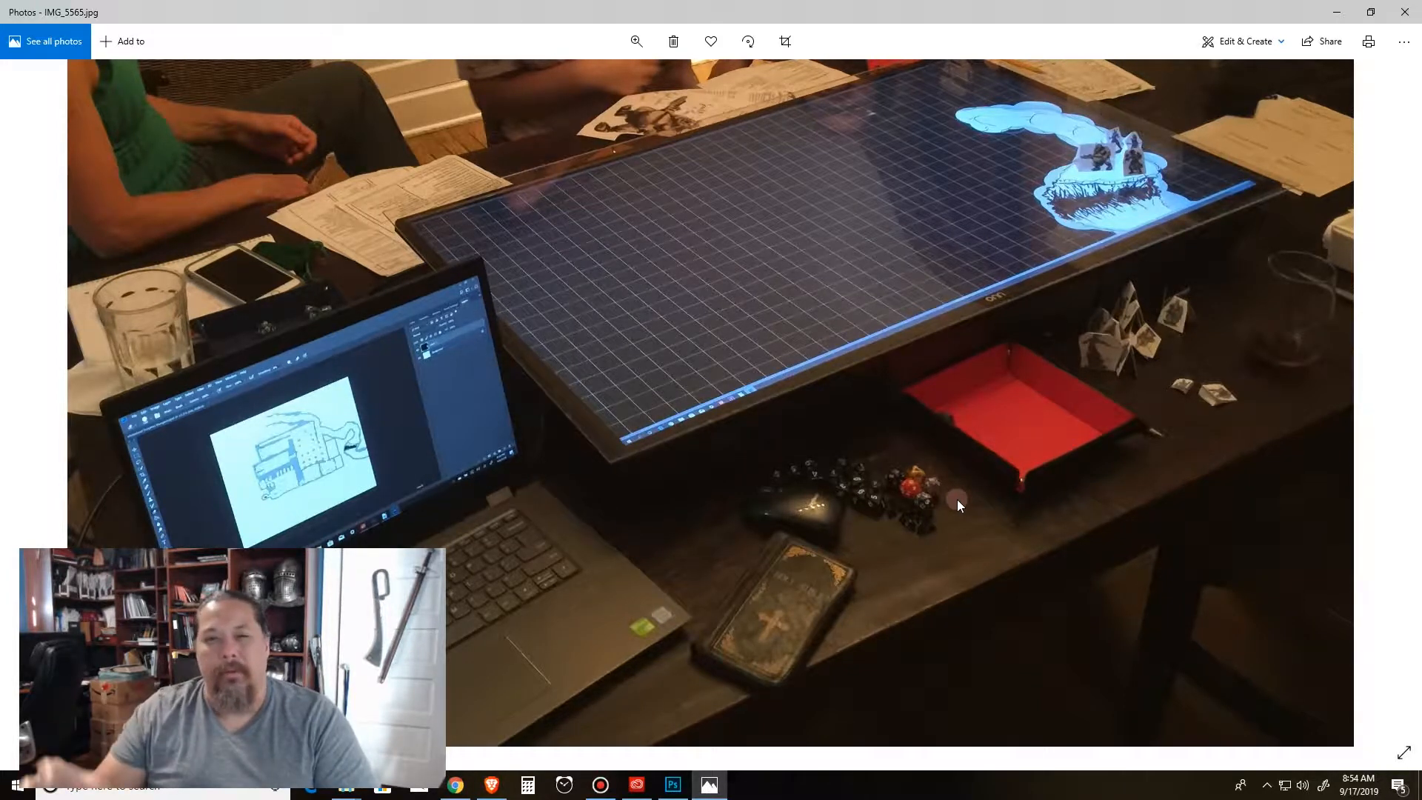
mouse_move(911, 538)
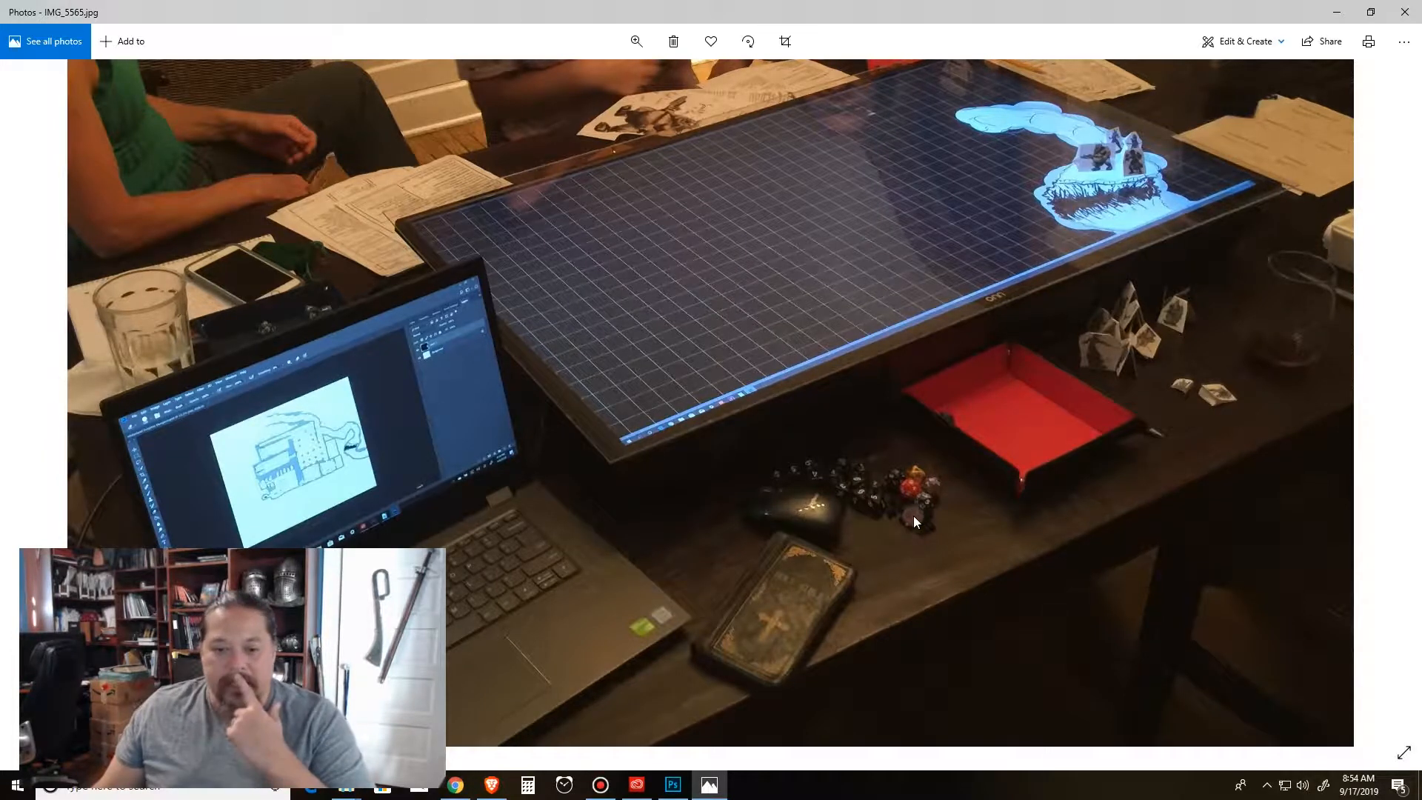
mouse_move(923, 529)
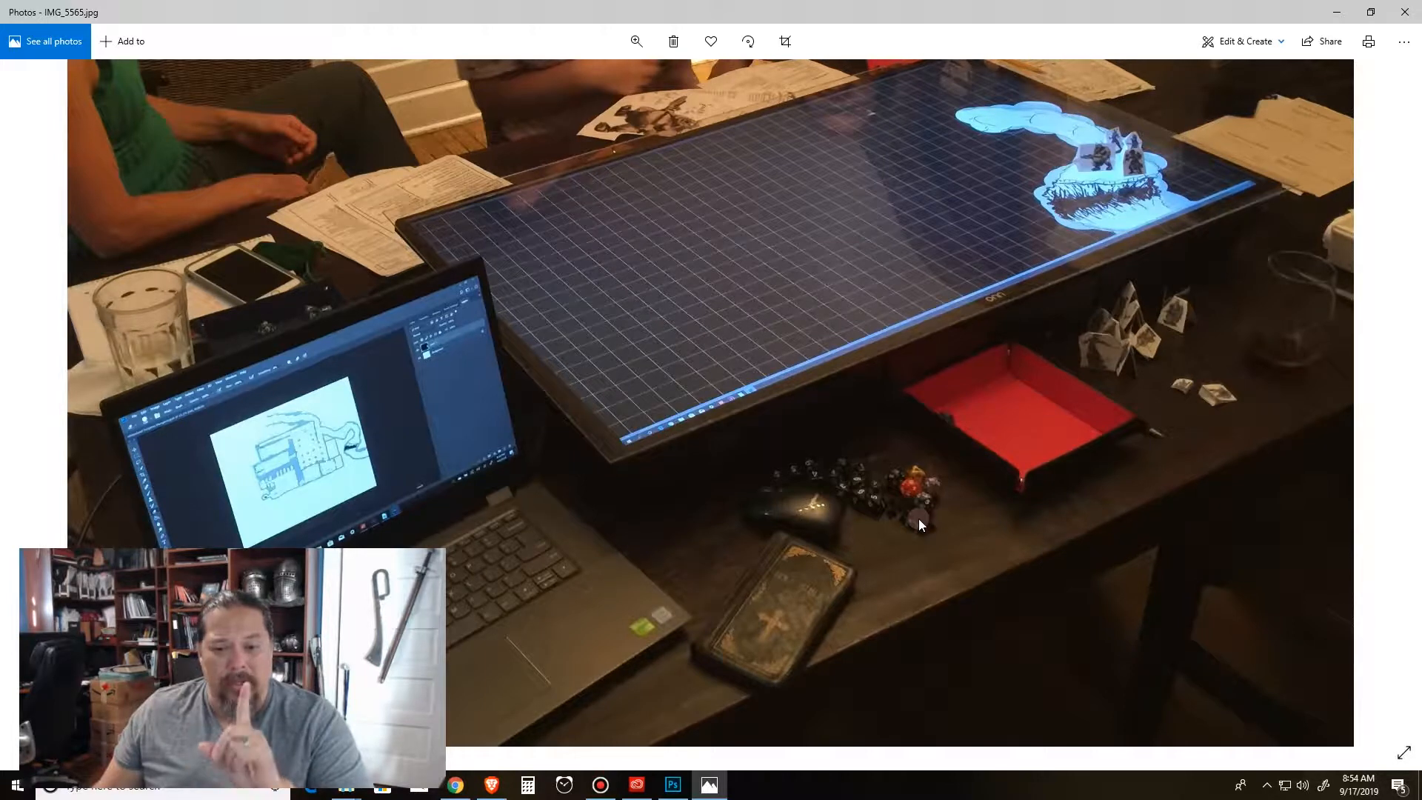
mouse_move(867, 507)
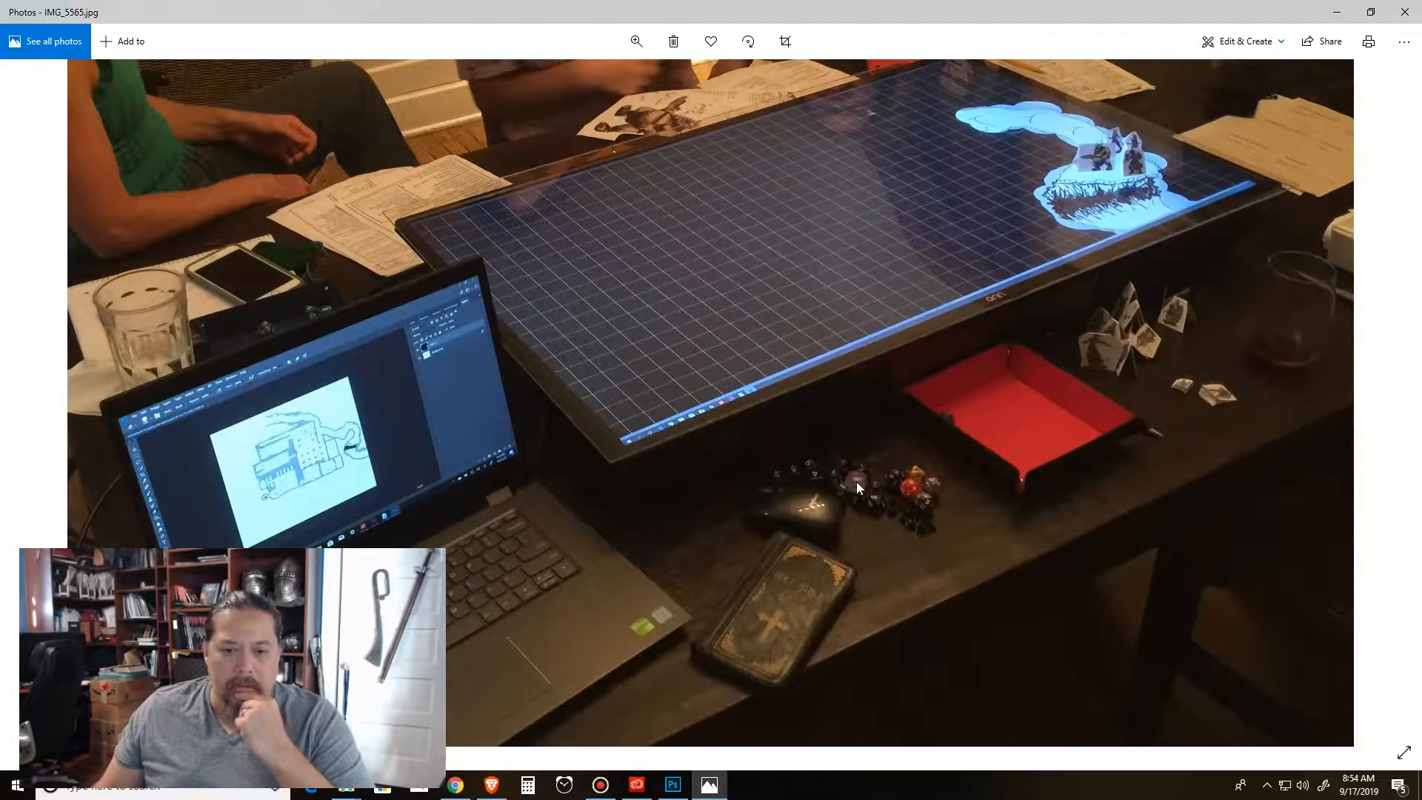
mouse_move(862, 478)
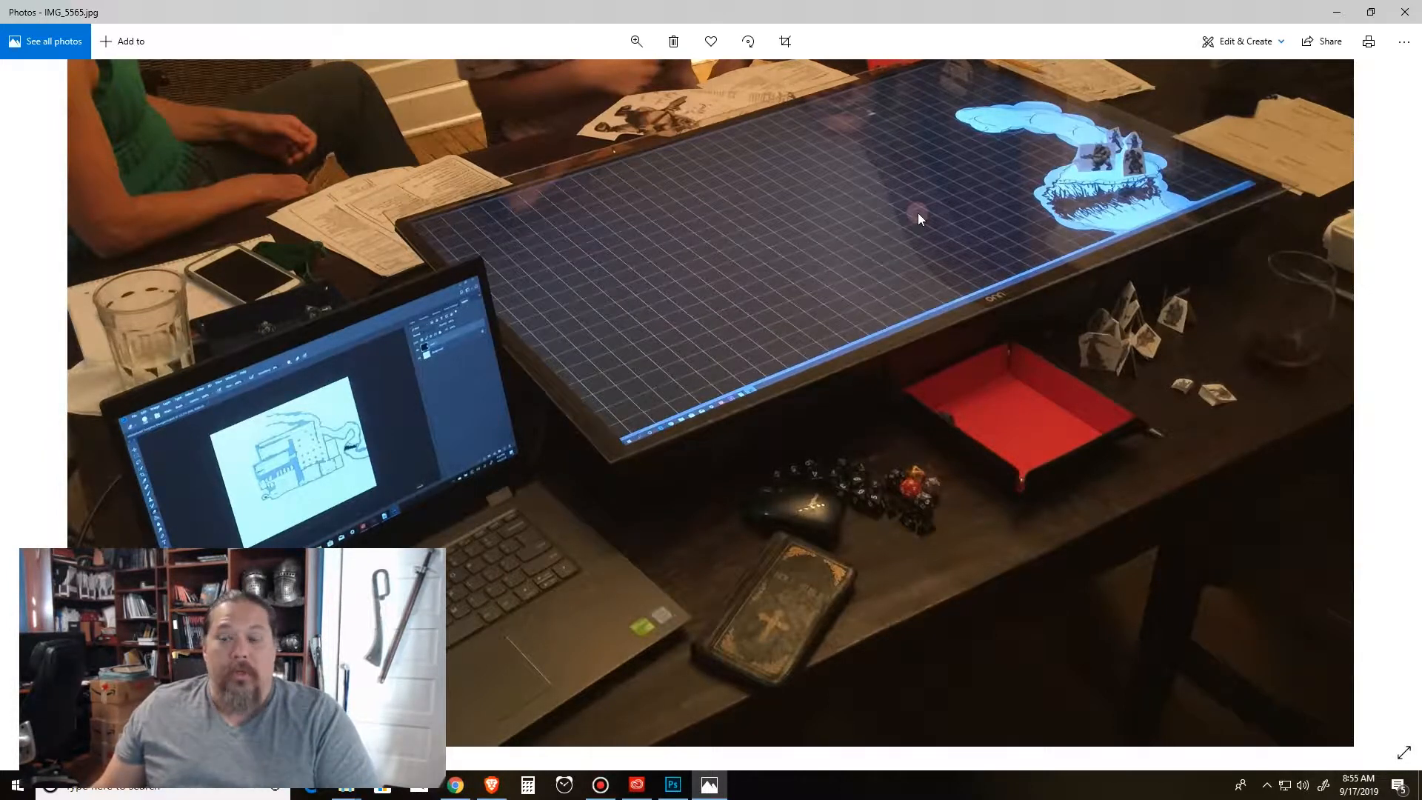
mouse_move(839, 203)
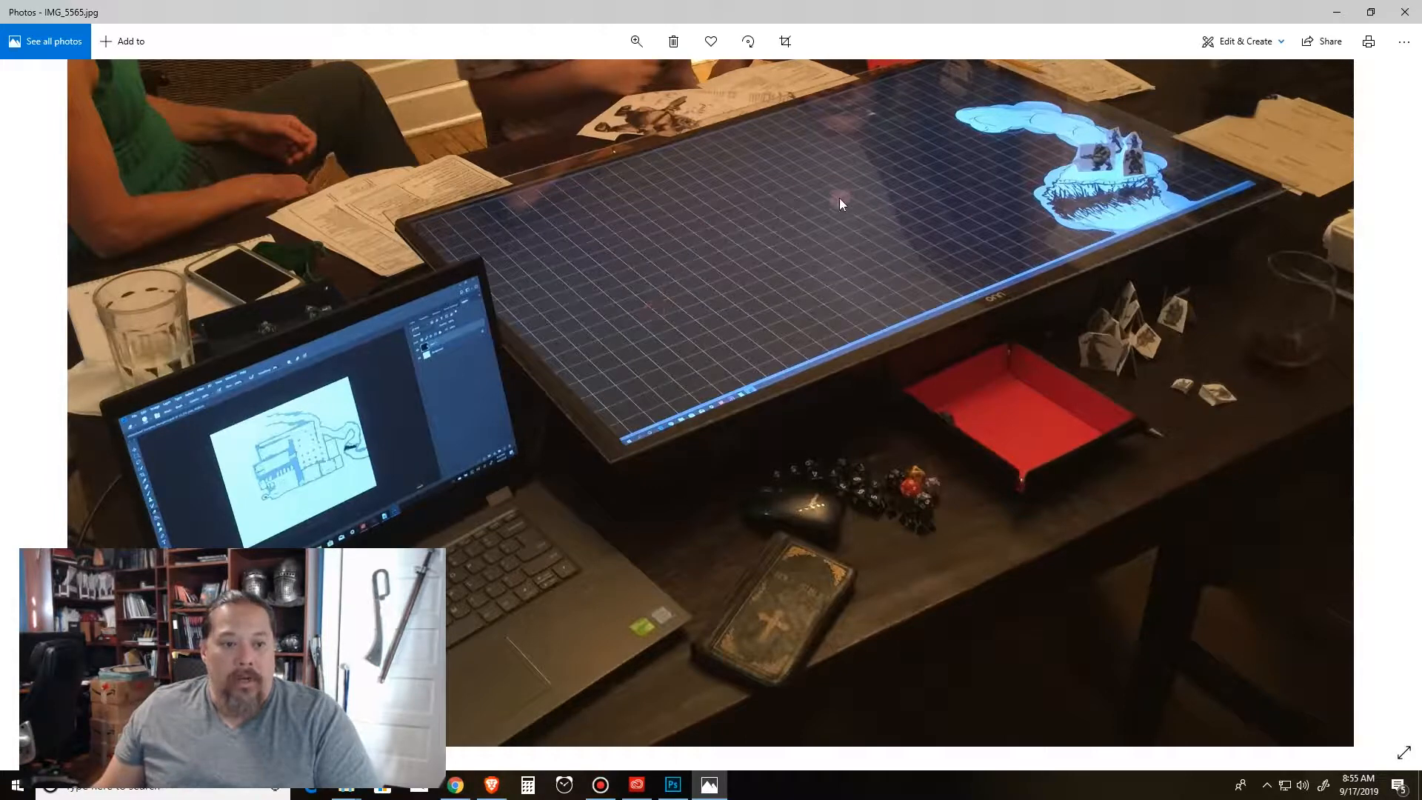
mouse_move(403, 471)
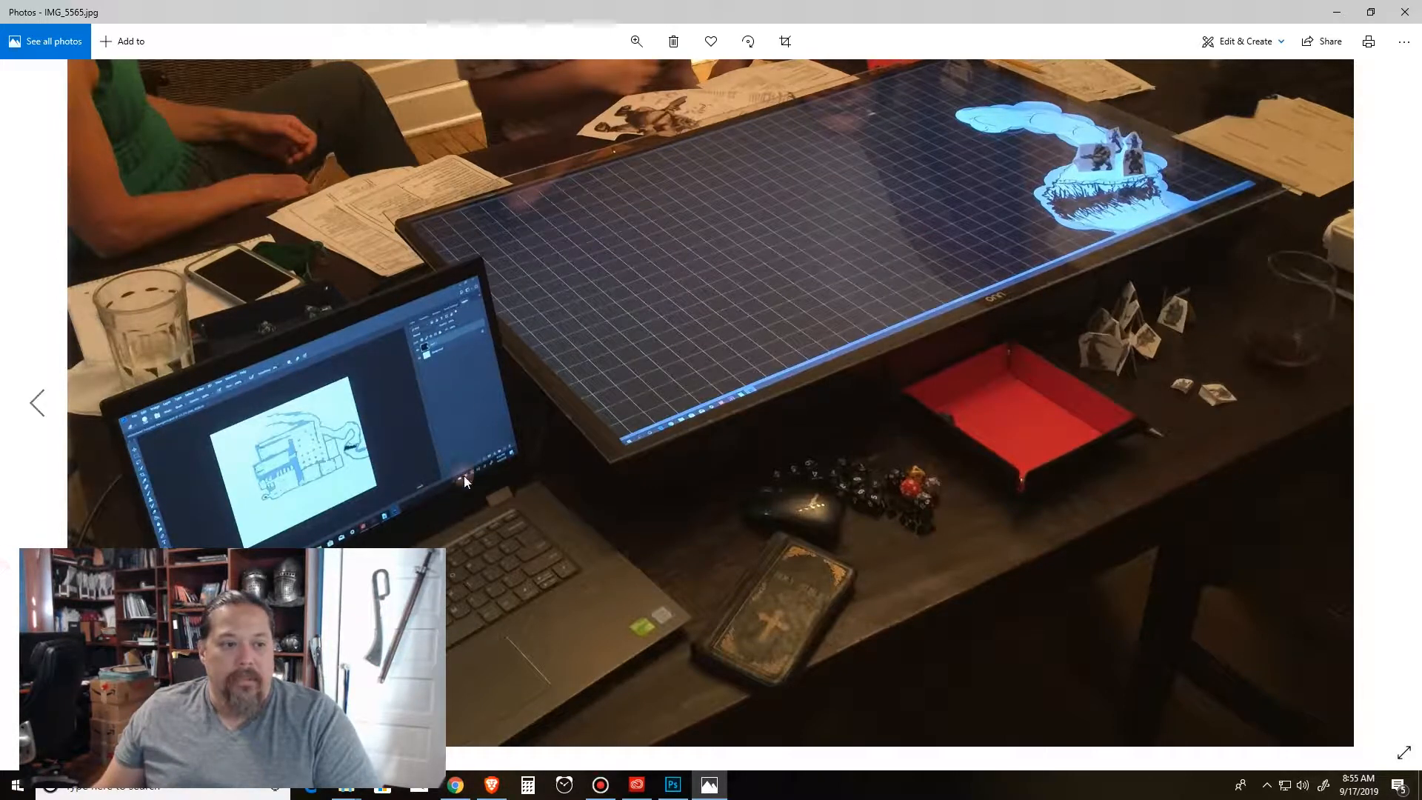
mouse_move(1001, 275)
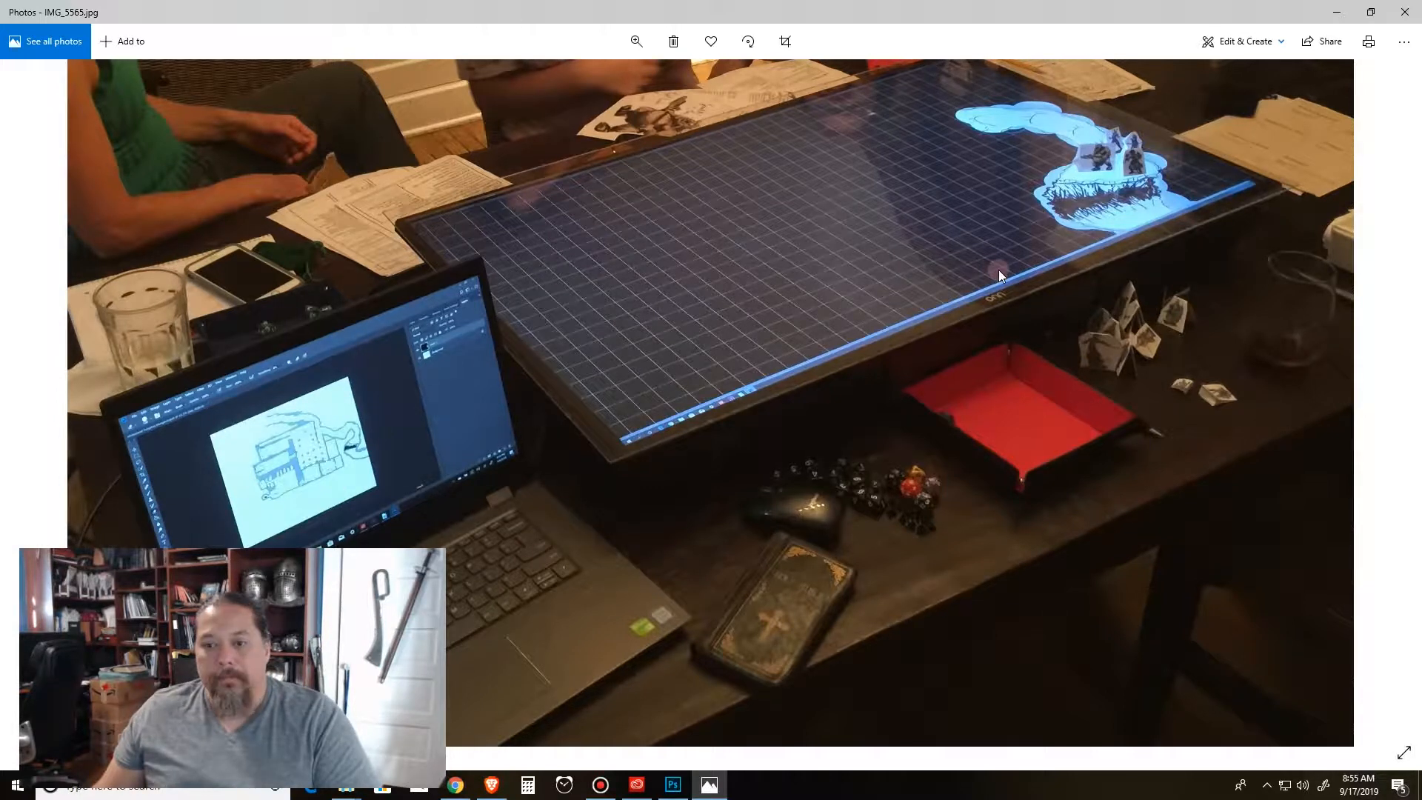
mouse_move(785, 320)
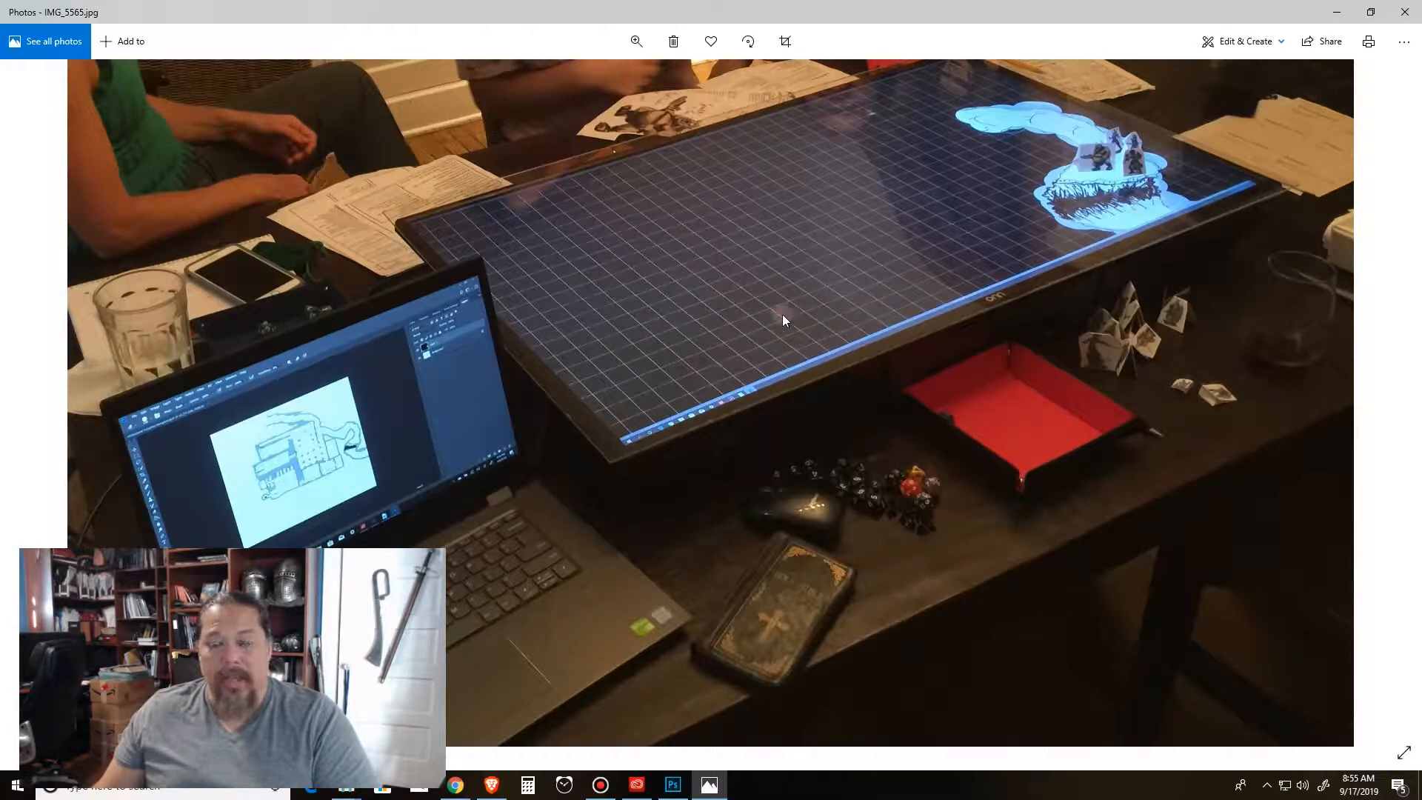
mouse_move(751, 301)
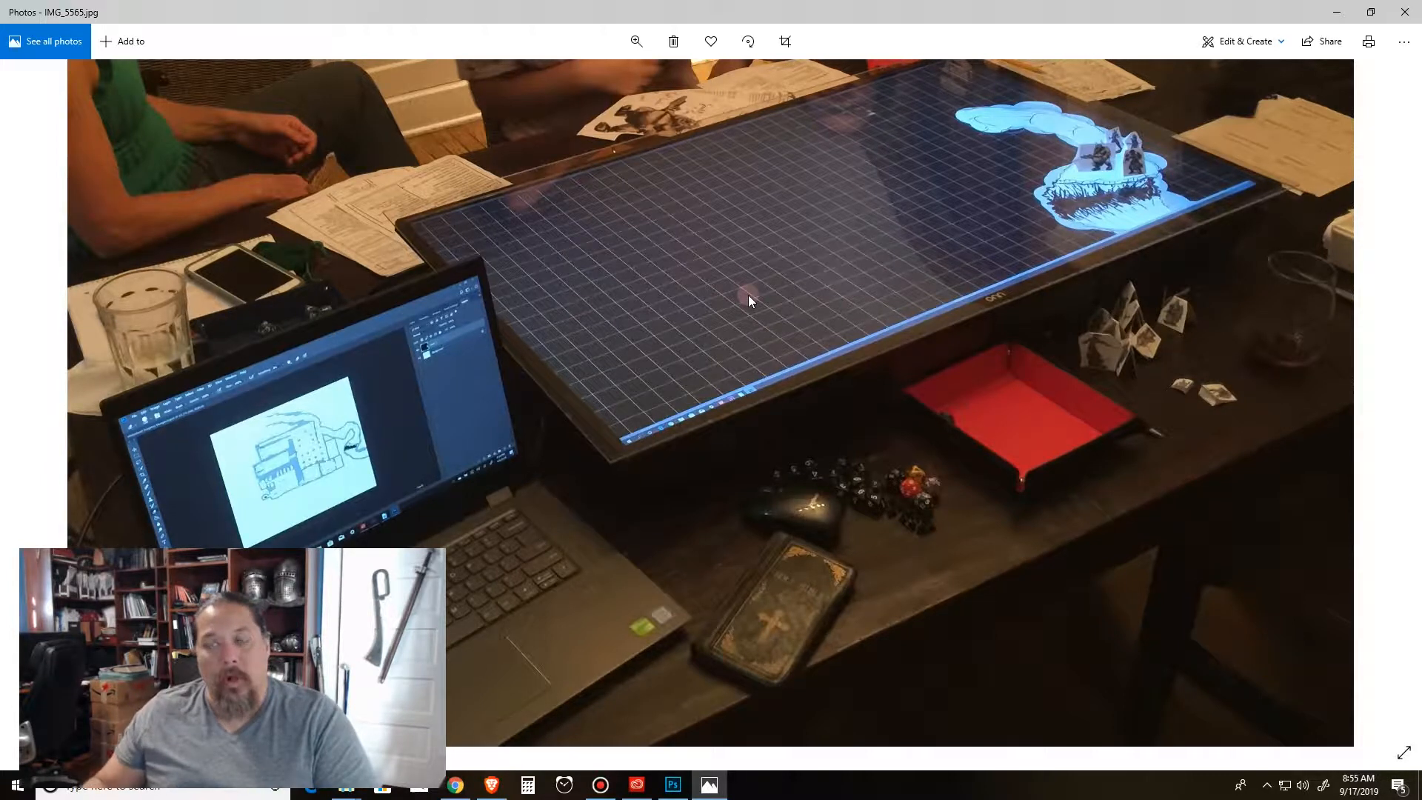
mouse_move(815, 246)
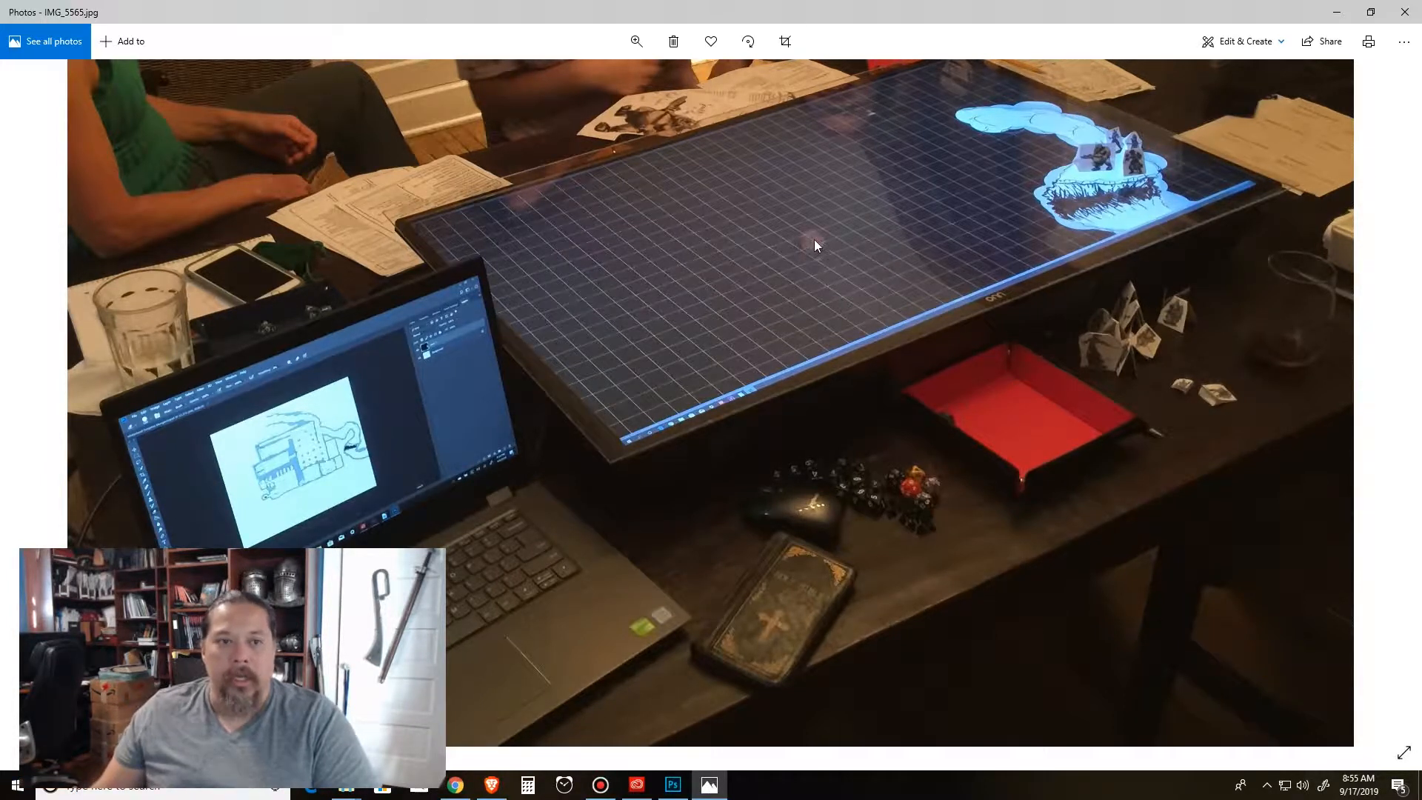
mouse_move(1034, 301)
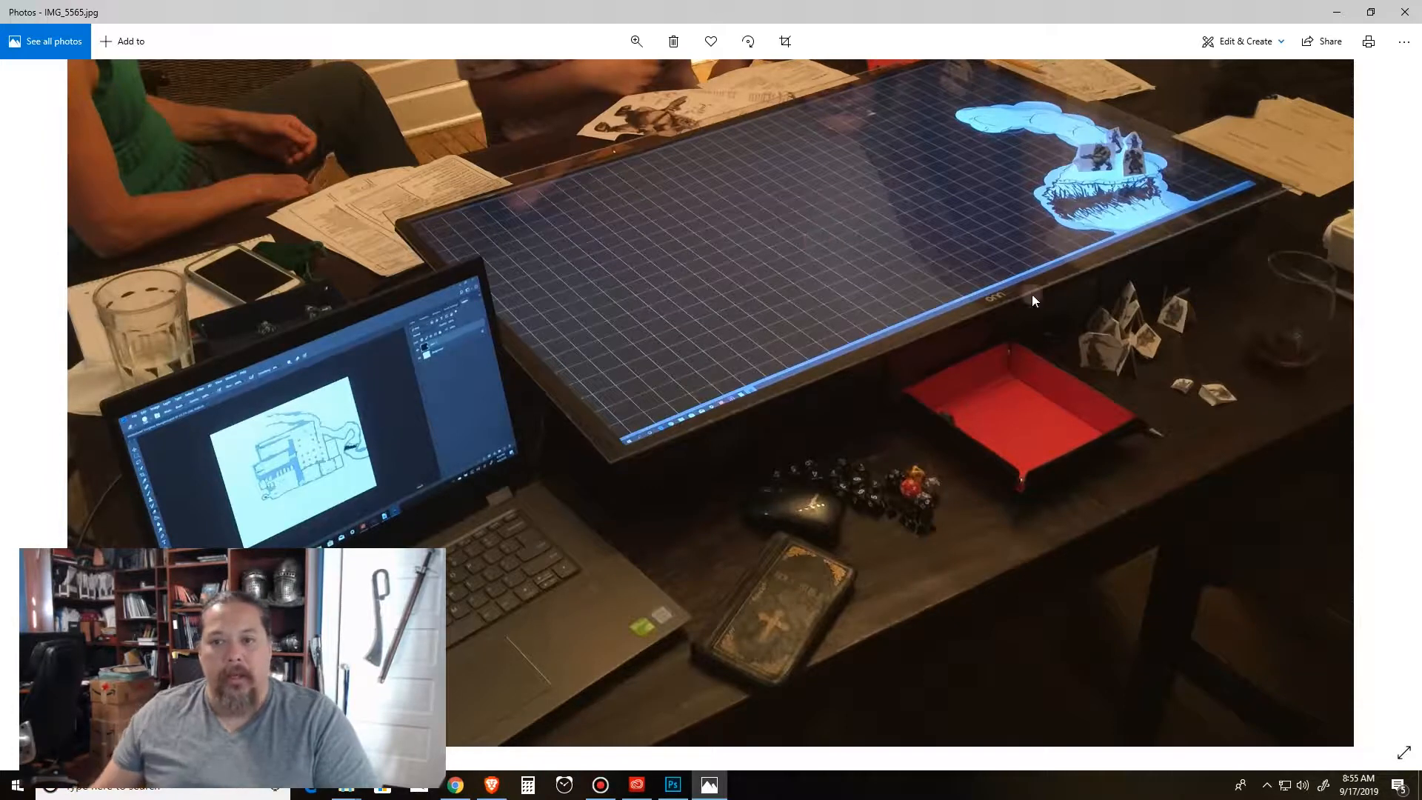
mouse_move(951, 256)
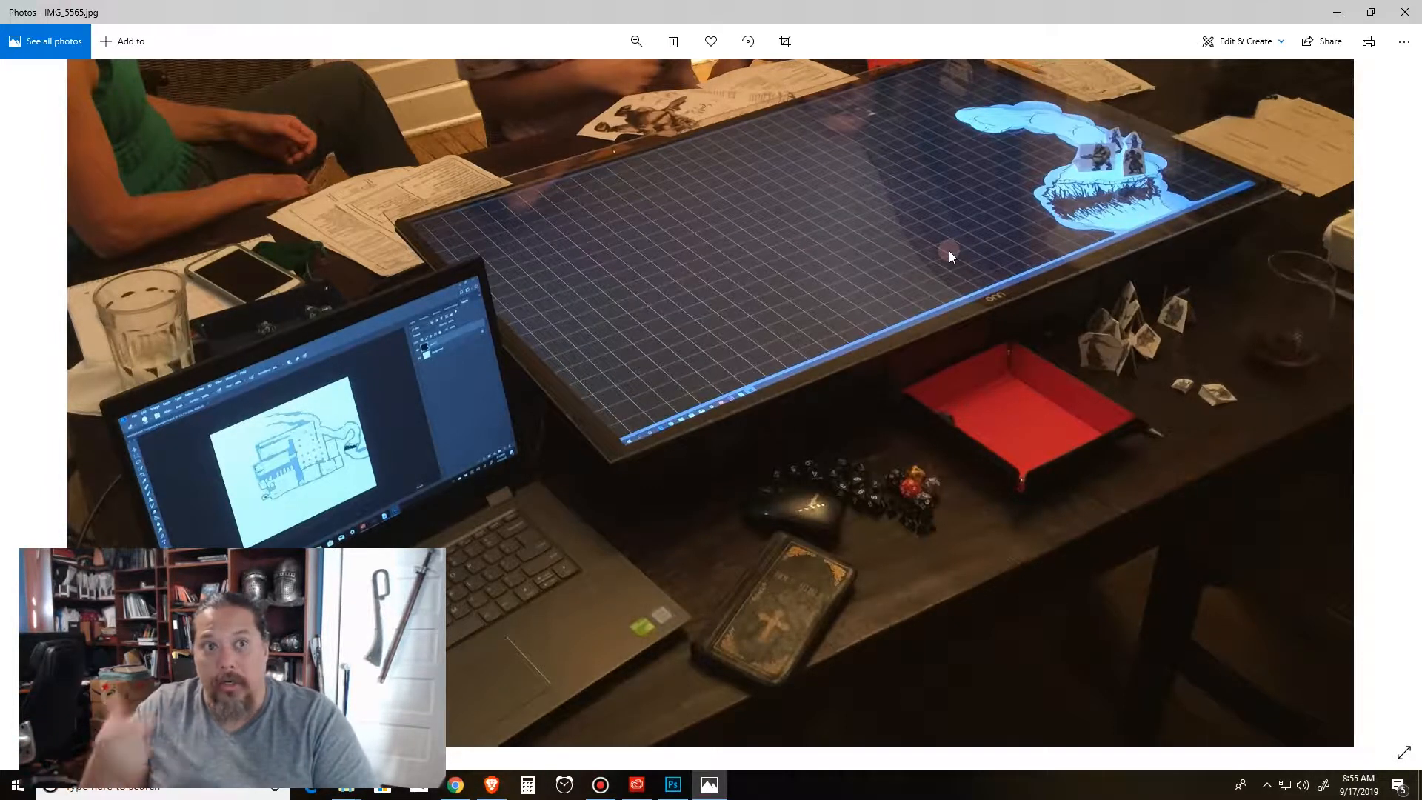
mouse_move(941, 270)
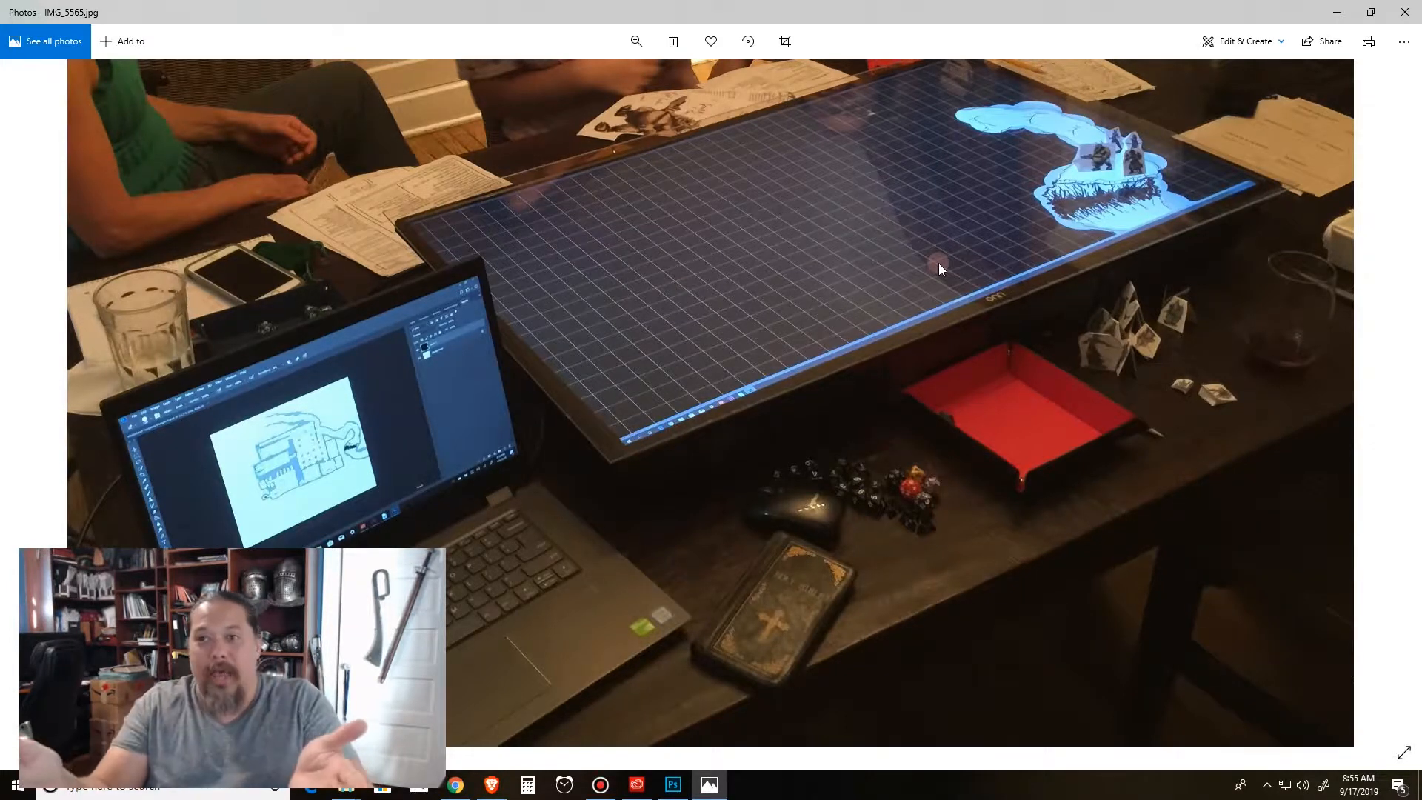
mouse_move(962, 276)
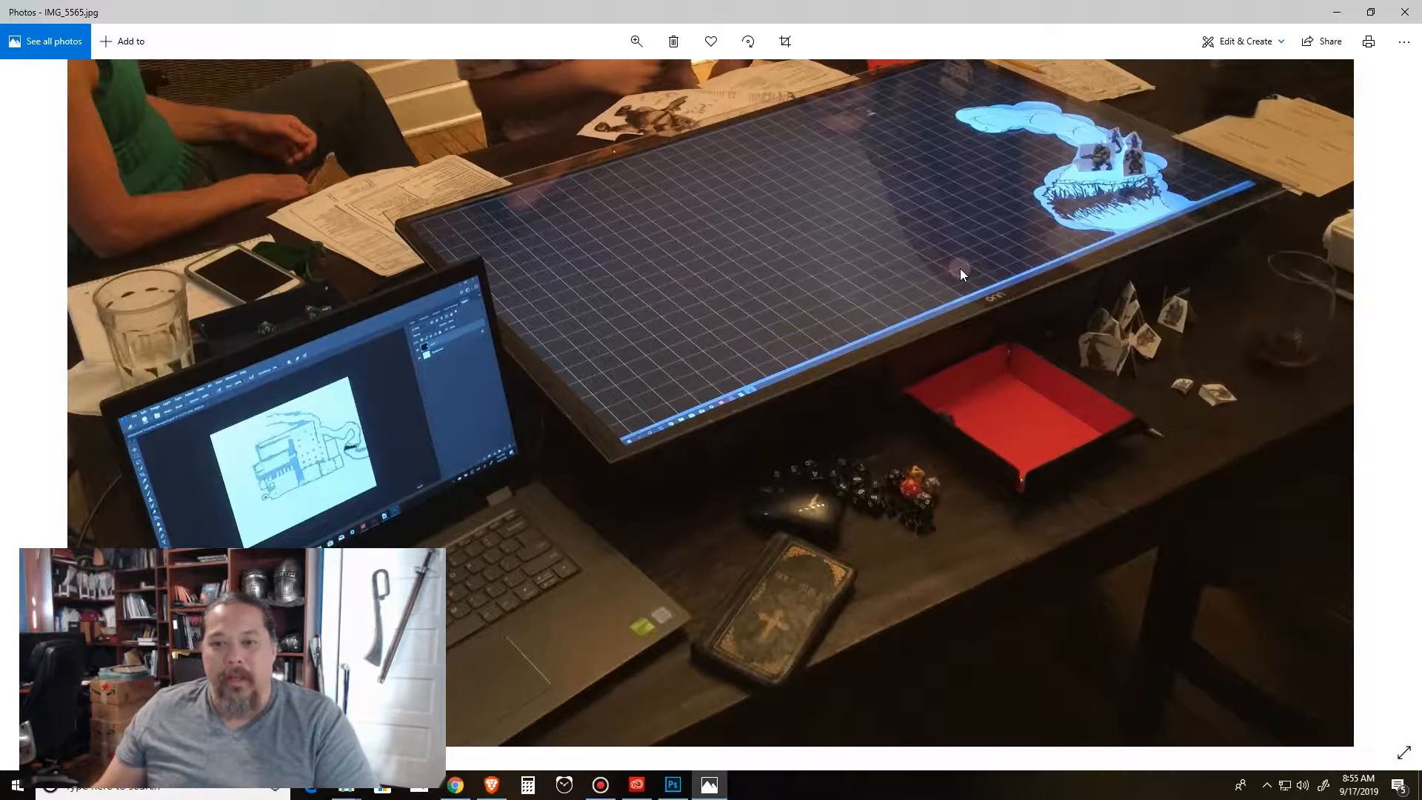
mouse_move(823, 376)
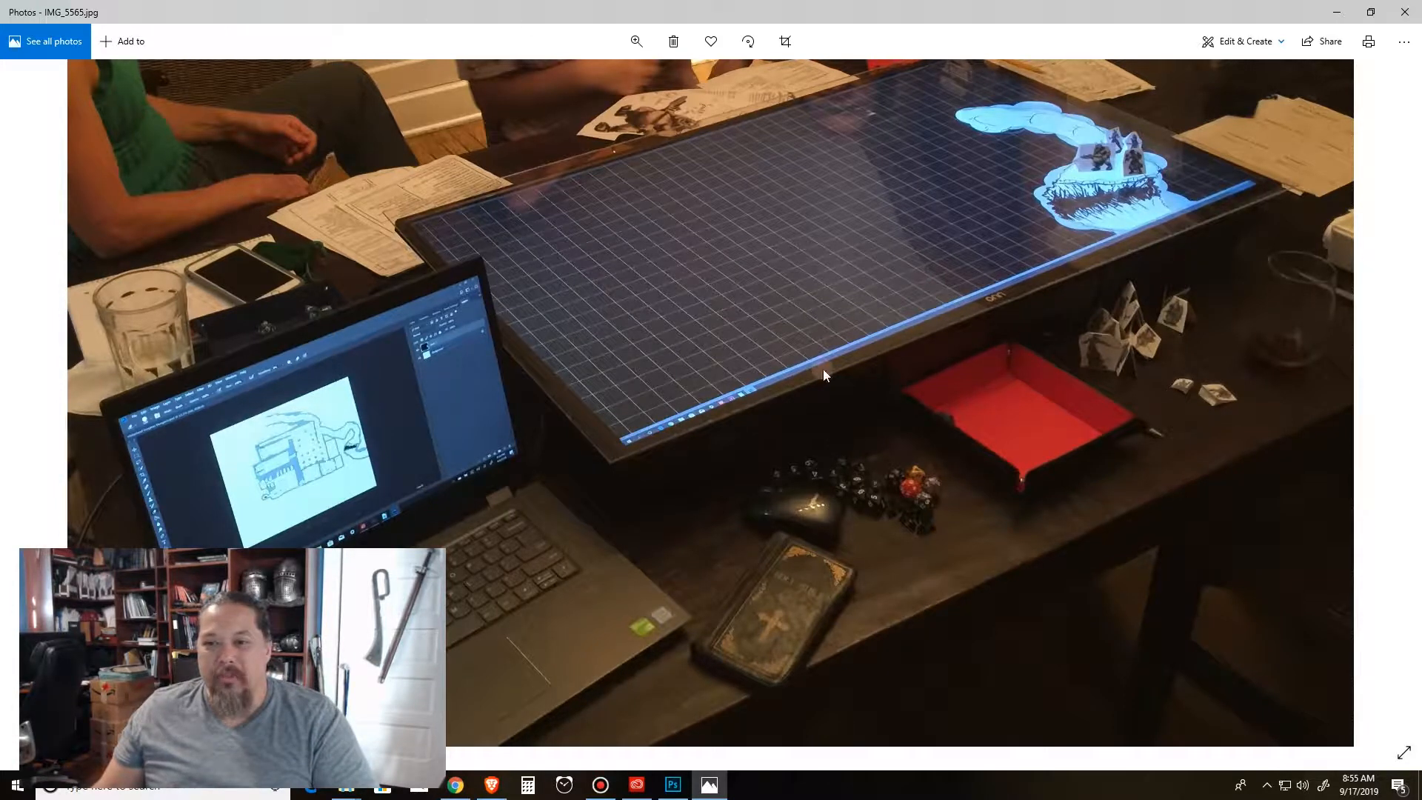
mouse_move(1190, 255)
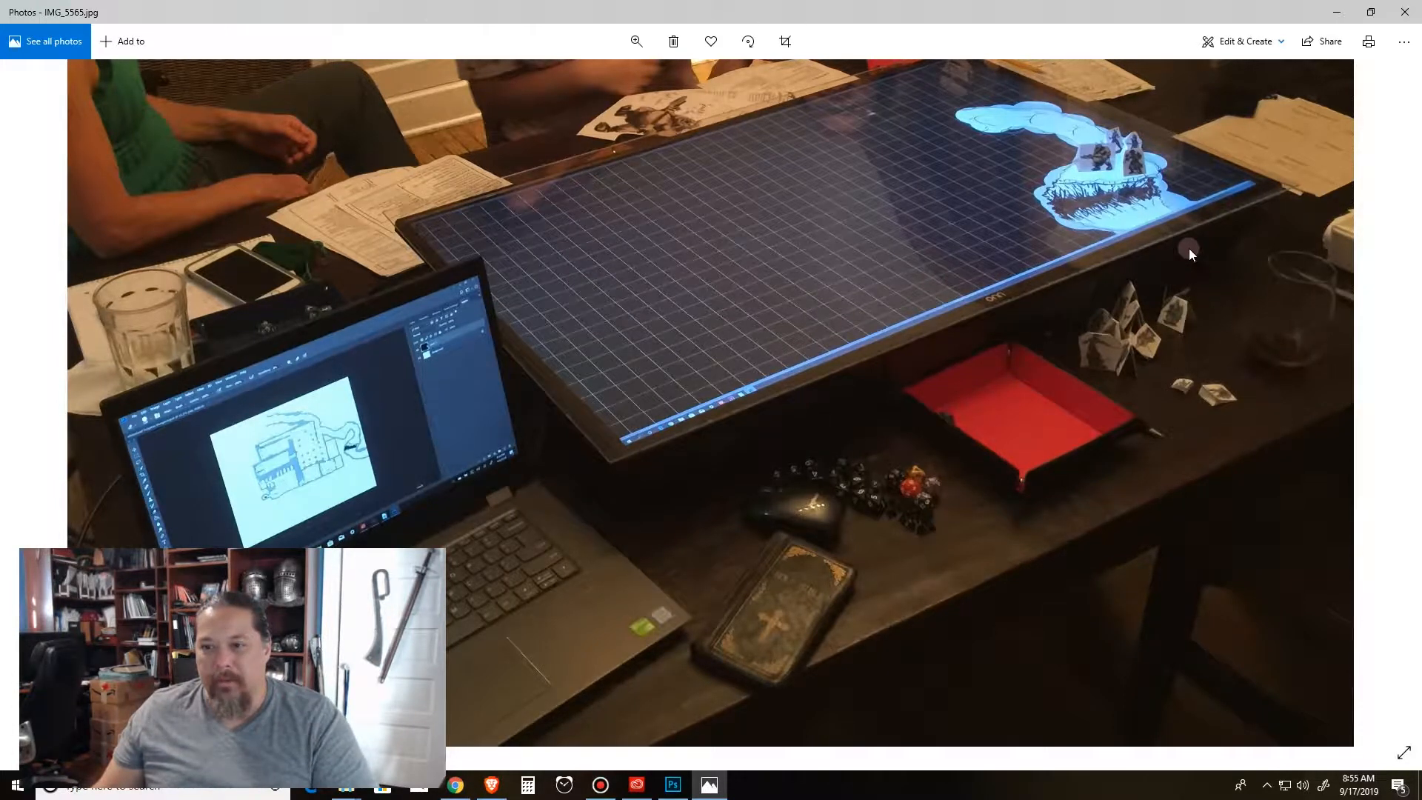
mouse_move(1192, 231)
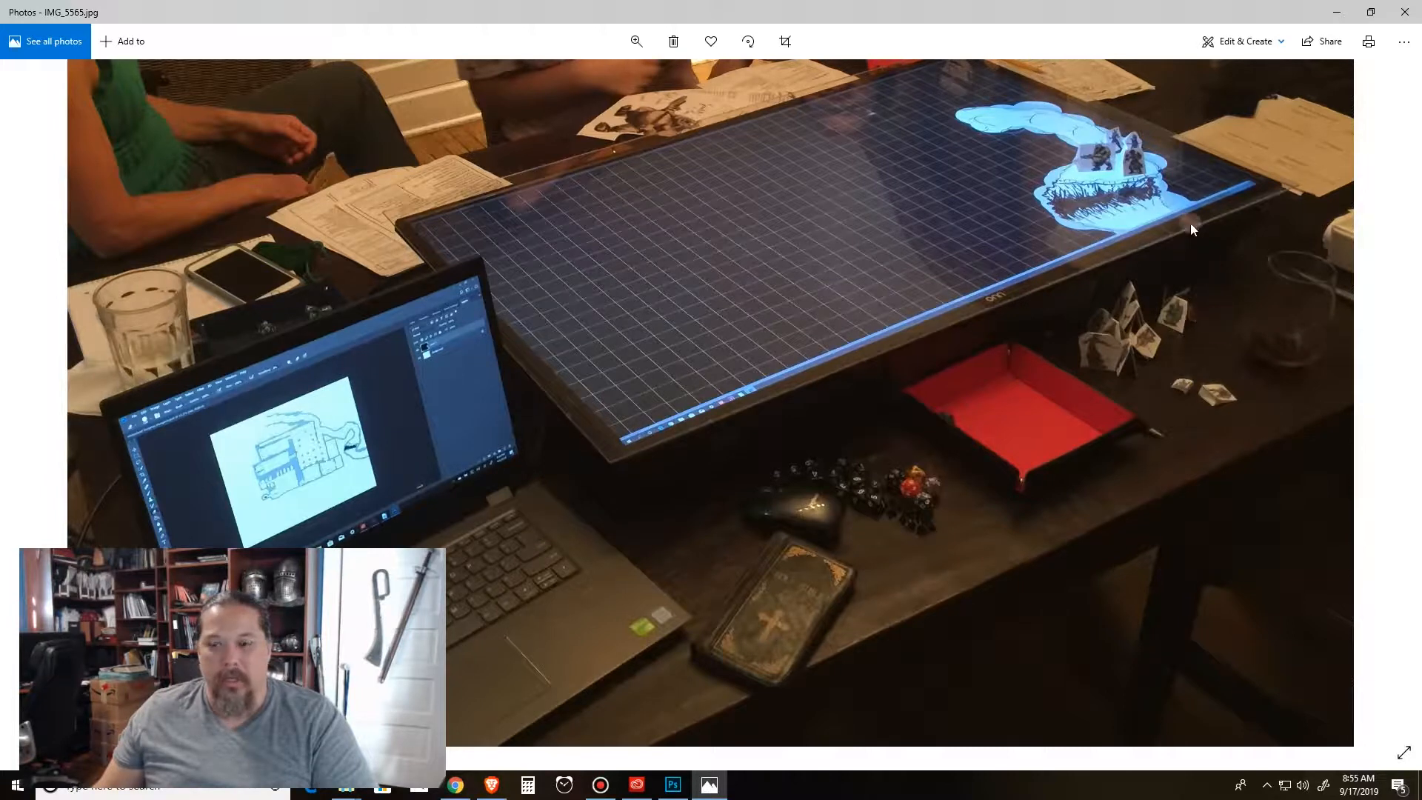
mouse_move(810, 479)
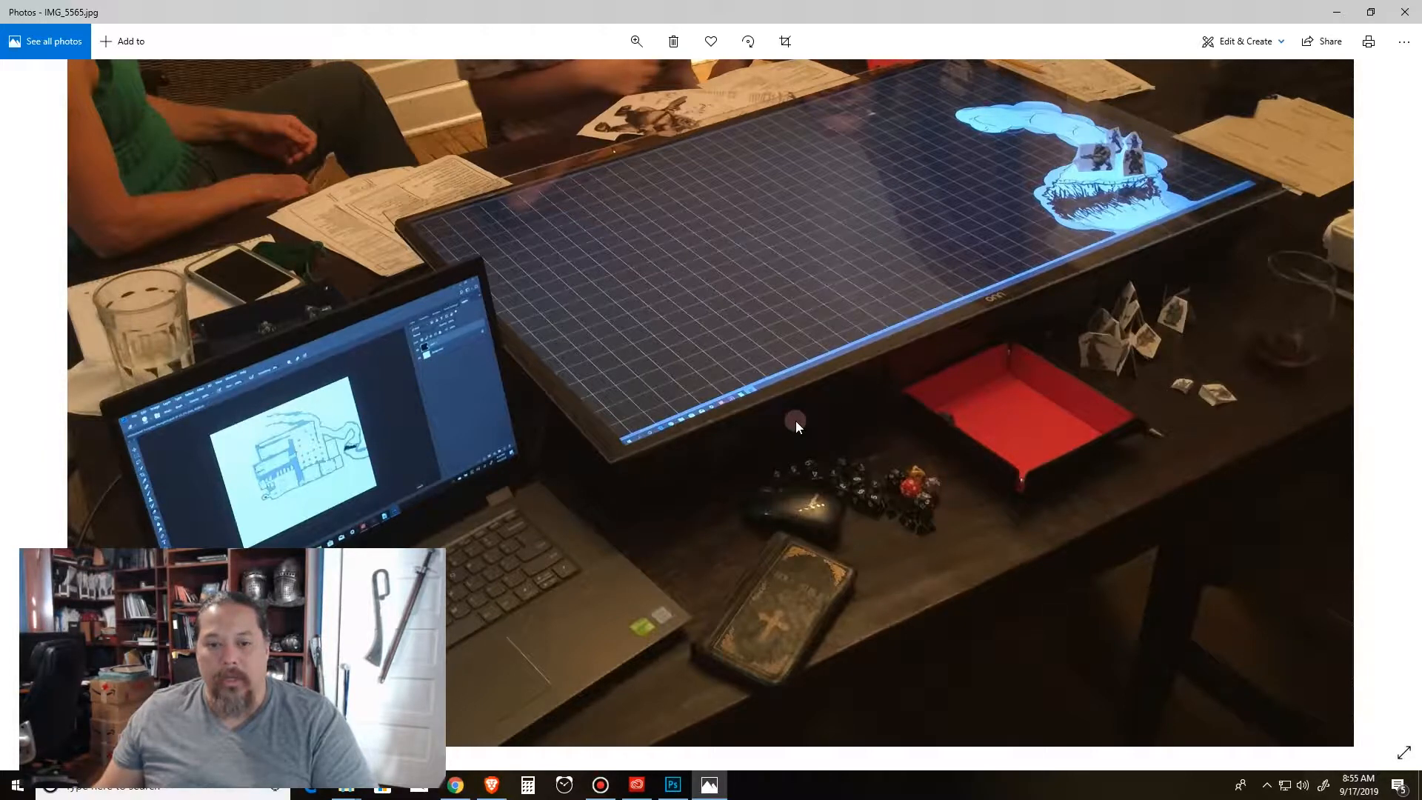
mouse_move(1279, 213)
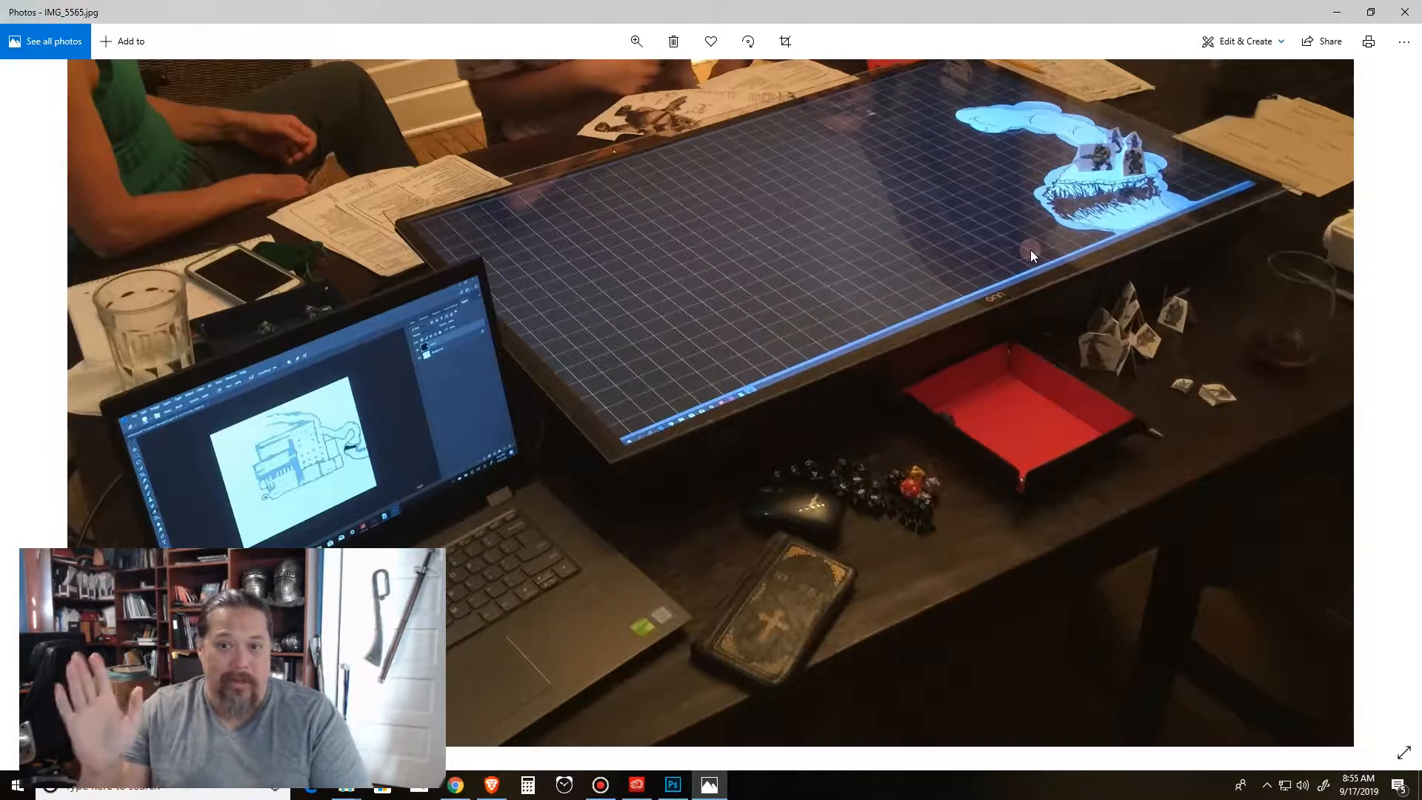
mouse_move(813, 333)
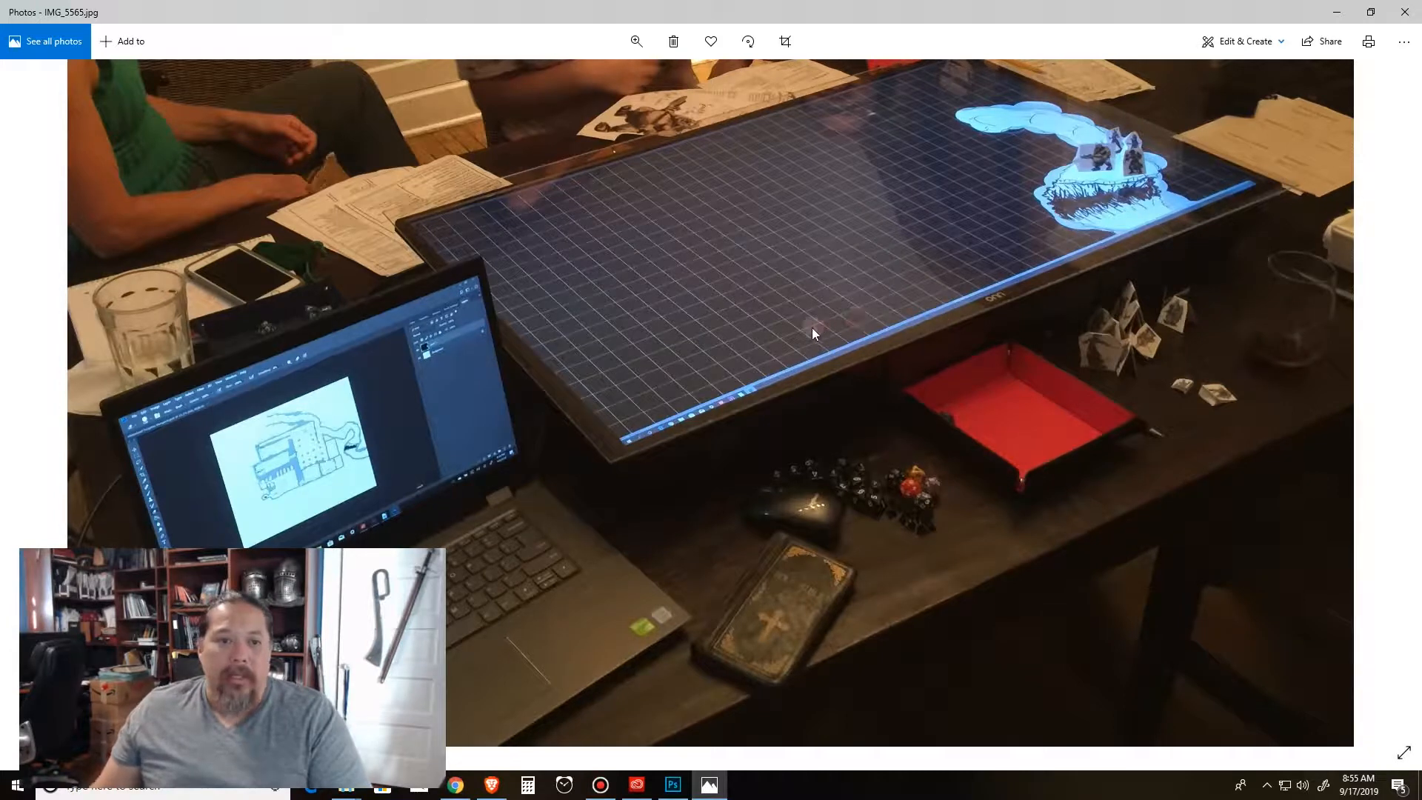
mouse_move(386, 464)
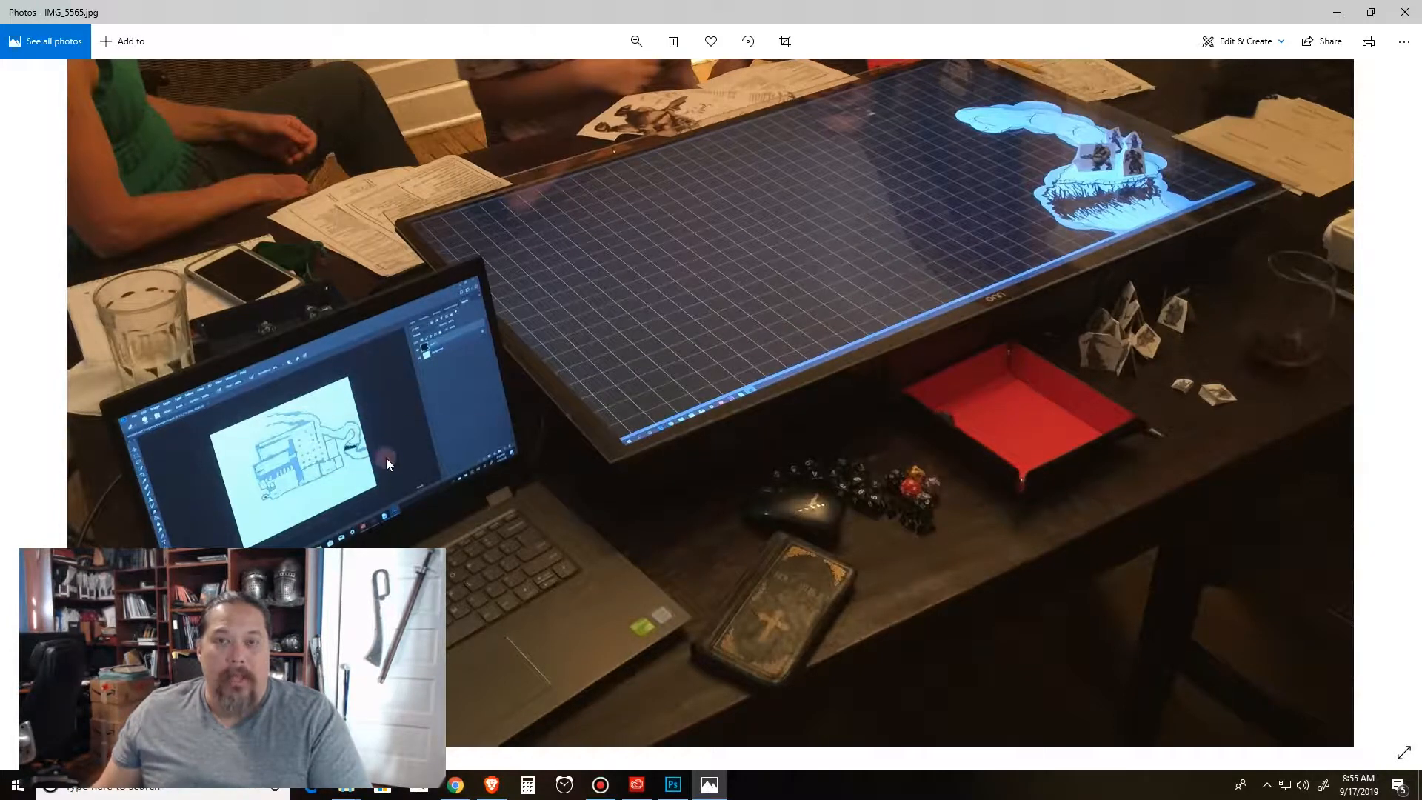
mouse_move(438, 419)
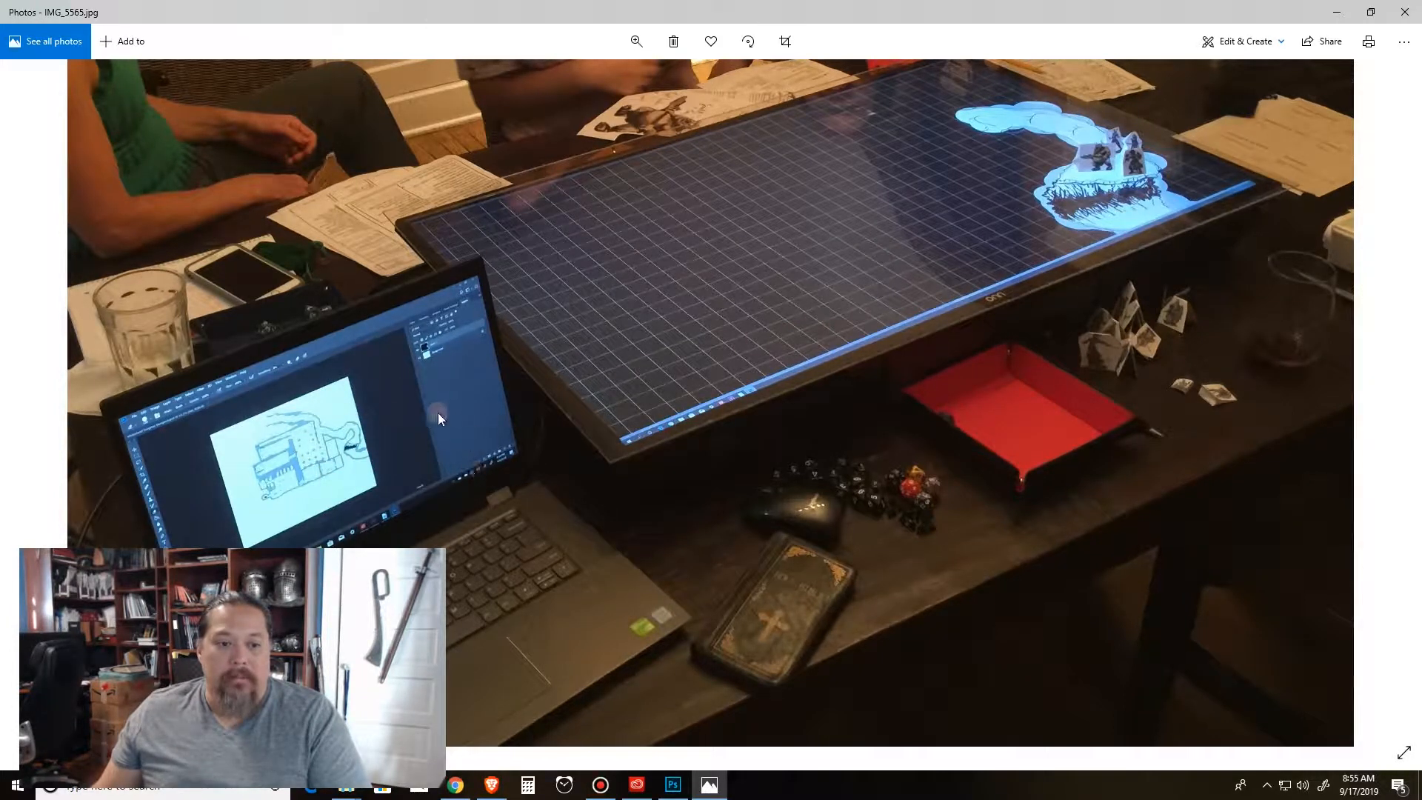
mouse_move(385, 482)
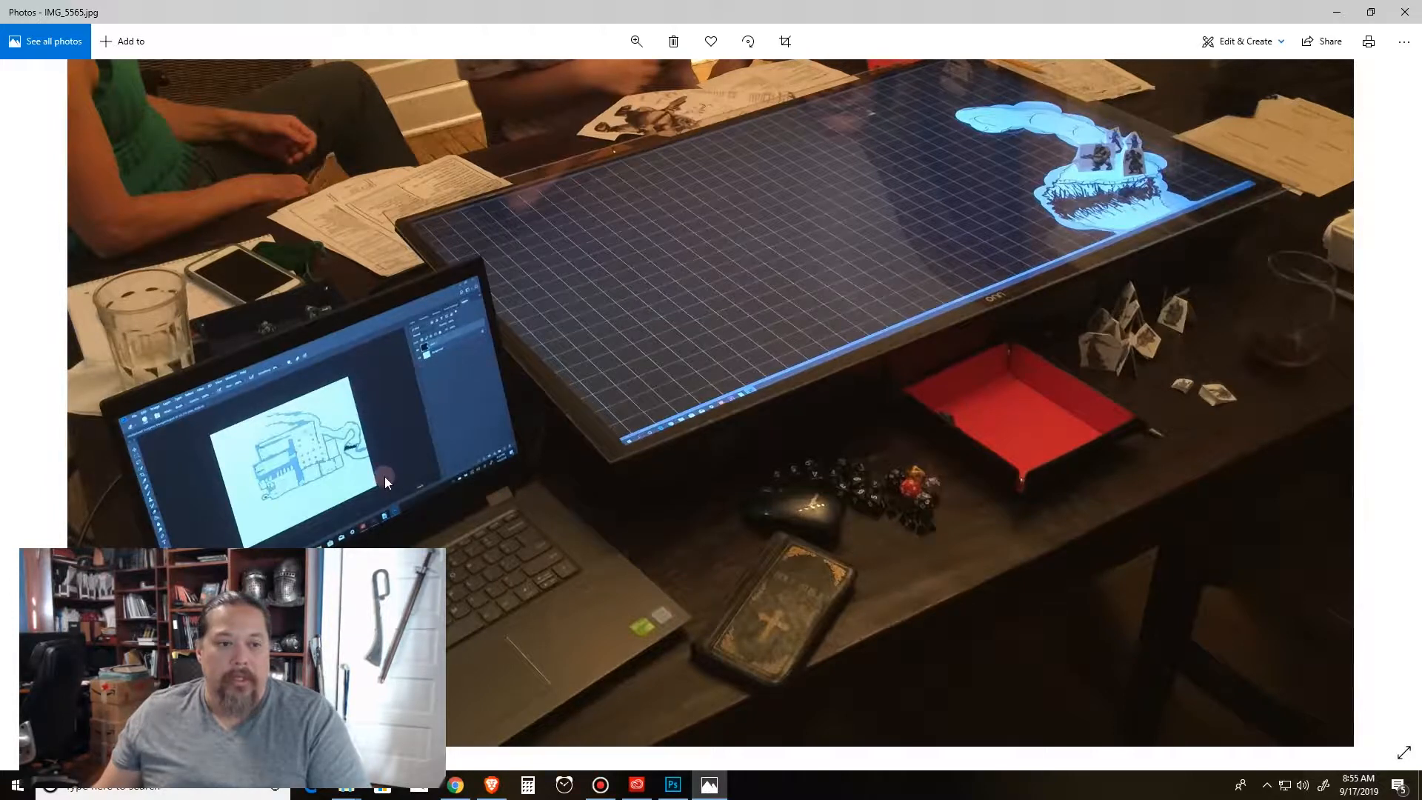
mouse_move(824, 292)
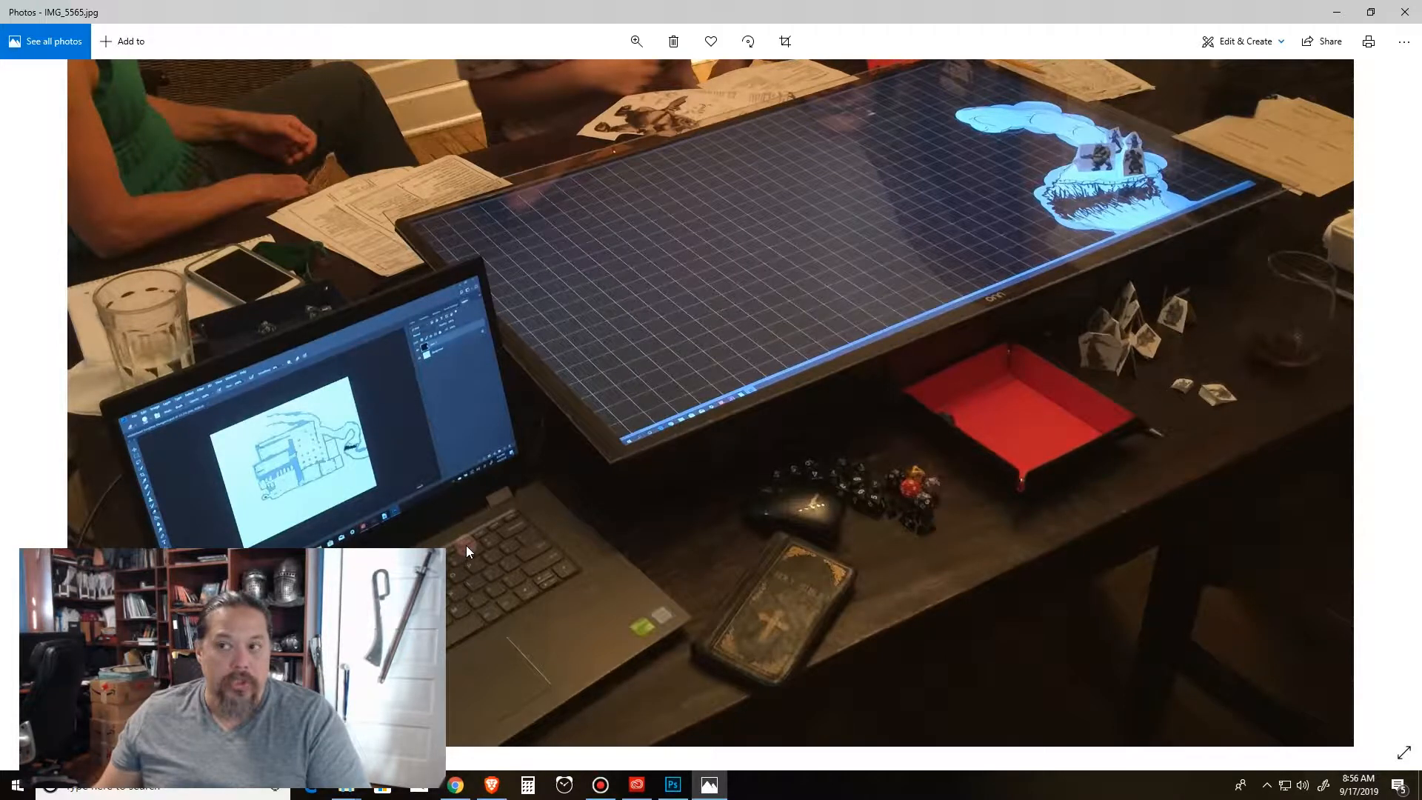
mouse_move(1120, 226)
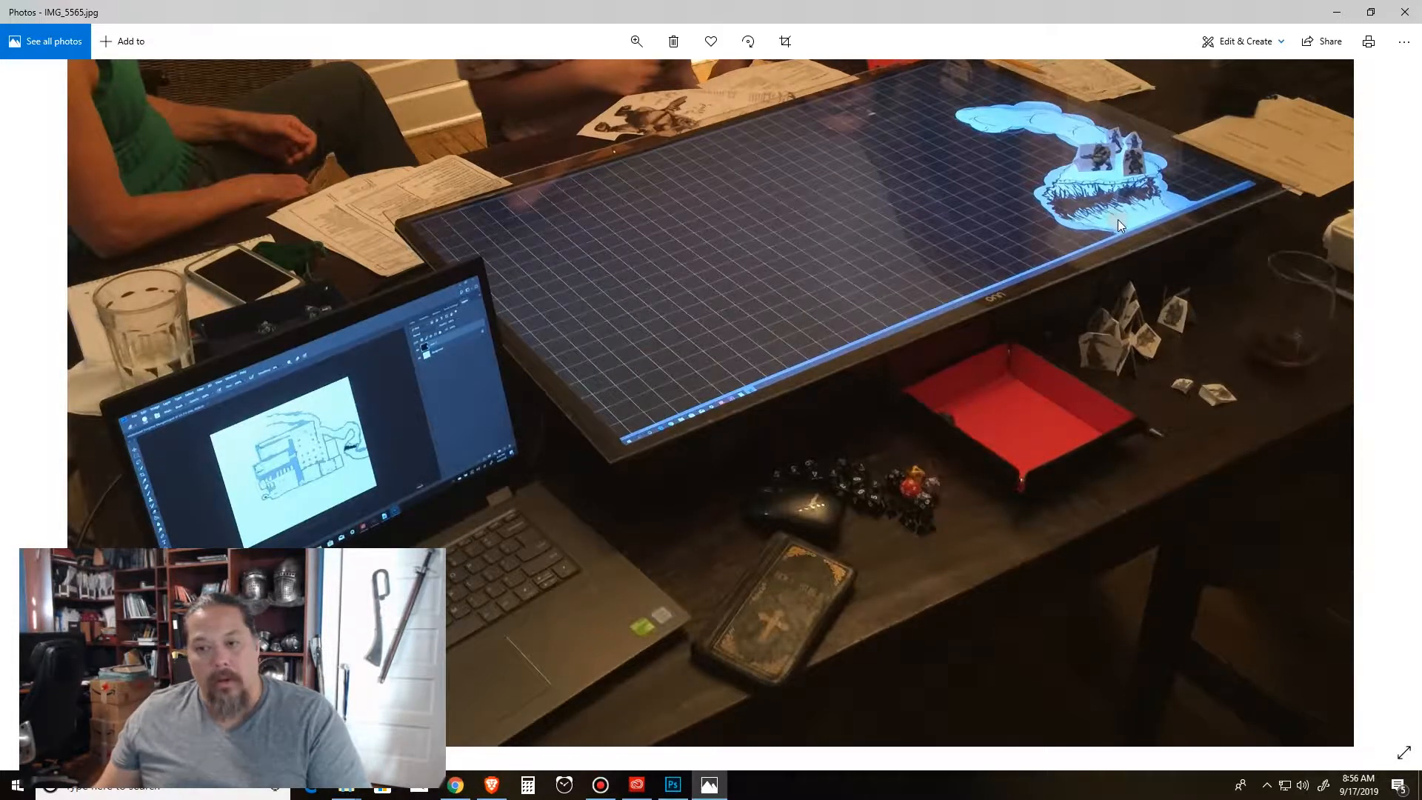
mouse_move(1283, 244)
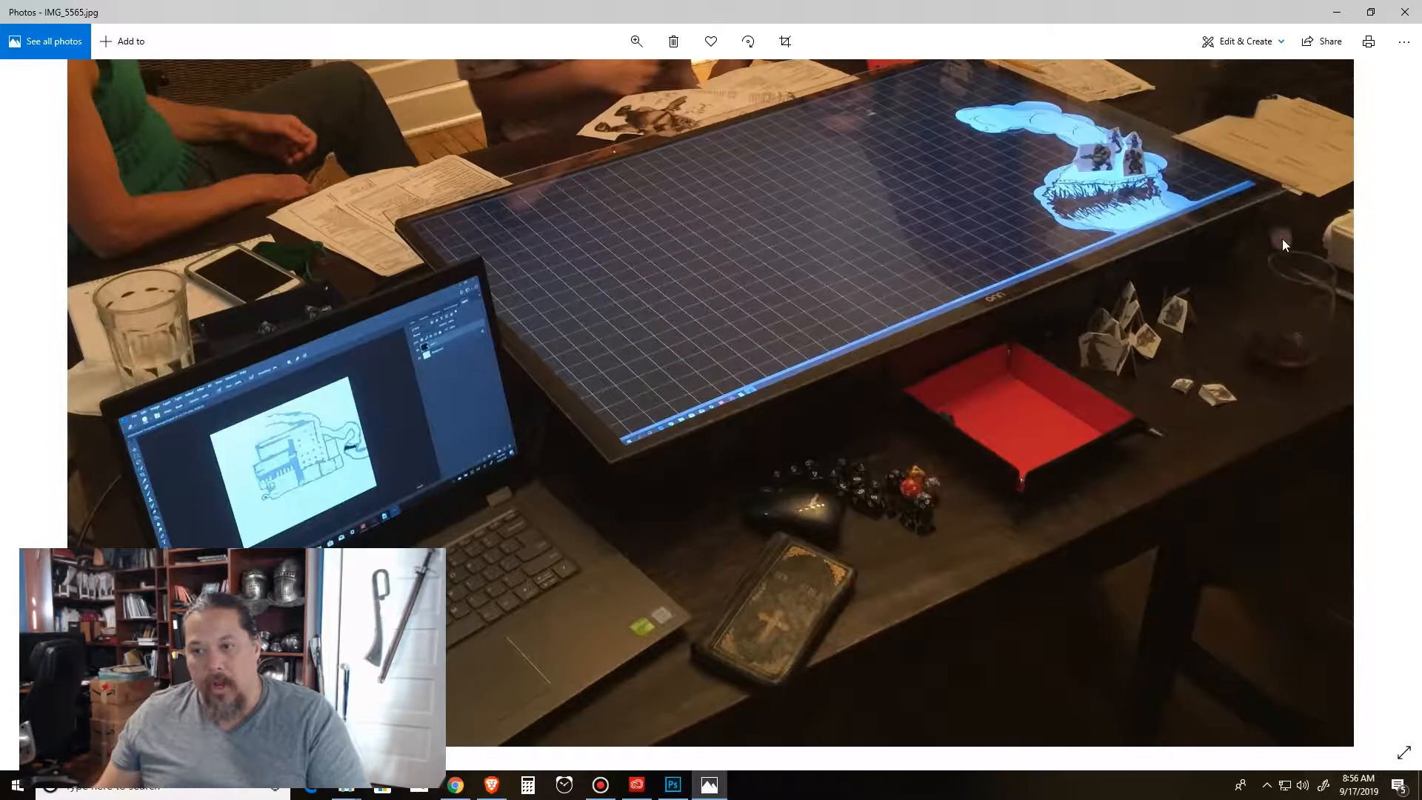
mouse_move(1169, 372)
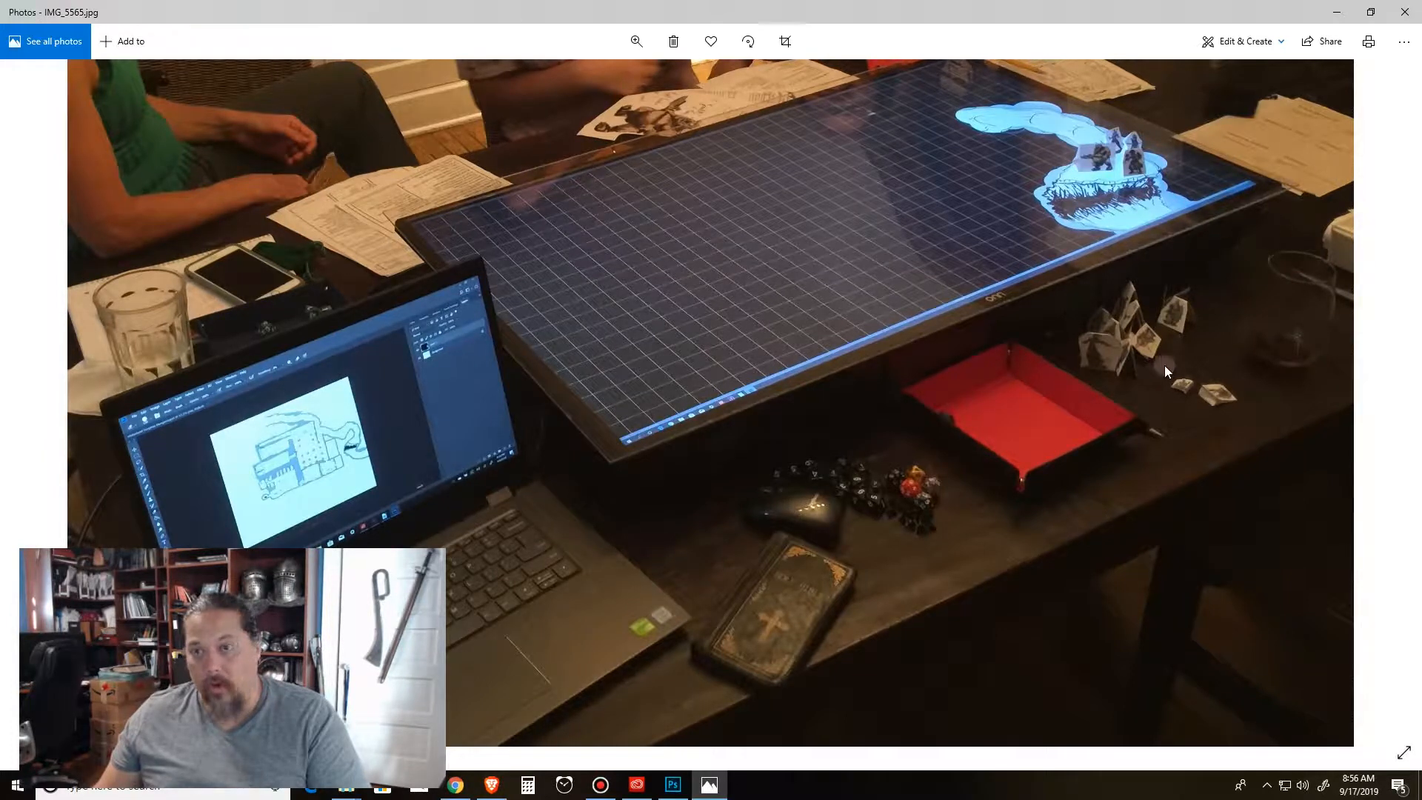
Step through the tabletop photos to IMG_5564, the close-up of paper miniatures on the cliff map.
click(1384, 403)
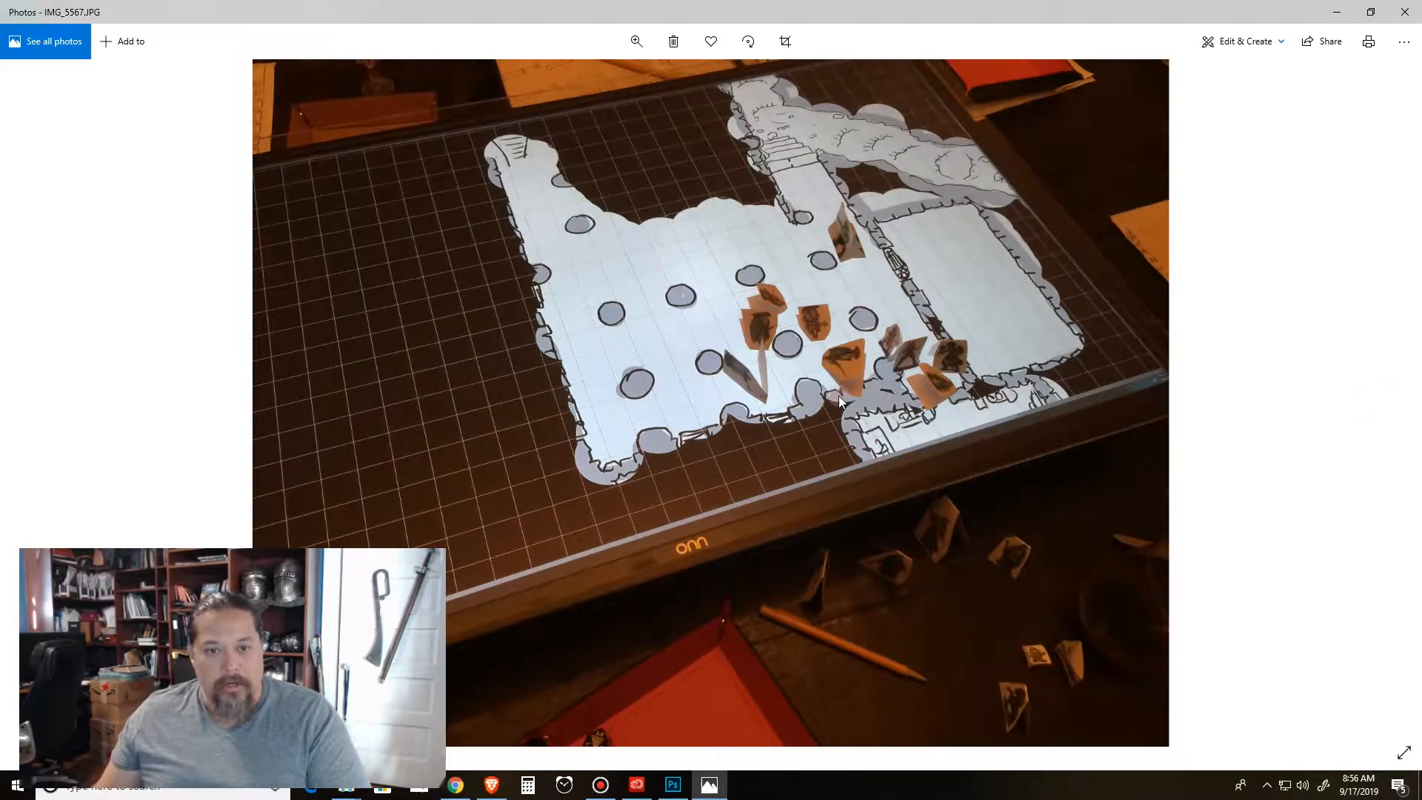
click(42, 403)
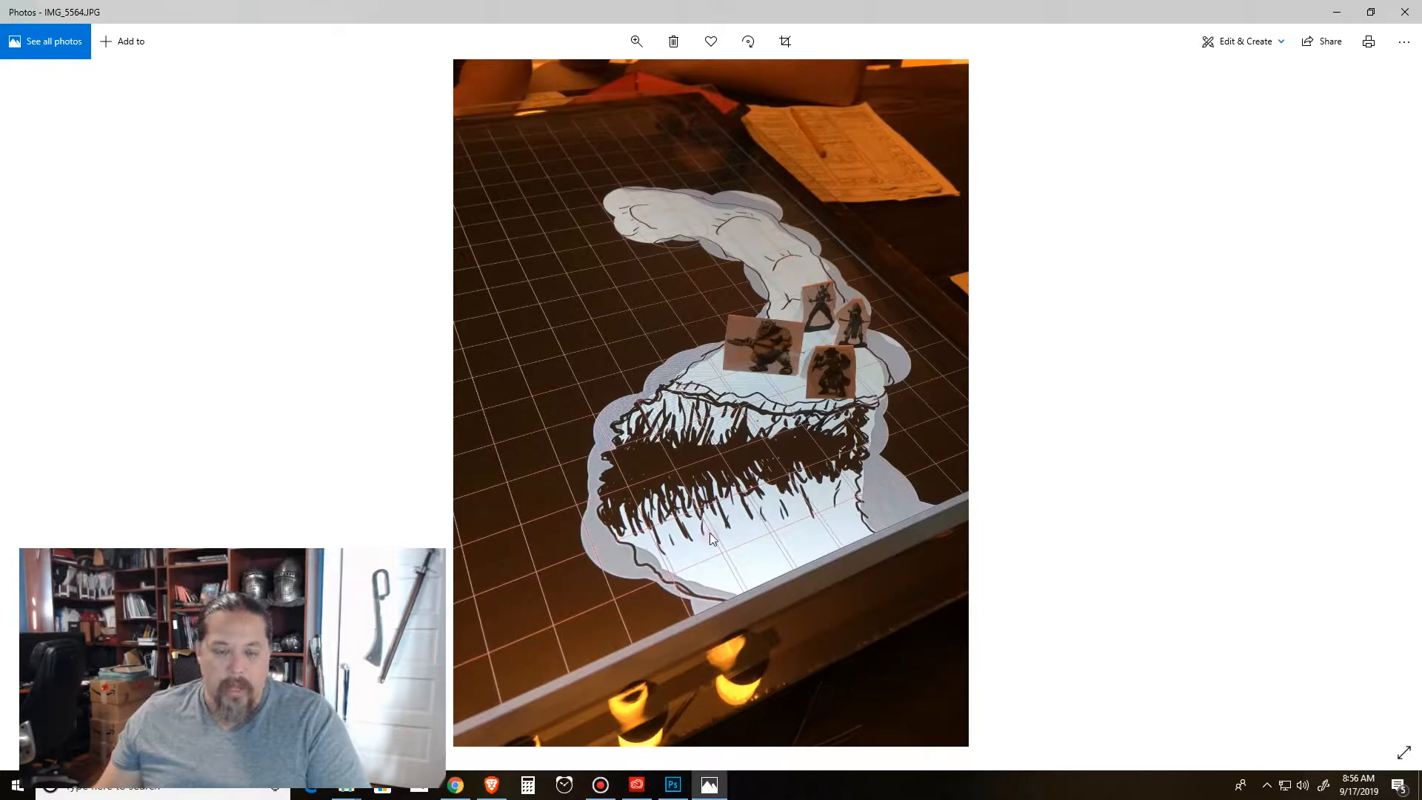
mouse_move(778, 240)
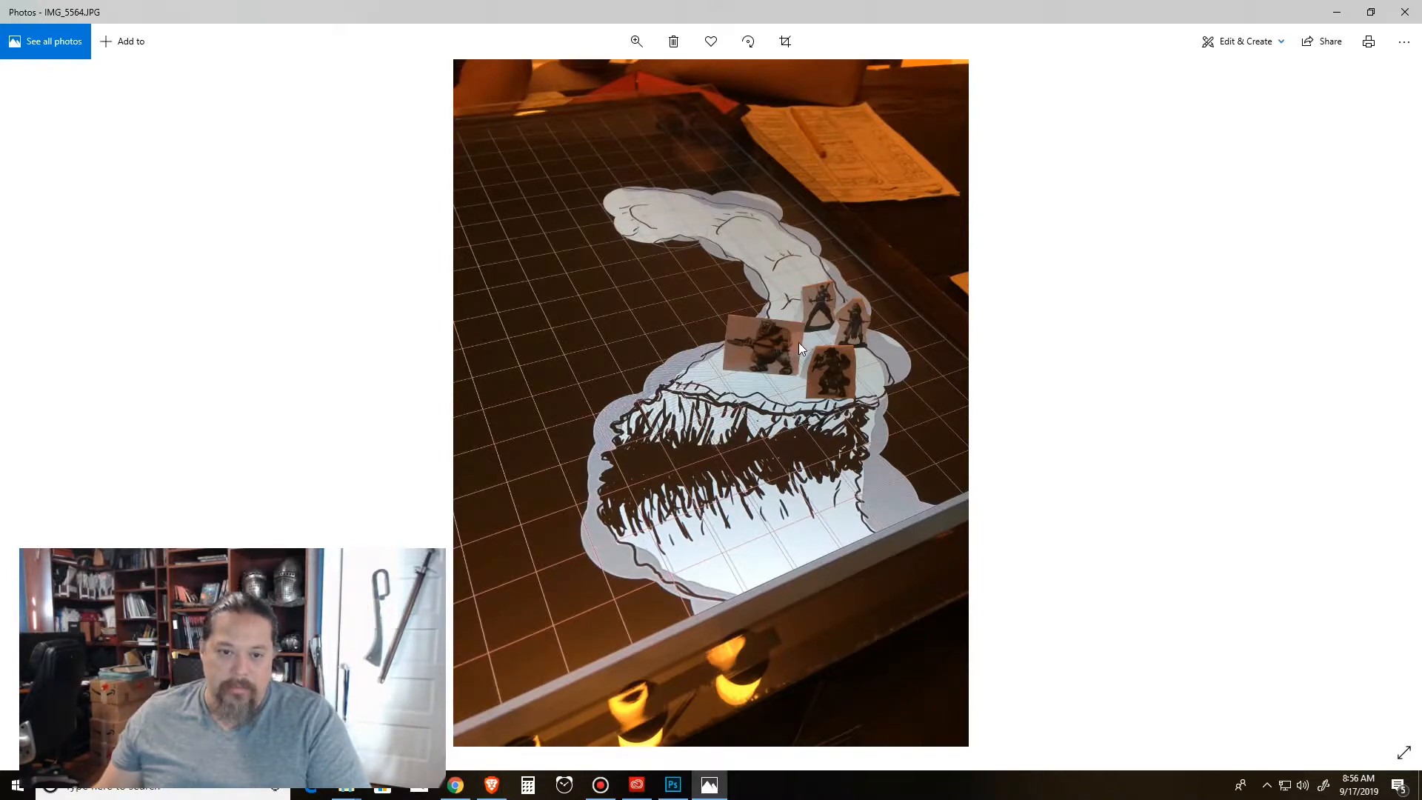
mouse_move(923, 360)
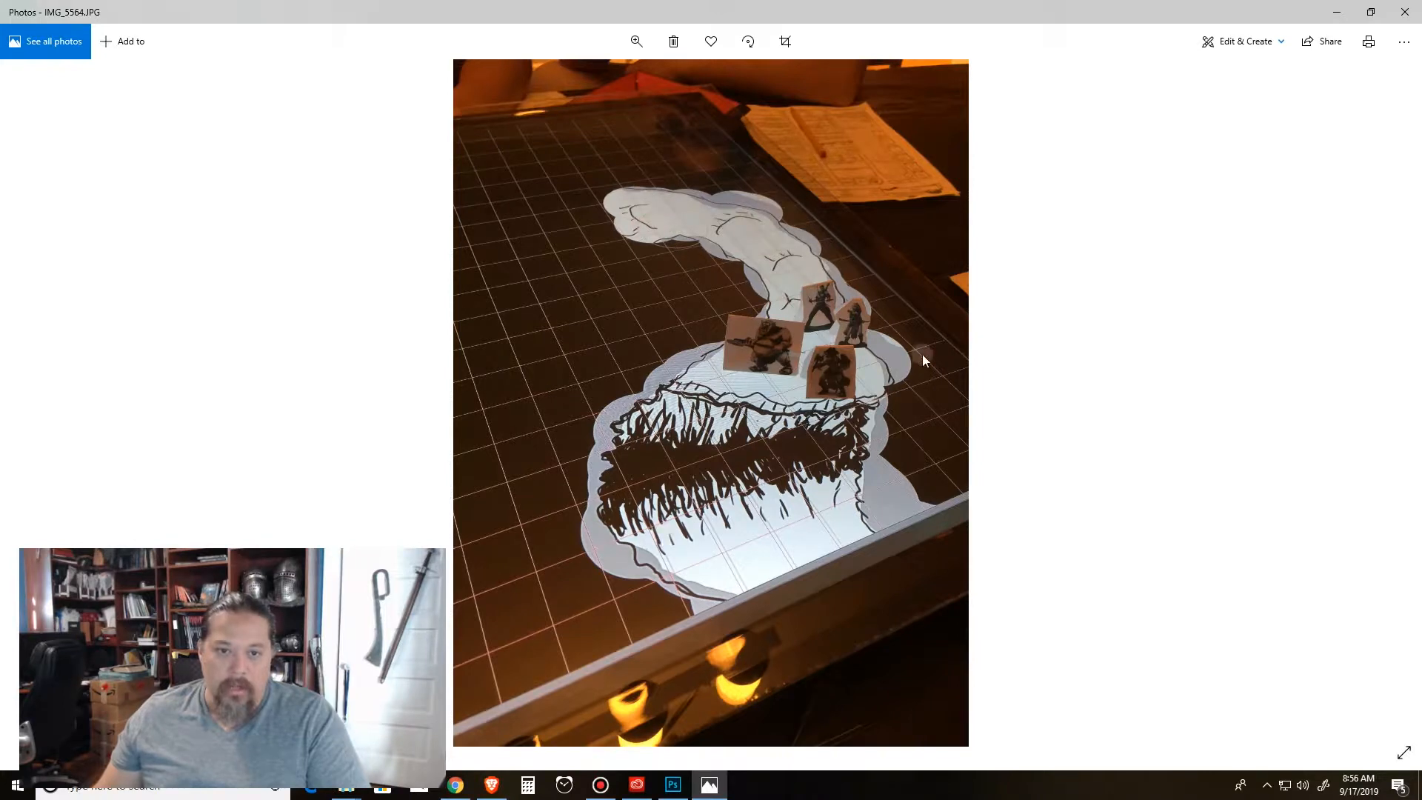
mouse_move(835, 329)
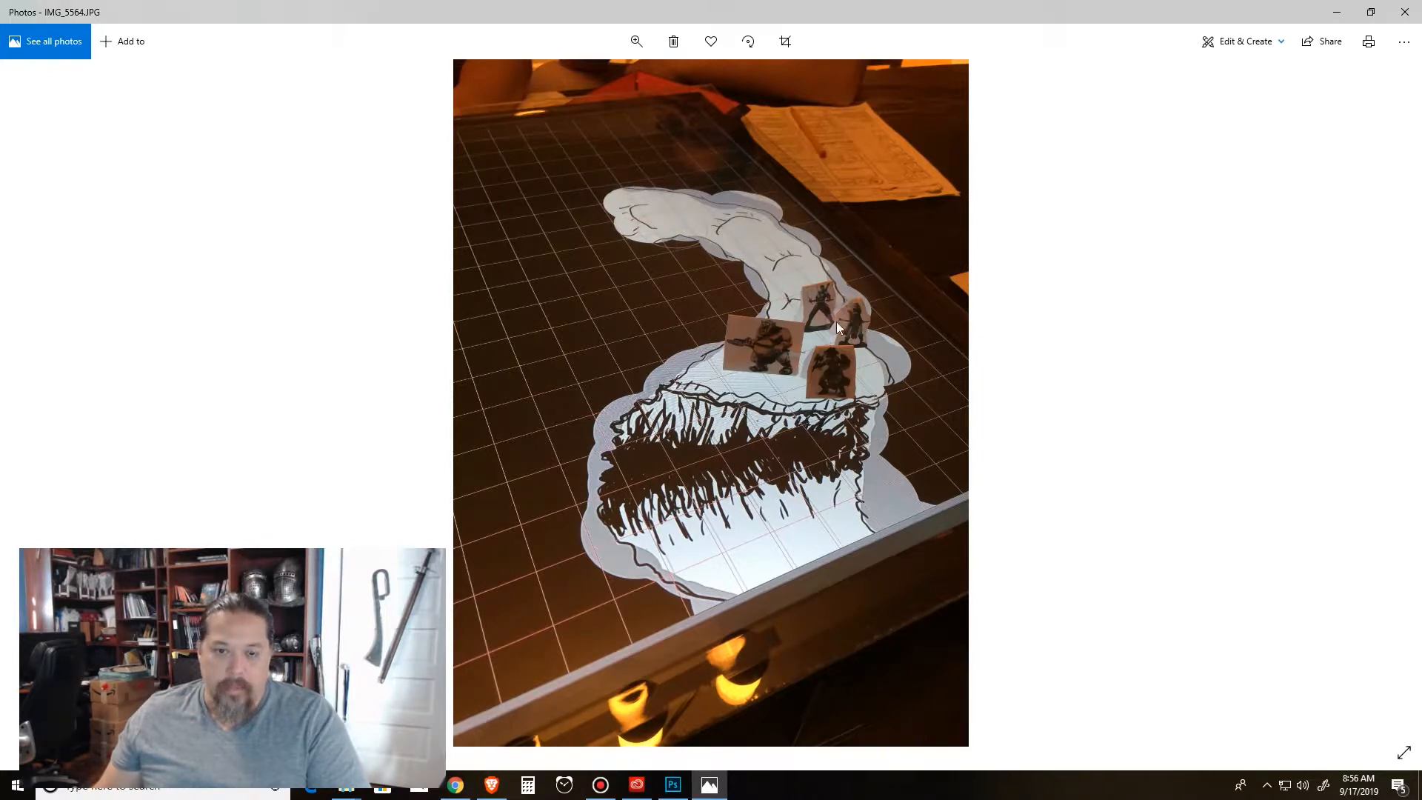
mouse_move(858, 337)
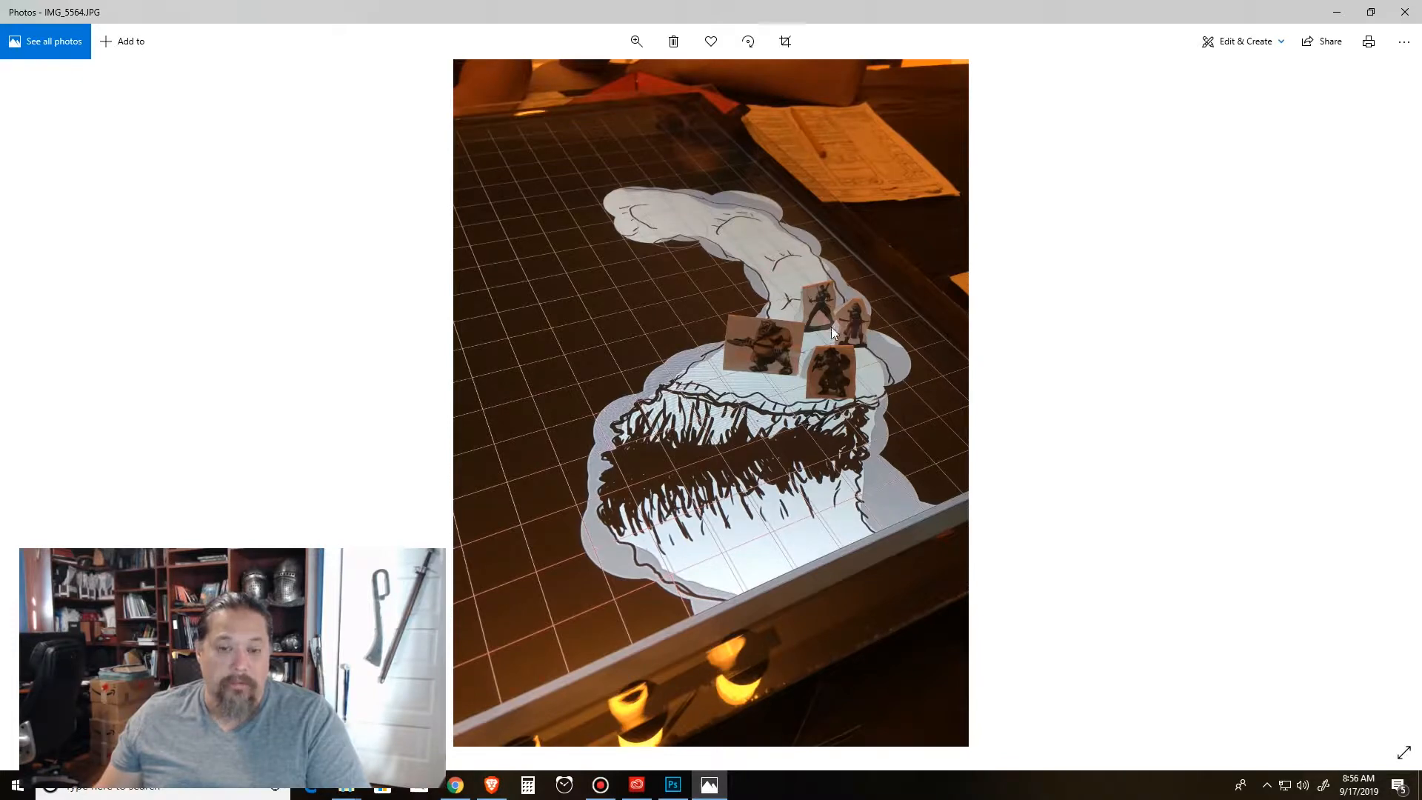
mouse_move(868, 320)
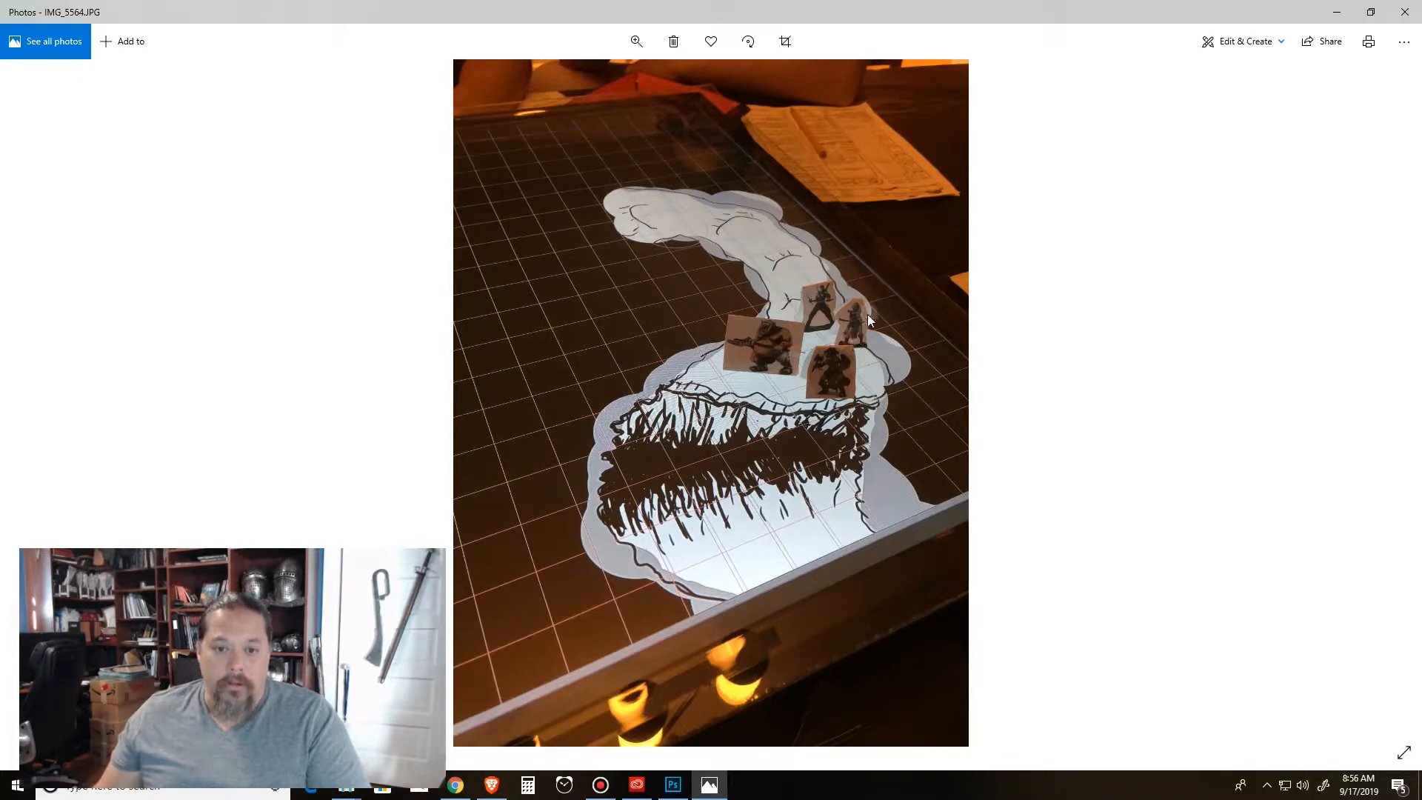
mouse_move(826, 343)
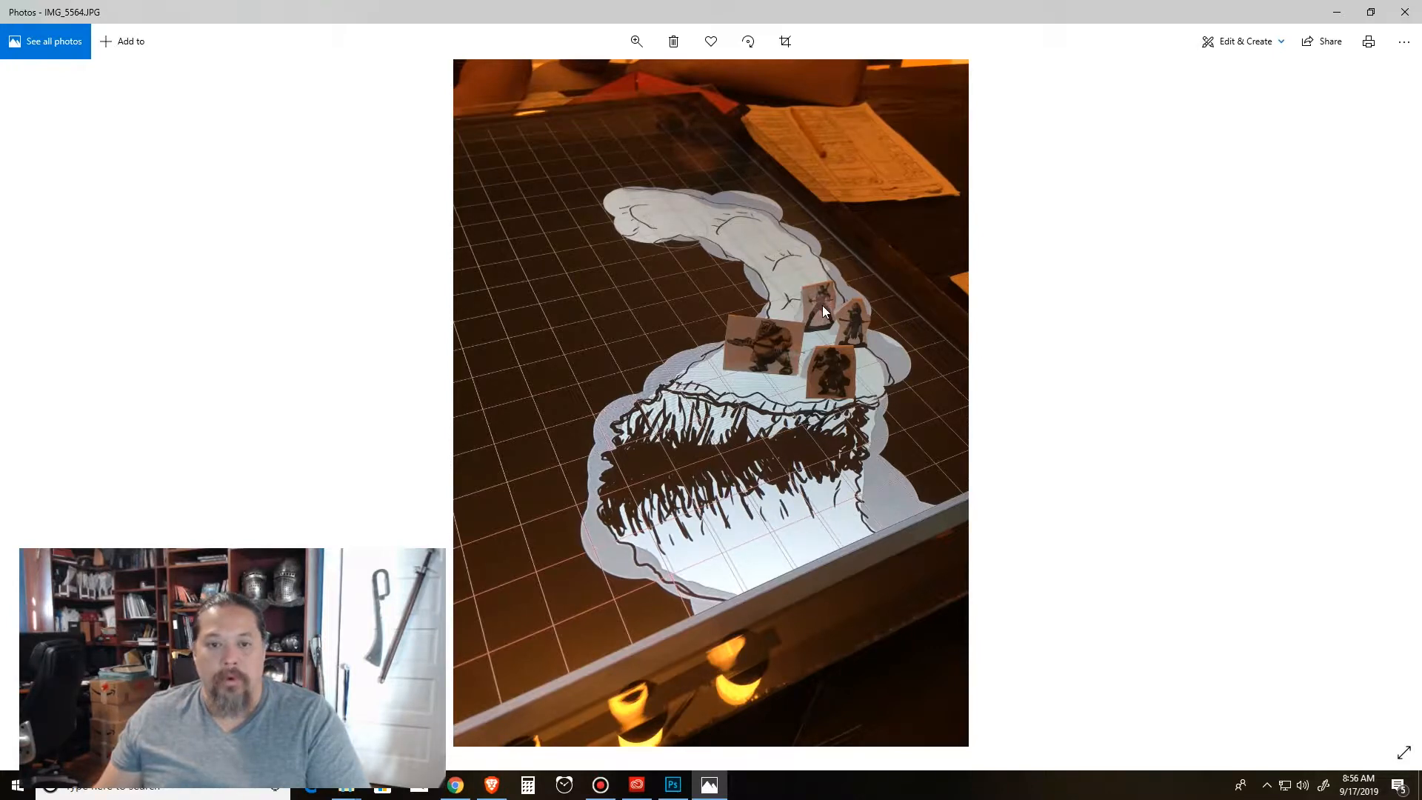
mouse_move(766, 347)
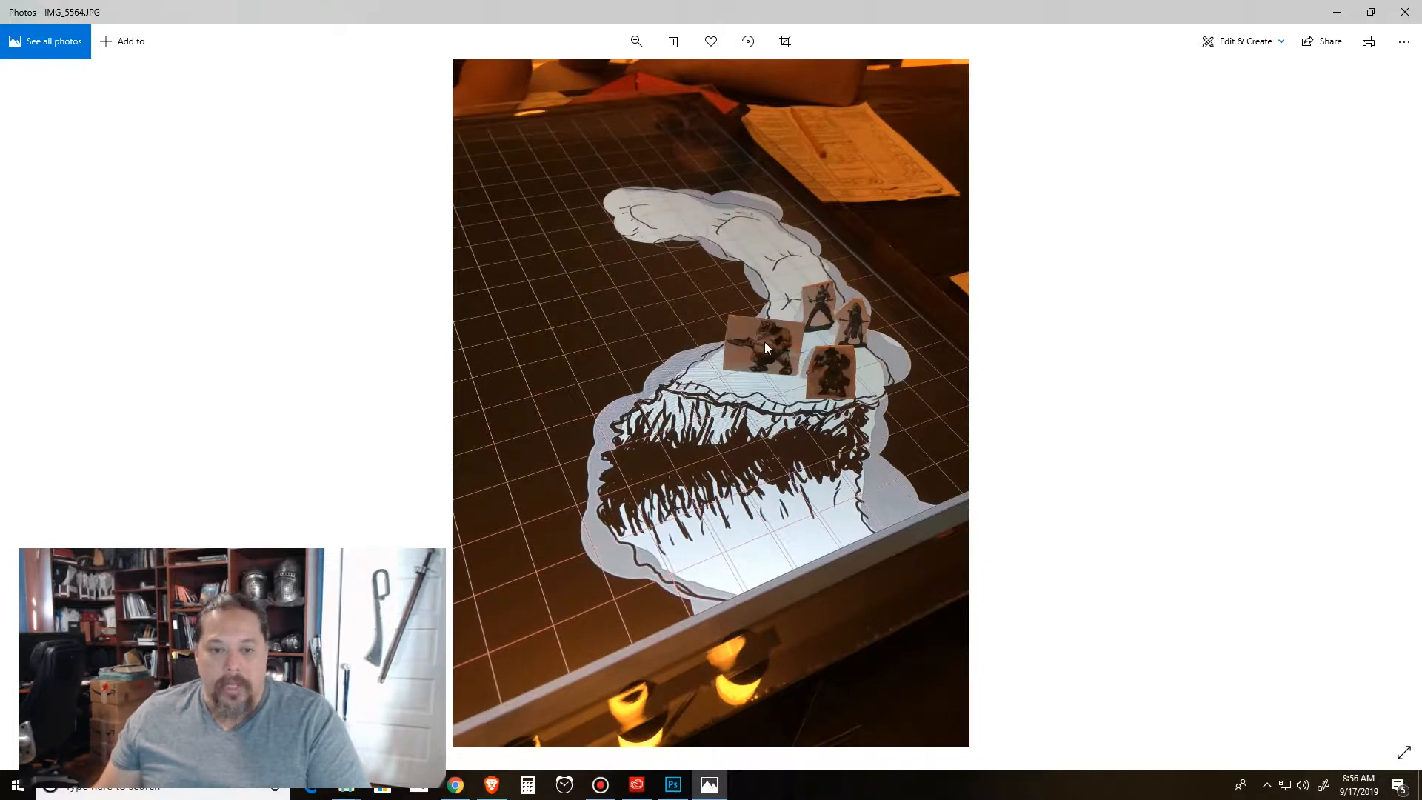
mouse_move(839, 390)
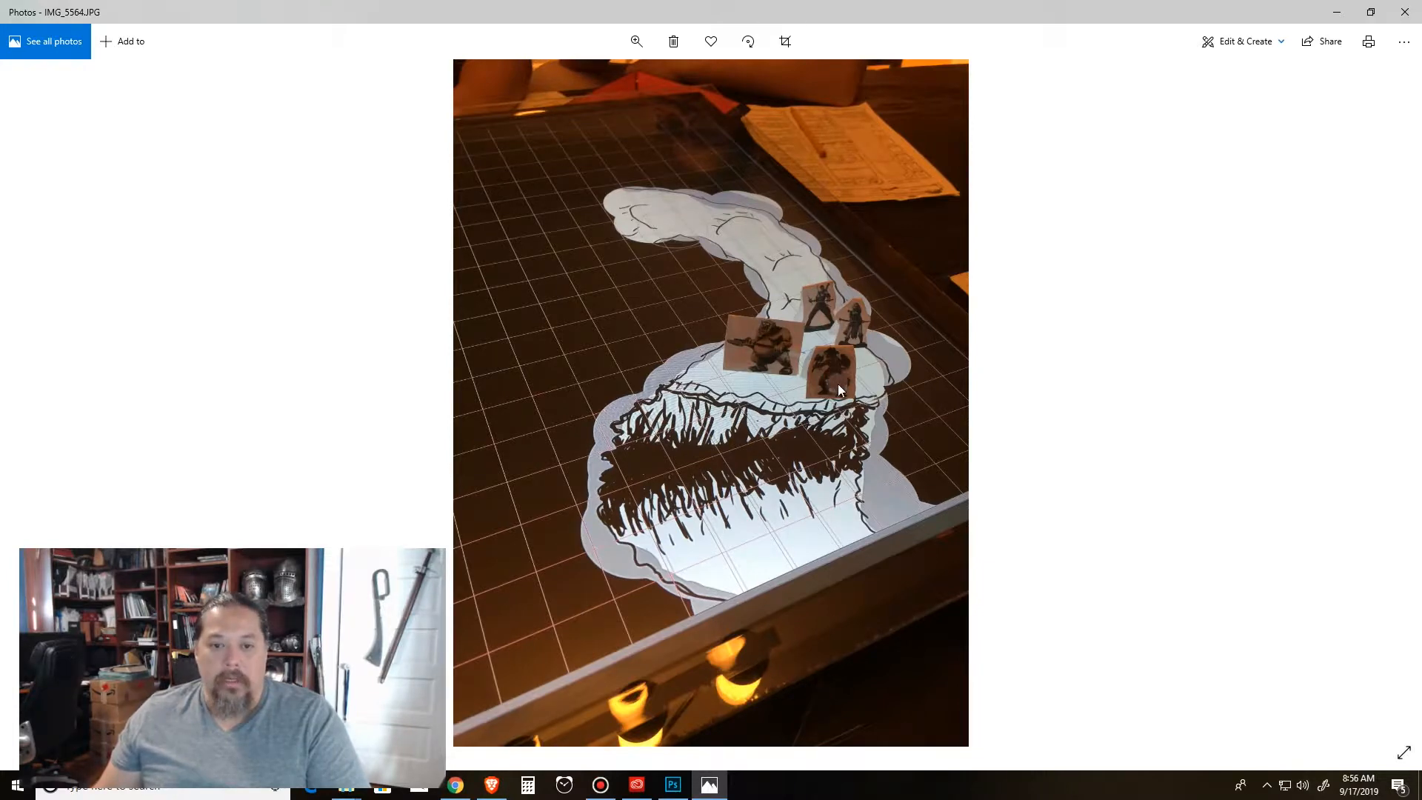
mouse_move(834, 364)
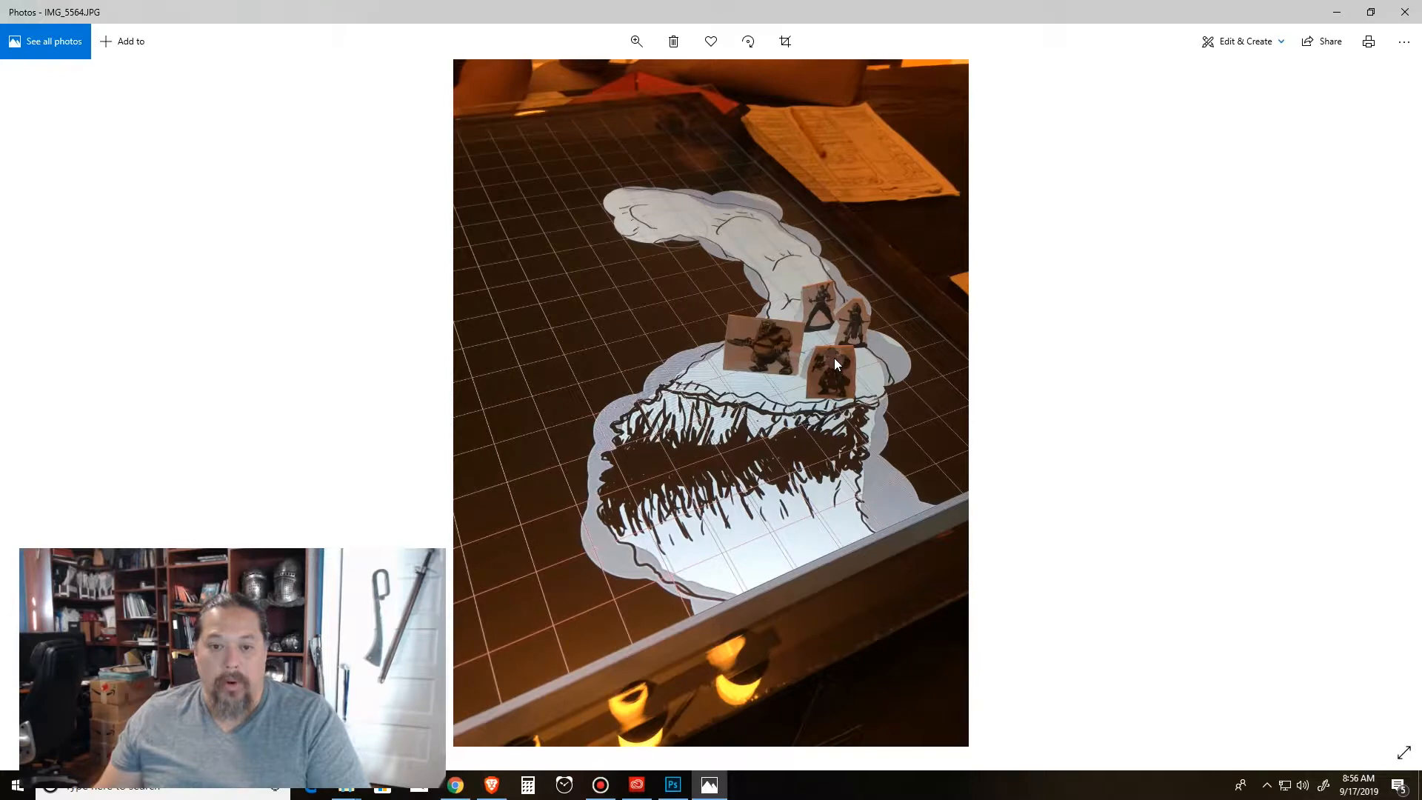
mouse_move(825, 324)
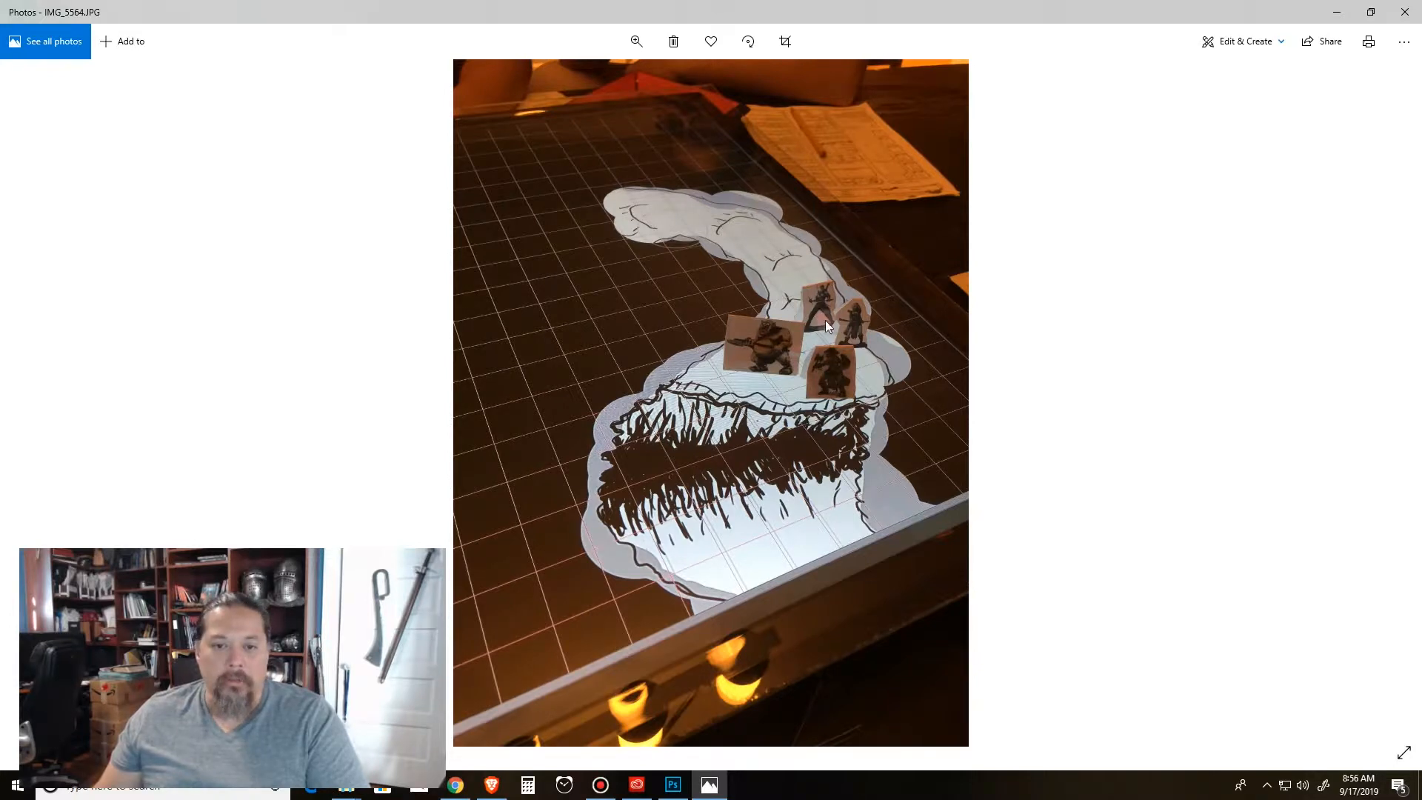
mouse_move(790, 427)
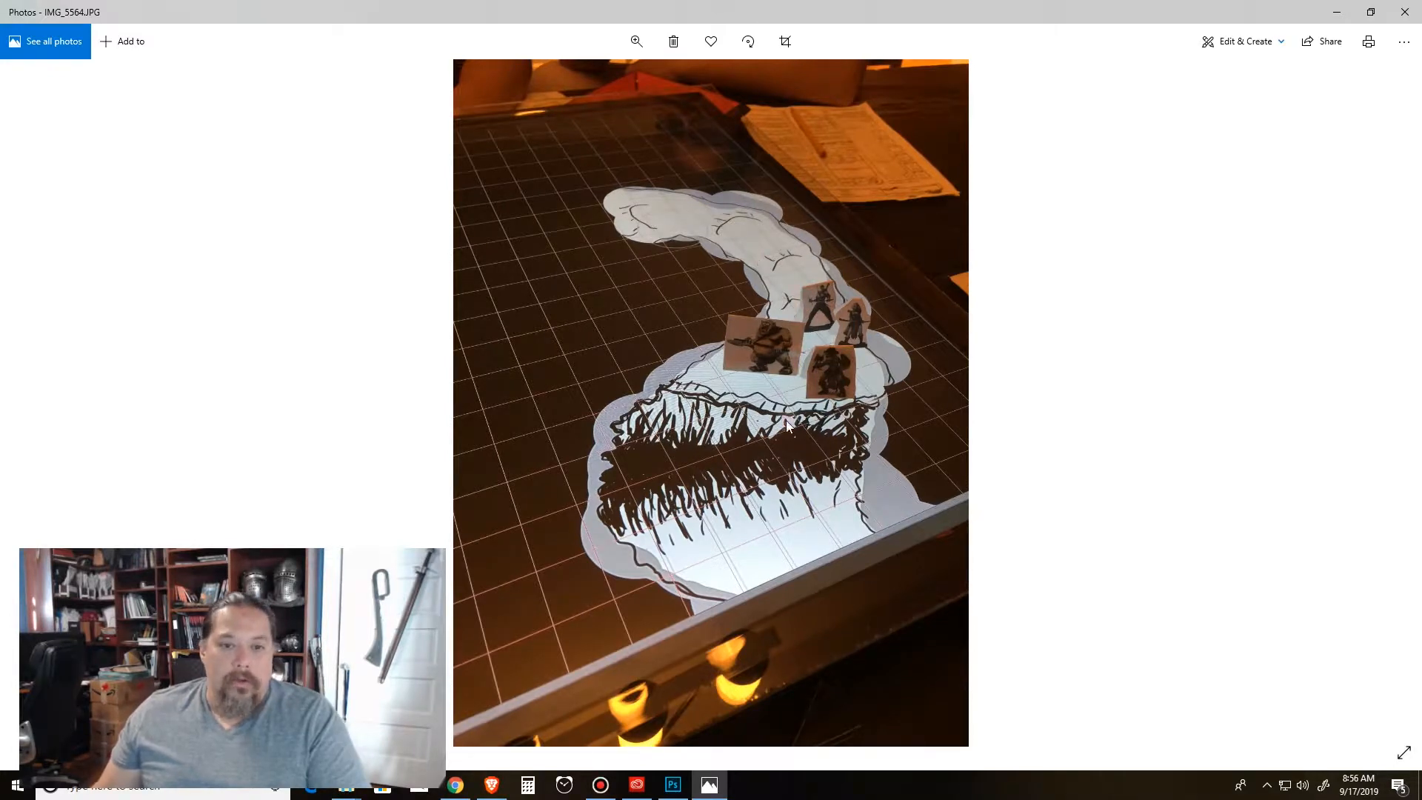
mouse_move(812, 308)
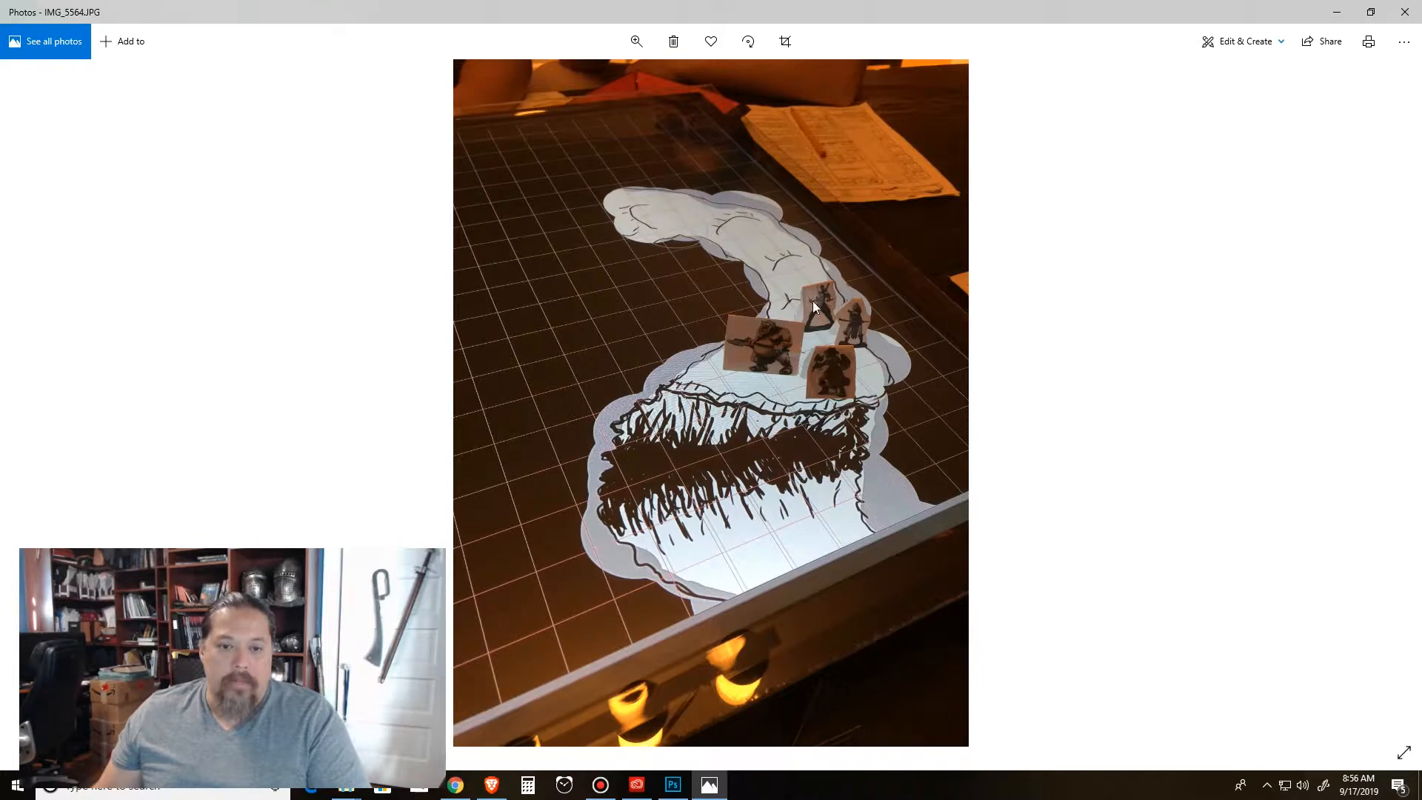
mouse_move(903, 520)
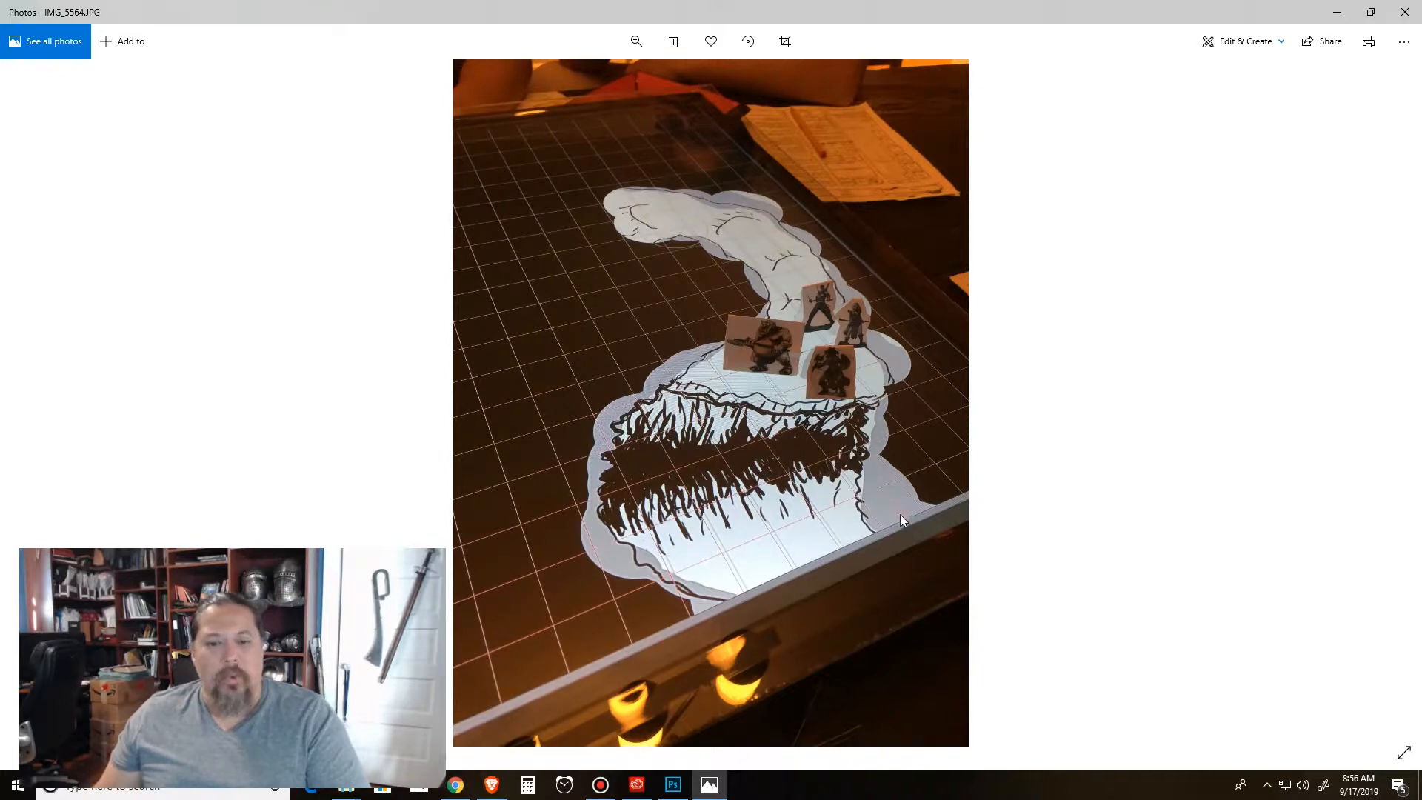
mouse_move(814, 563)
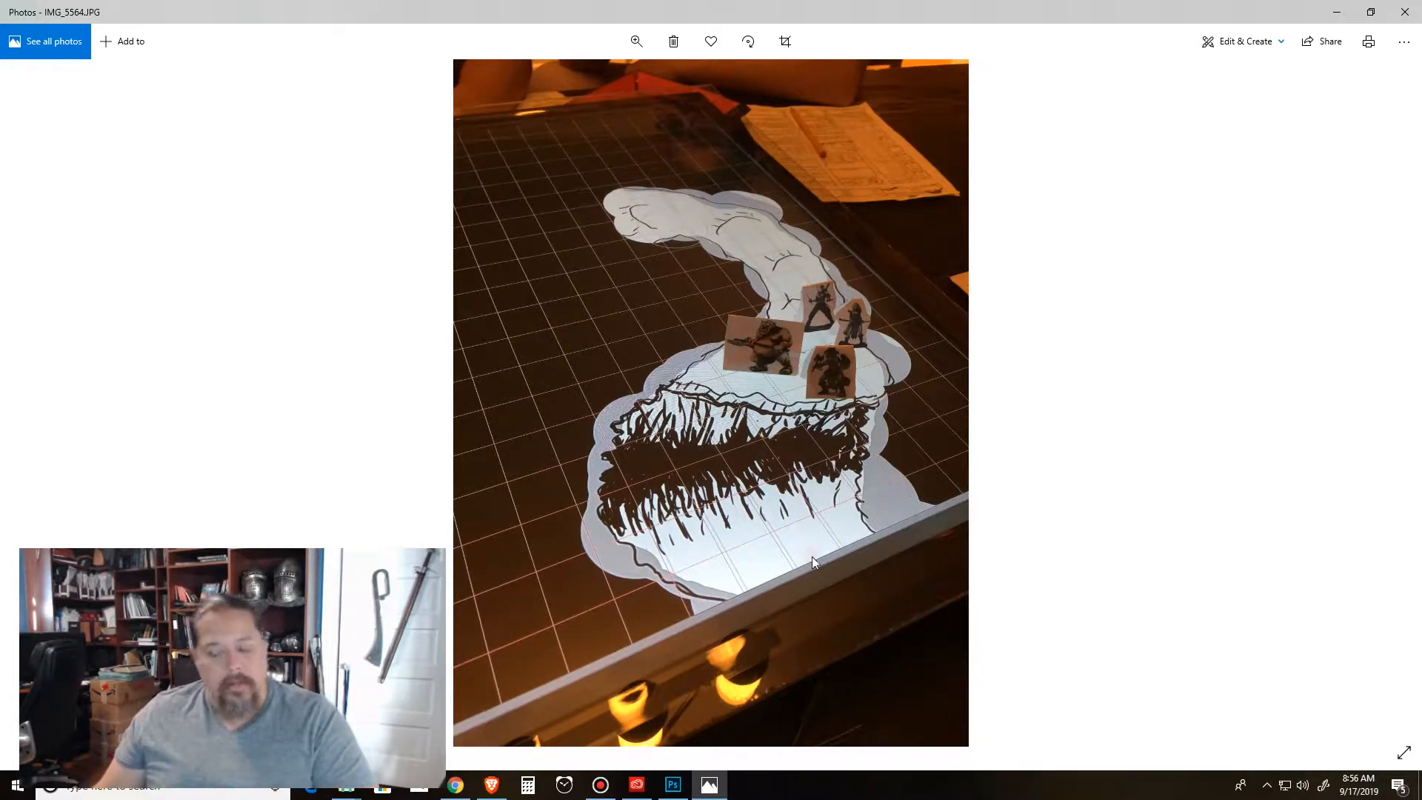
mouse_move(563, 204)
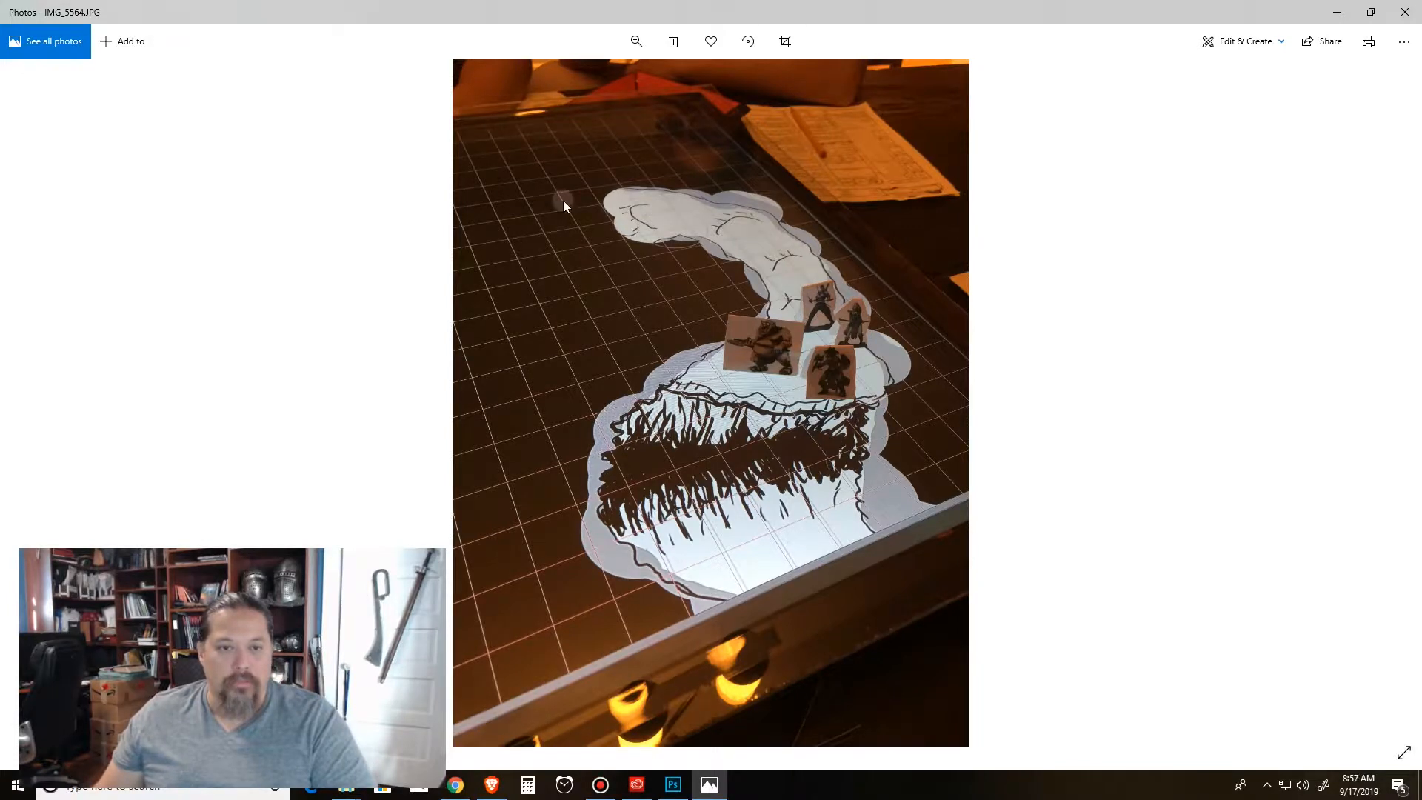
mouse_move(1388, 394)
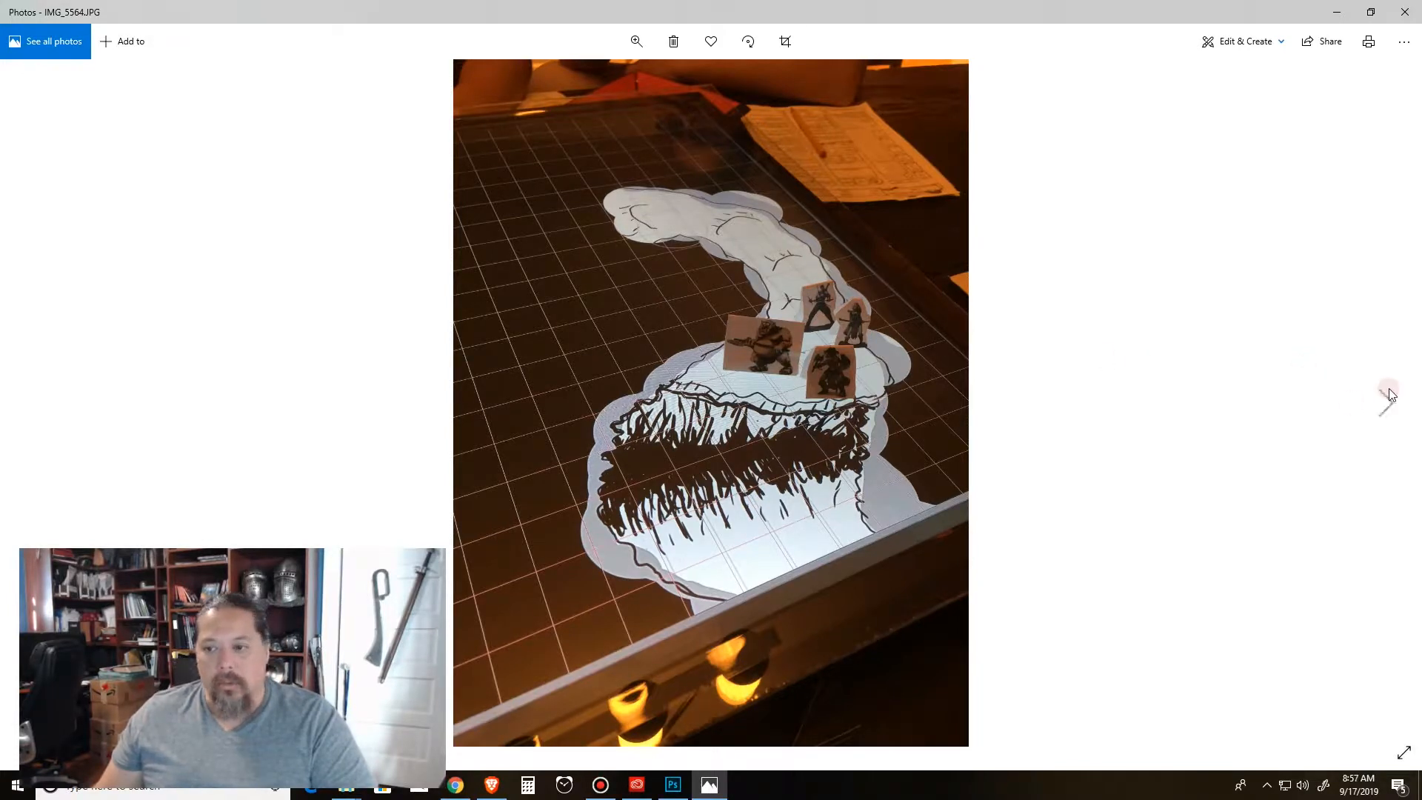
mouse_move(717, 394)
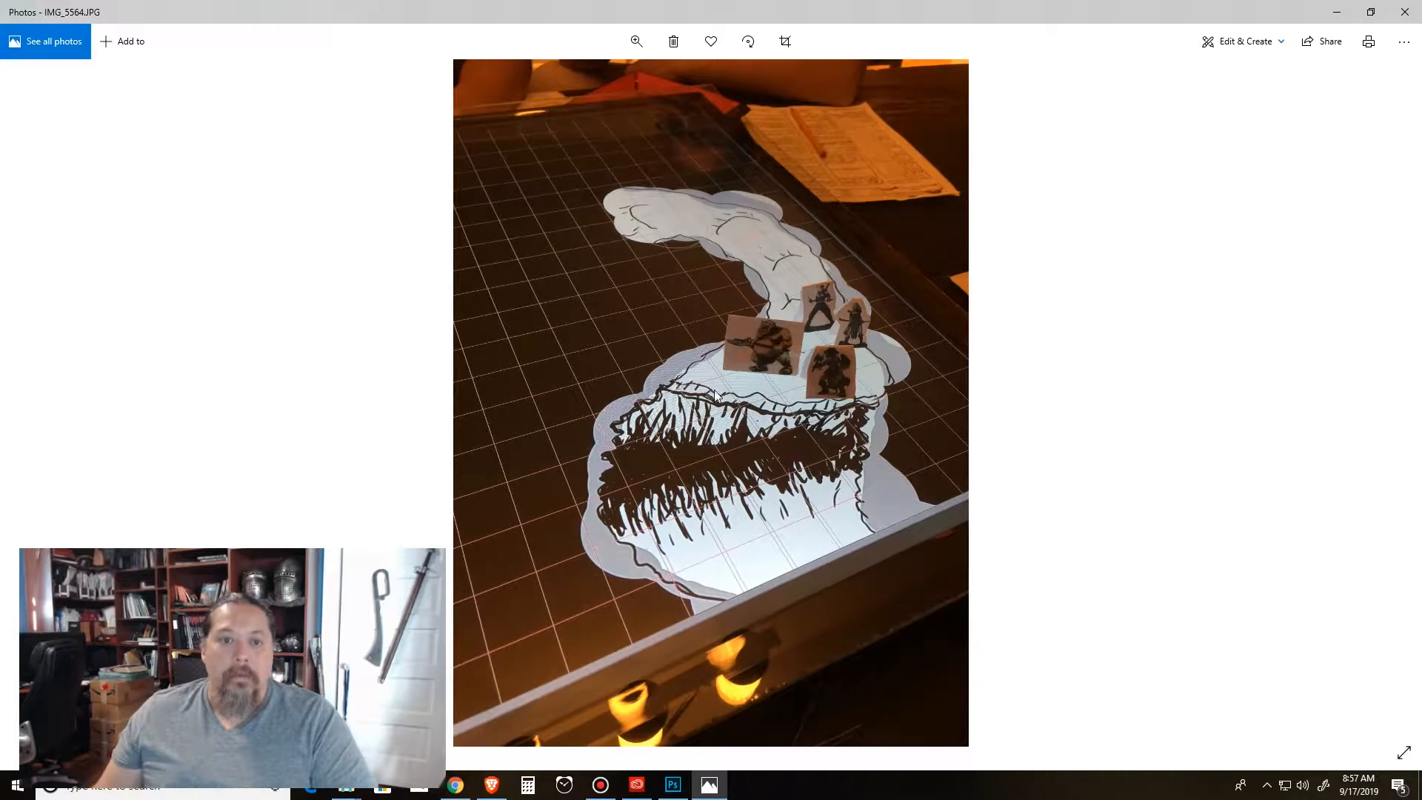
mouse_move(637, 200)
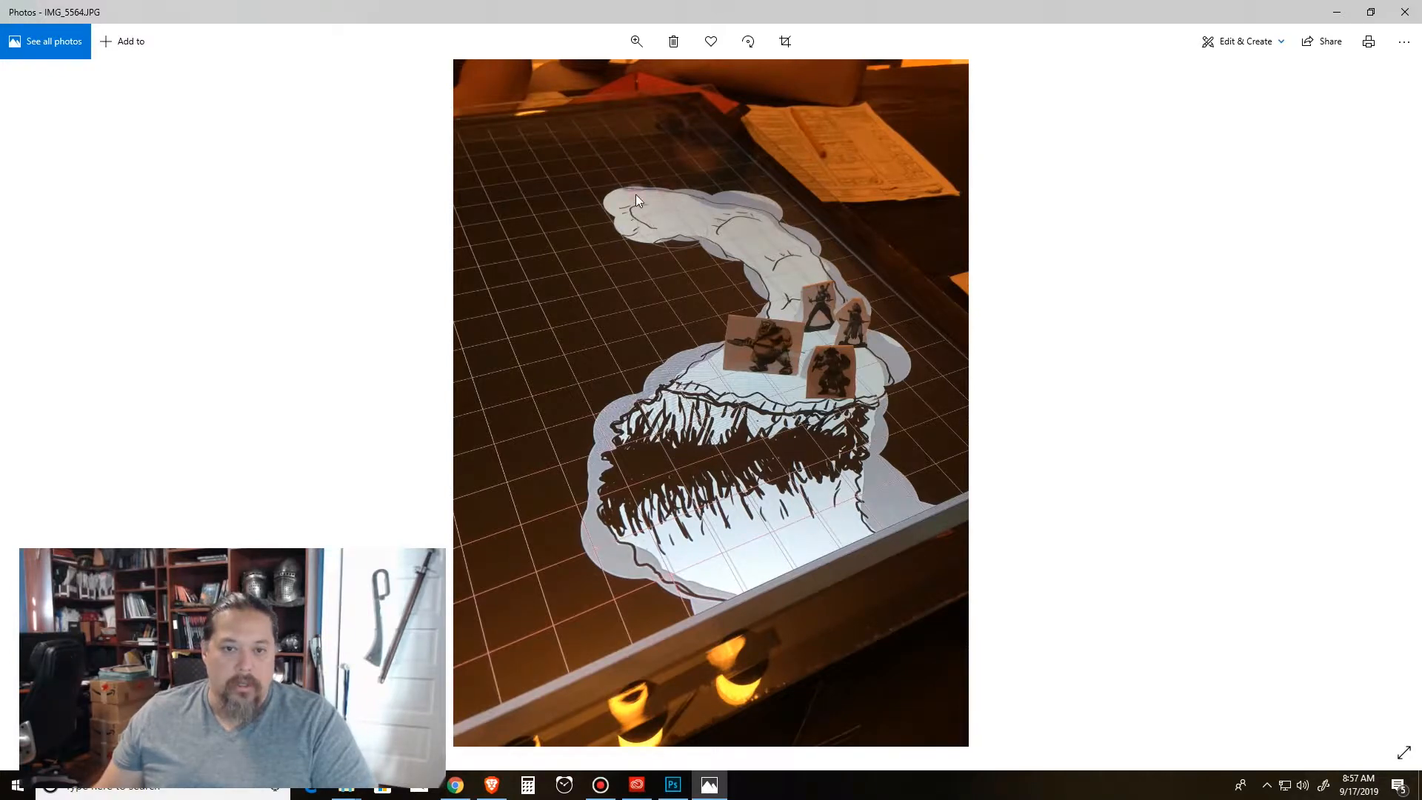
mouse_move(807, 323)
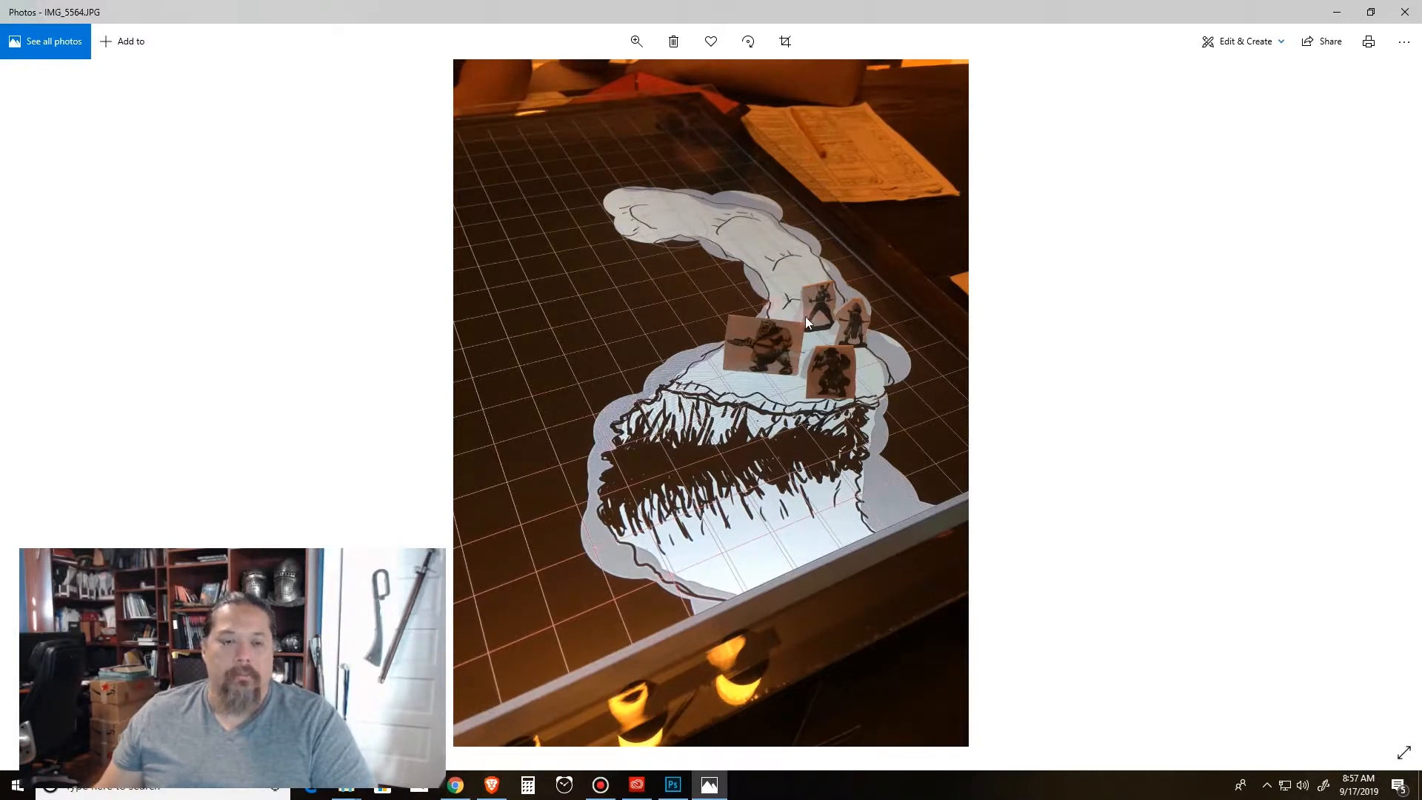
mouse_move(1025, 378)
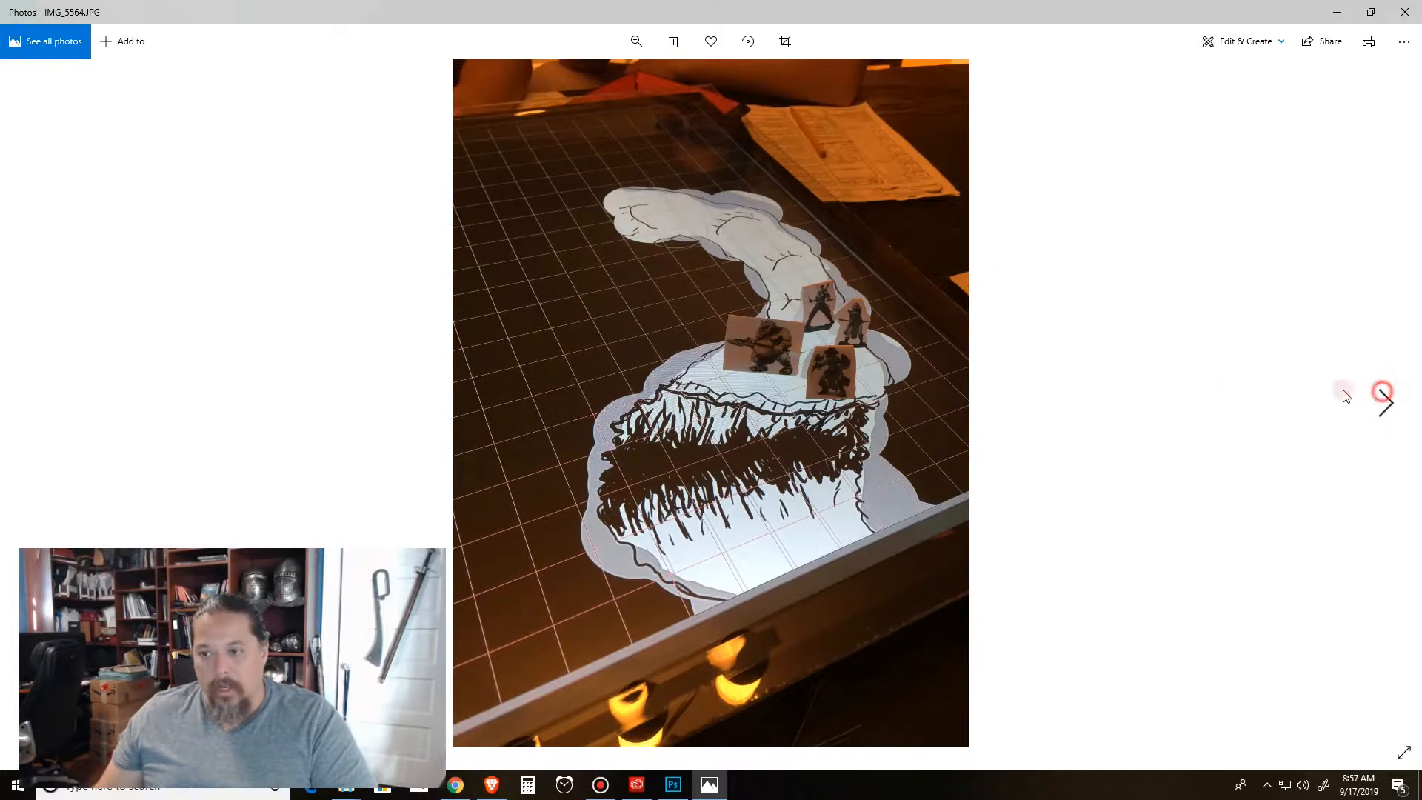
click(1382, 399)
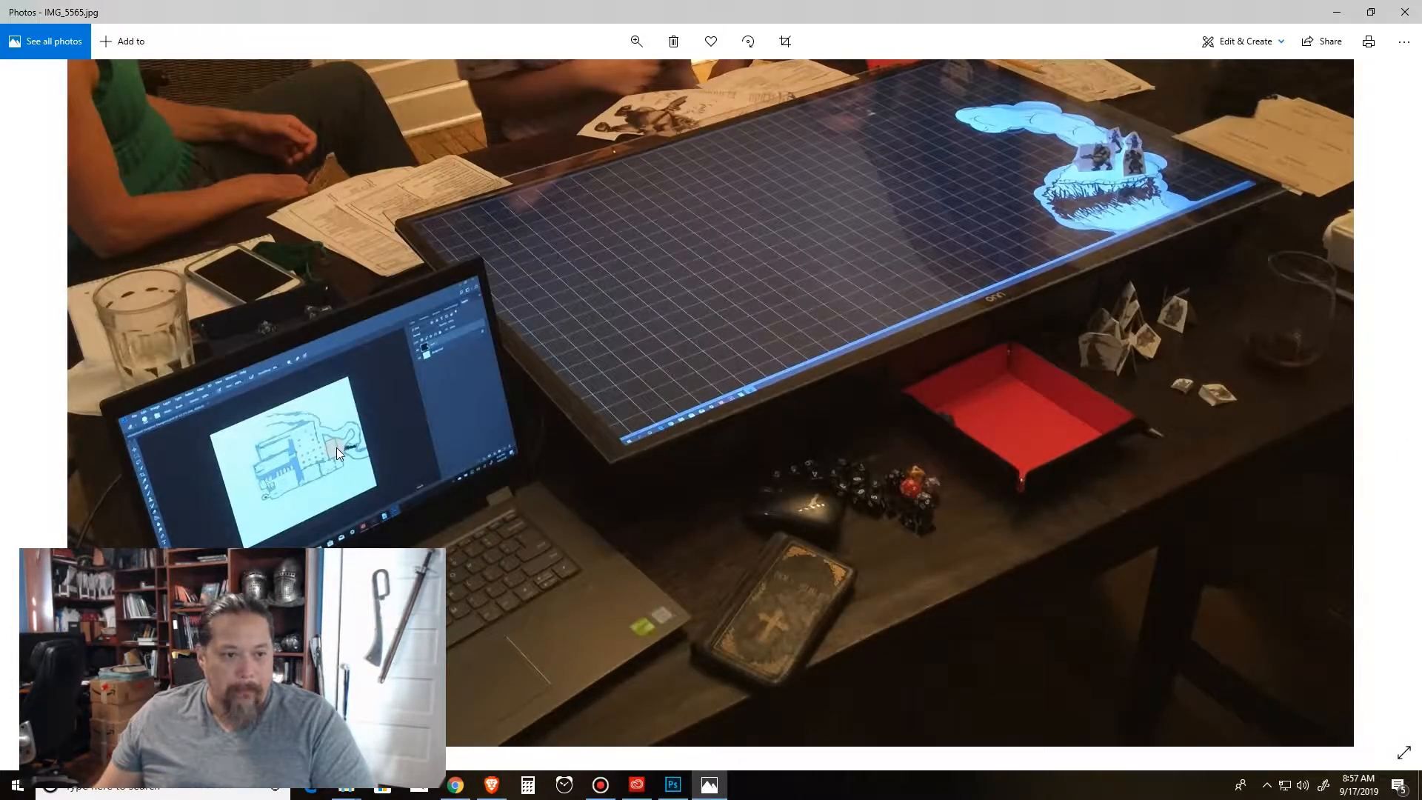
mouse_move(850, 330)
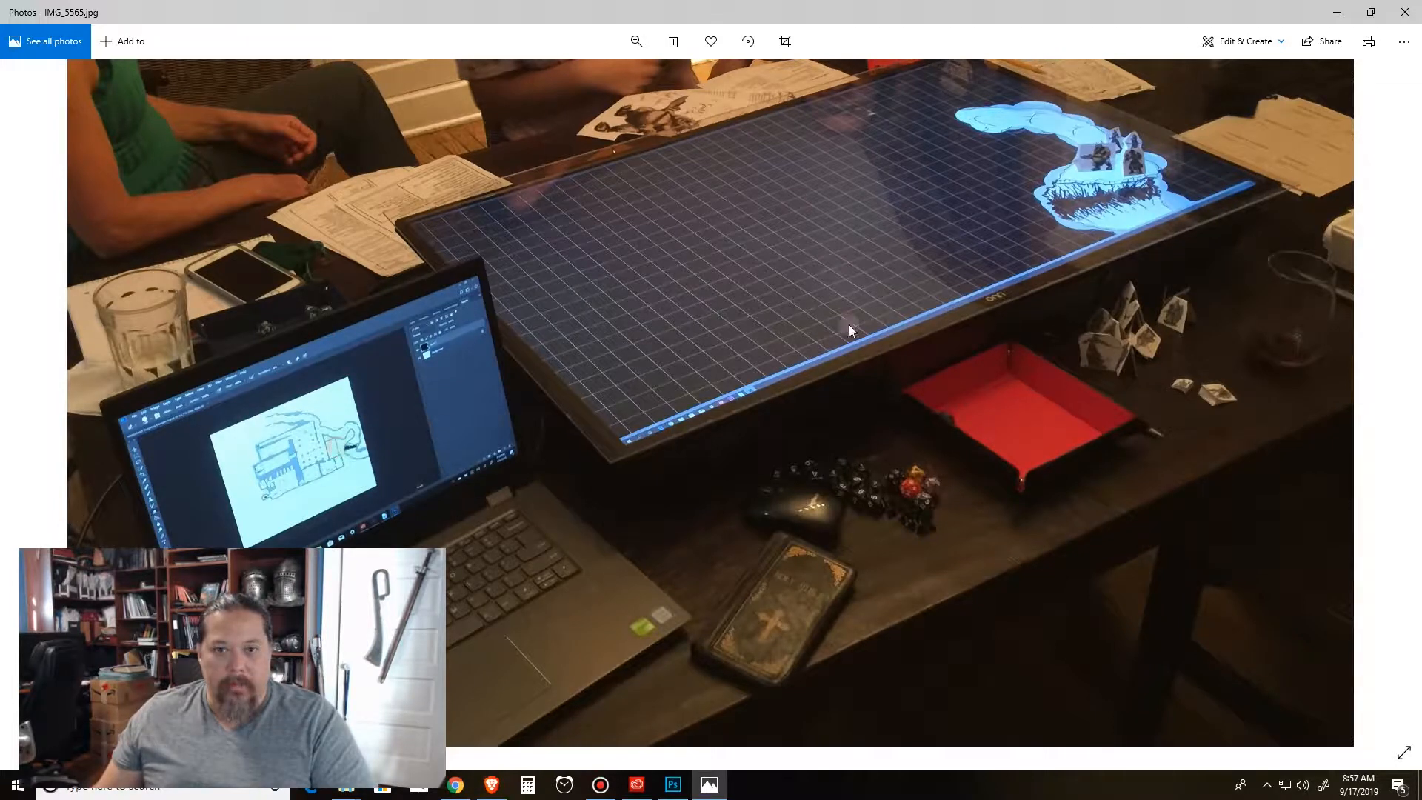
mouse_move(1070, 418)
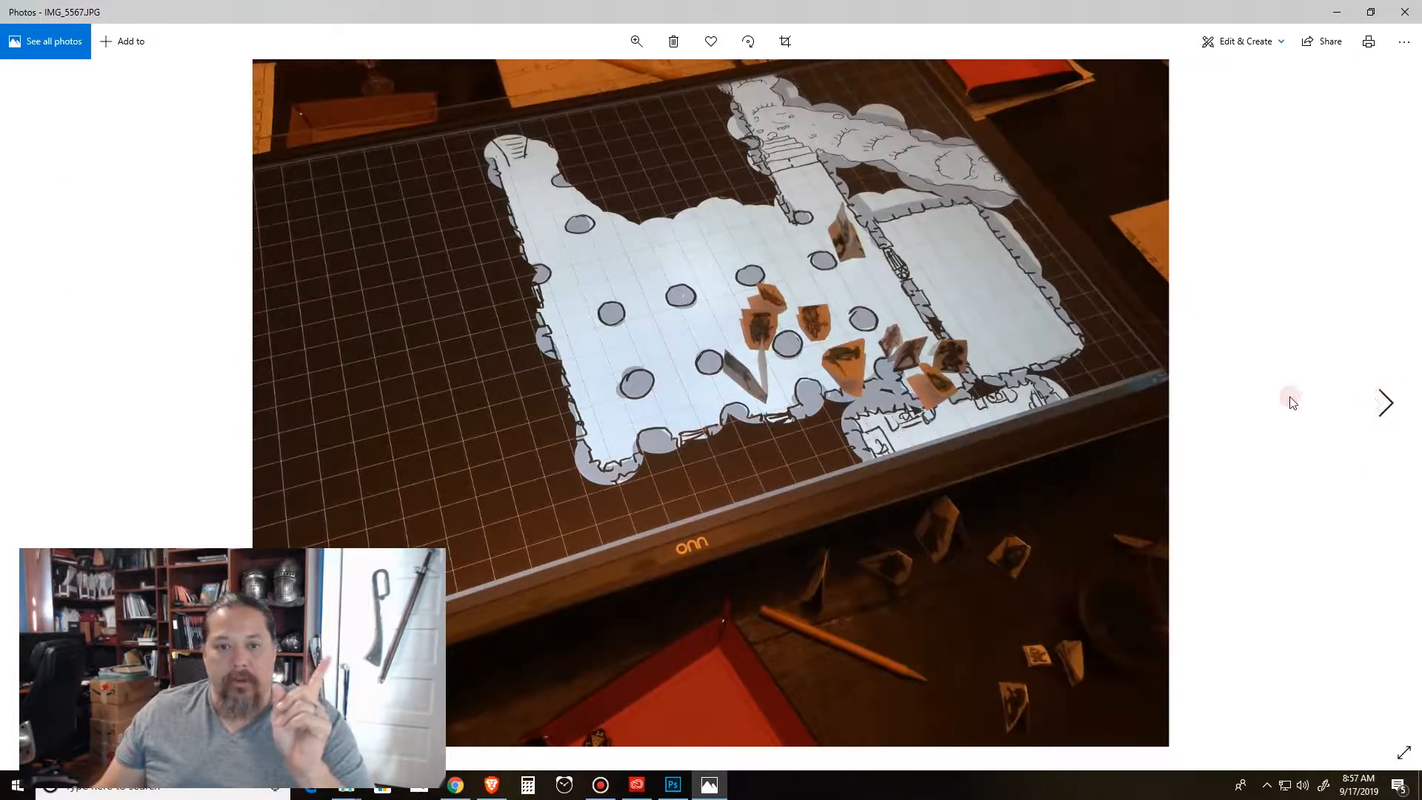
mouse_move(1138, 175)
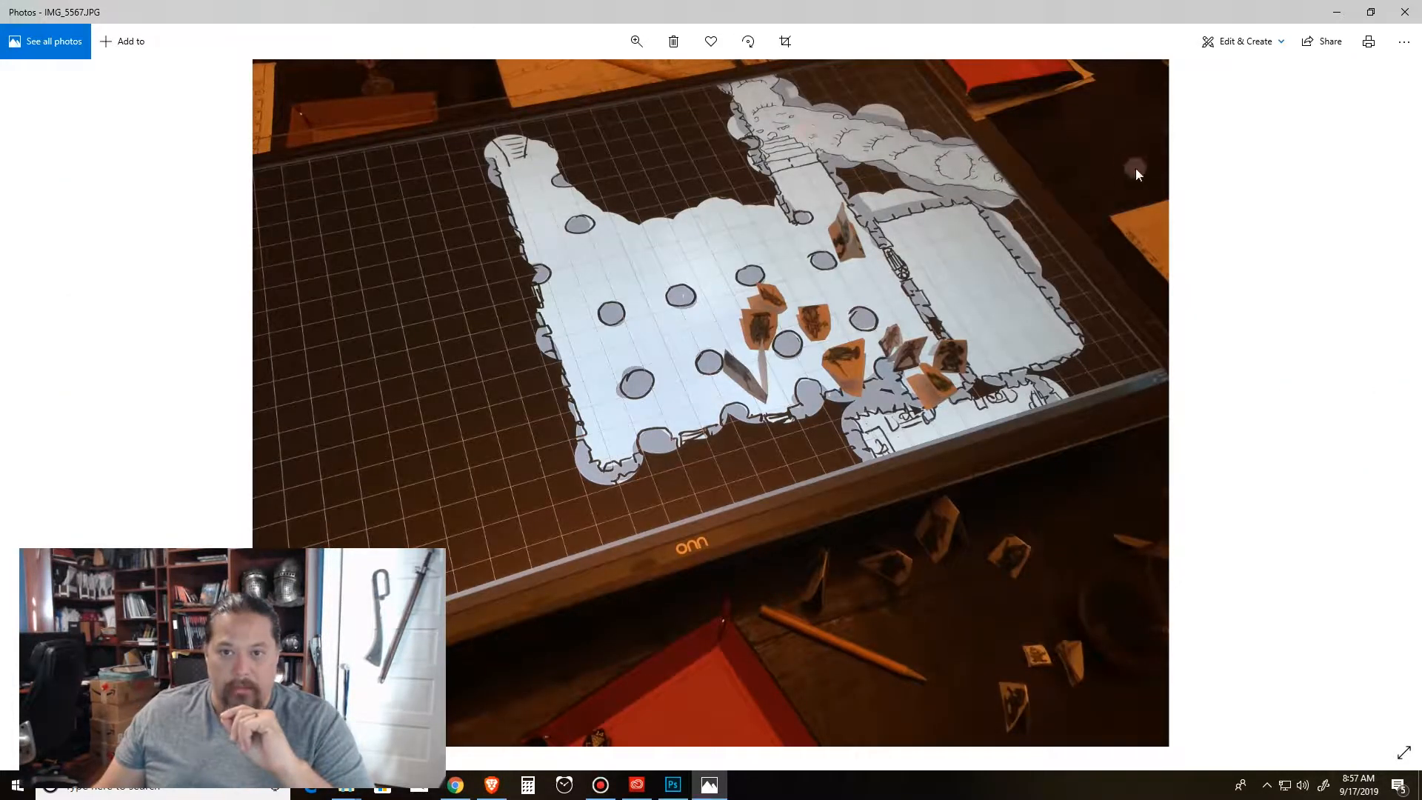
mouse_move(863, 257)
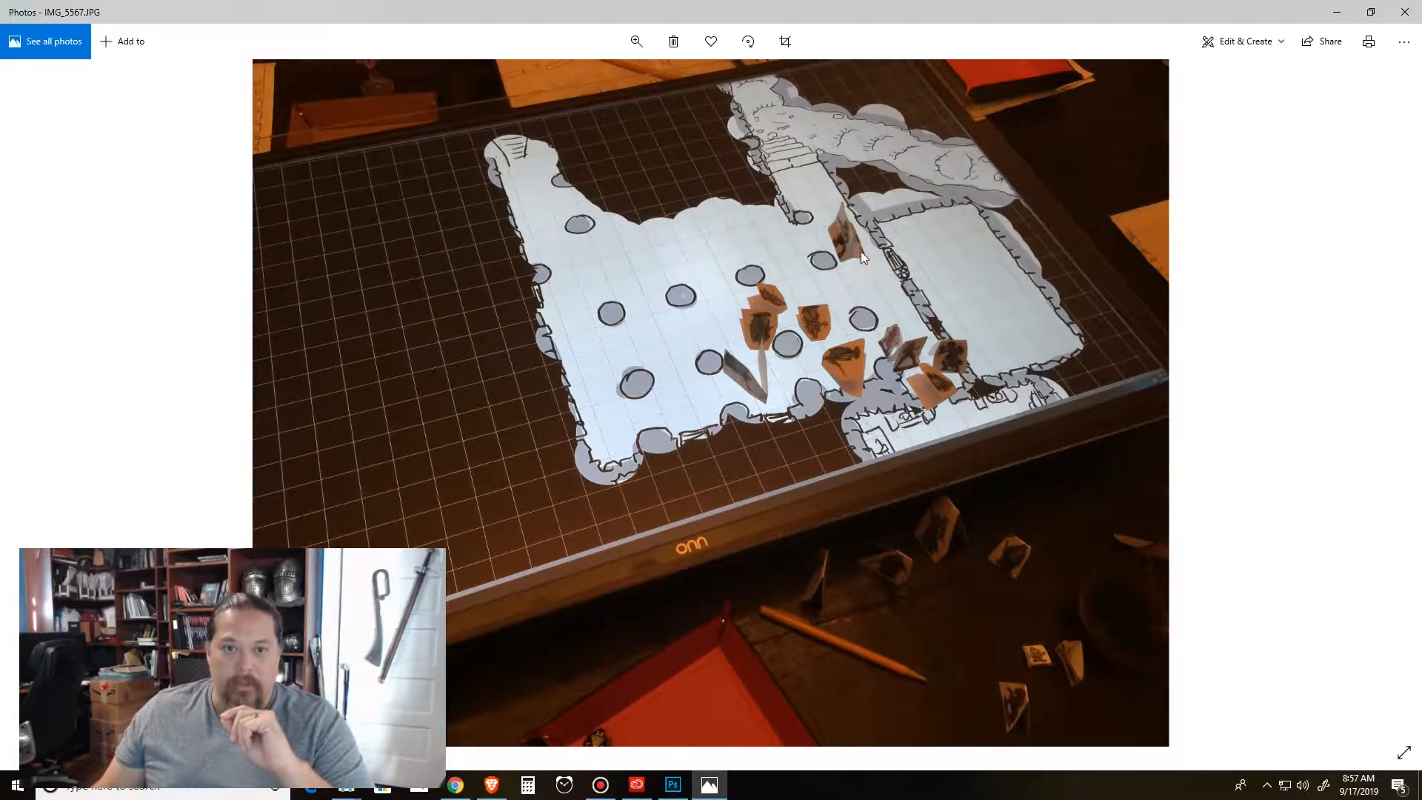
mouse_move(815, 131)
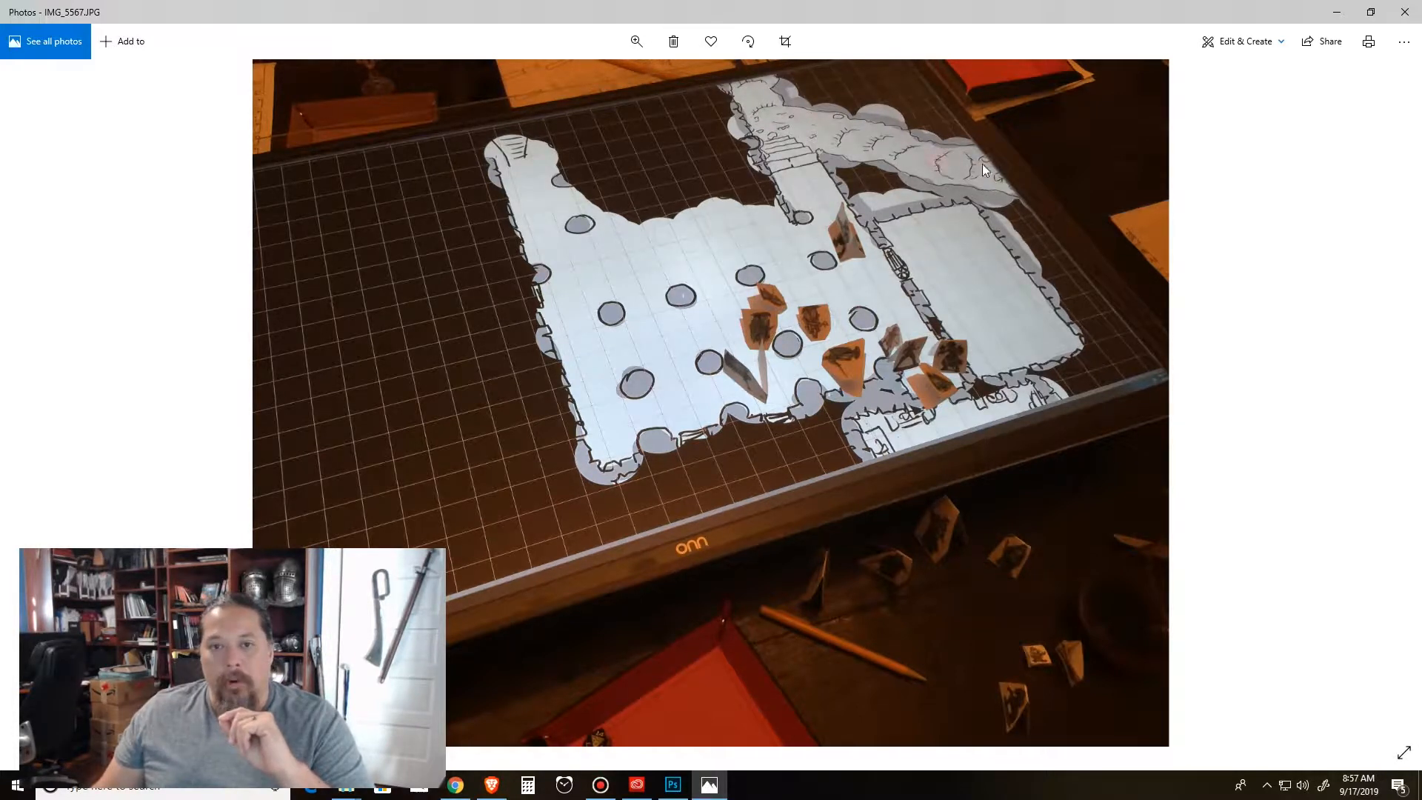
mouse_move(907, 175)
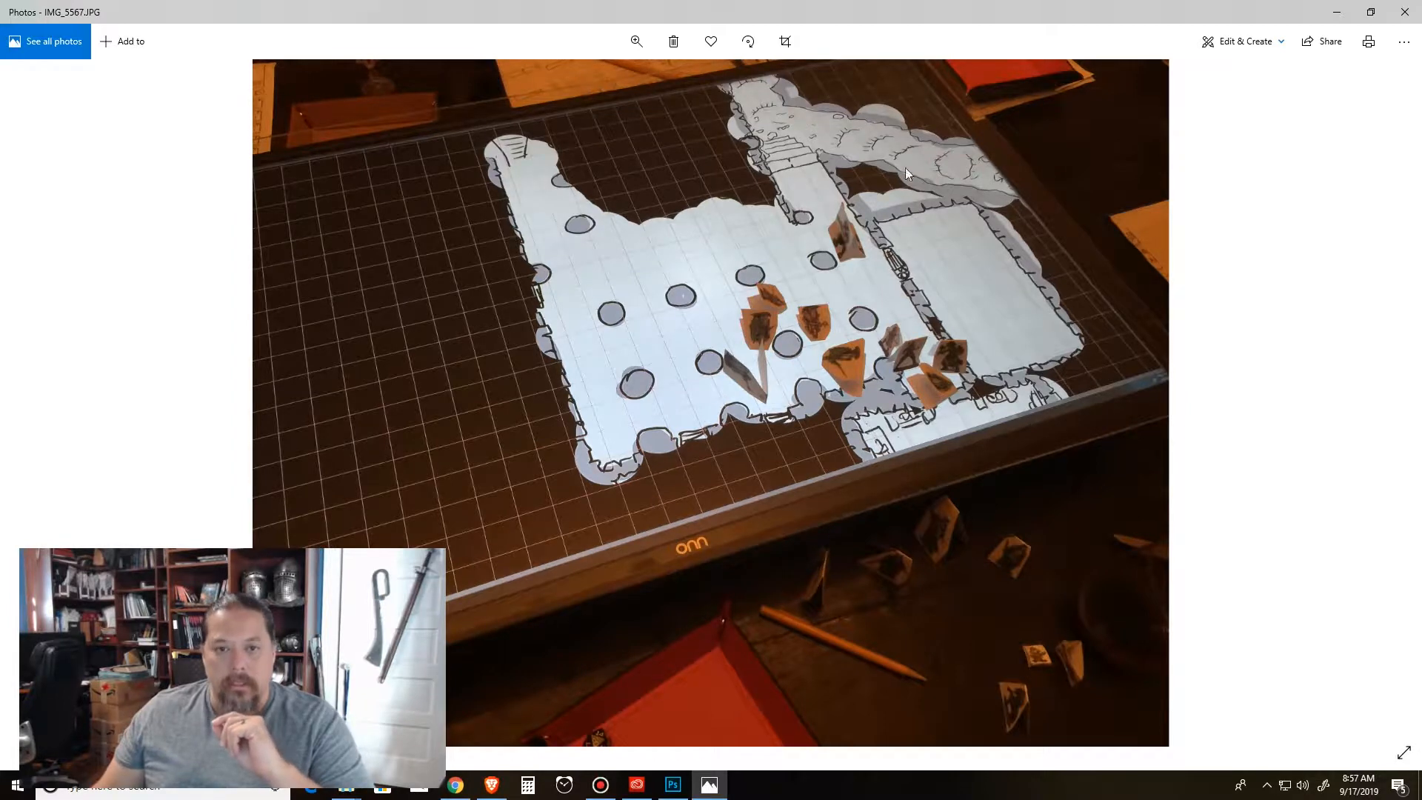
mouse_move(803, 146)
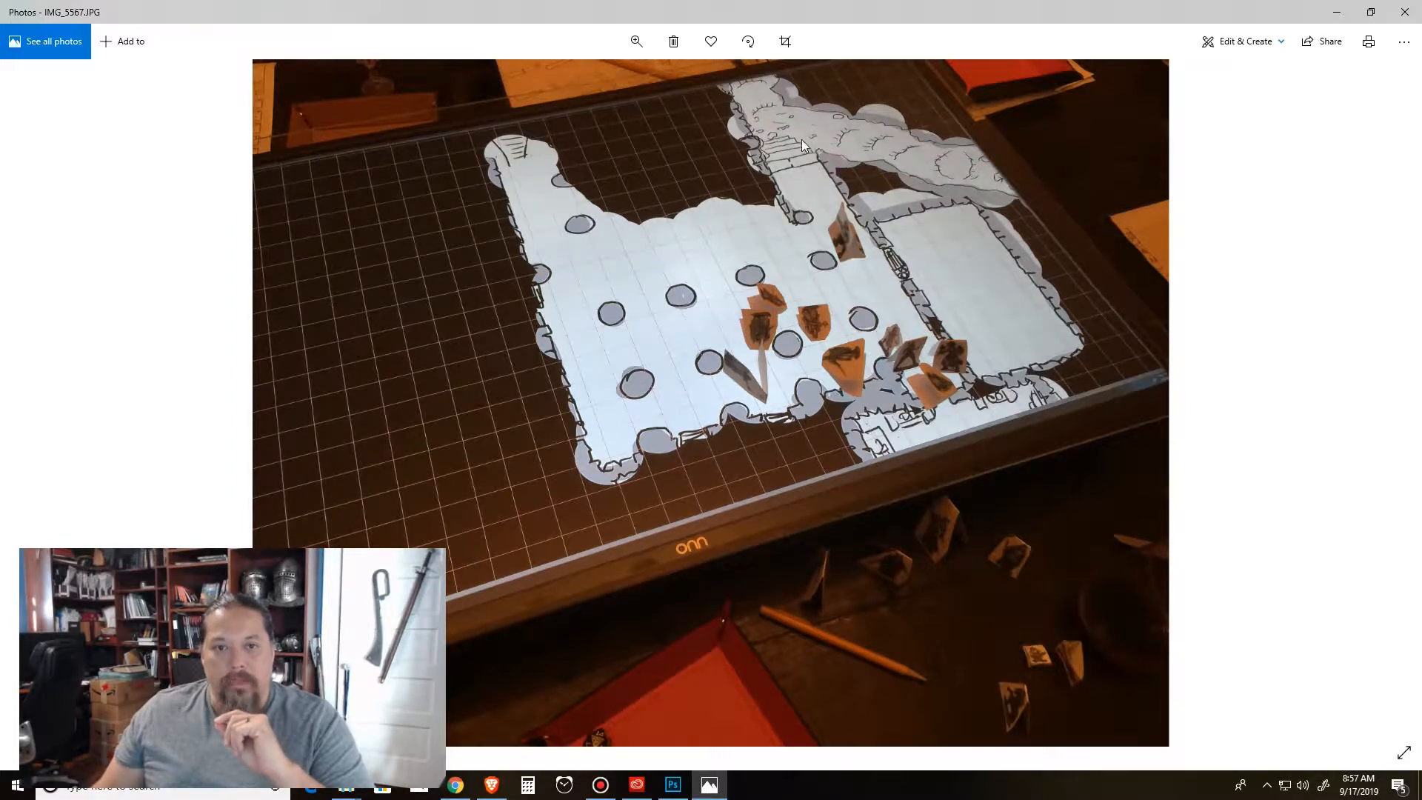
mouse_move(766, 273)
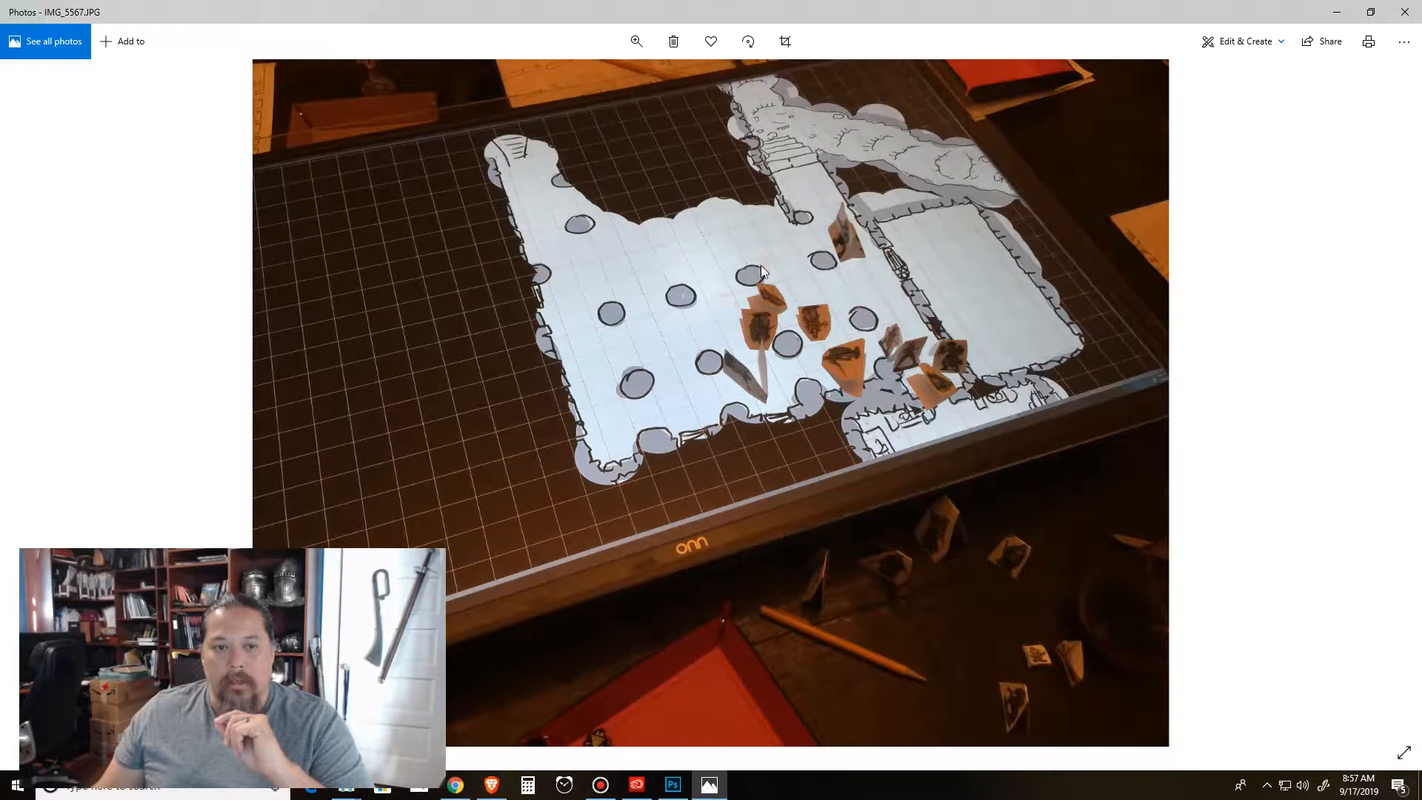
mouse_move(736, 317)
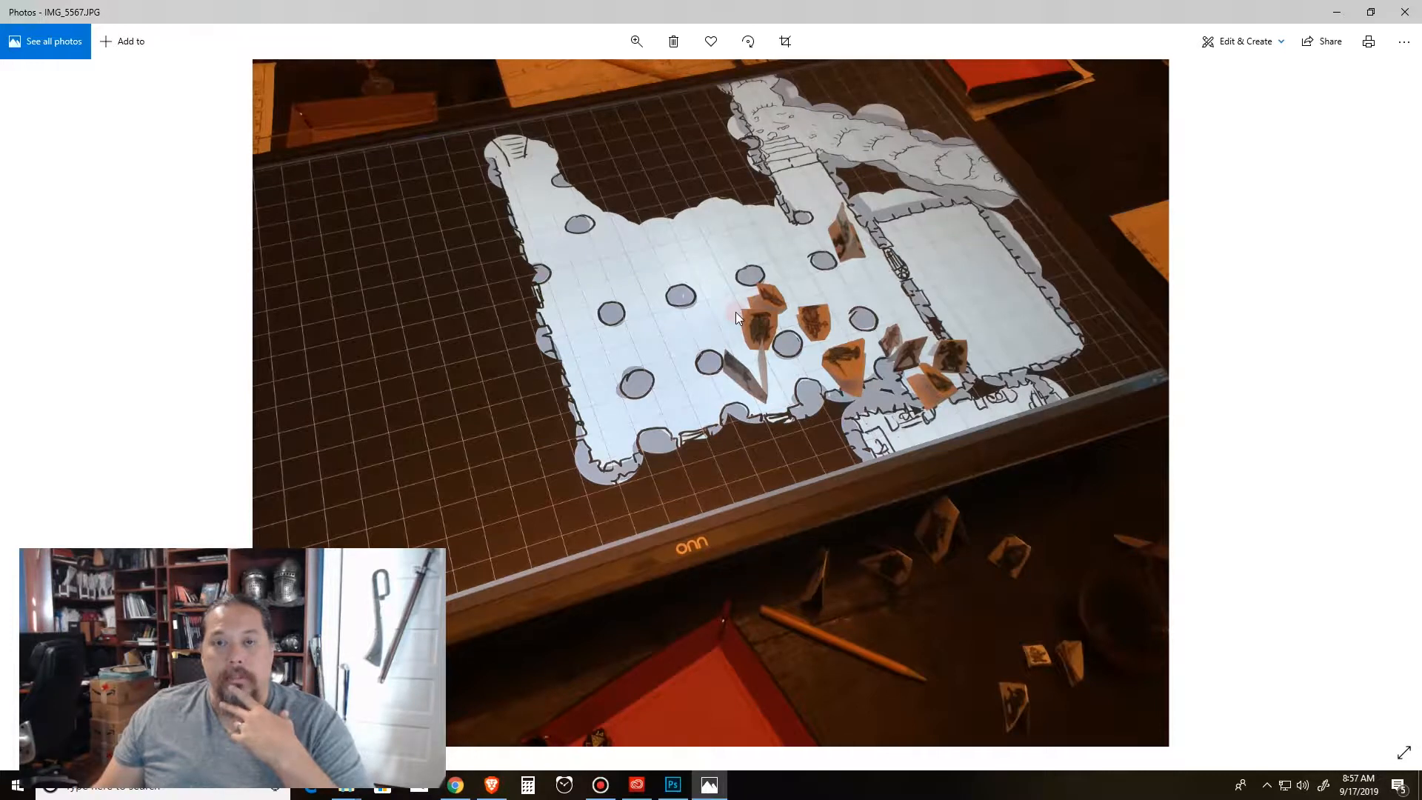
mouse_move(782, 138)
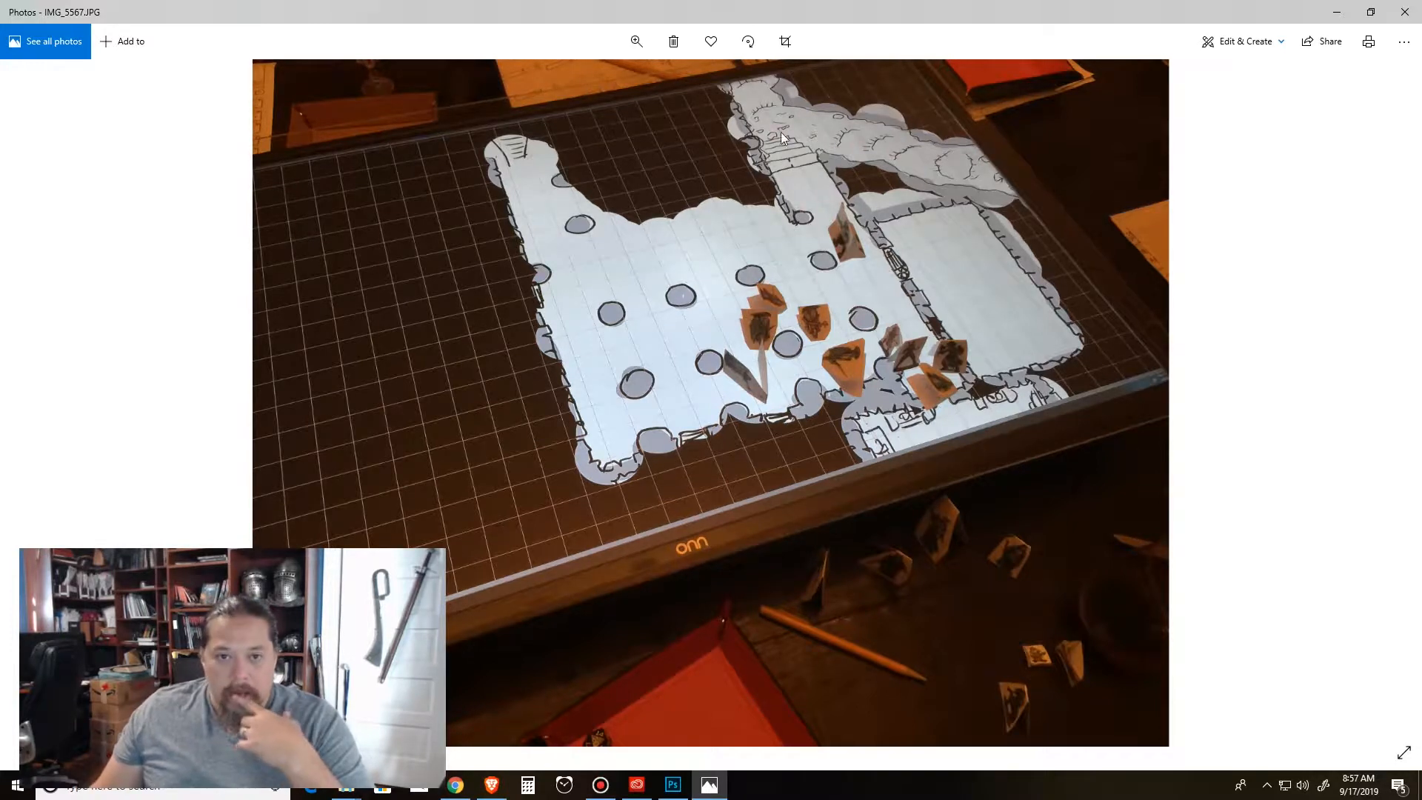
mouse_move(930, 163)
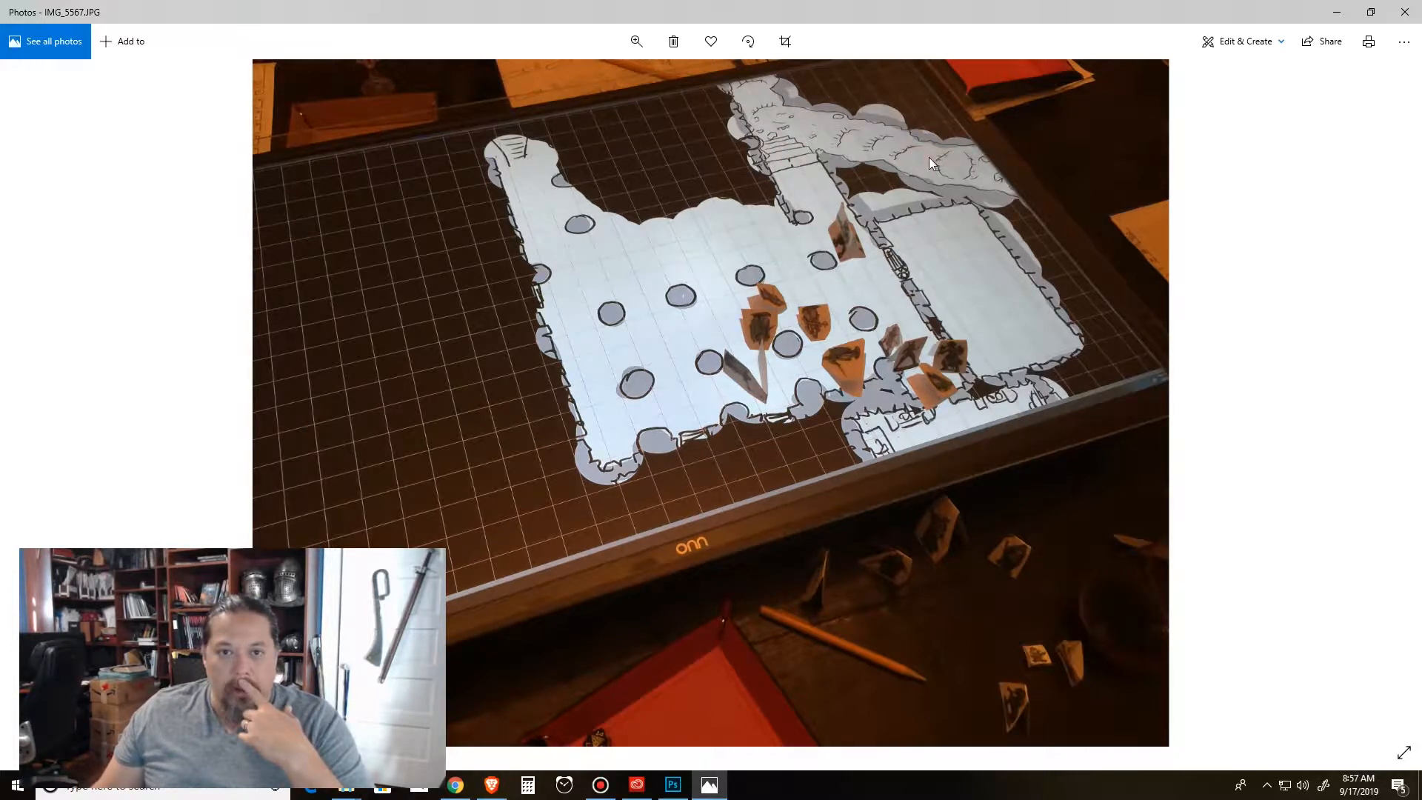
mouse_move(799, 166)
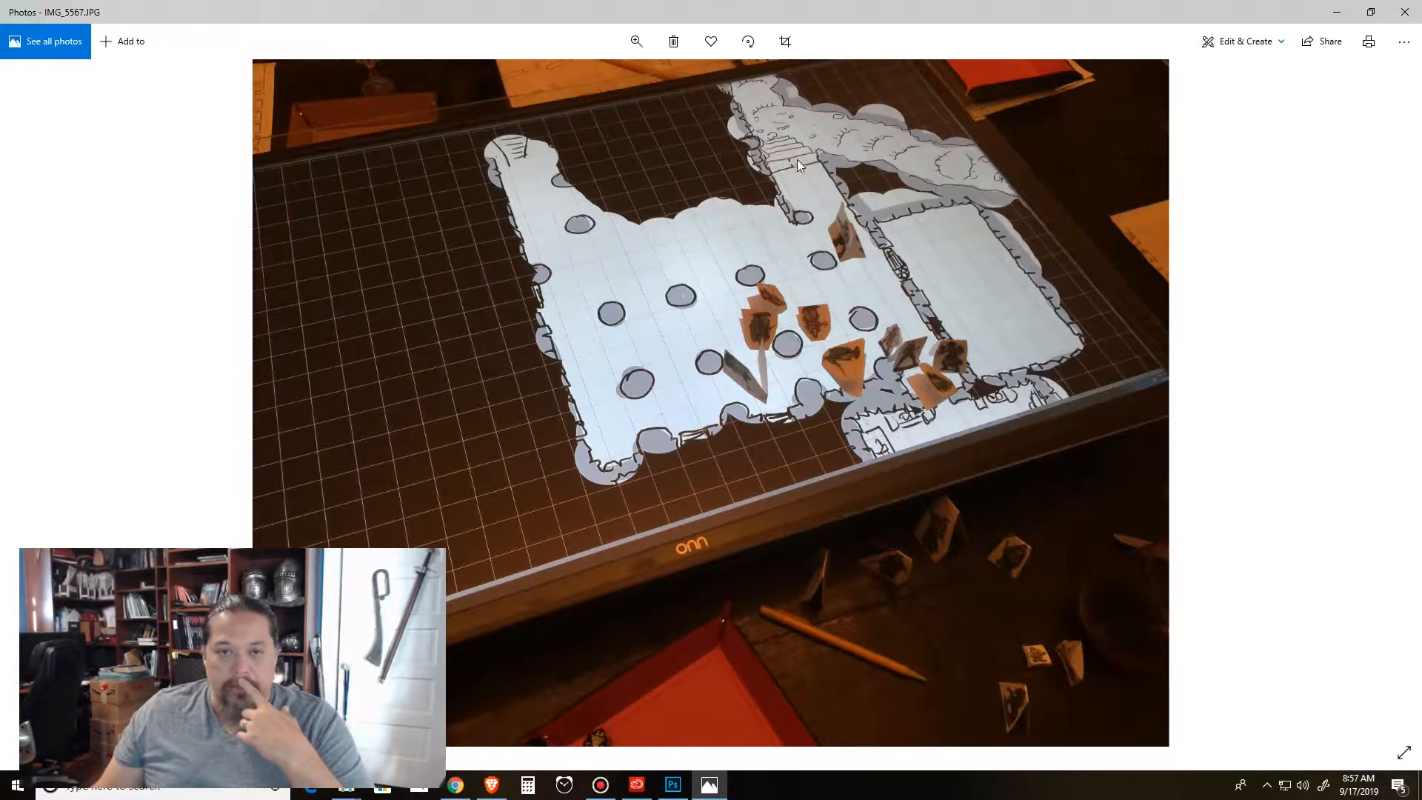
mouse_move(864, 330)
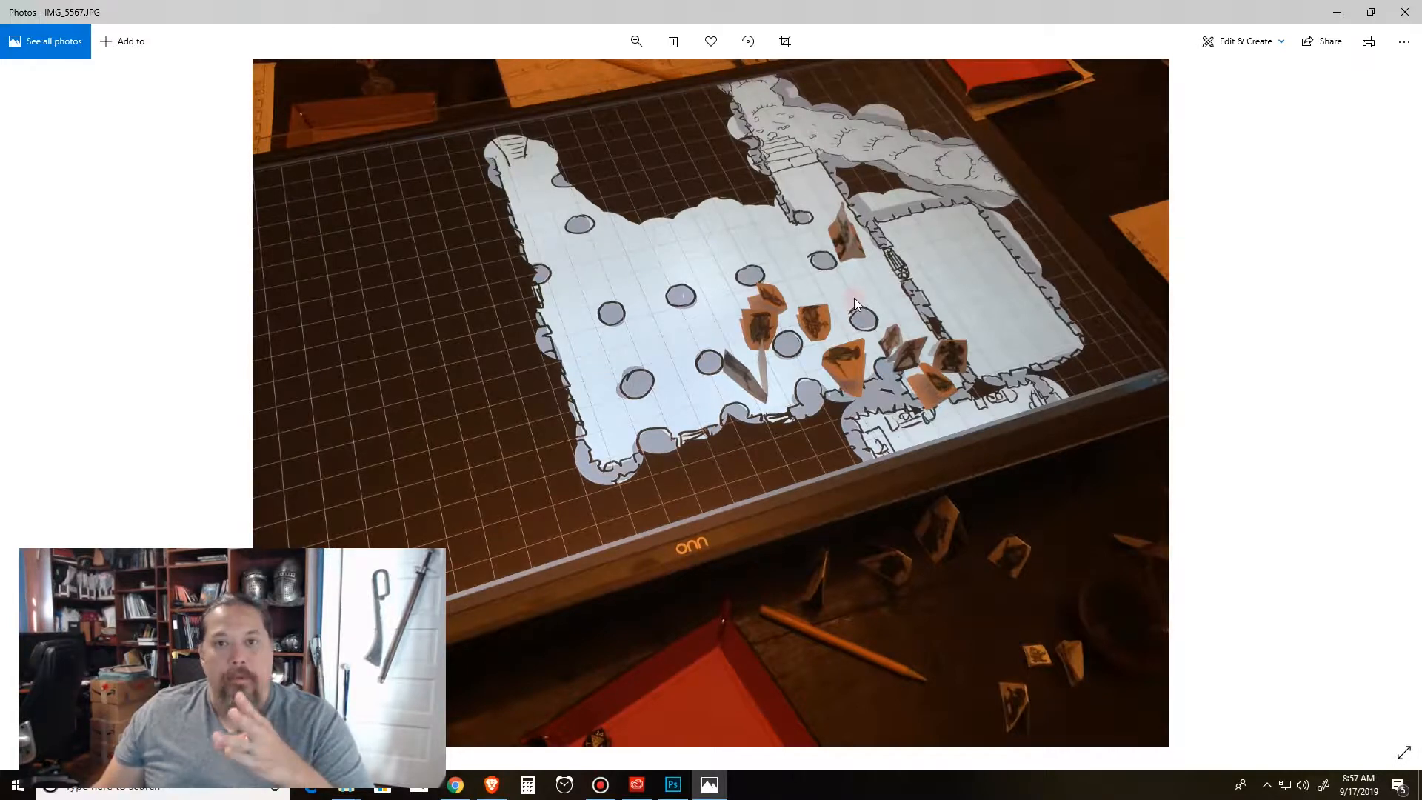
mouse_move(838, 209)
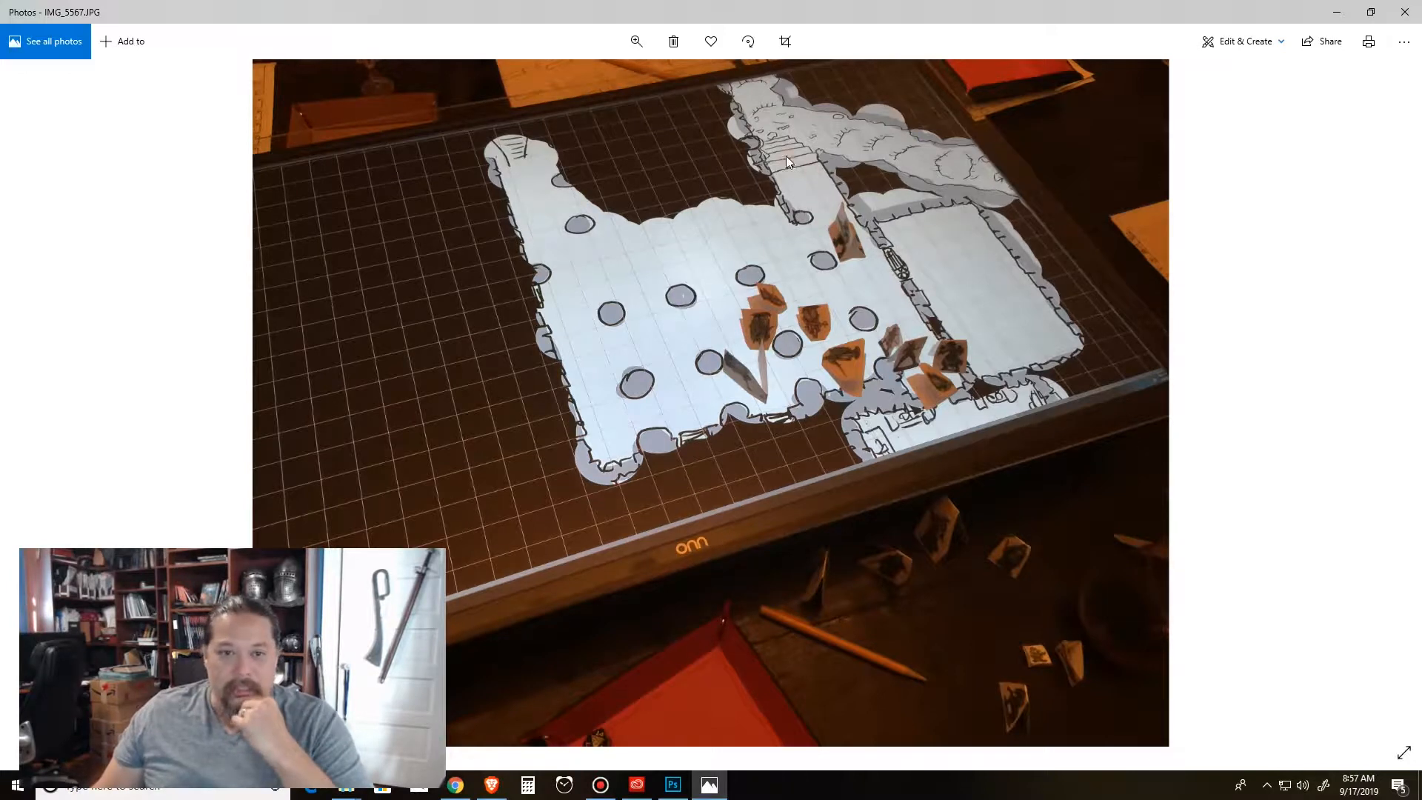
mouse_move(806, 172)
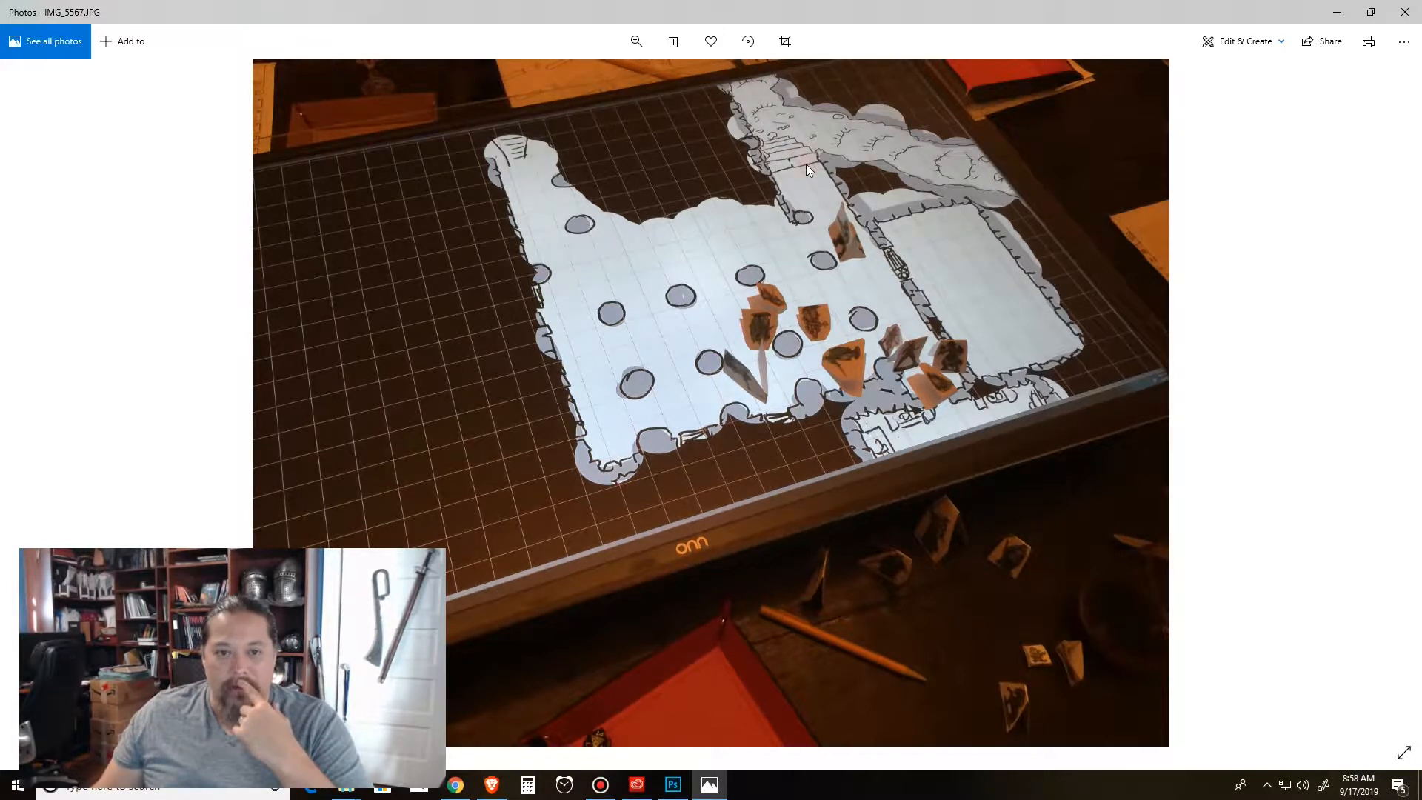
mouse_move(910, 393)
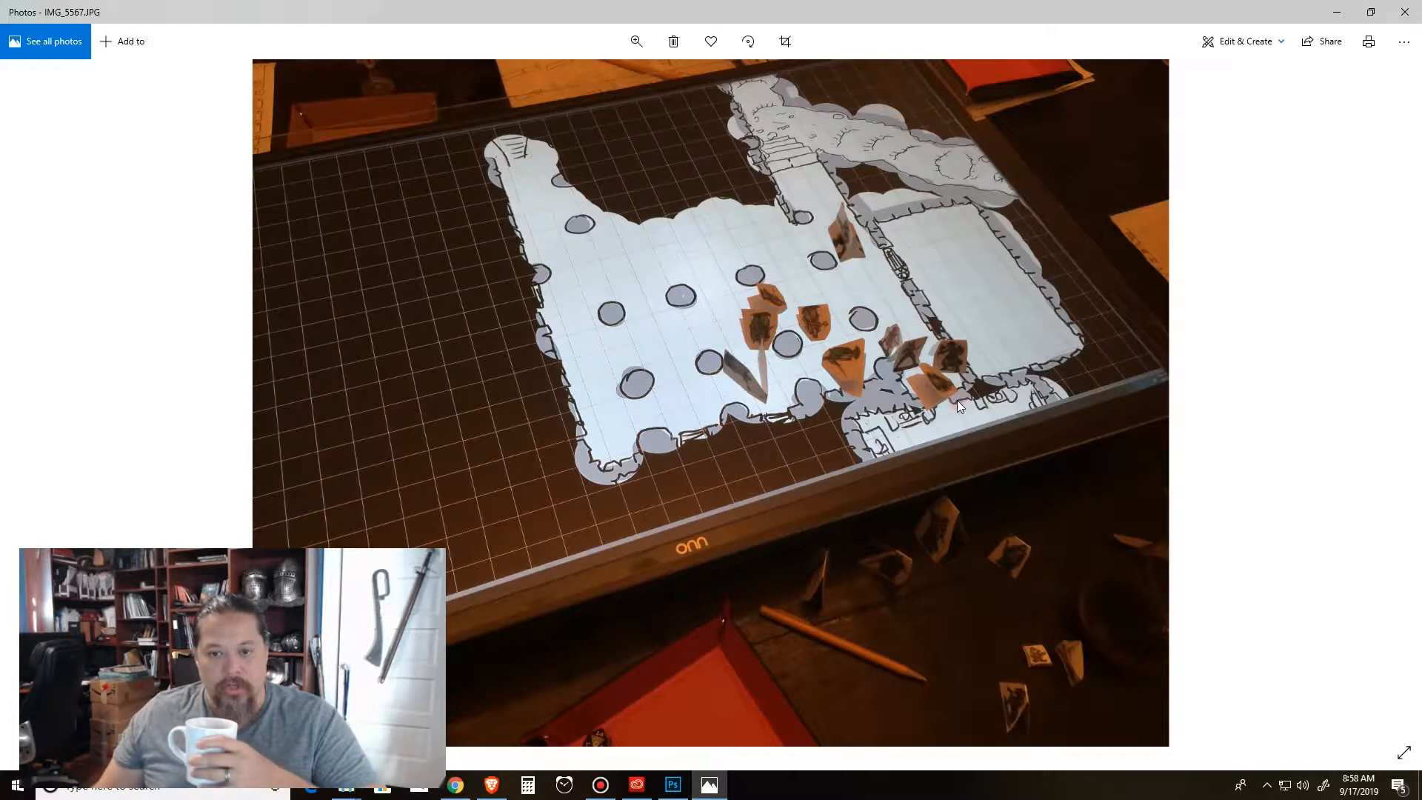
mouse_move(920, 246)
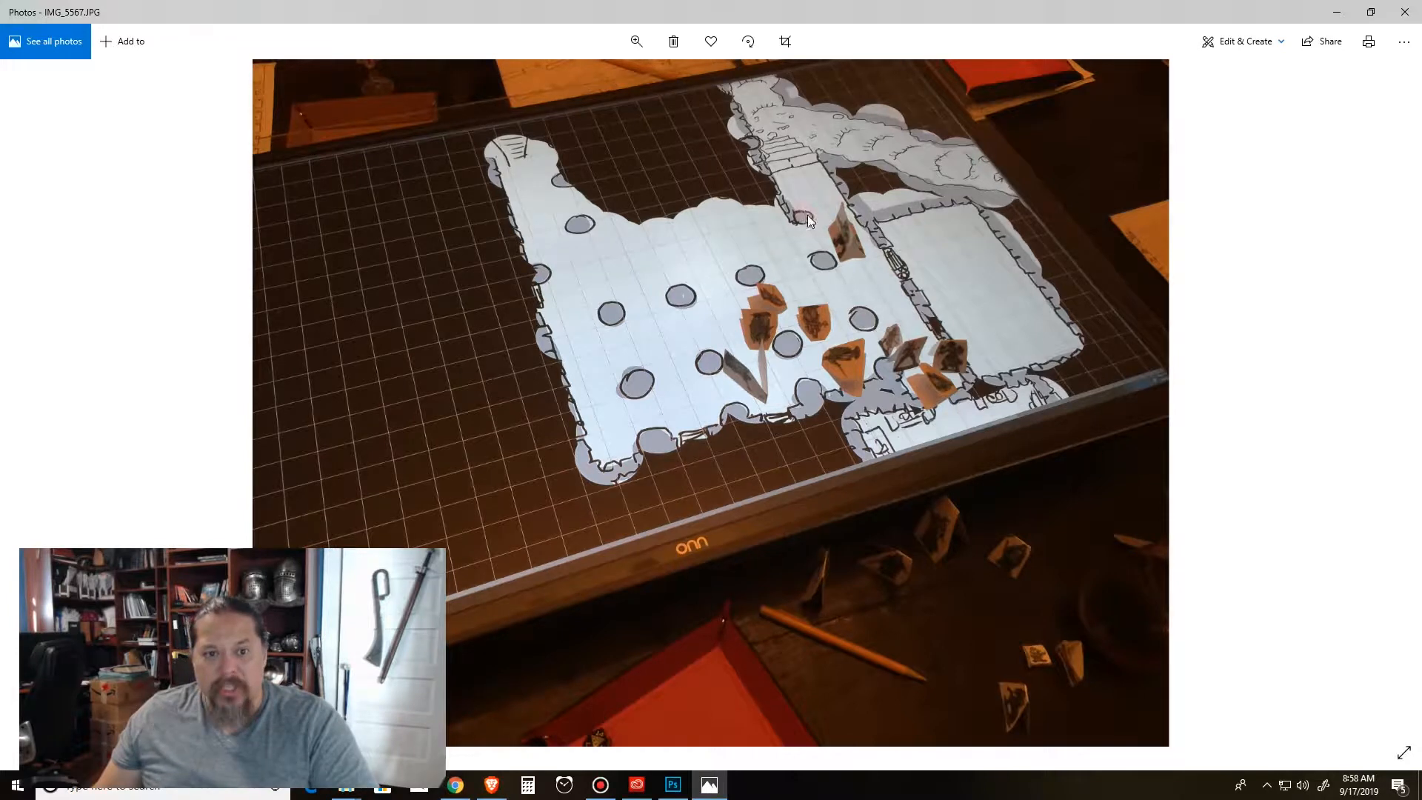
mouse_move(667, 227)
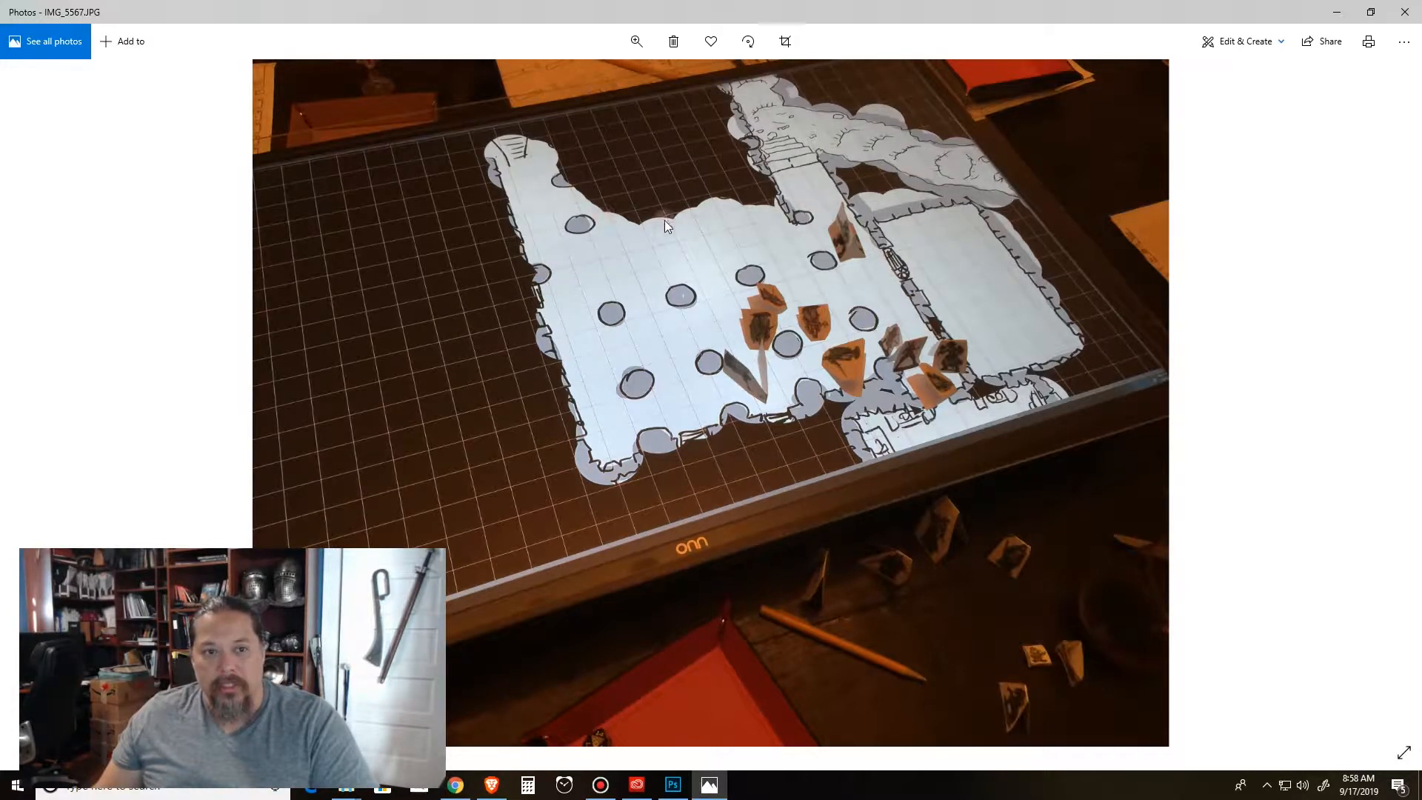
mouse_move(978, 333)
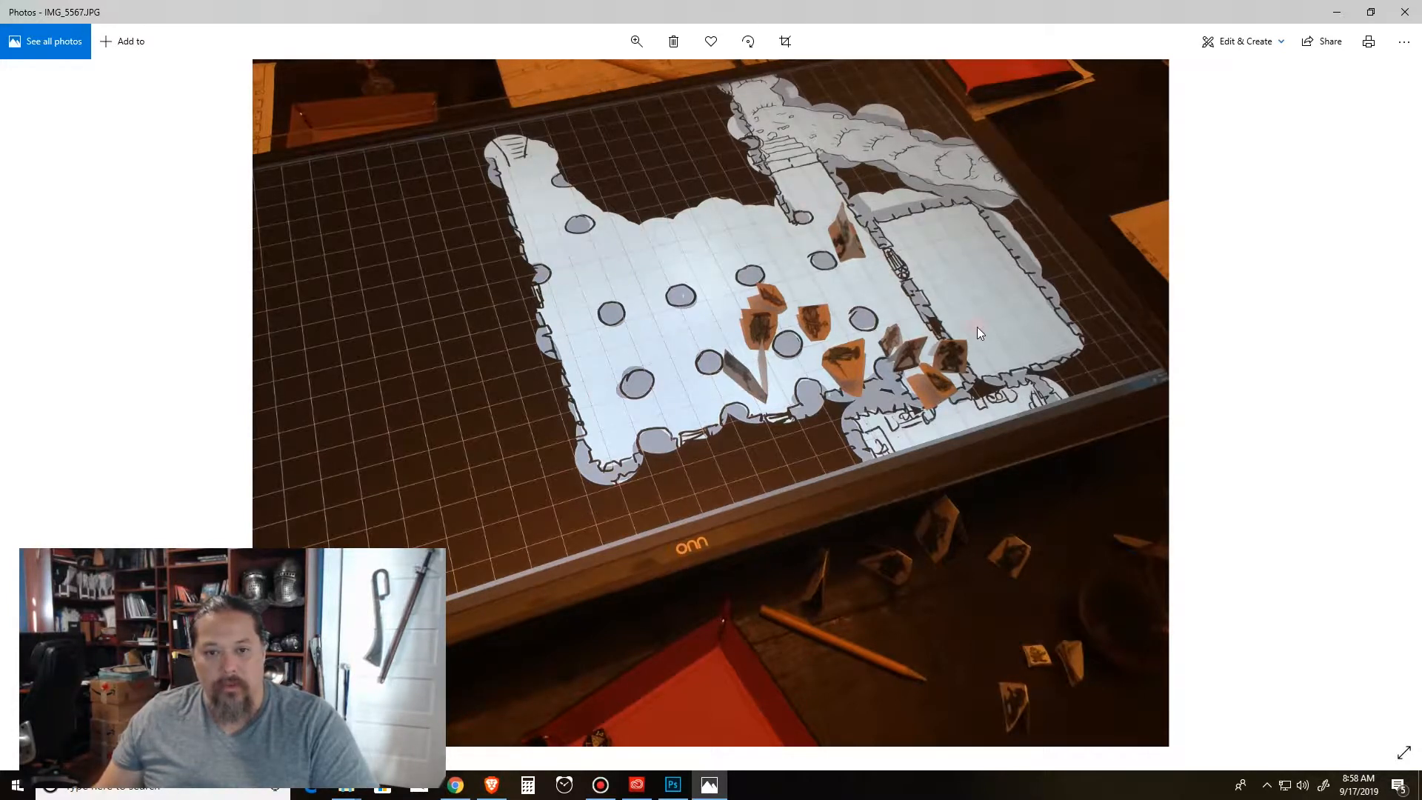
mouse_move(662, 261)
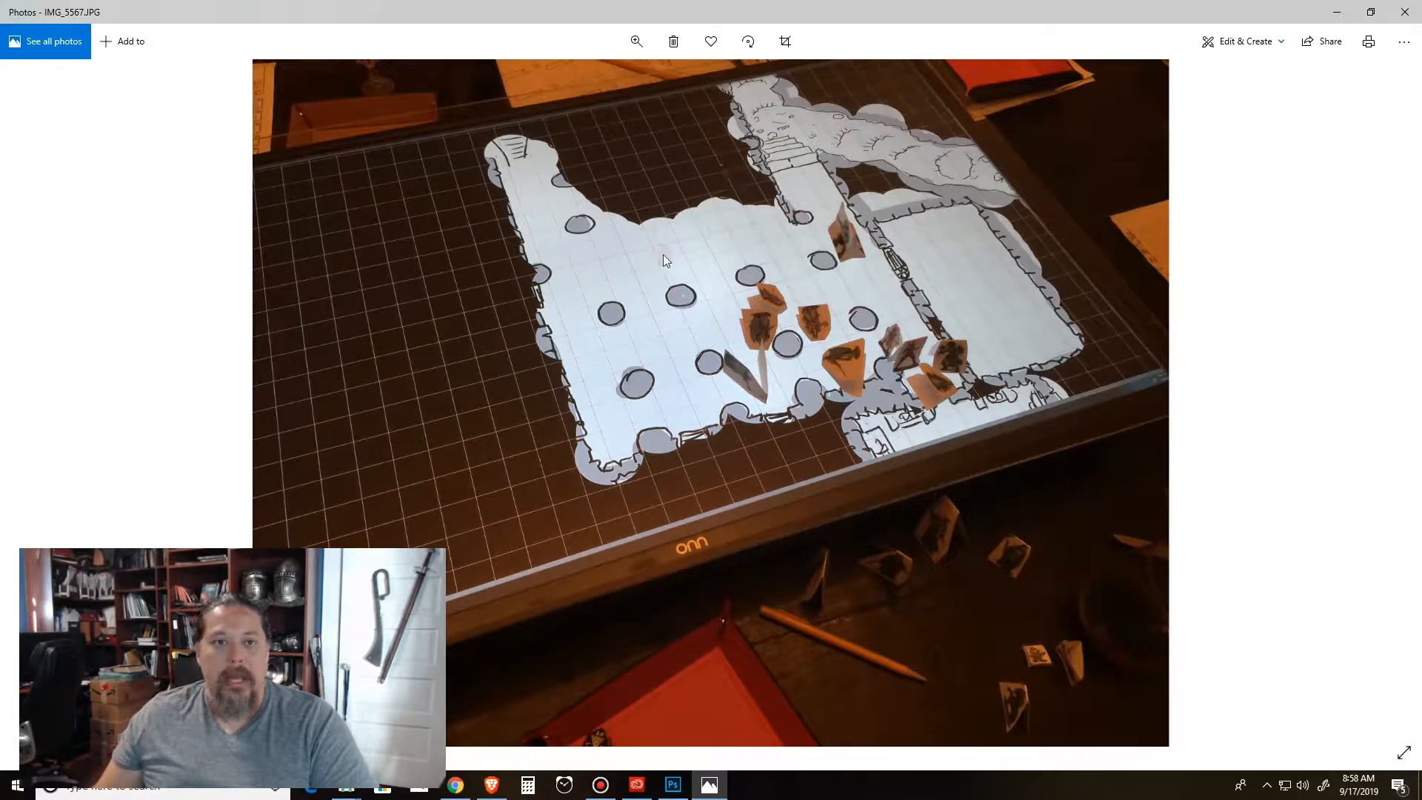
mouse_move(787, 286)
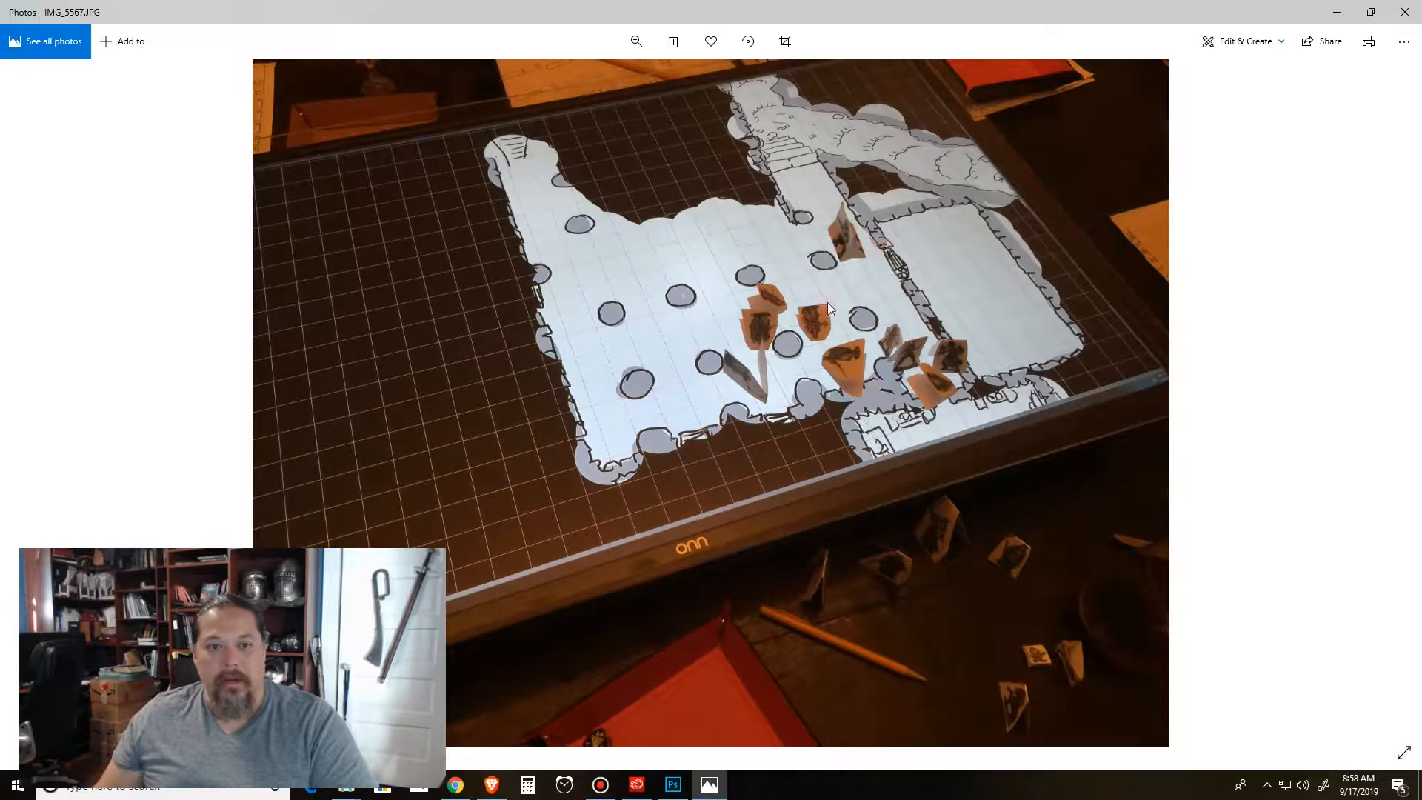
mouse_move(955, 527)
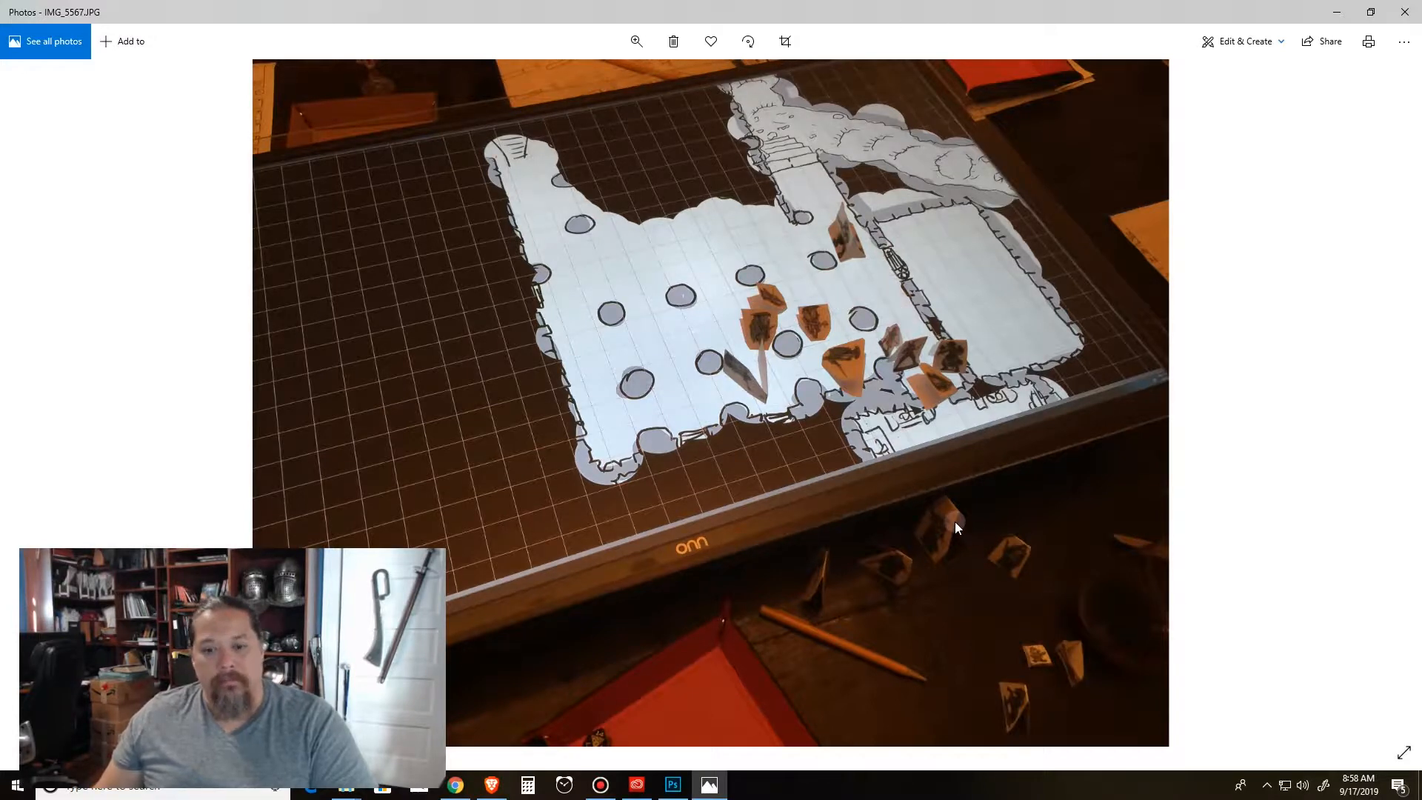
mouse_move(1372, 362)
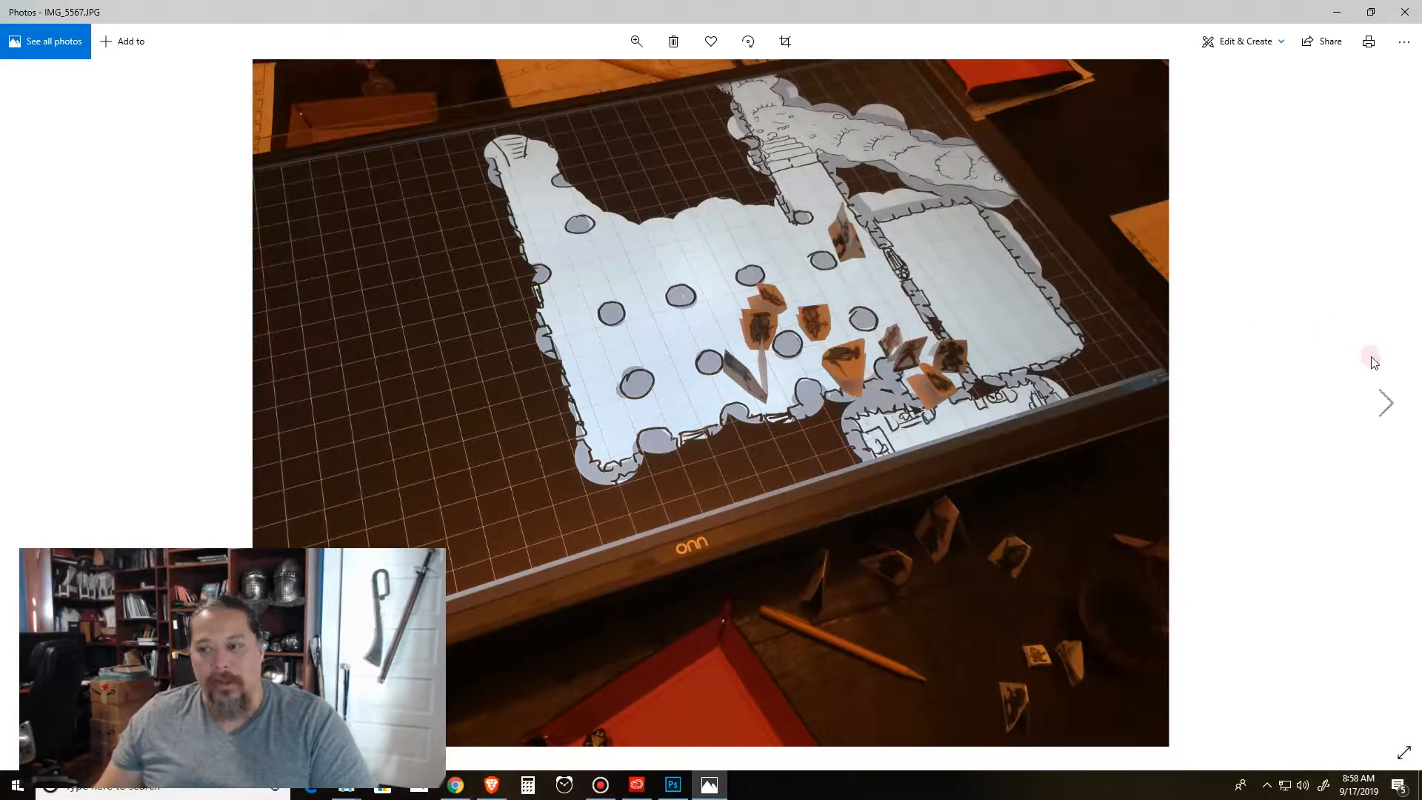
Advance to IMG_5568, the closer shot of paper figures on the TV dungeon map.
click(1387, 403)
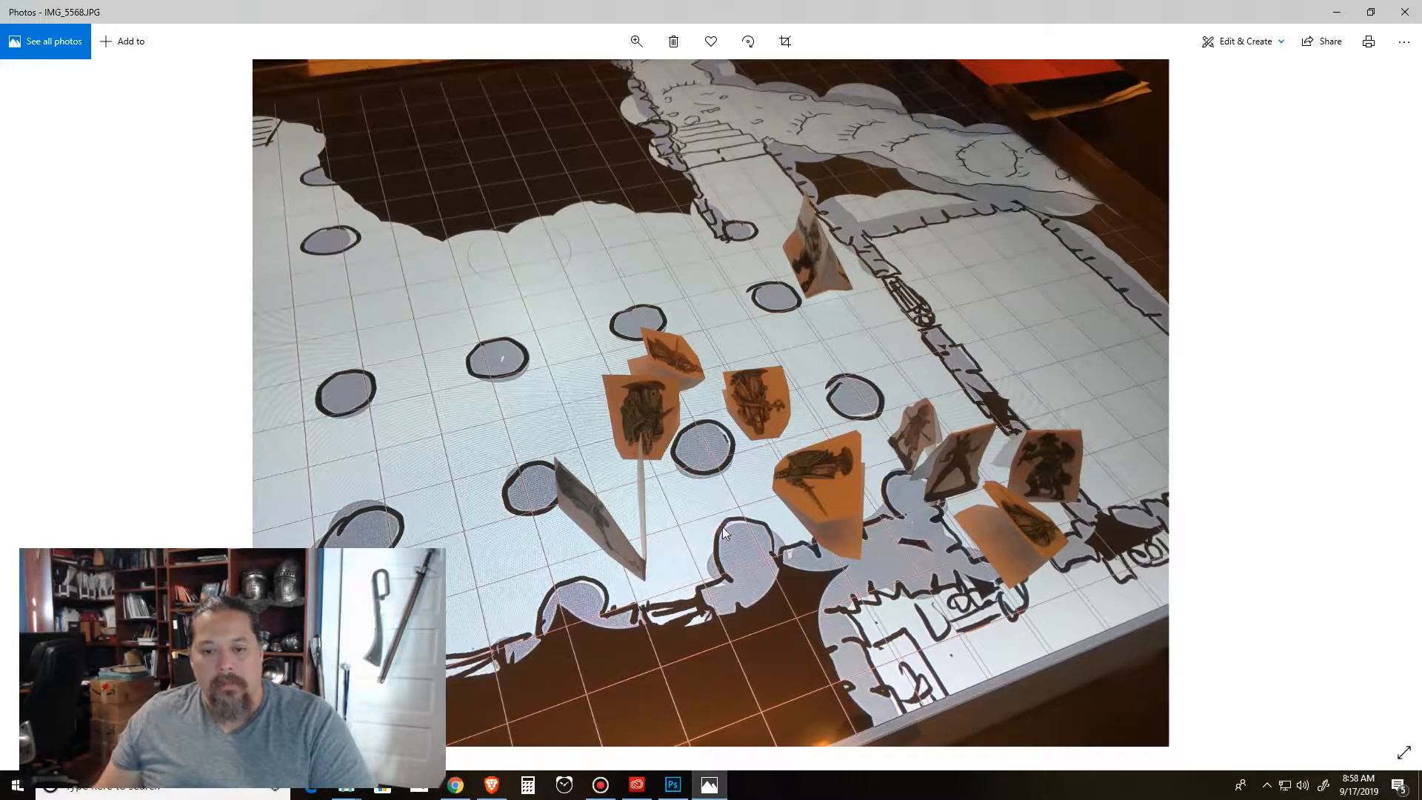
mouse_move(568, 415)
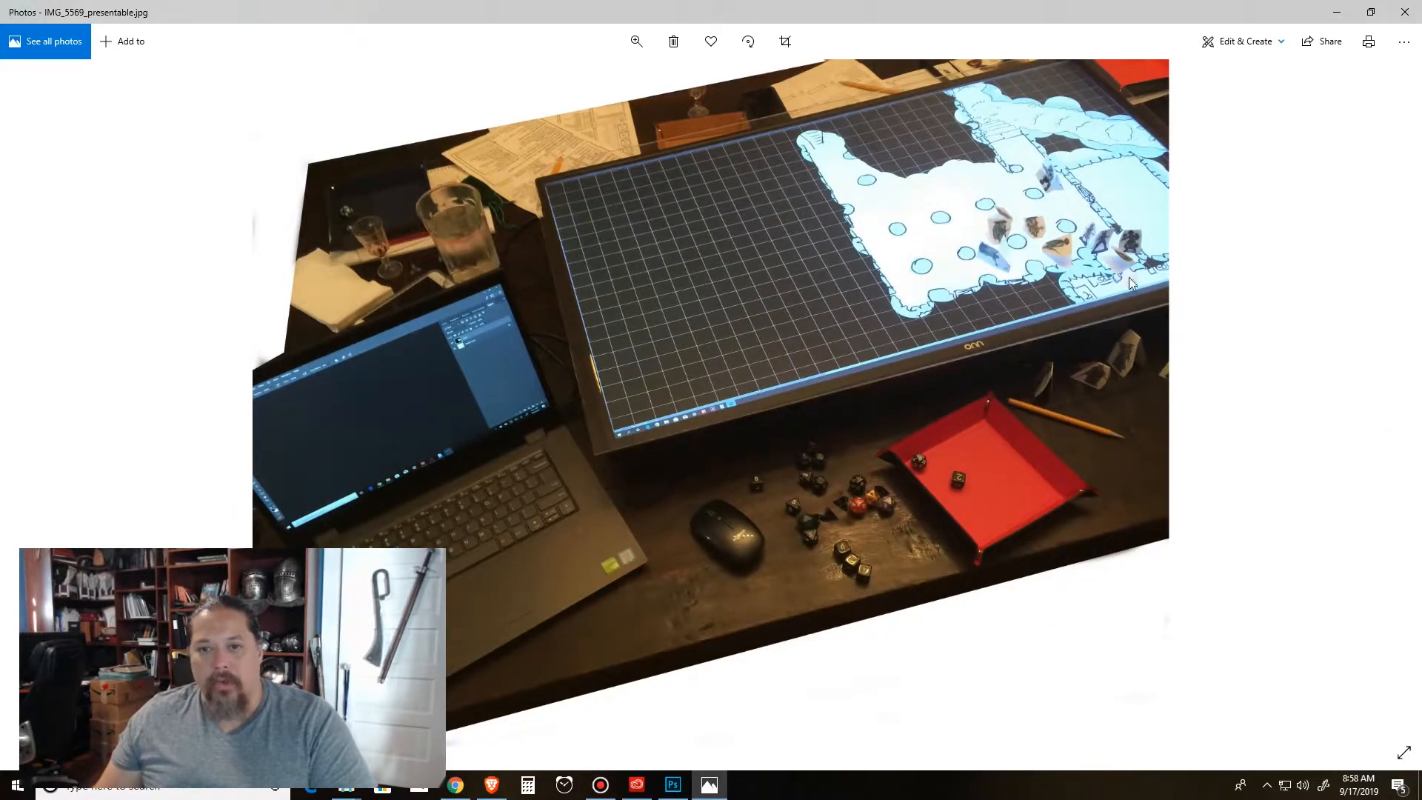
mouse_move(961, 277)
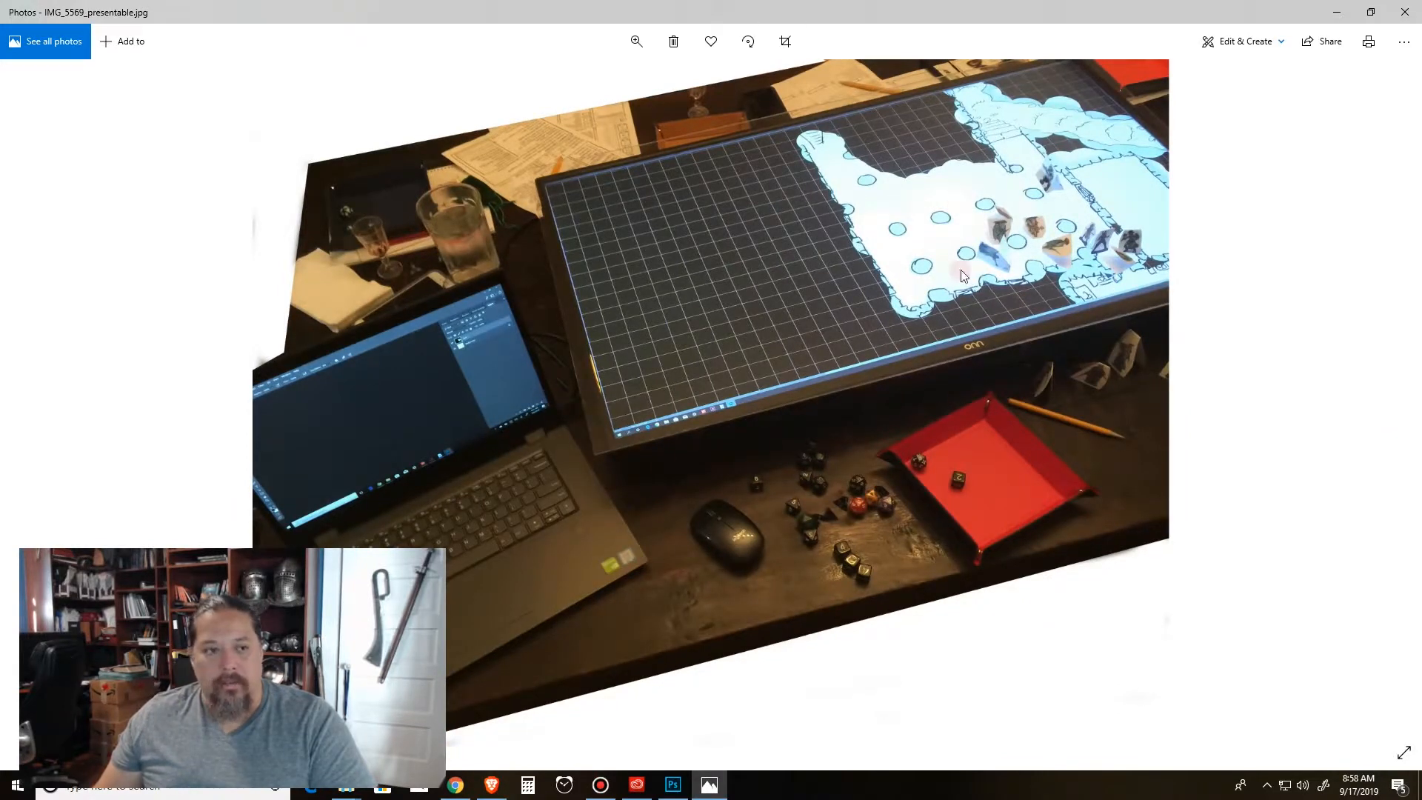
mouse_move(1276, 409)
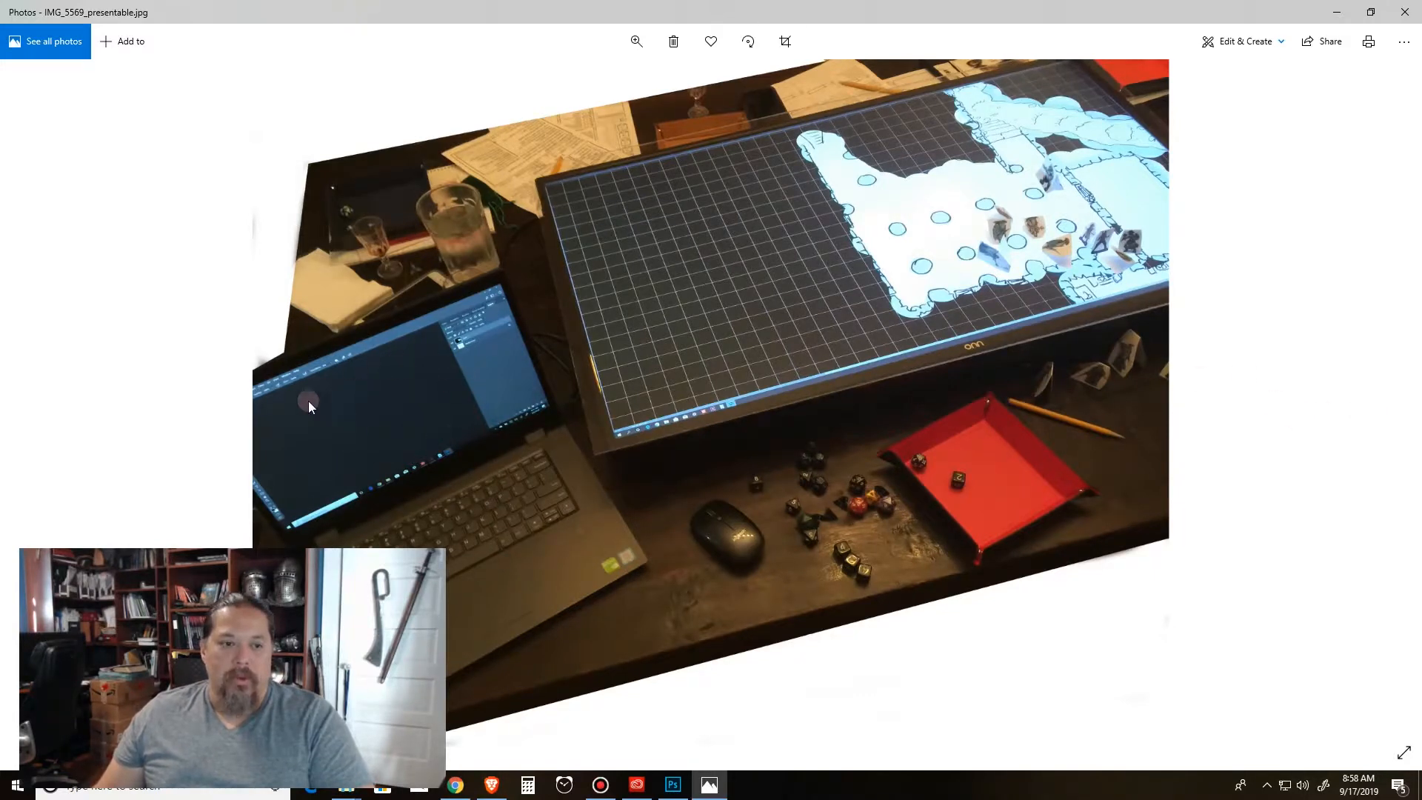
mouse_move(446, 402)
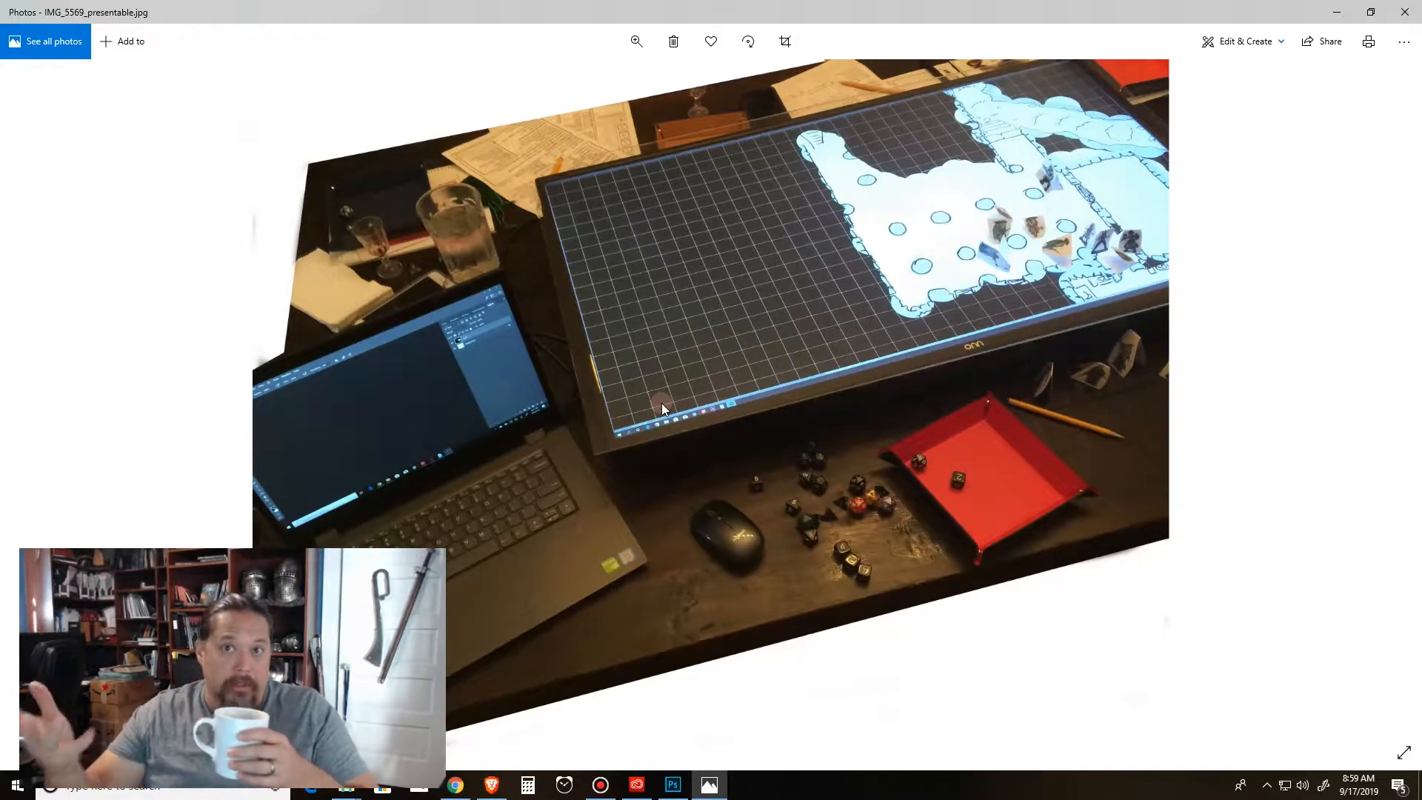
mouse_move(1401, 410)
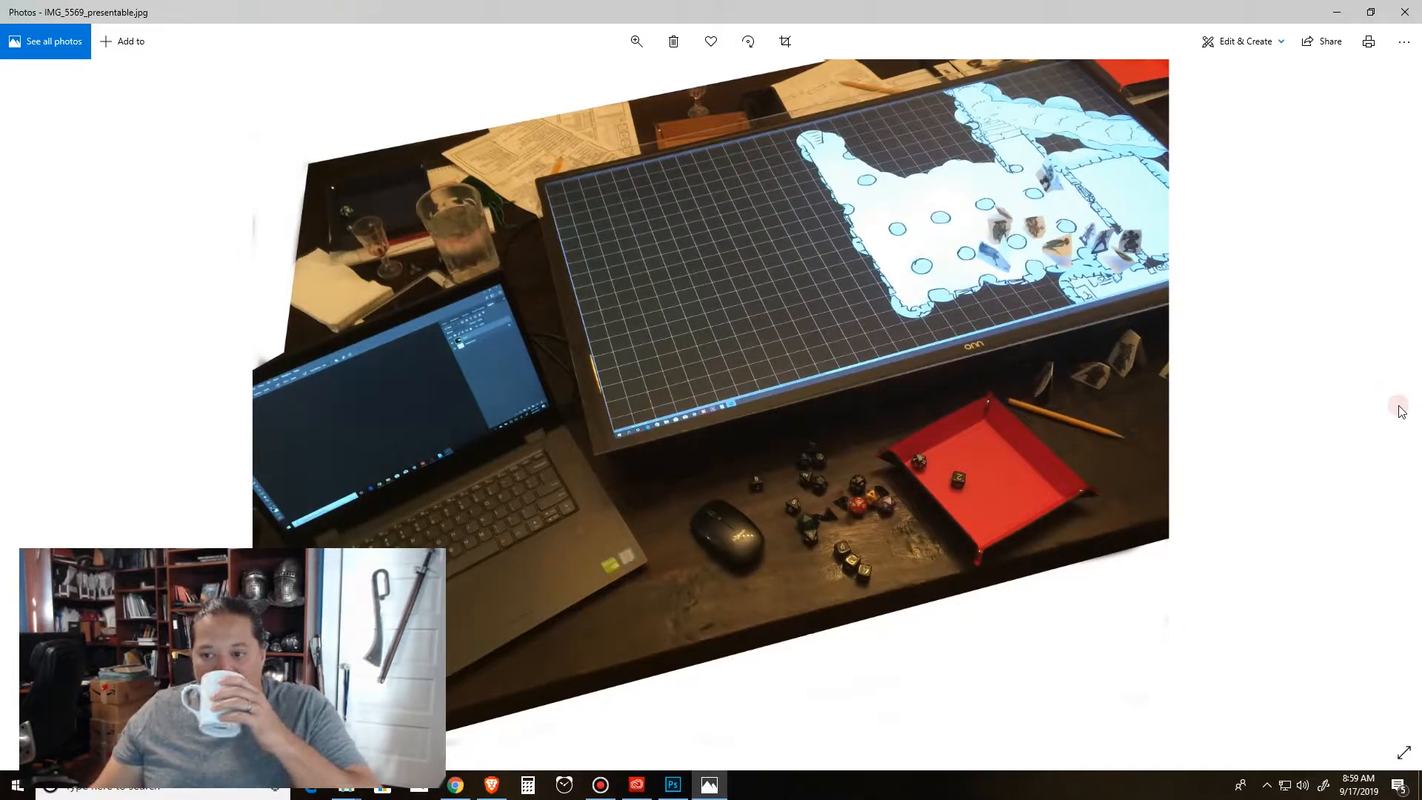
mouse_move(1330, 383)
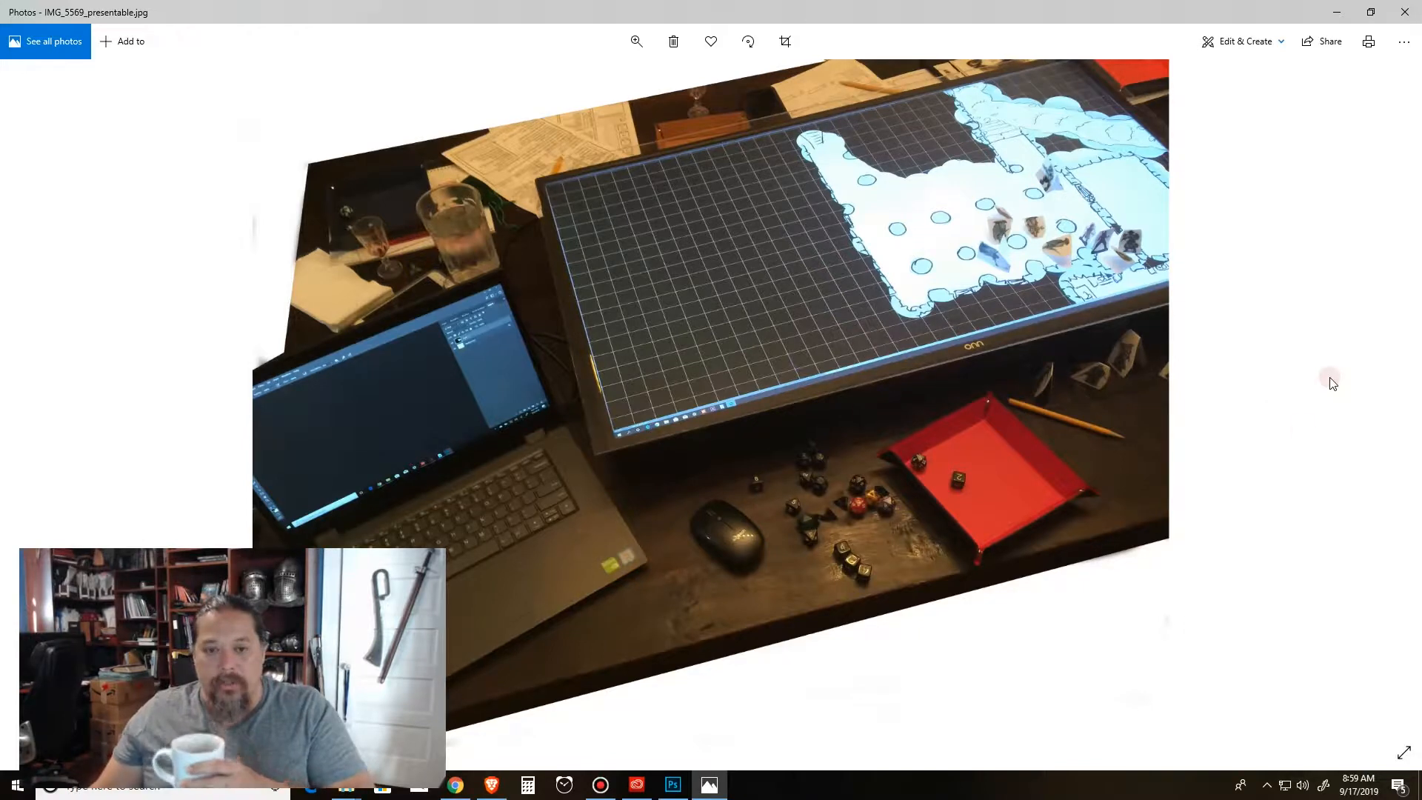
mouse_move(1258, 238)
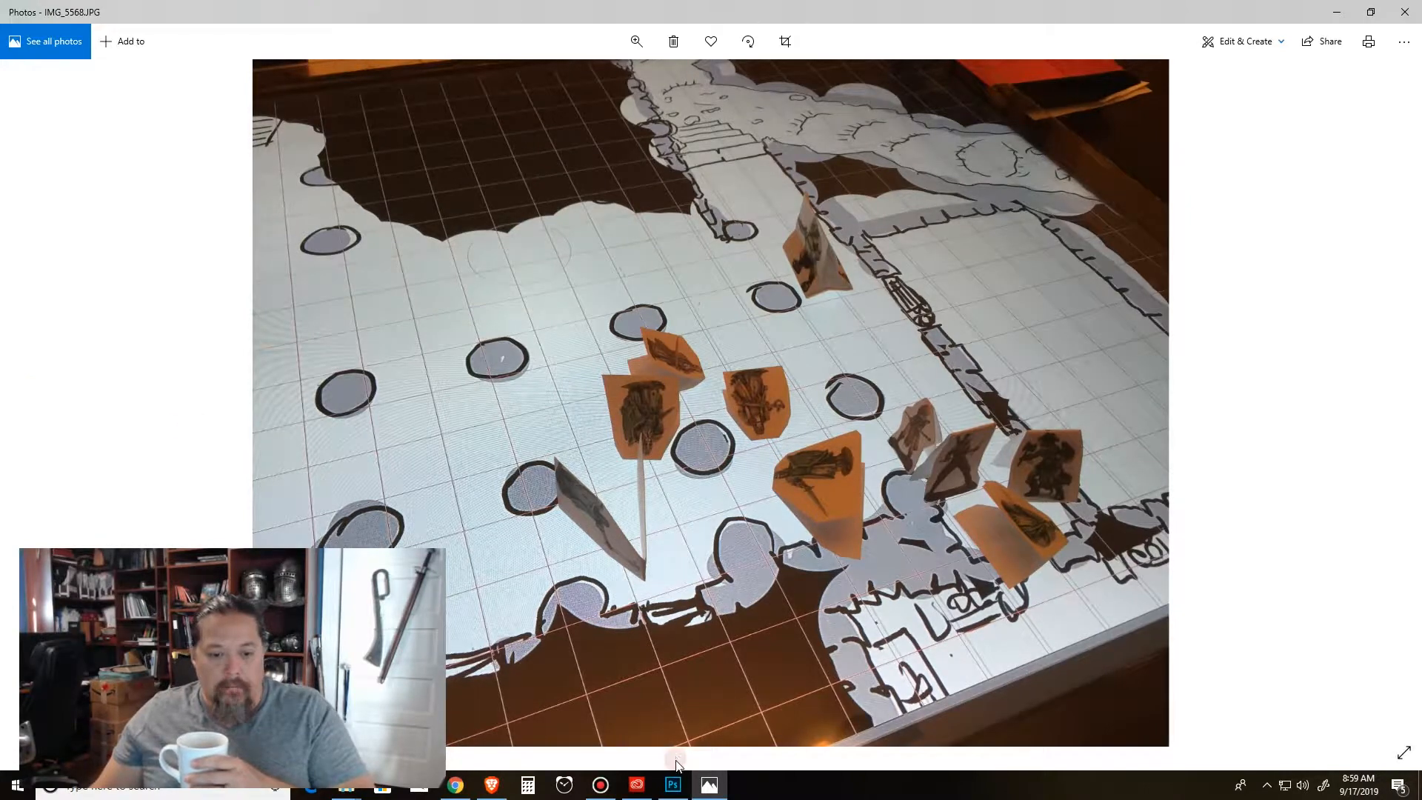
mouse_move(672, 786)
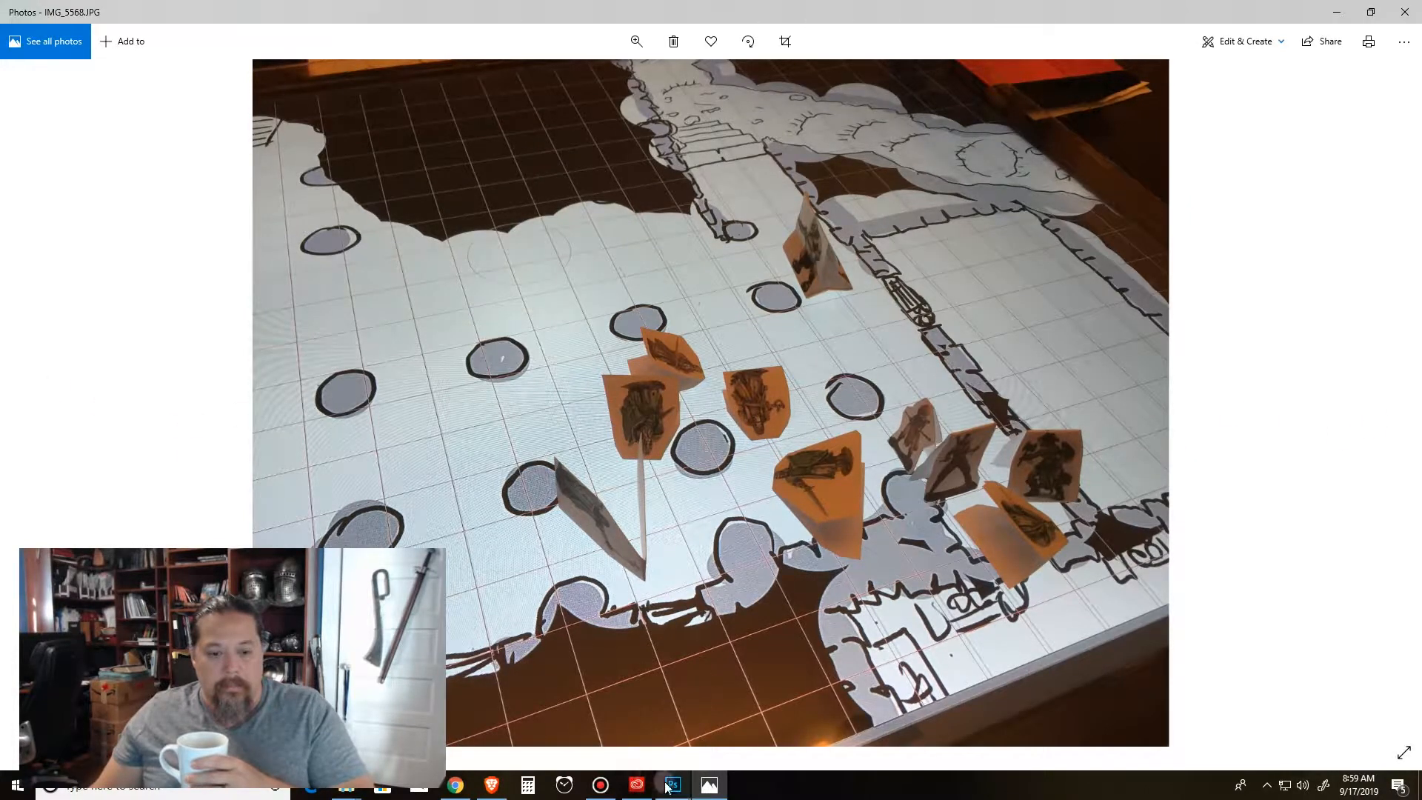
Switch from Photos back to Hinterland Forgress Dungeon.psd in Photoshop.
click(671, 786)
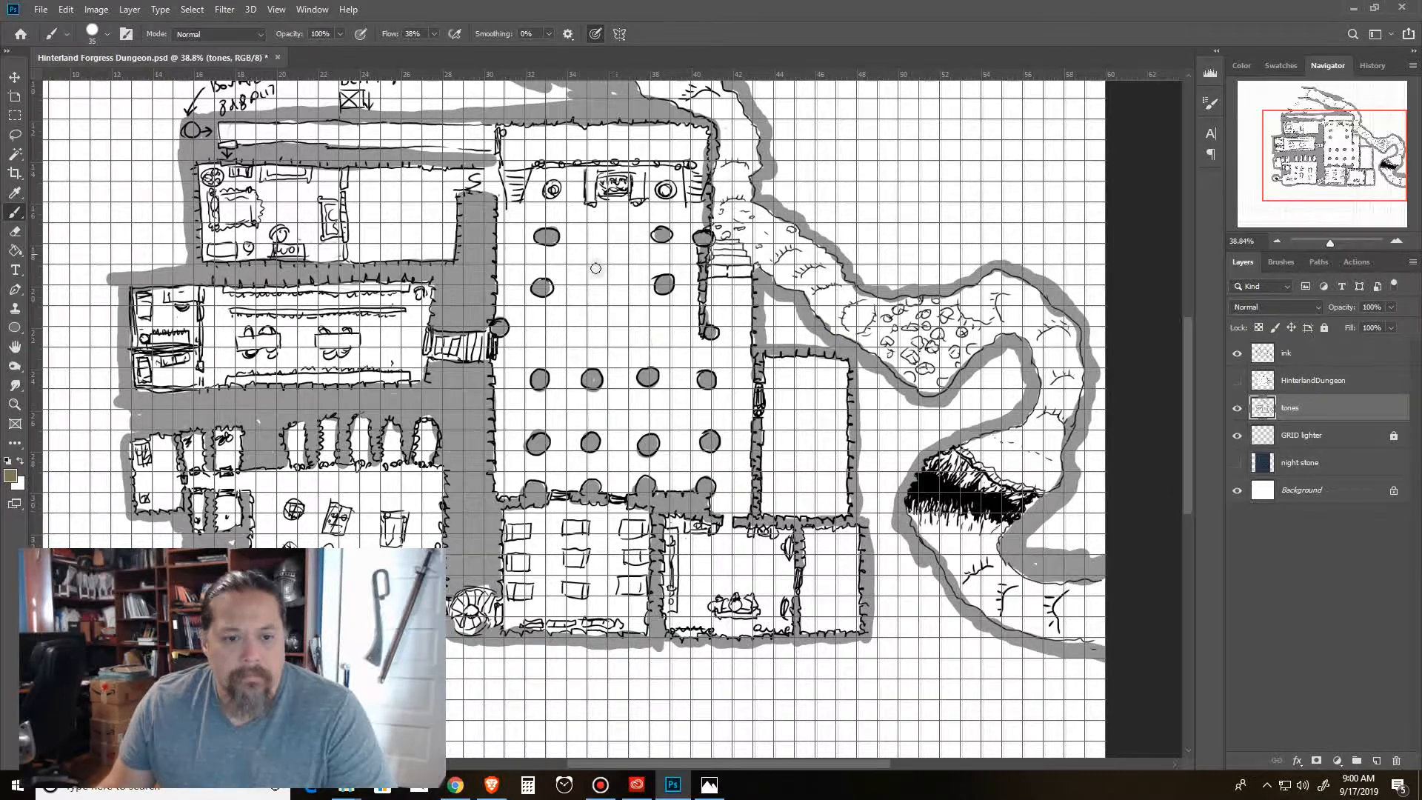
mouse_move(637, 500)
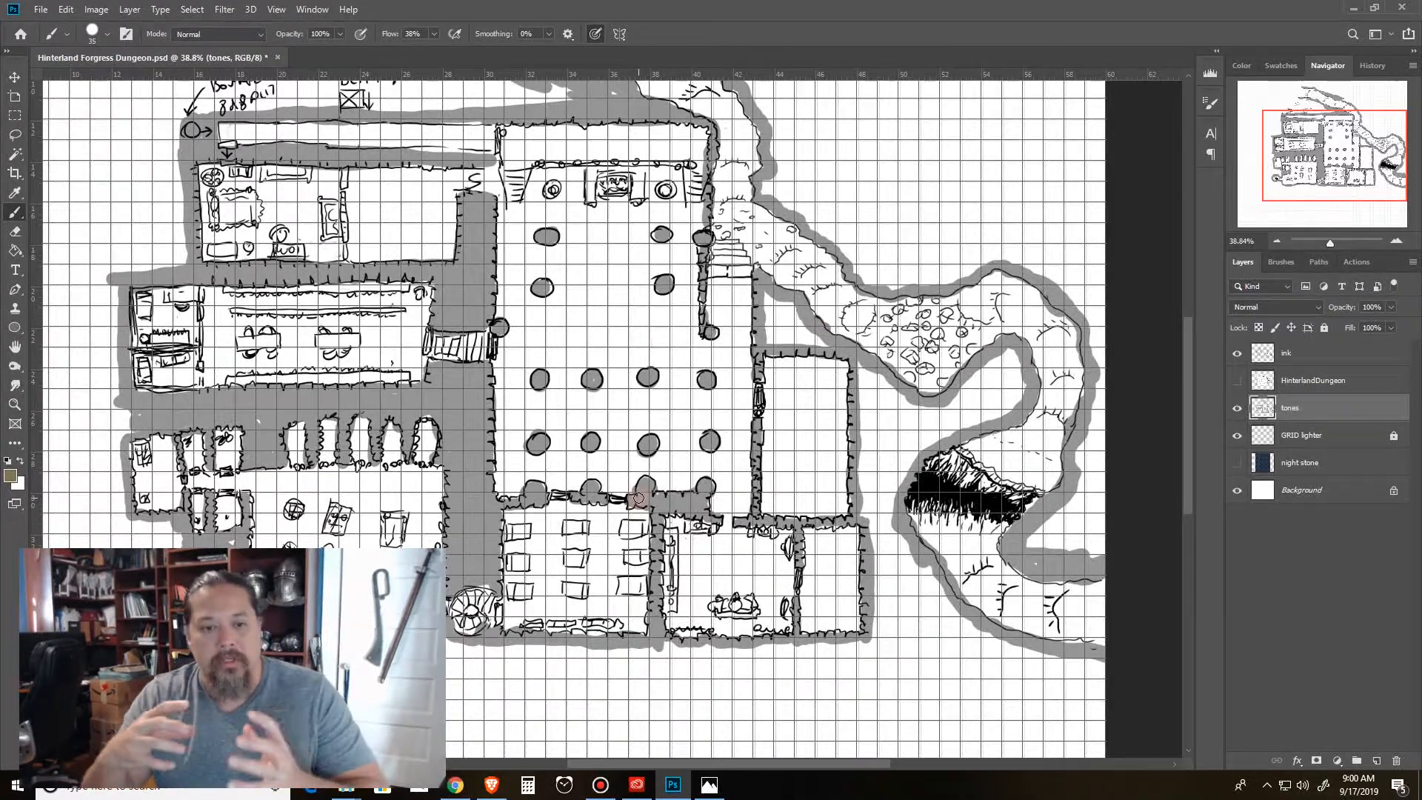
mouse_move(619, 400)
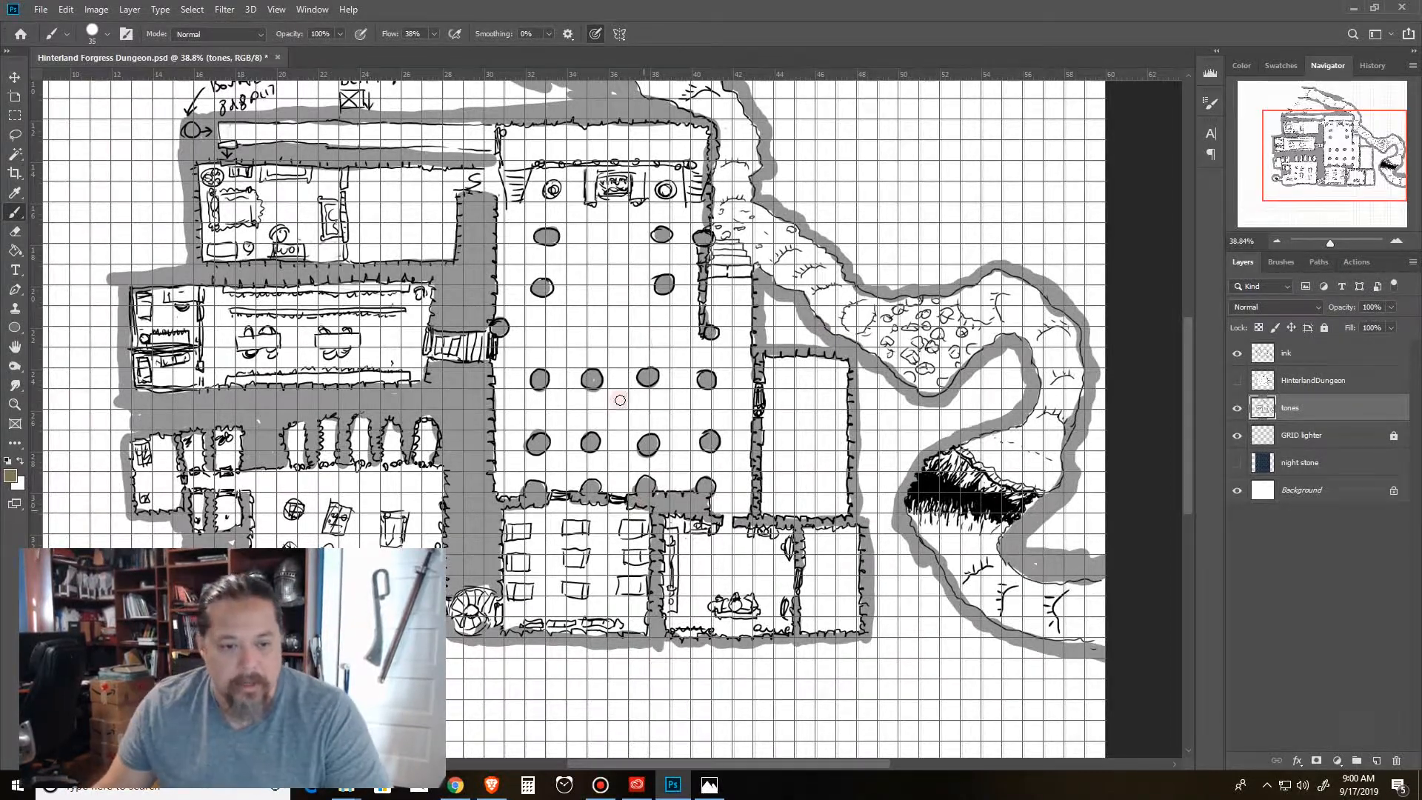
mouse_move(668, 373)
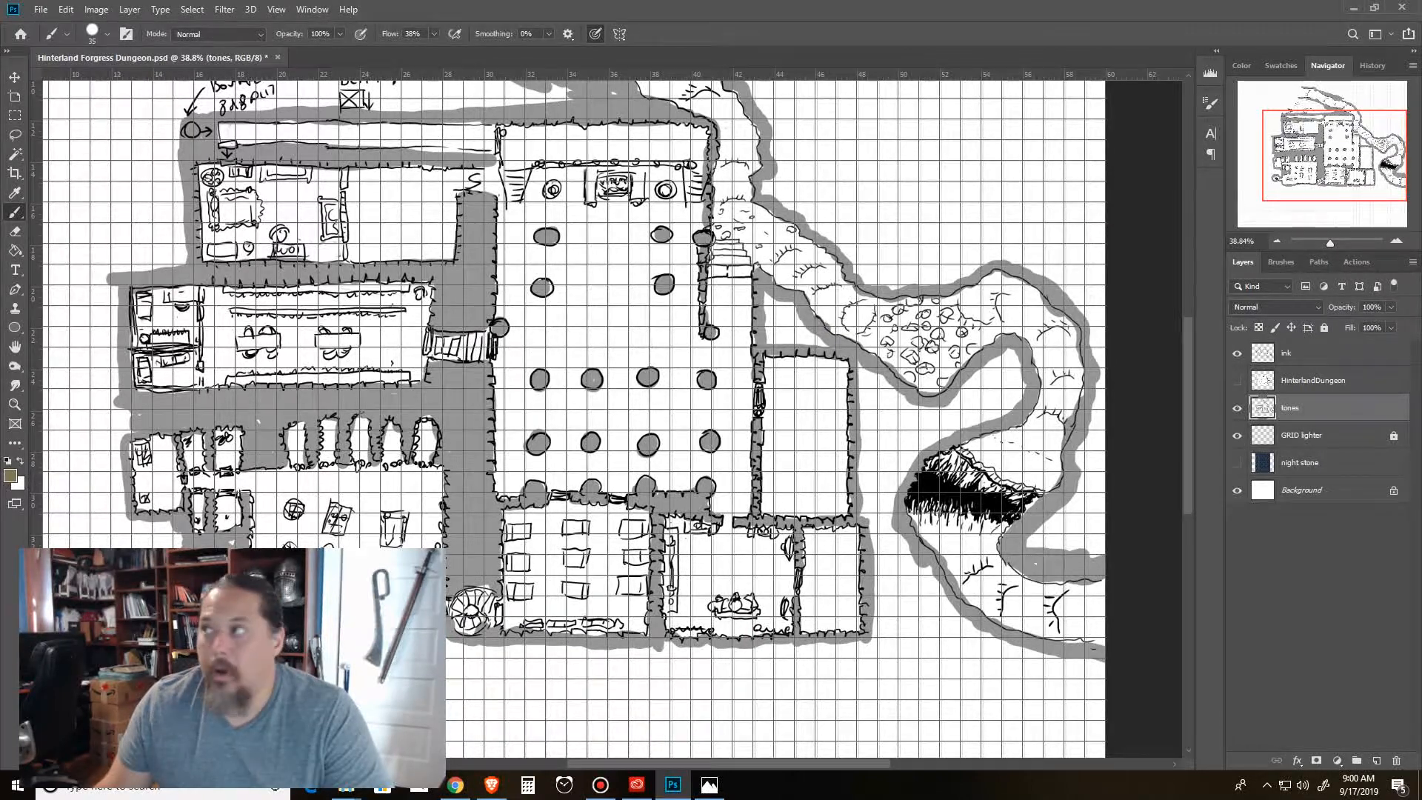
Revisit the wide tabletop TV photo IMG_5565 in Photos, then return to the dungeon map in Photoshop.
click(708, 785)
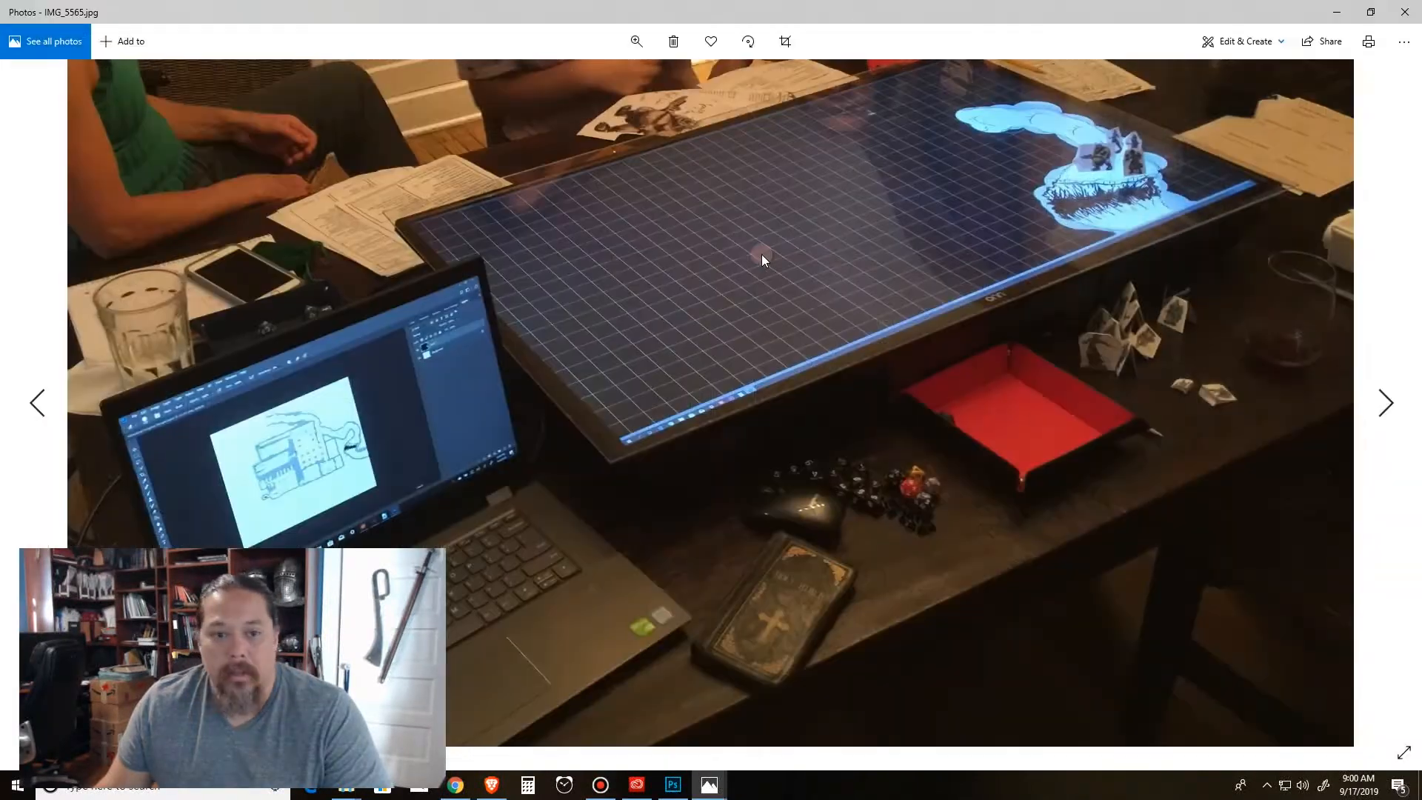
mouse_move(317, 474)
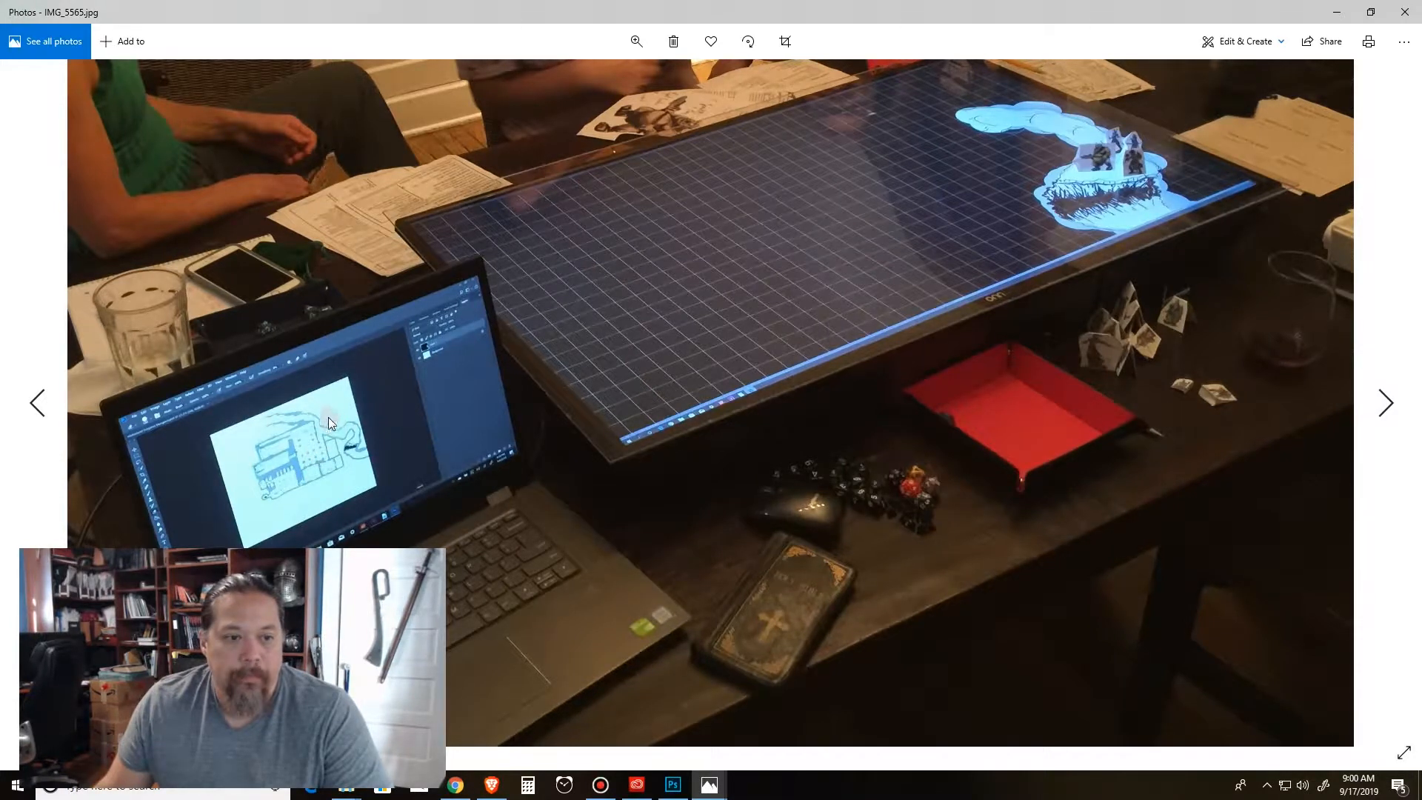
mouse_move(321, 456)
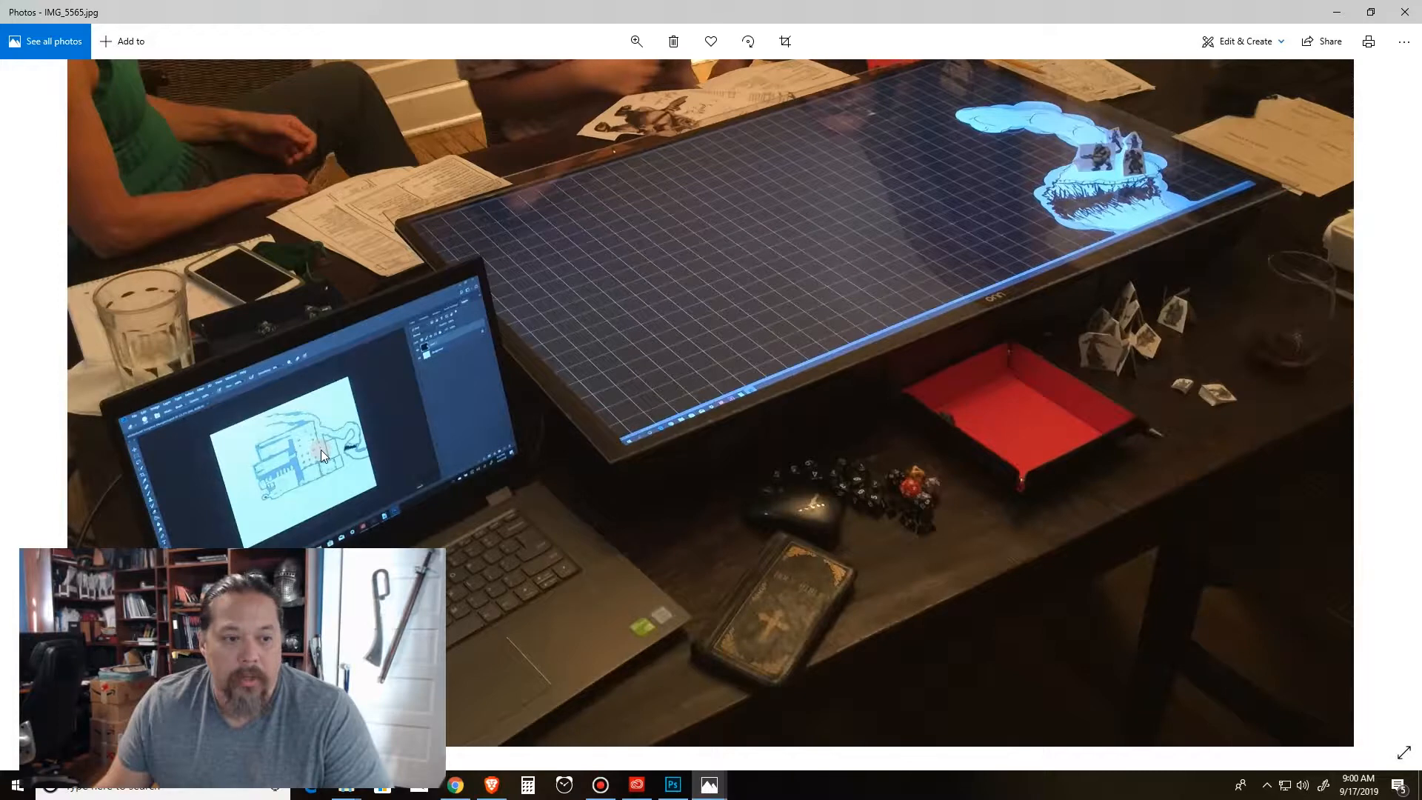
mouse_move(372, 354)
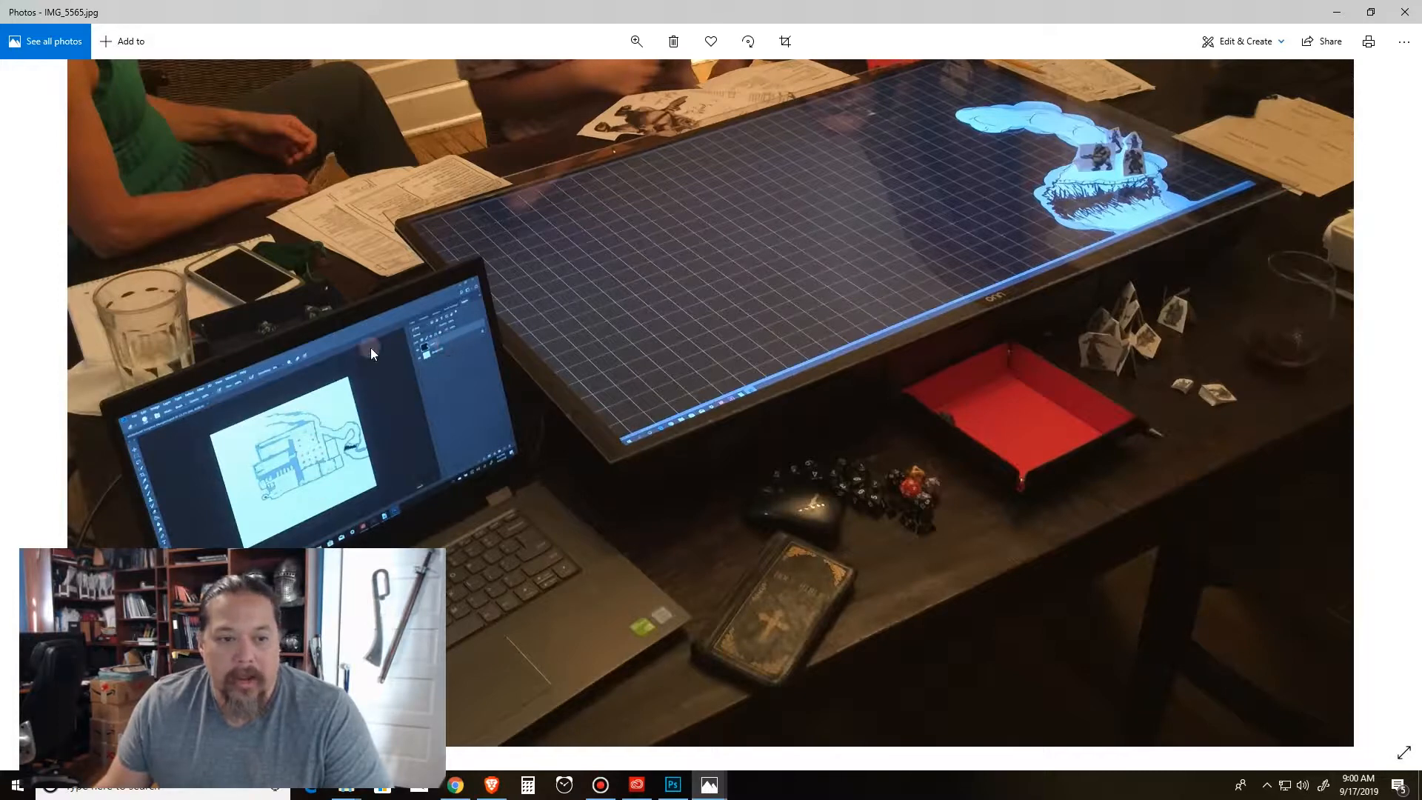
mouse_move(317, 357)
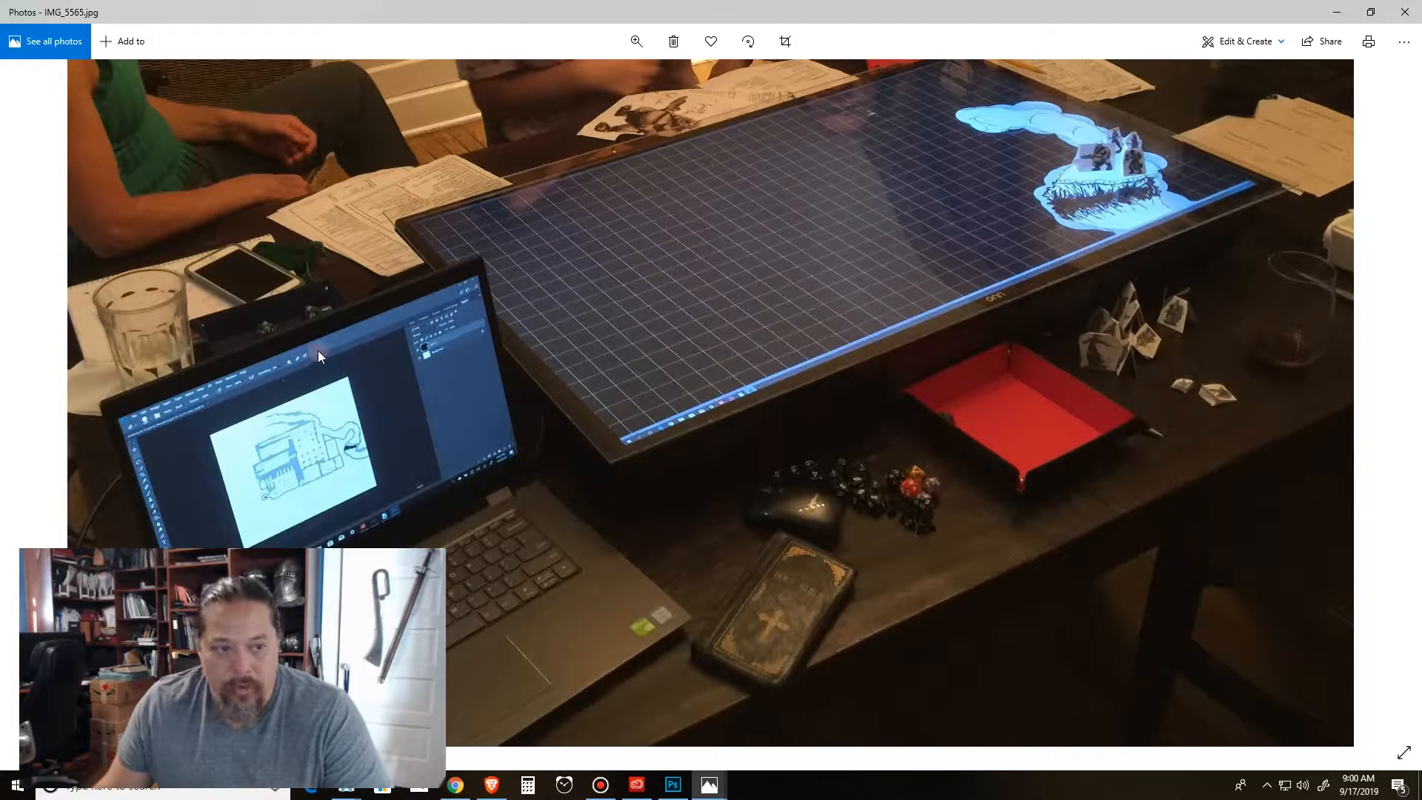
mouse_move(862, 166)
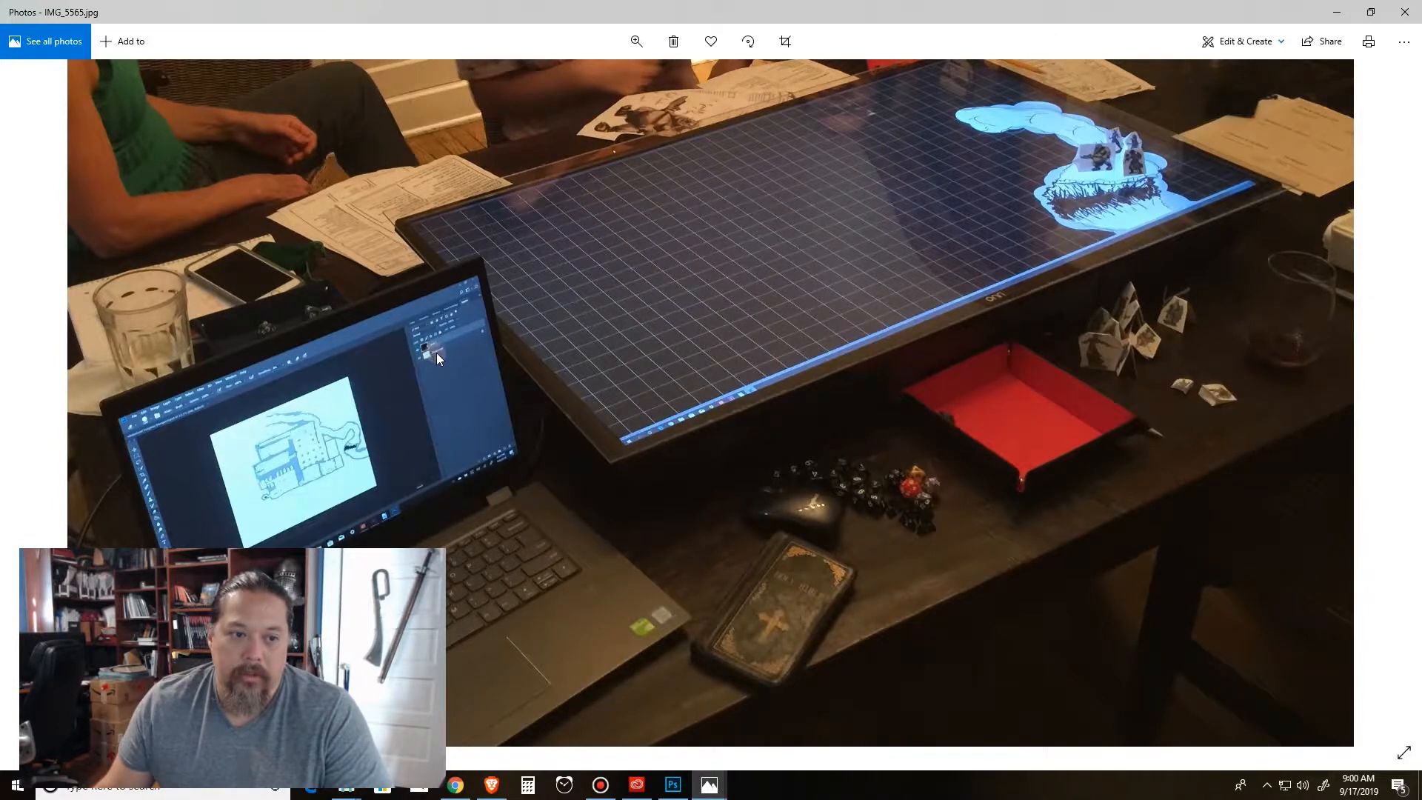
mouse_move(439, 349)
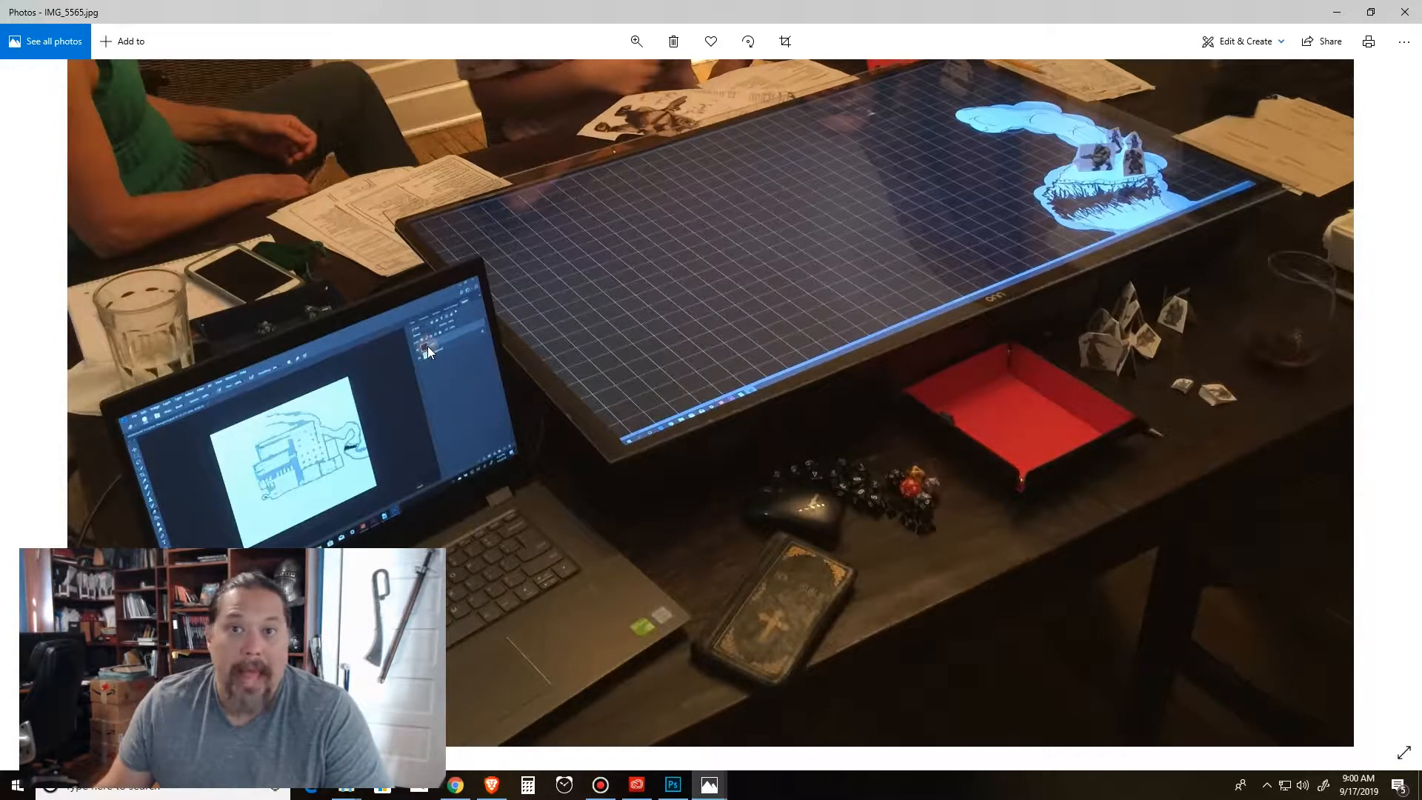
mouse_move(979, 99)
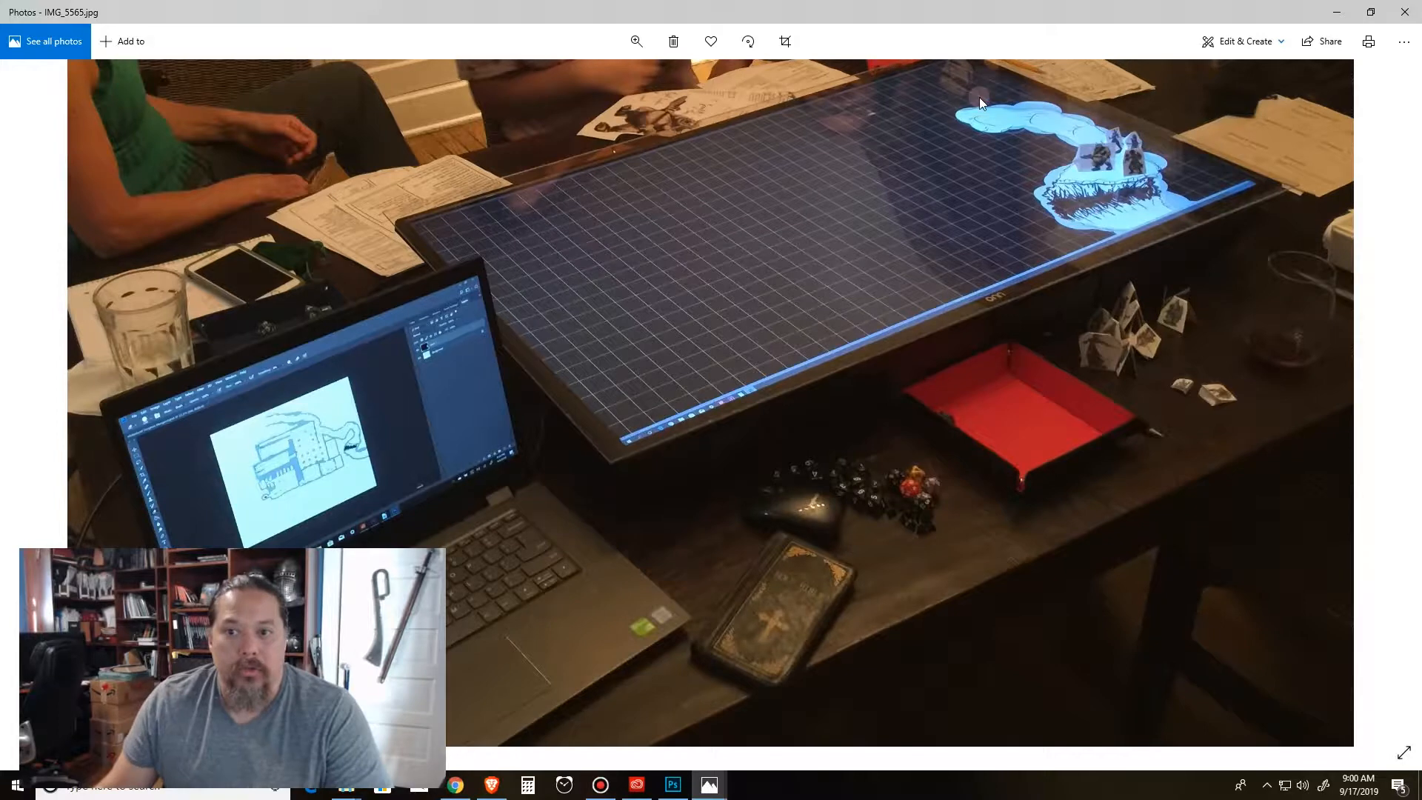
mouse_move(813, 523)
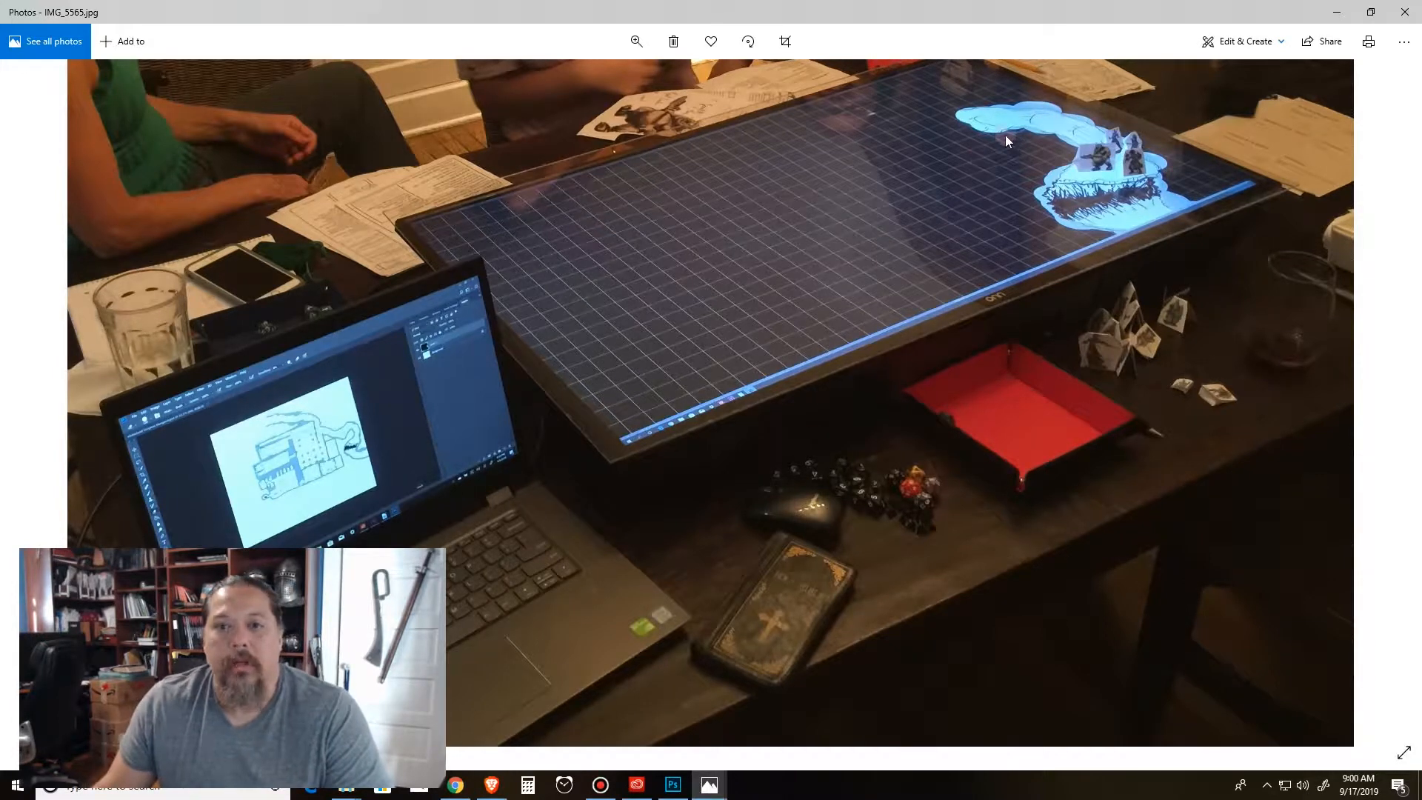
mouse_move(1003, 107)
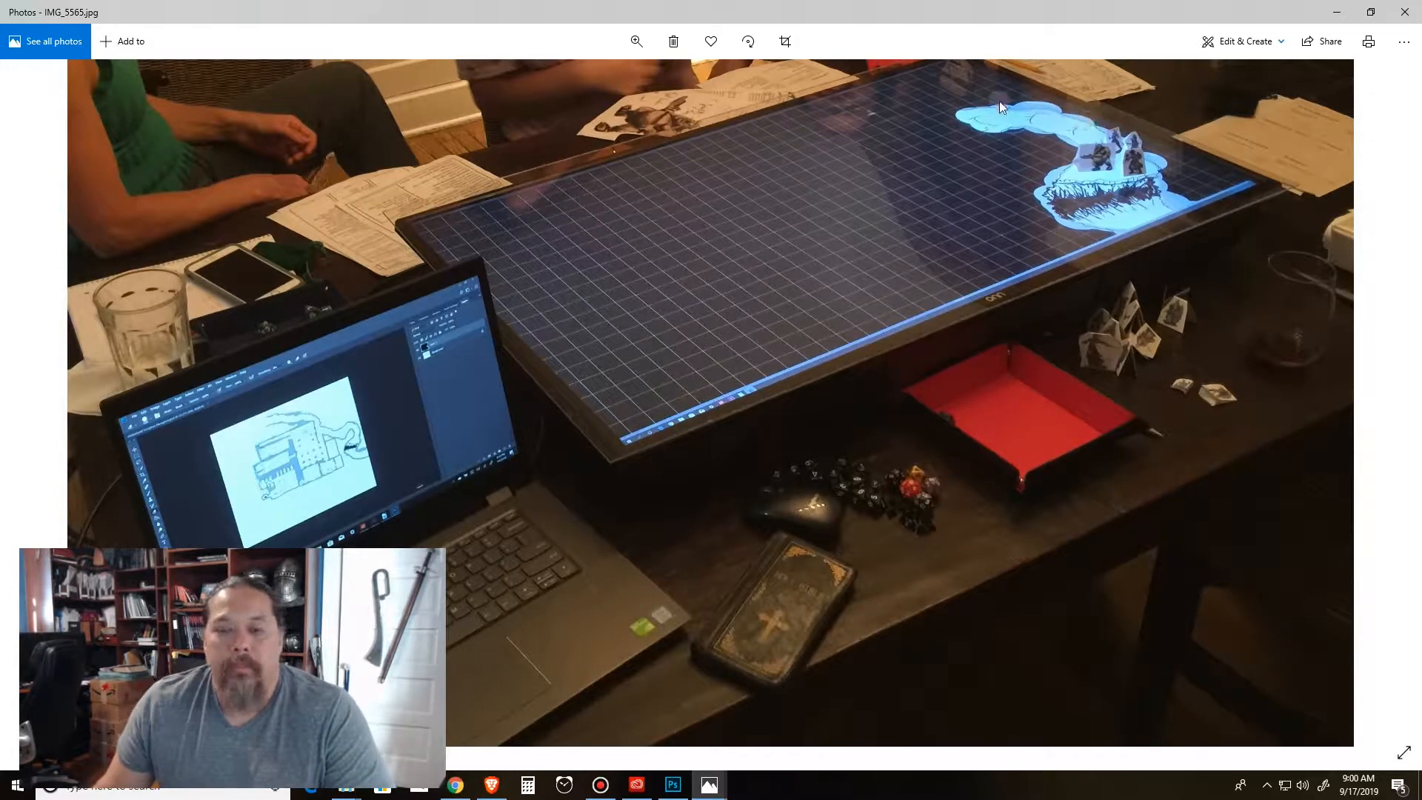
mouse_move(927, 252)
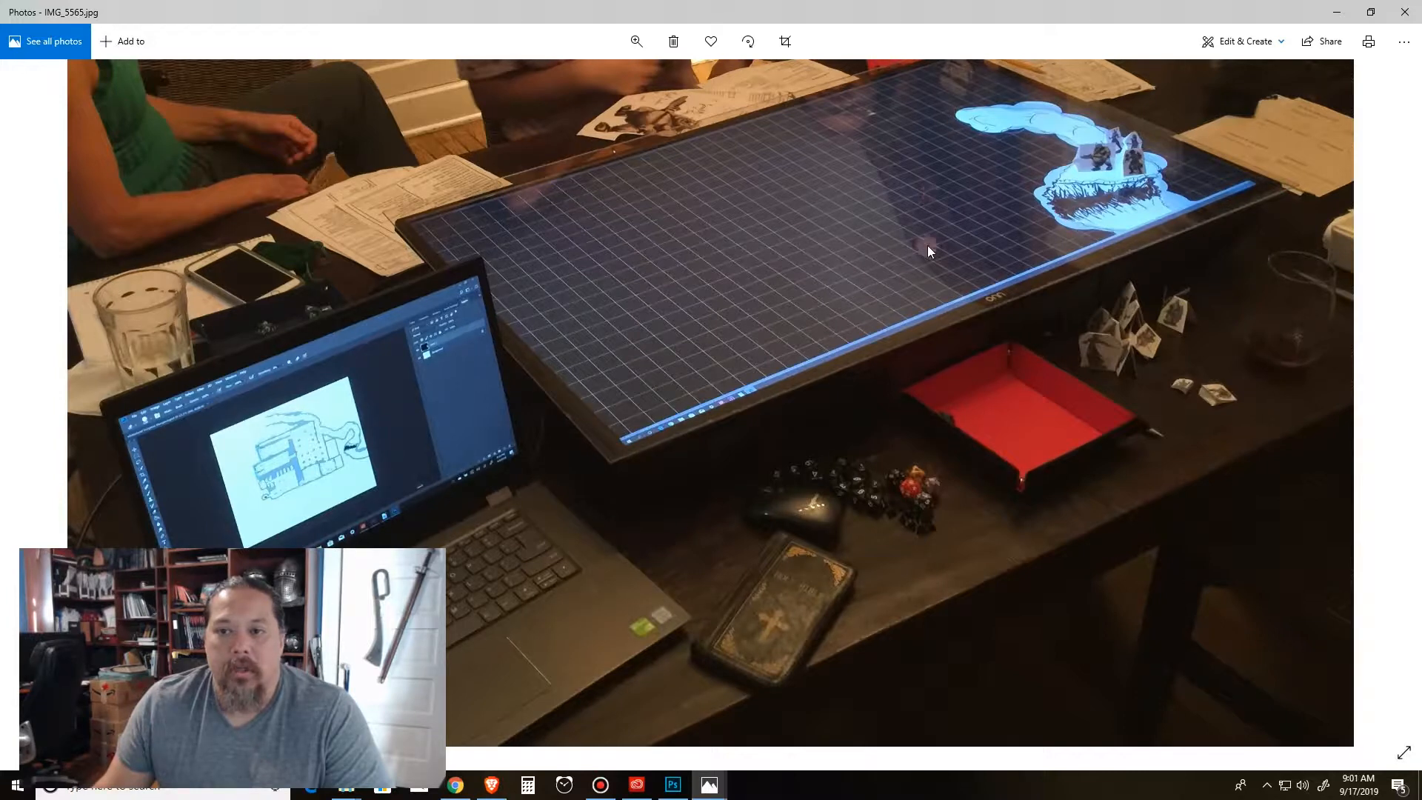
mouse_move(949, 434)
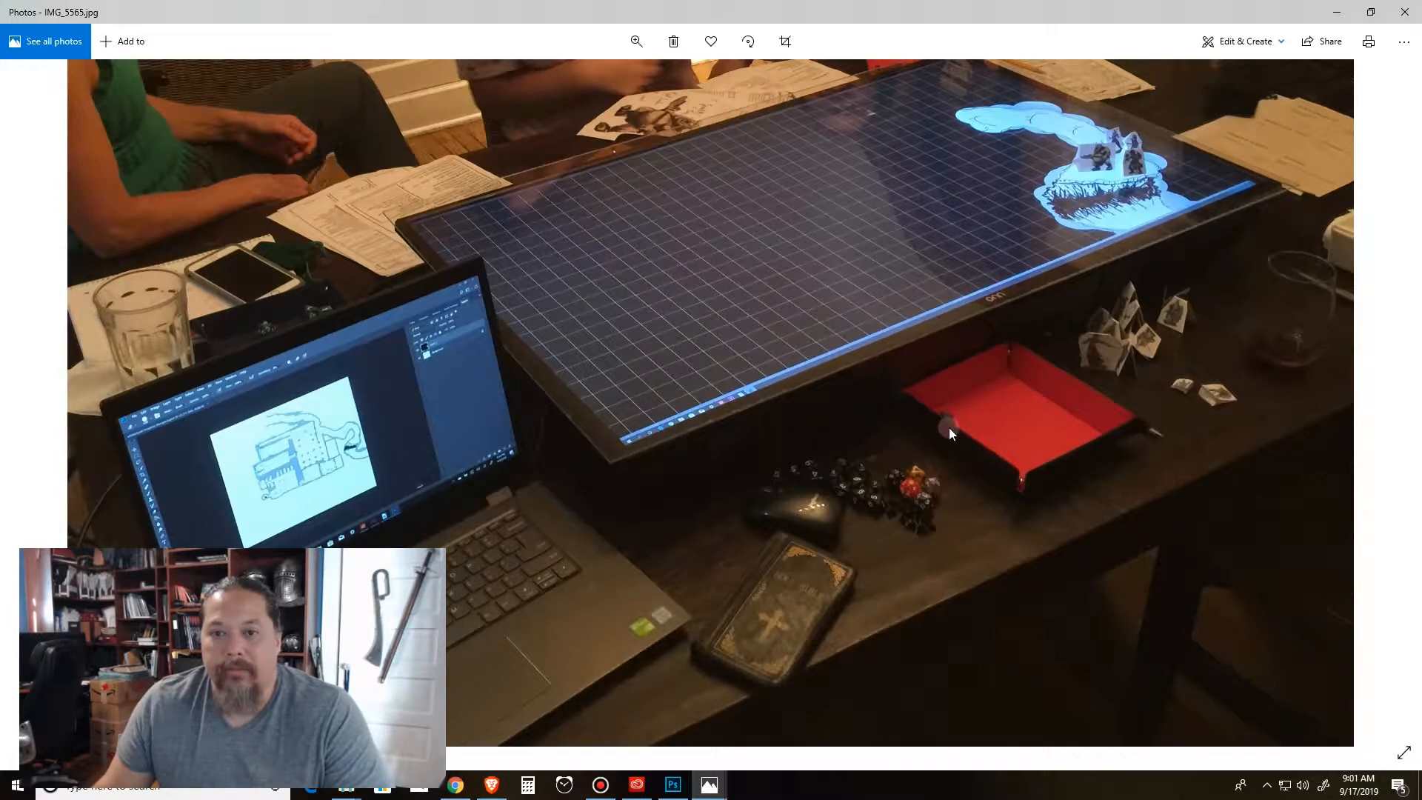
mouse_move(1048, 180)
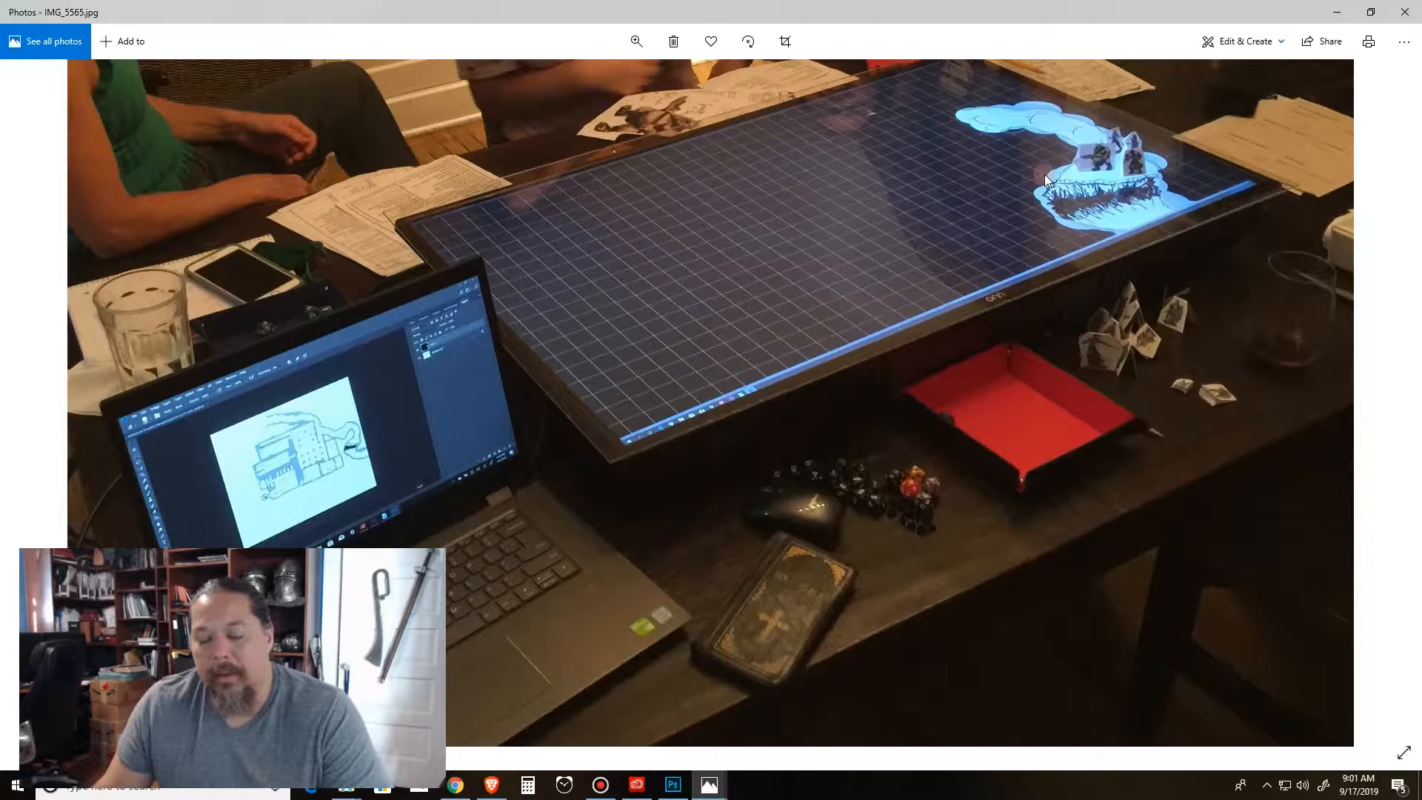
mouse_move(961, 349)
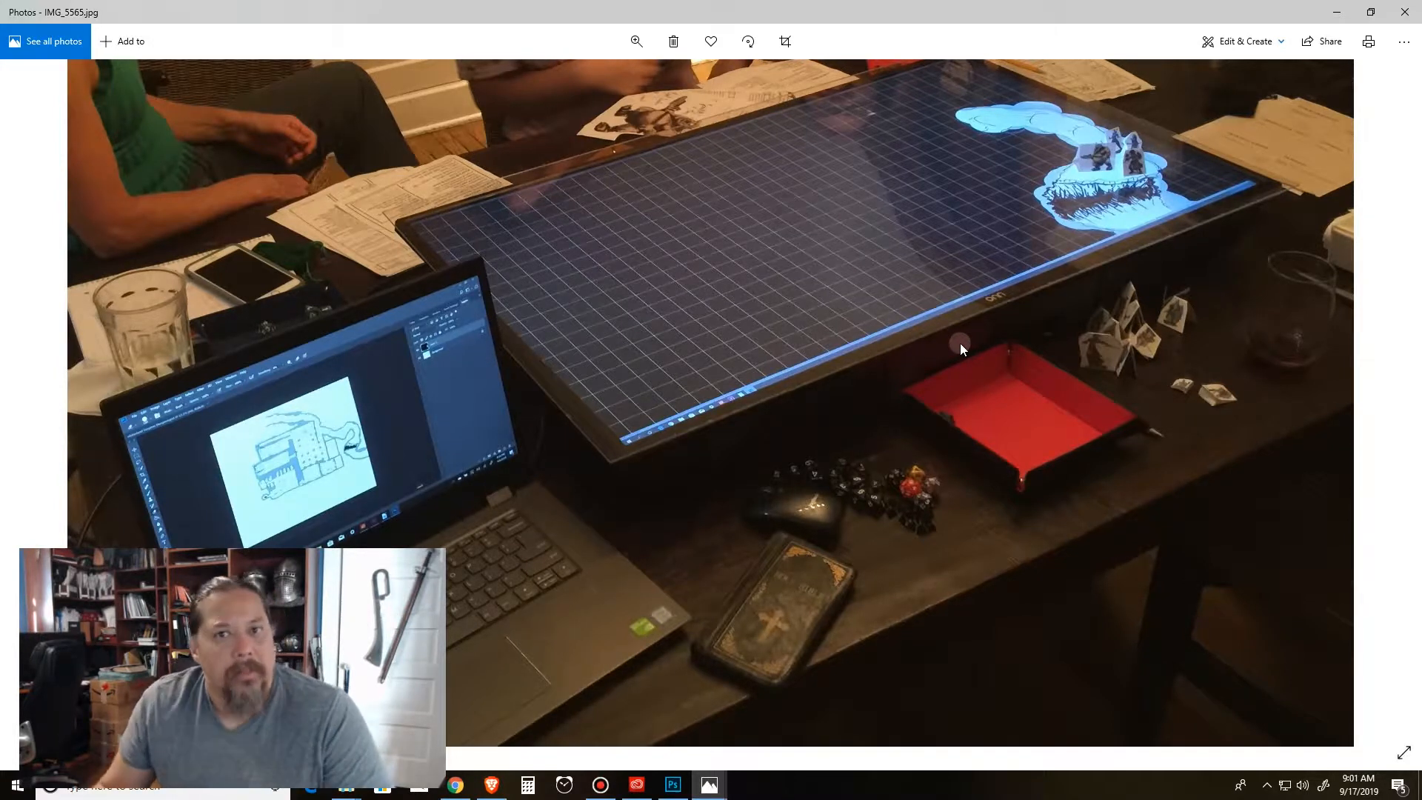
mouse_move(1064, 252)
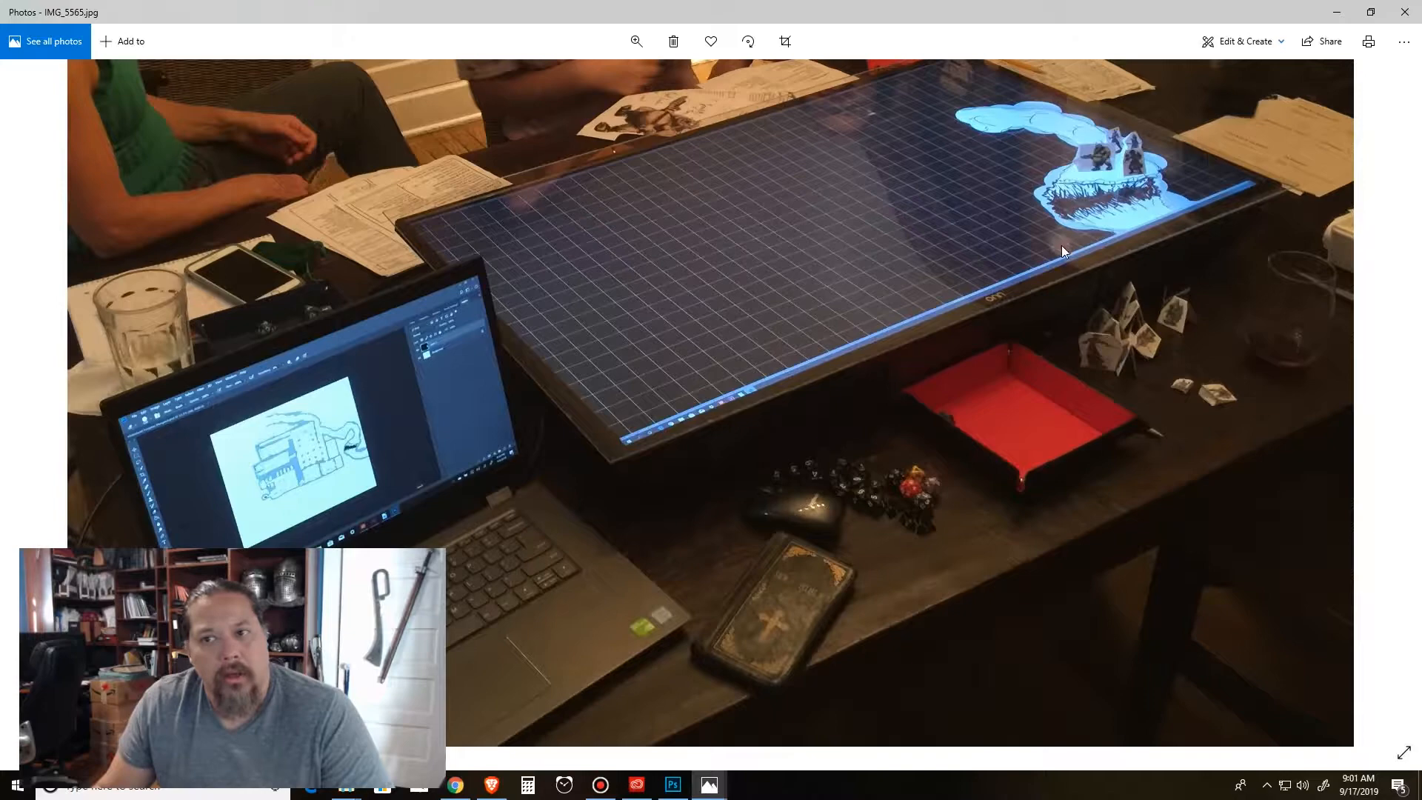
mouse_move(764, 240)
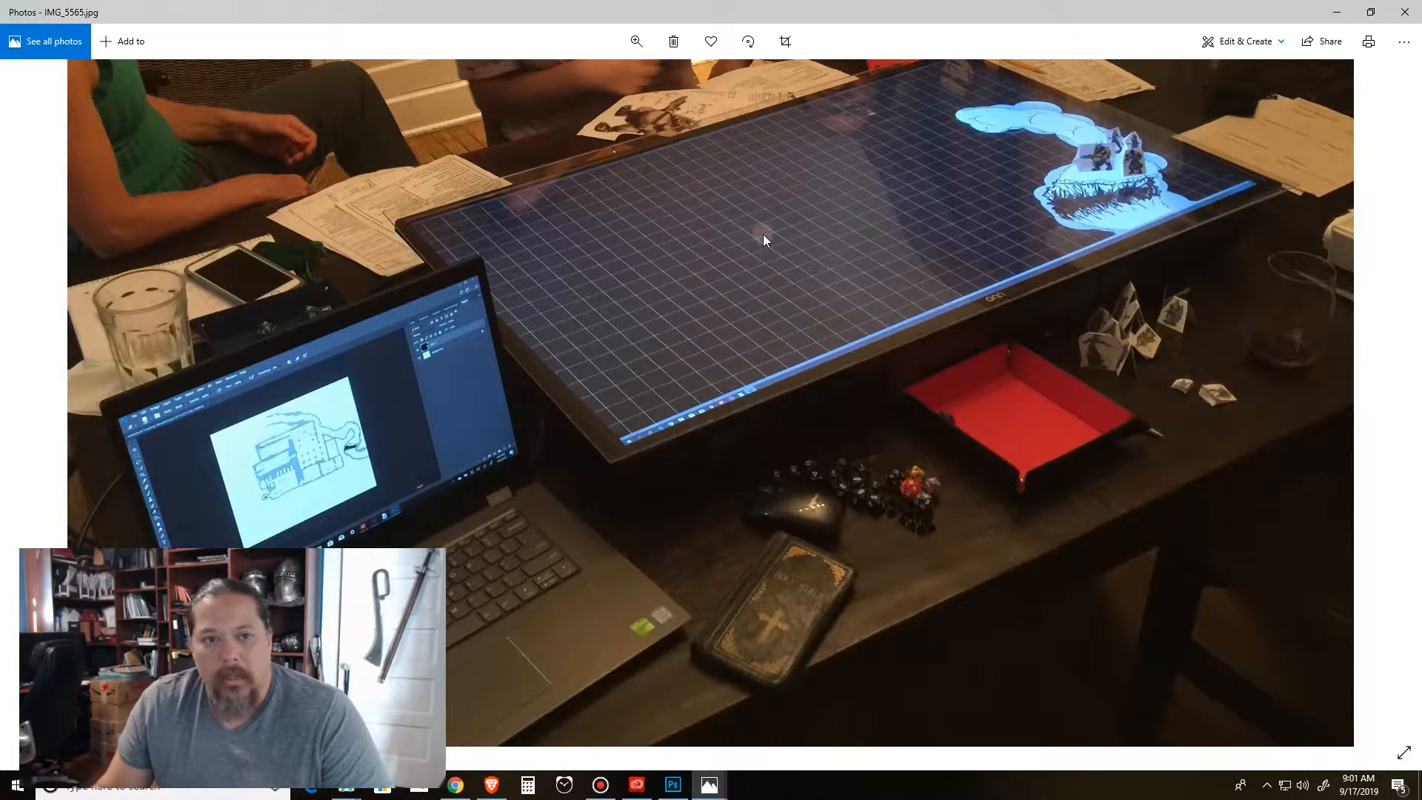
mouse_move(615, 754)
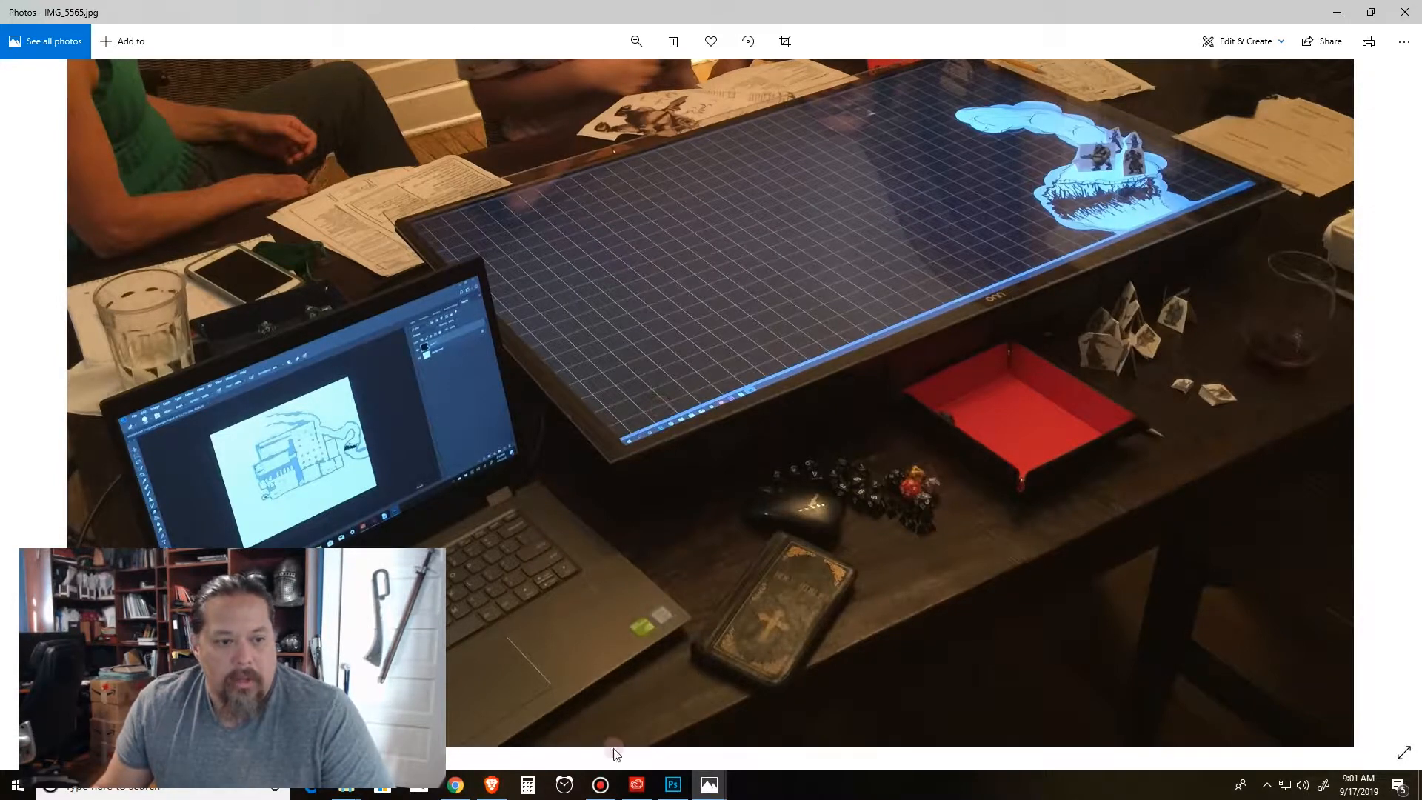
click(671, 785)
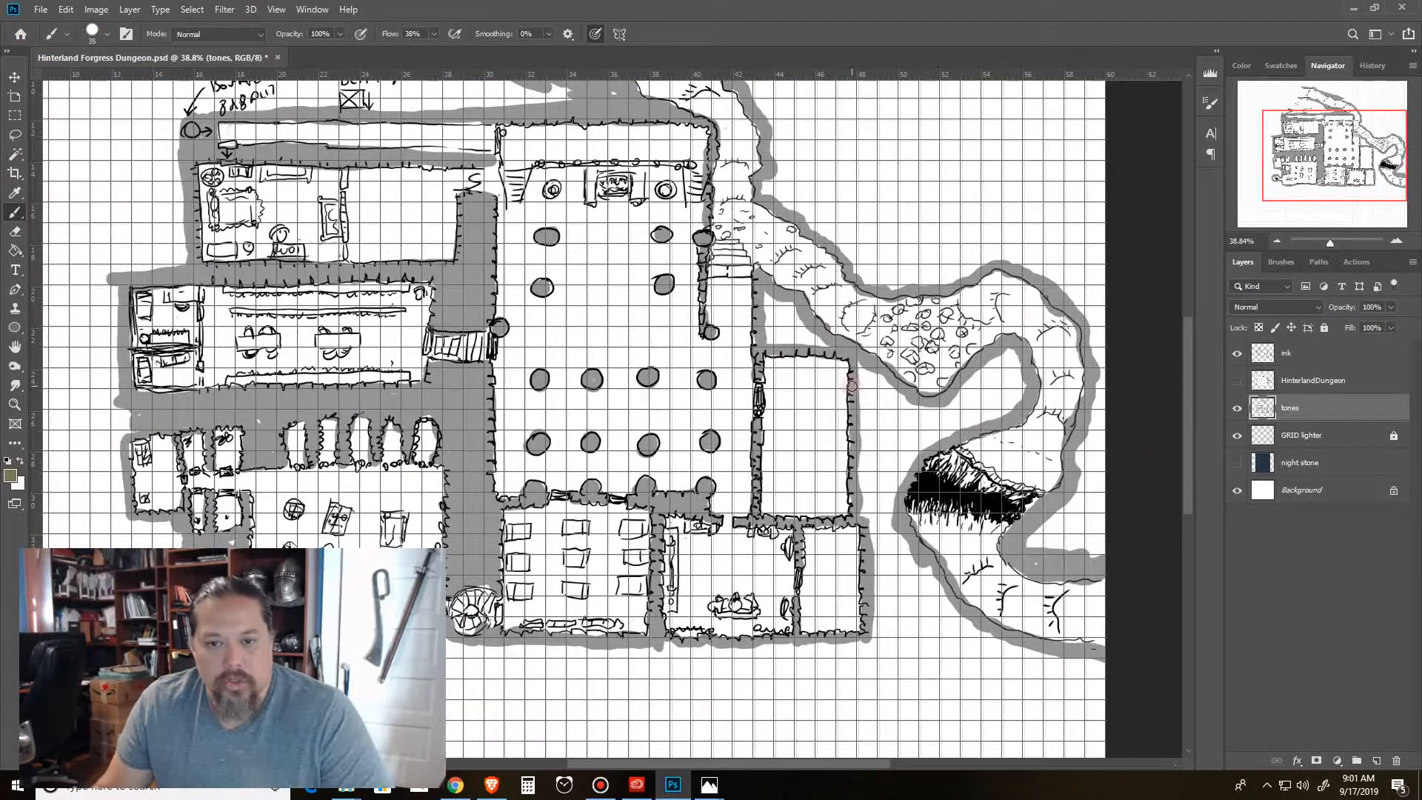
mouse_move(1379, 685)
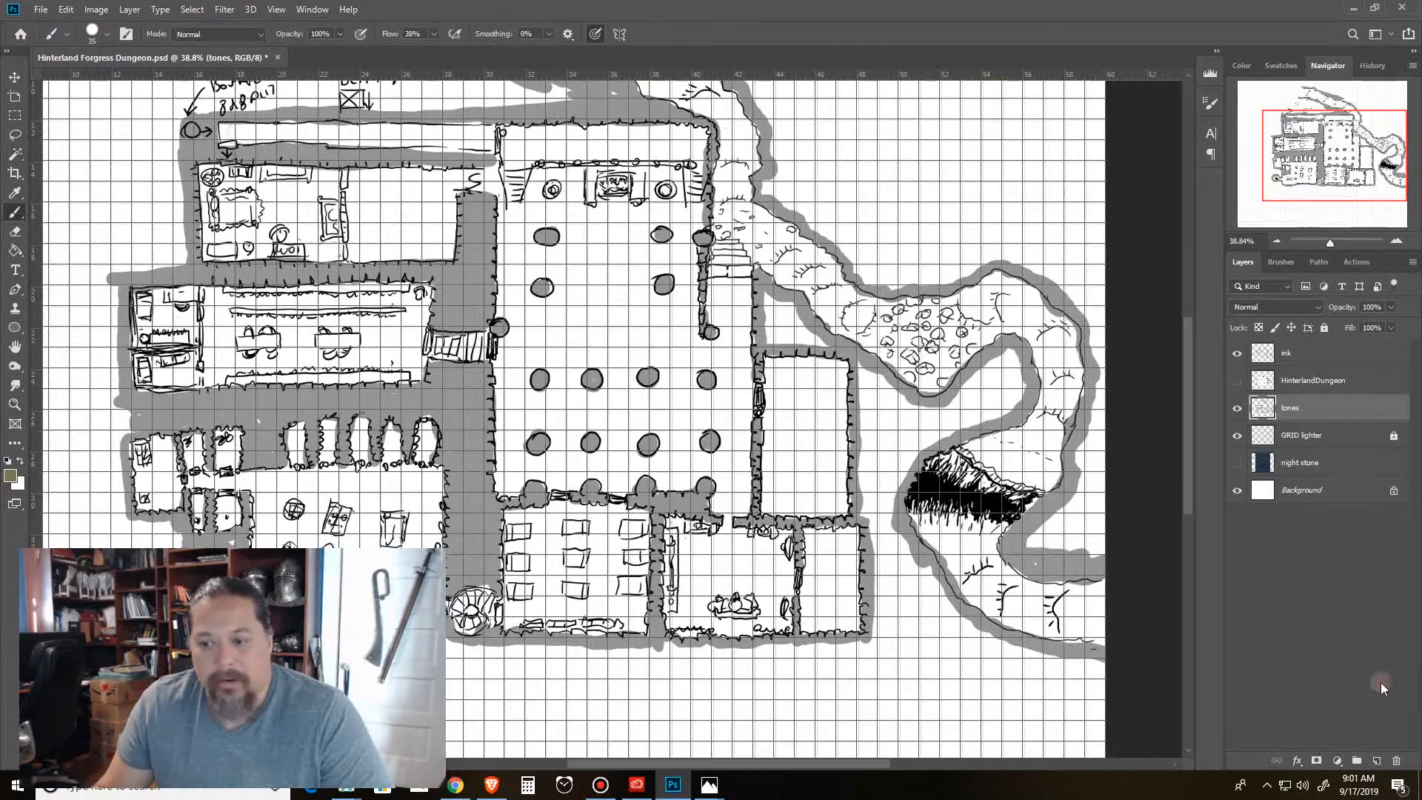
Add a black-filled Layer 1, erase soft openings over the cave and pillared hall, then hide the layer.
click(1377, 760)
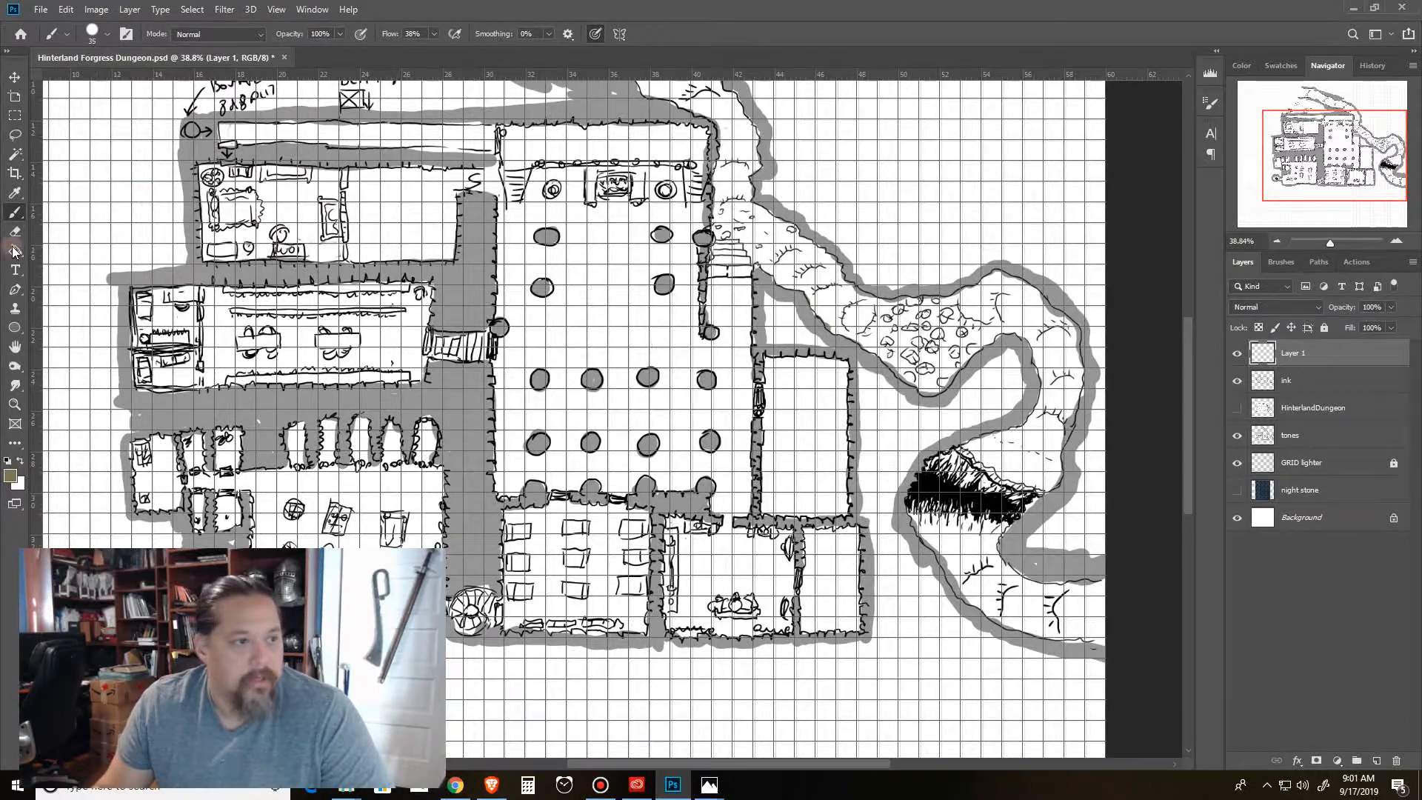
click(14, 252)
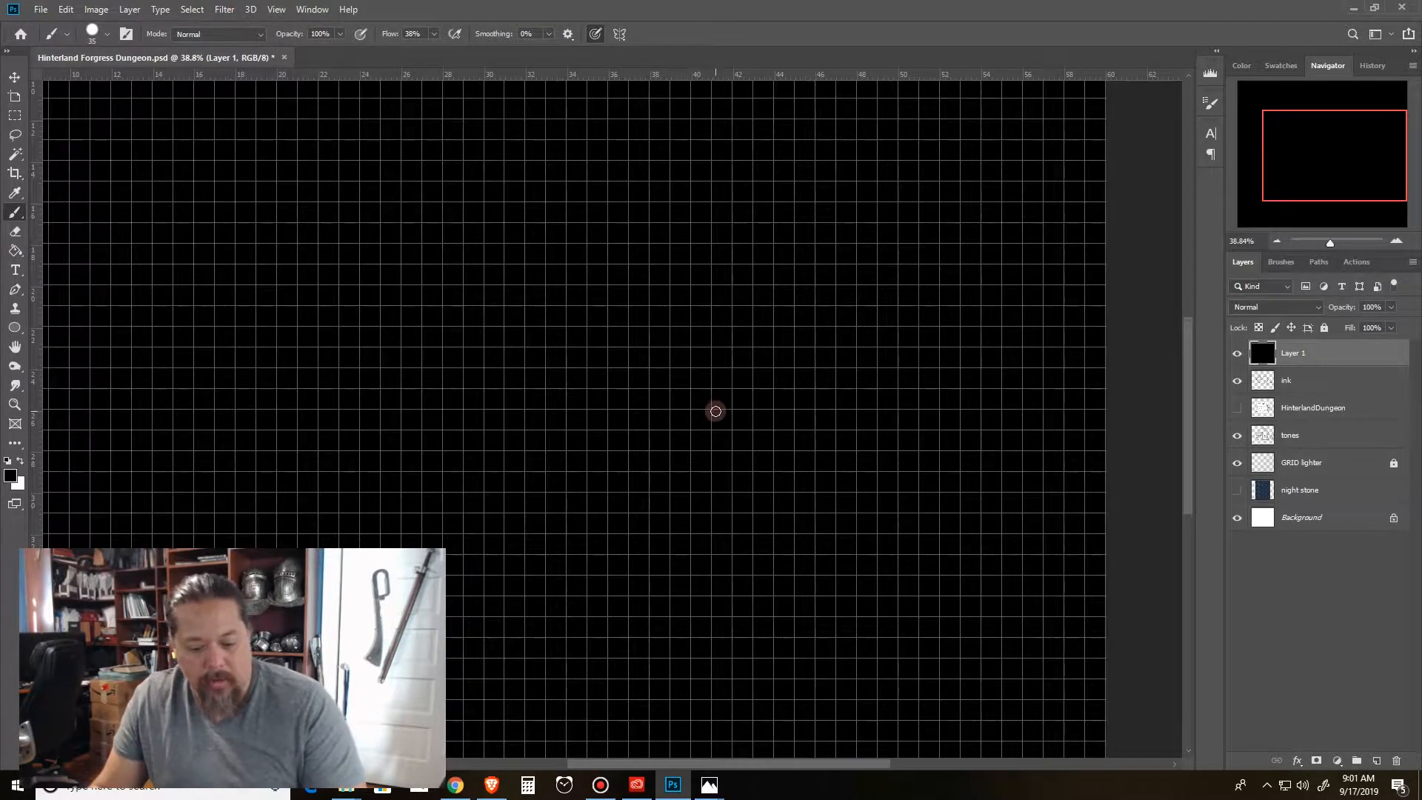
click(15, 231)
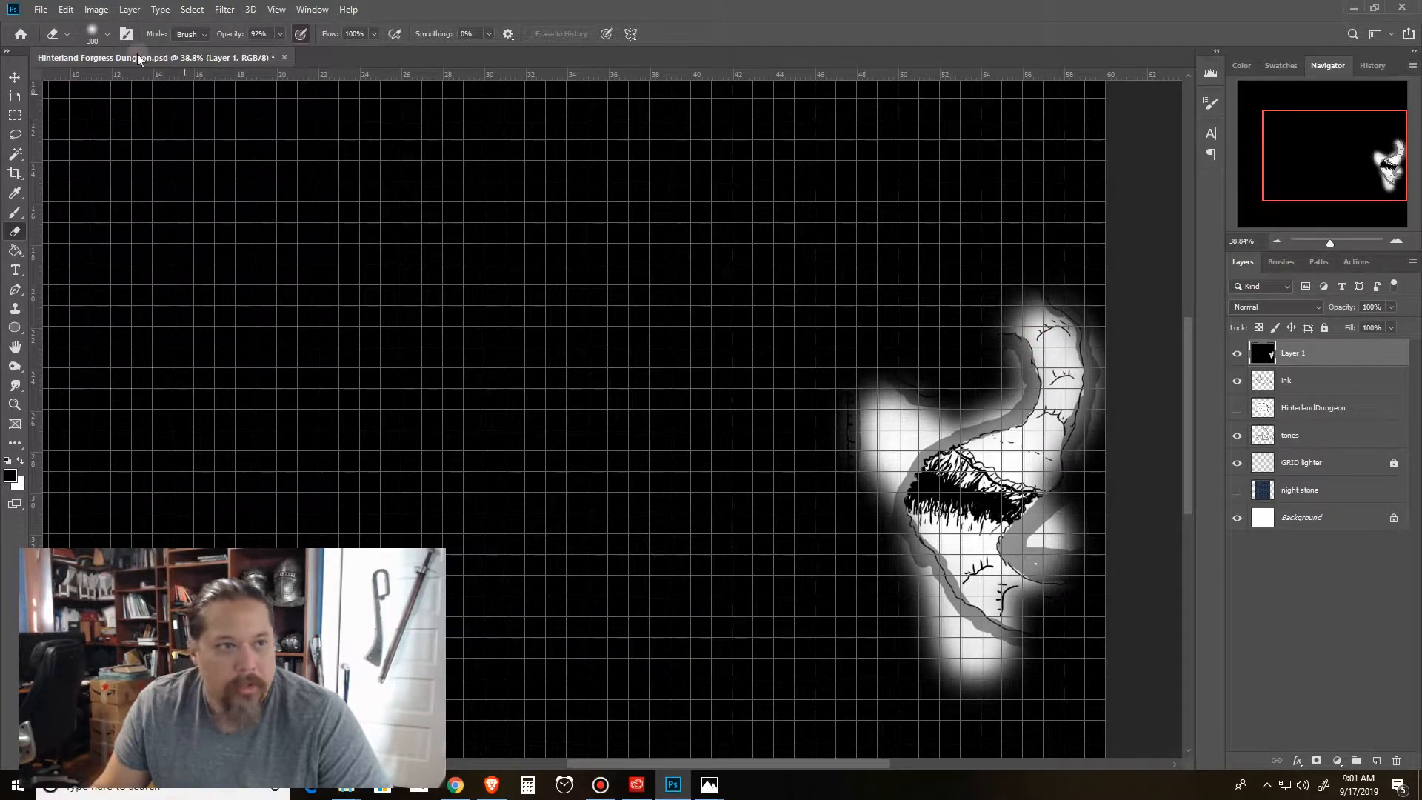
click(115, 34)
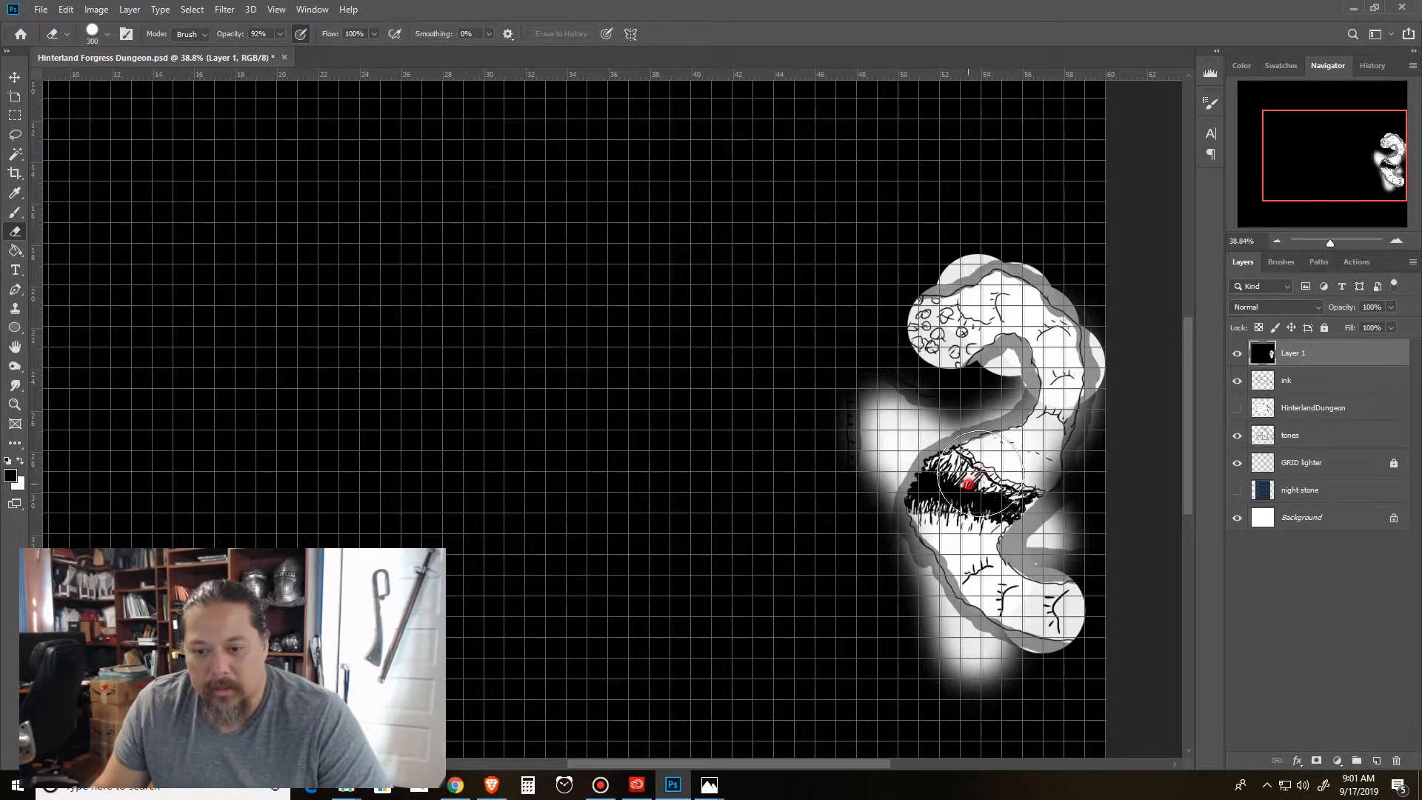
click(115, 34)
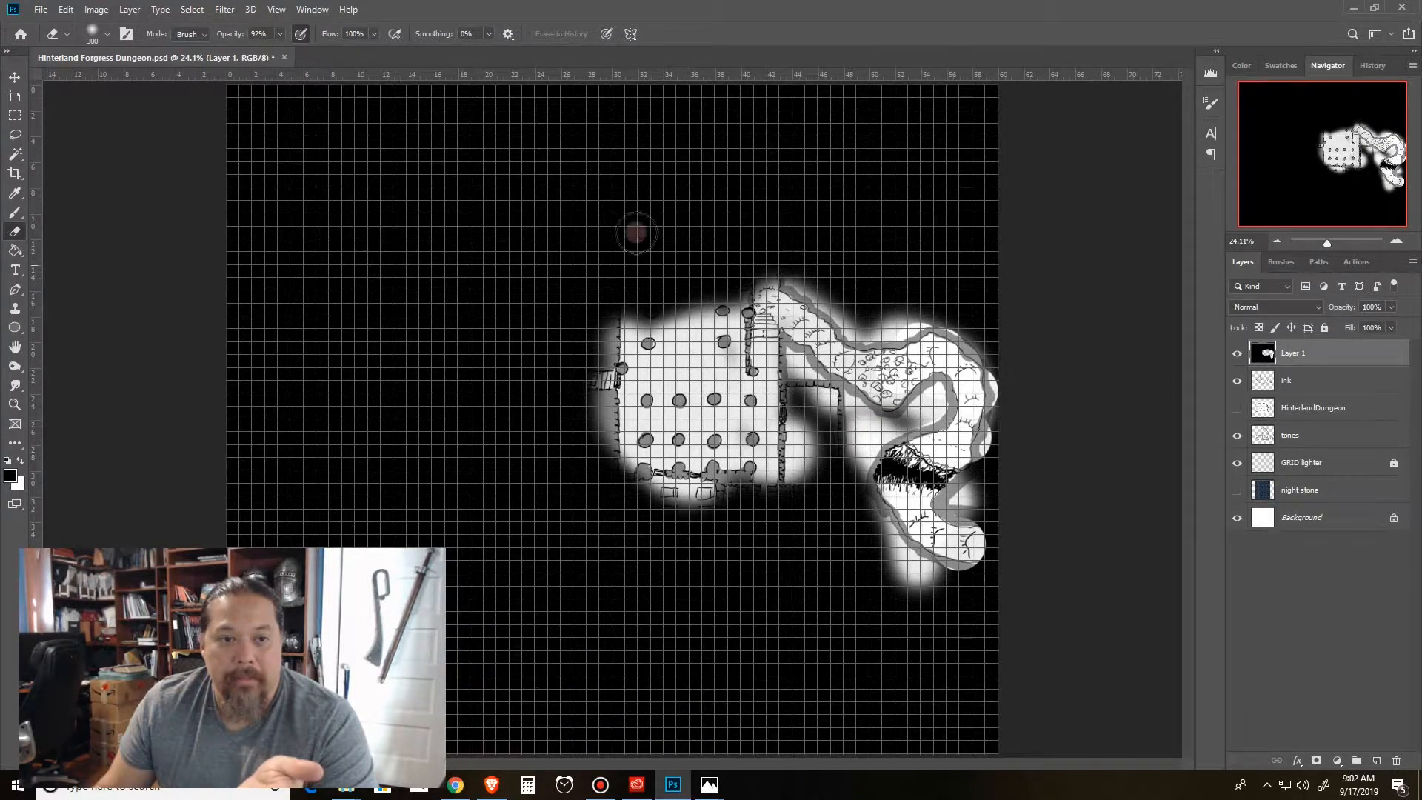
click(1236, 353)
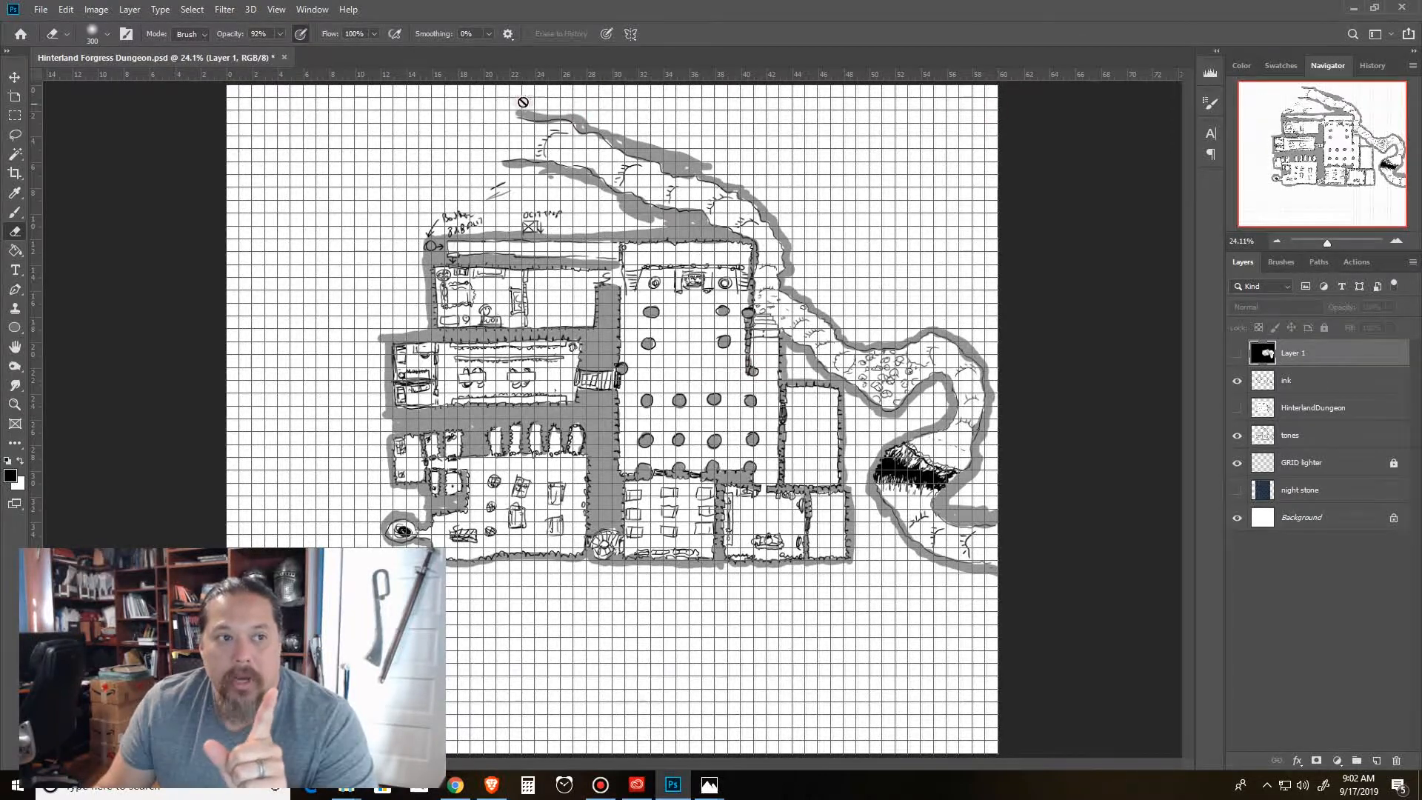
mouse_move(916, 218)
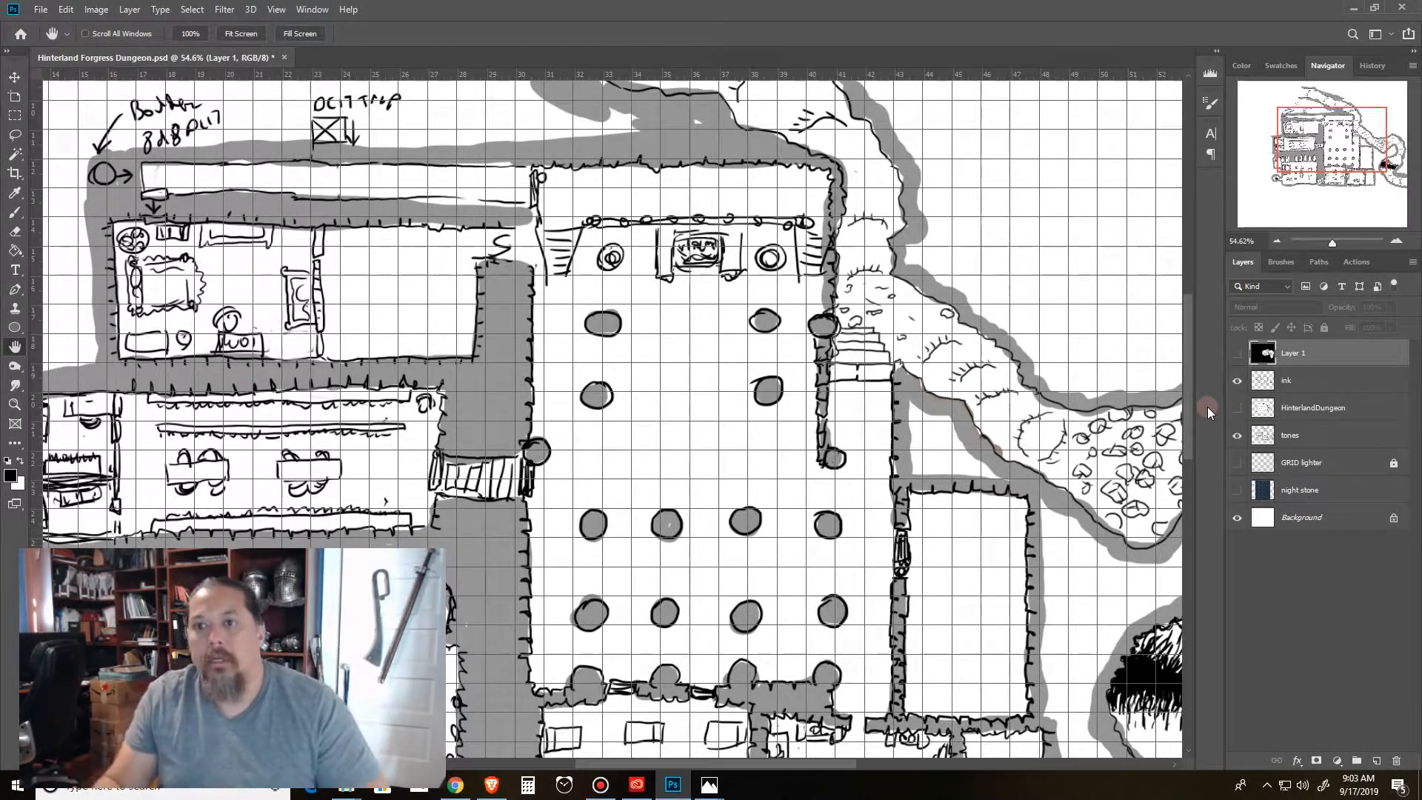
mouse_move(1171, 372)
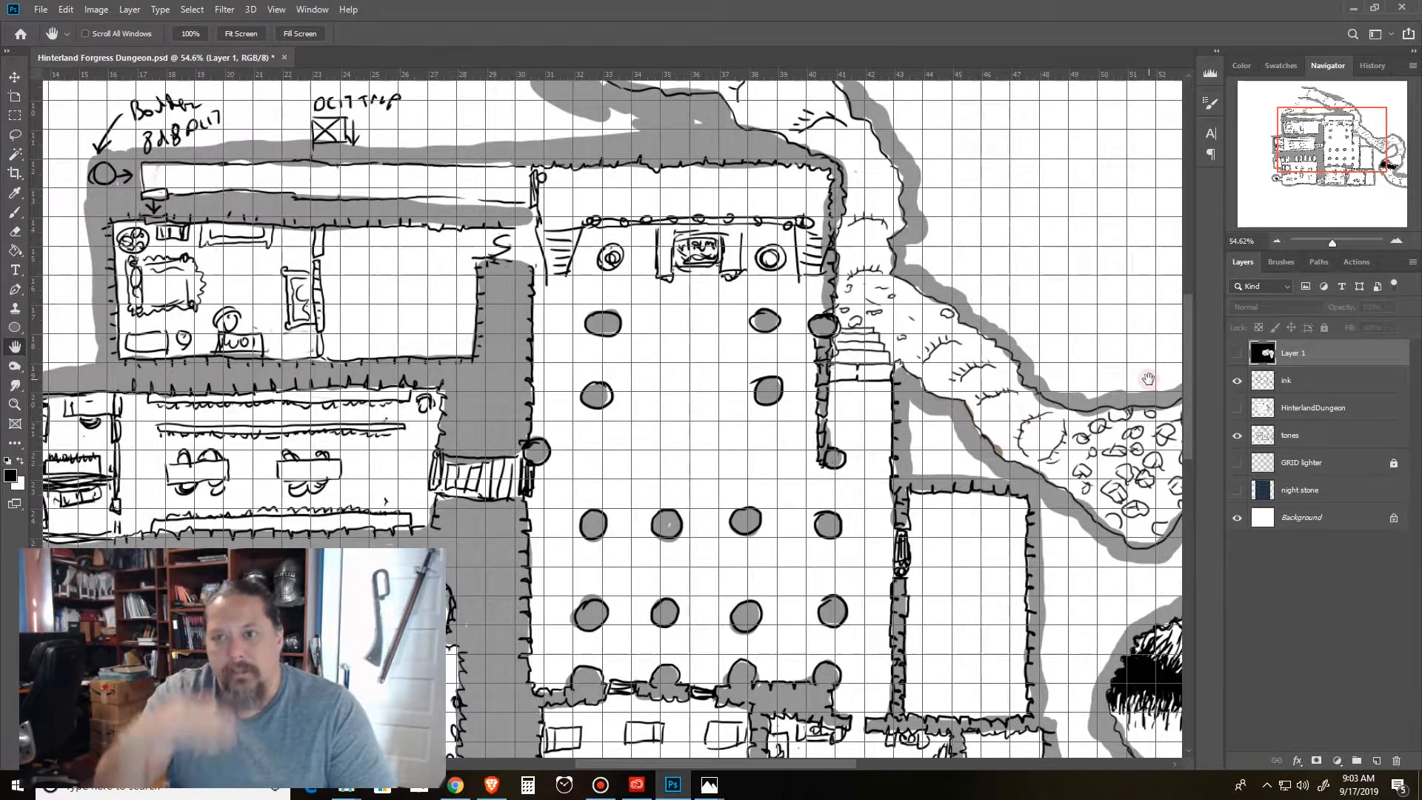
mouse_move(940, 204)
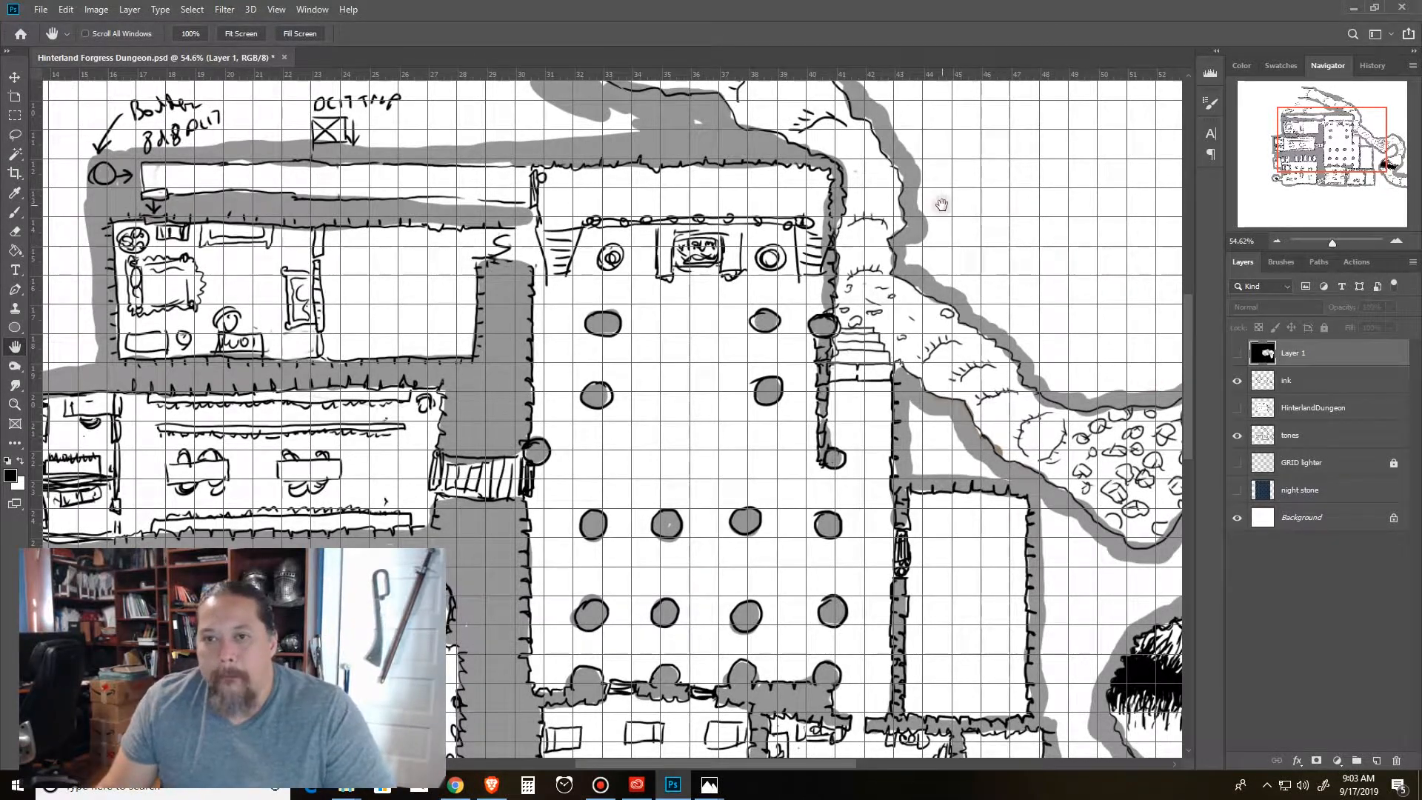
mouse_move(986, 248)
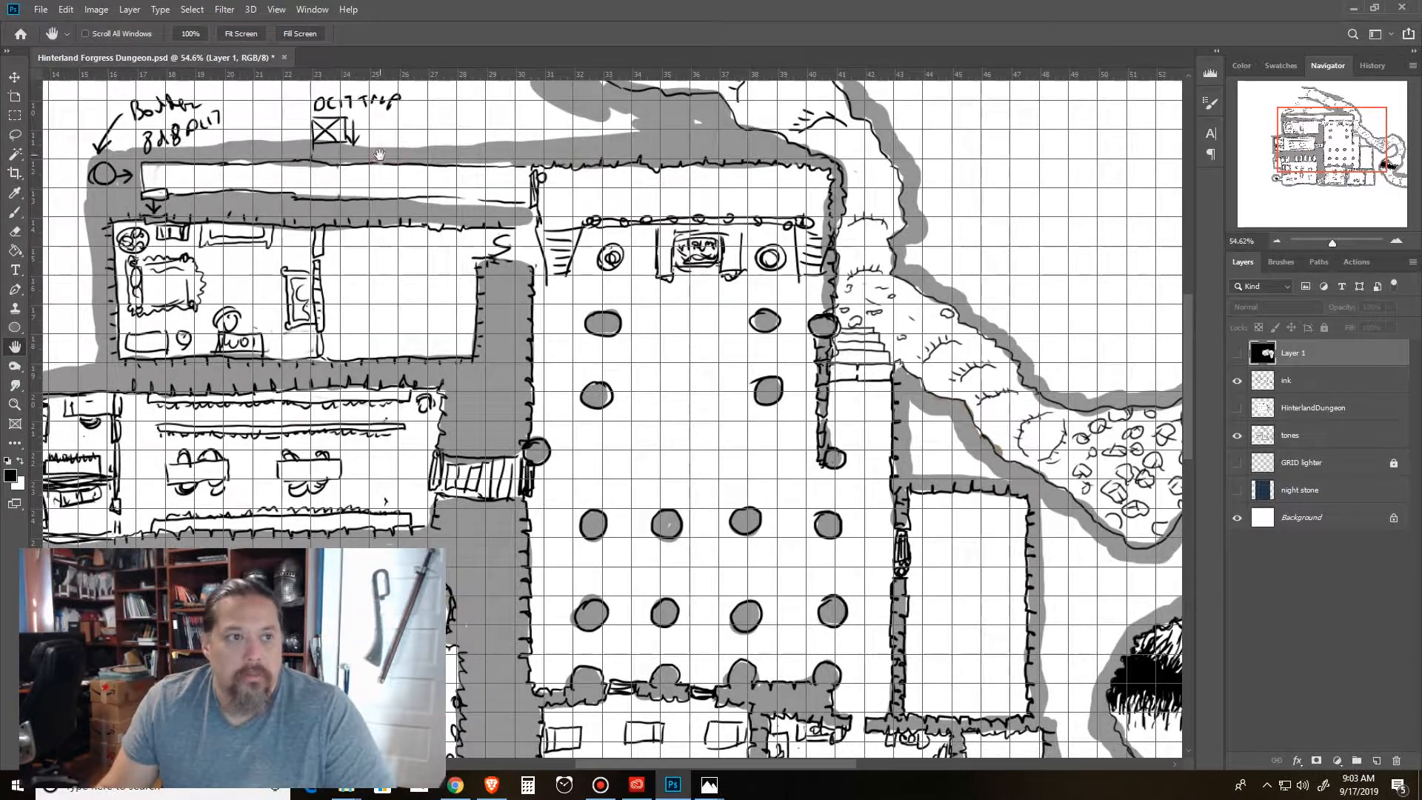
mouse_move(876, 349)
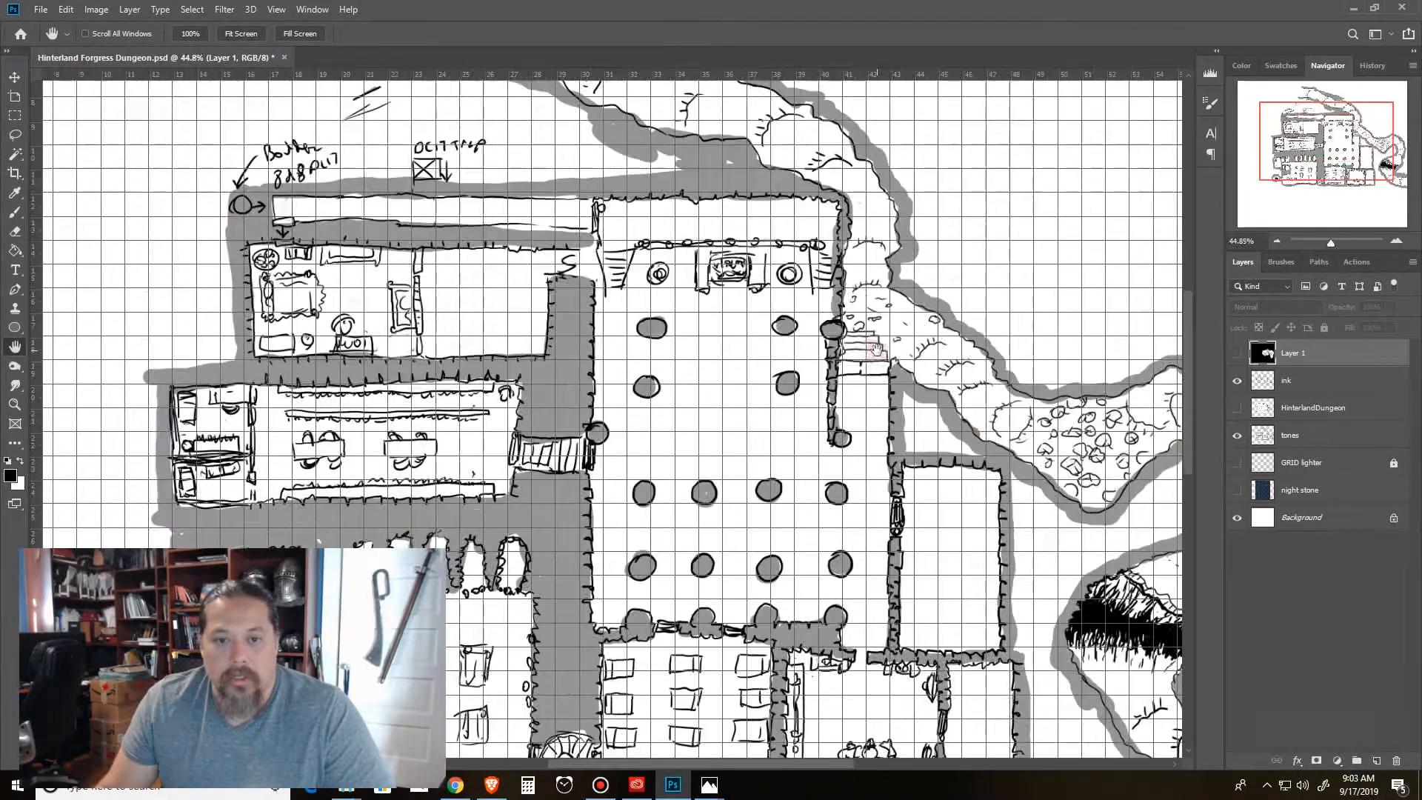
Zoom in on the pillared hall and head into the Edit menu for preferences.
click(190, 34)
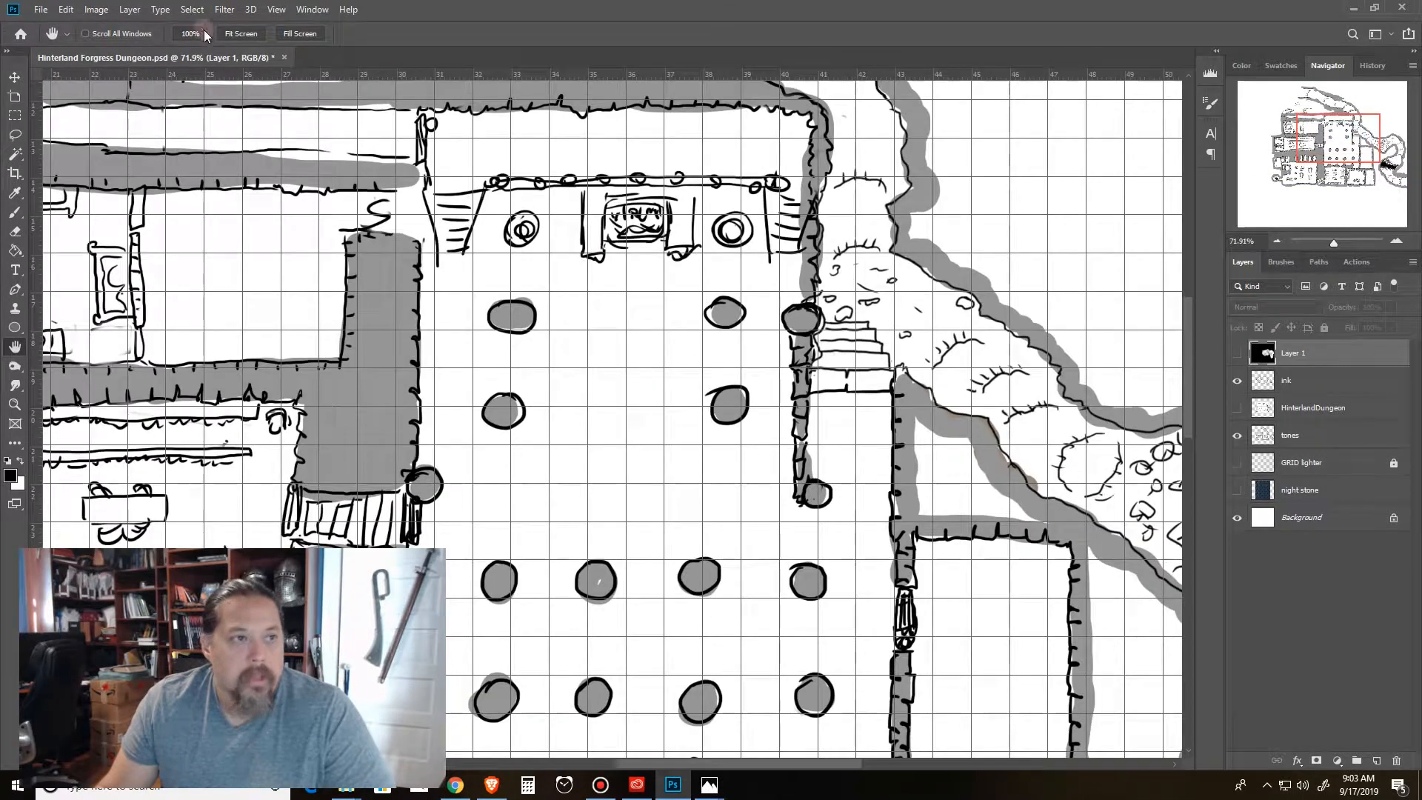
click(66, 9)
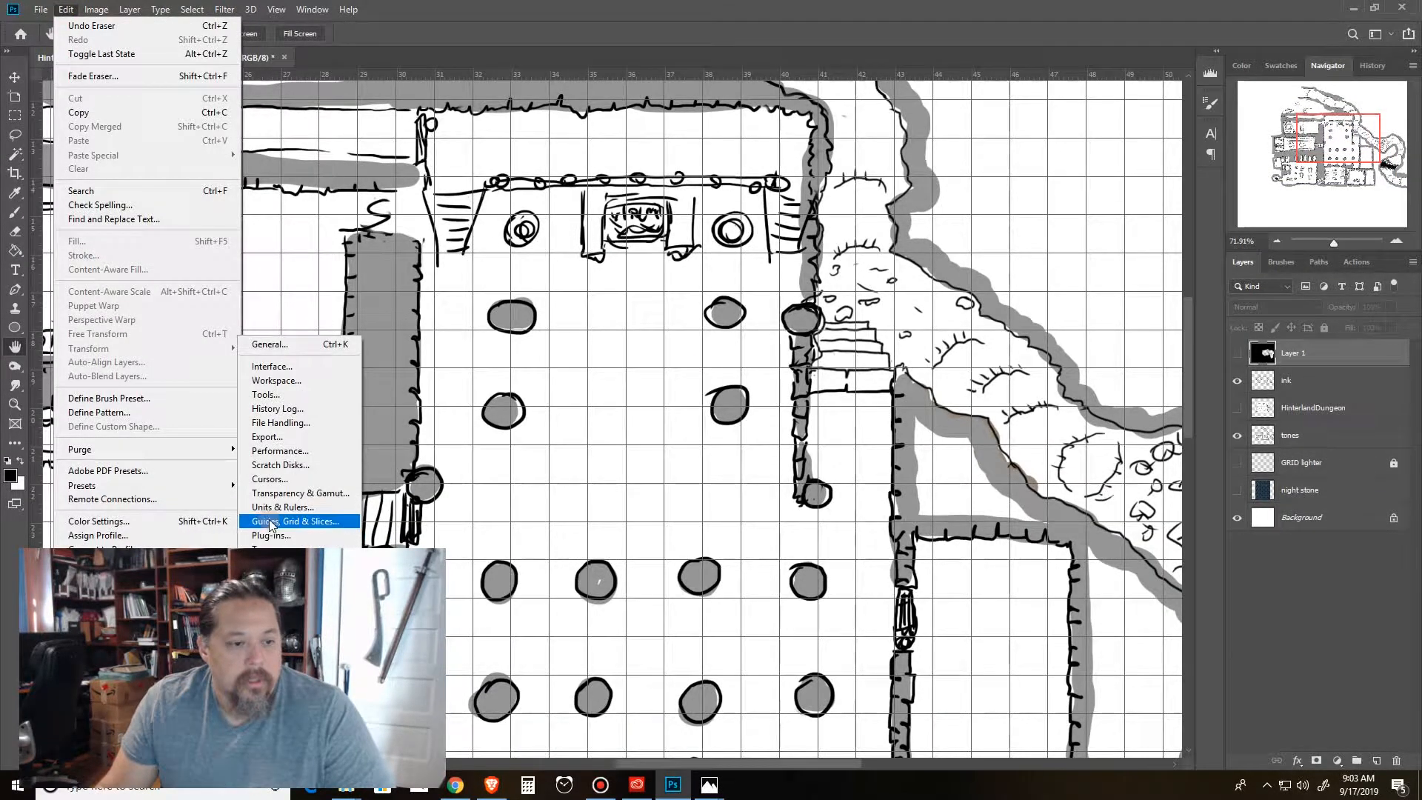
In Guides, Grid & Slices keep solid 1-inch gridlines with 1 subdivision and confirm with OK.
click(295, 520)
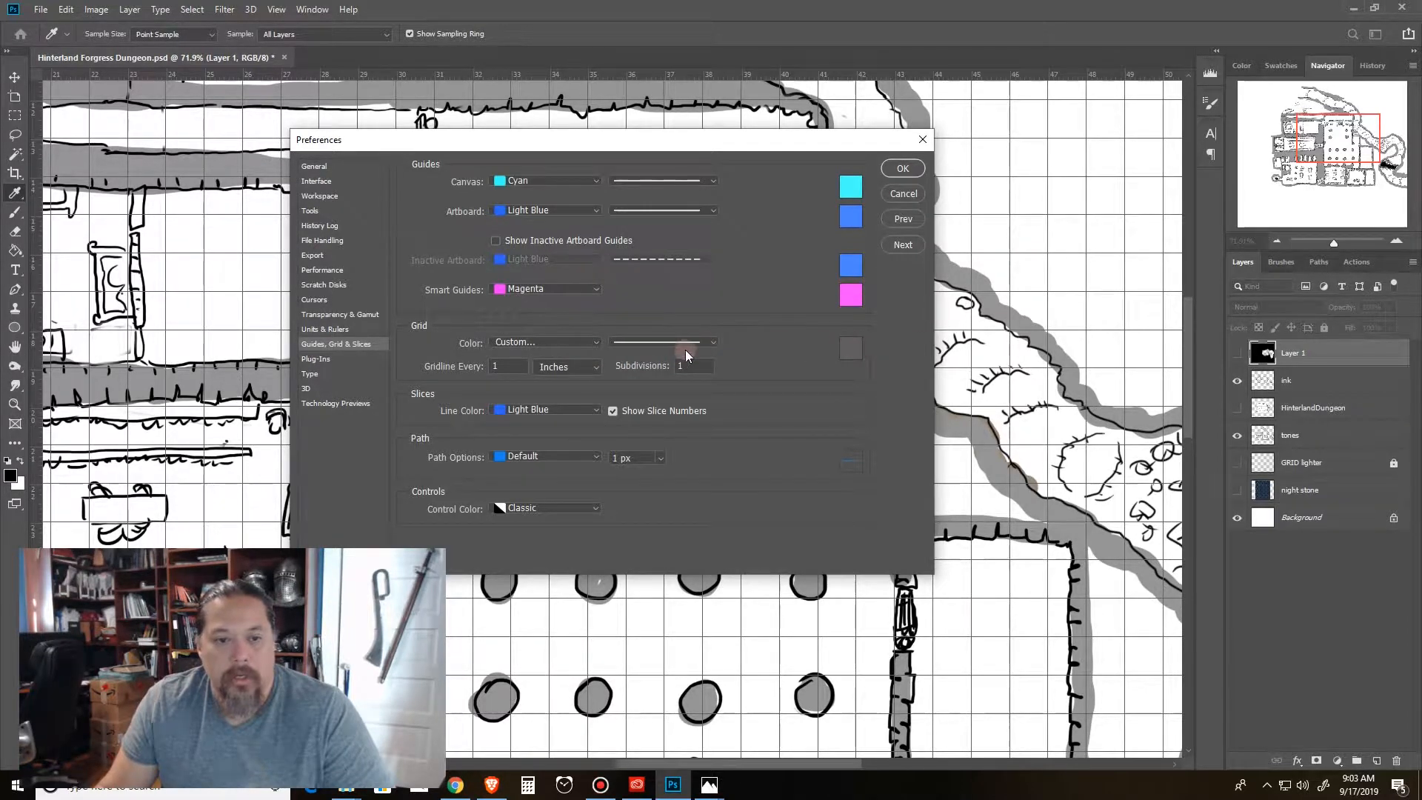
click(712, 343)
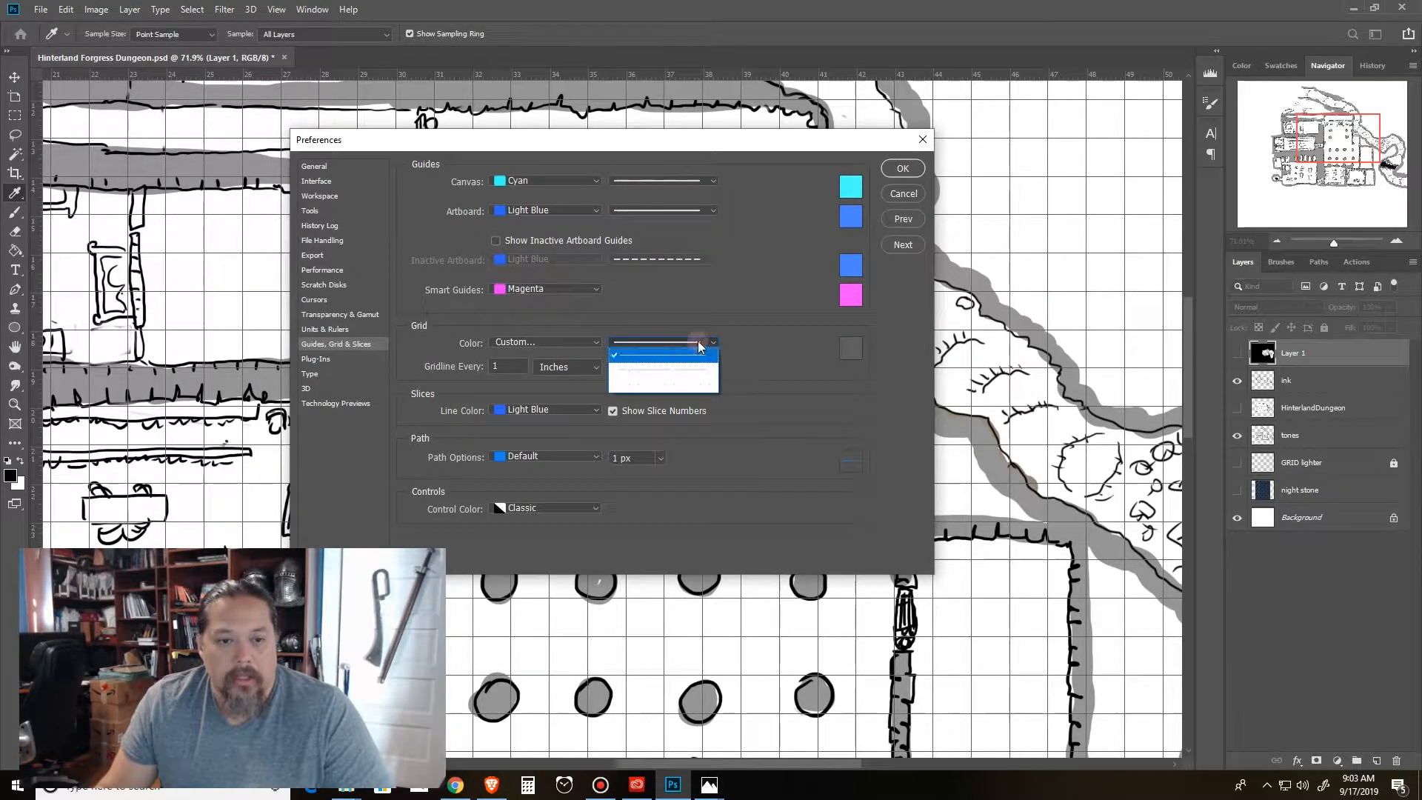
click(698, 347)
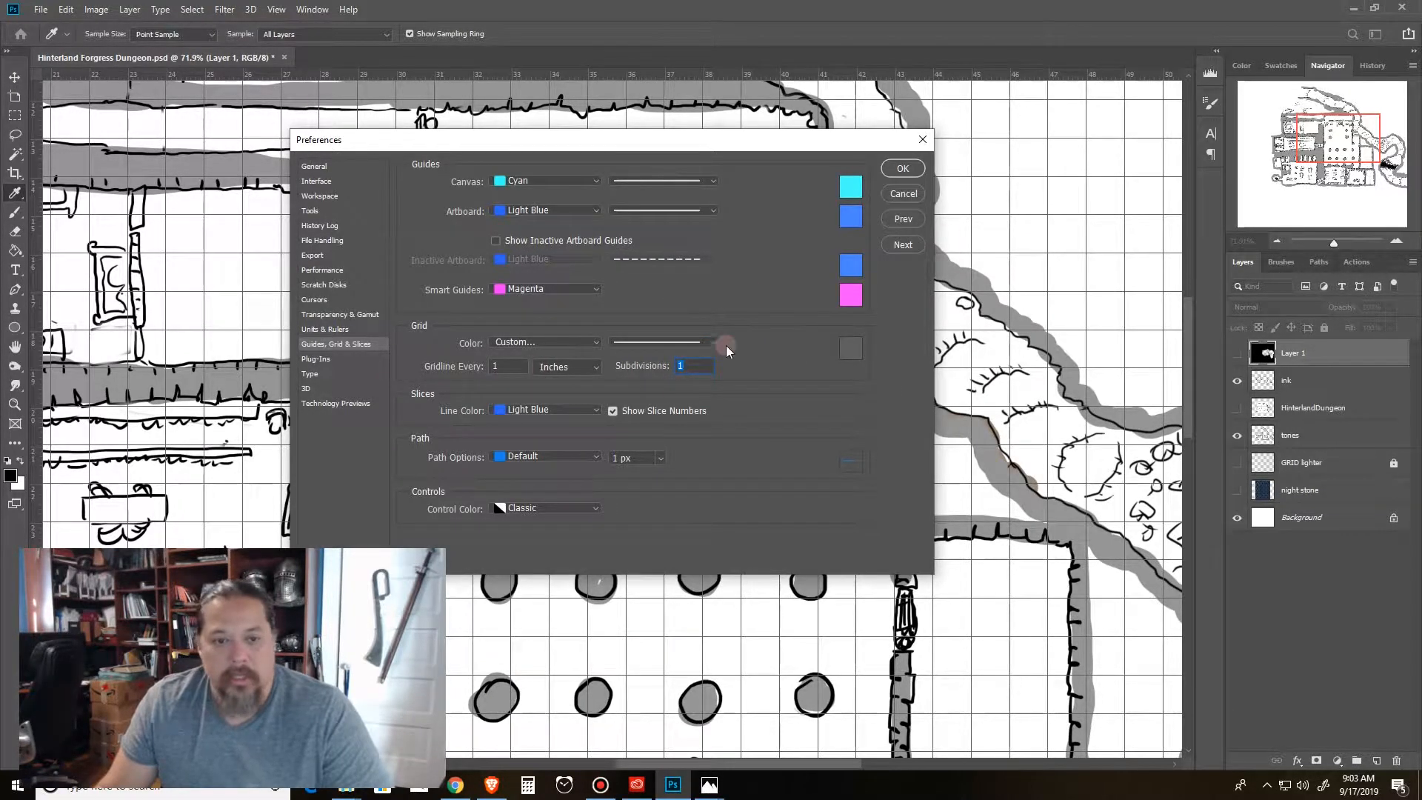
click(902, 167)
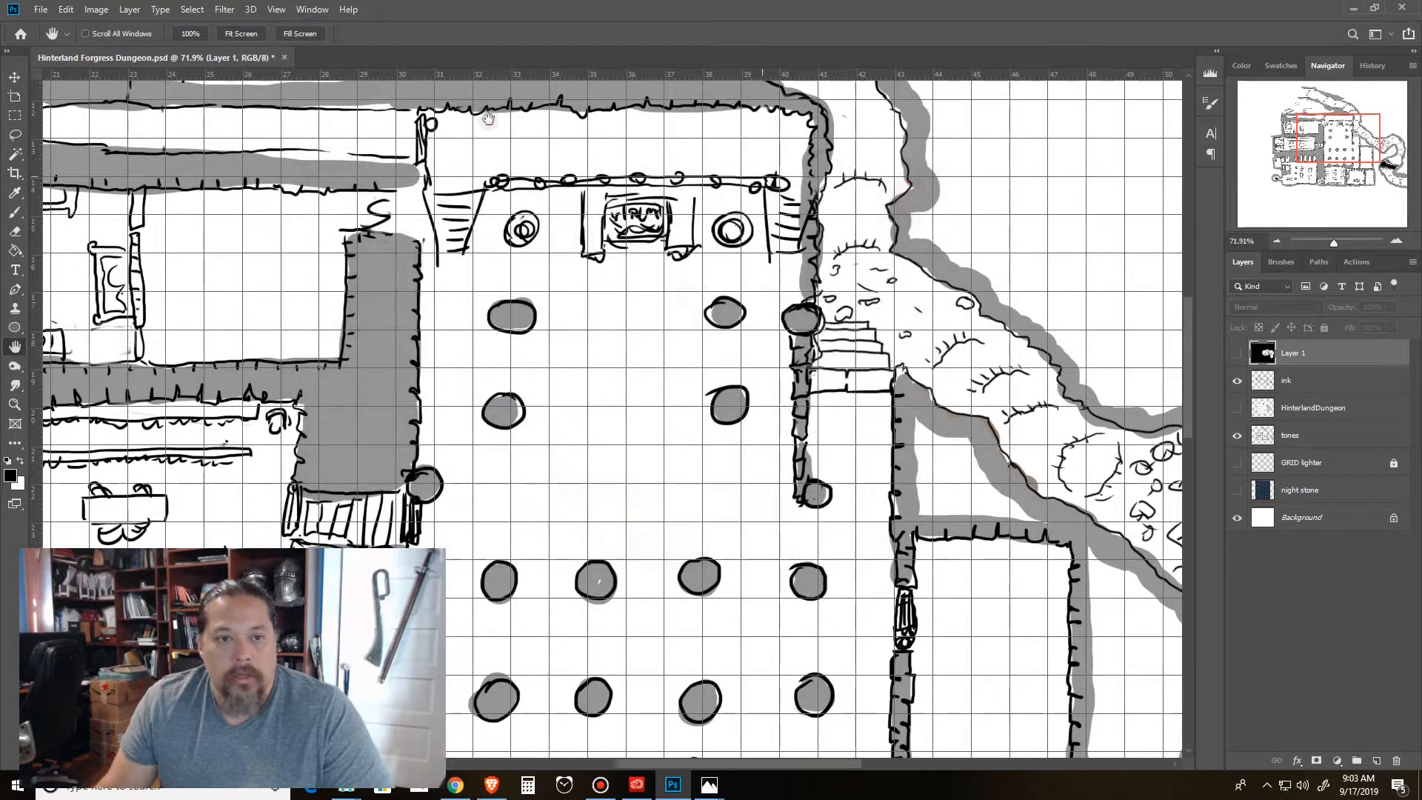
Toggle the grid off and on via View > Show > Grid, scroll the map, then switch to the tabletop TV photo.
click(275, 9)
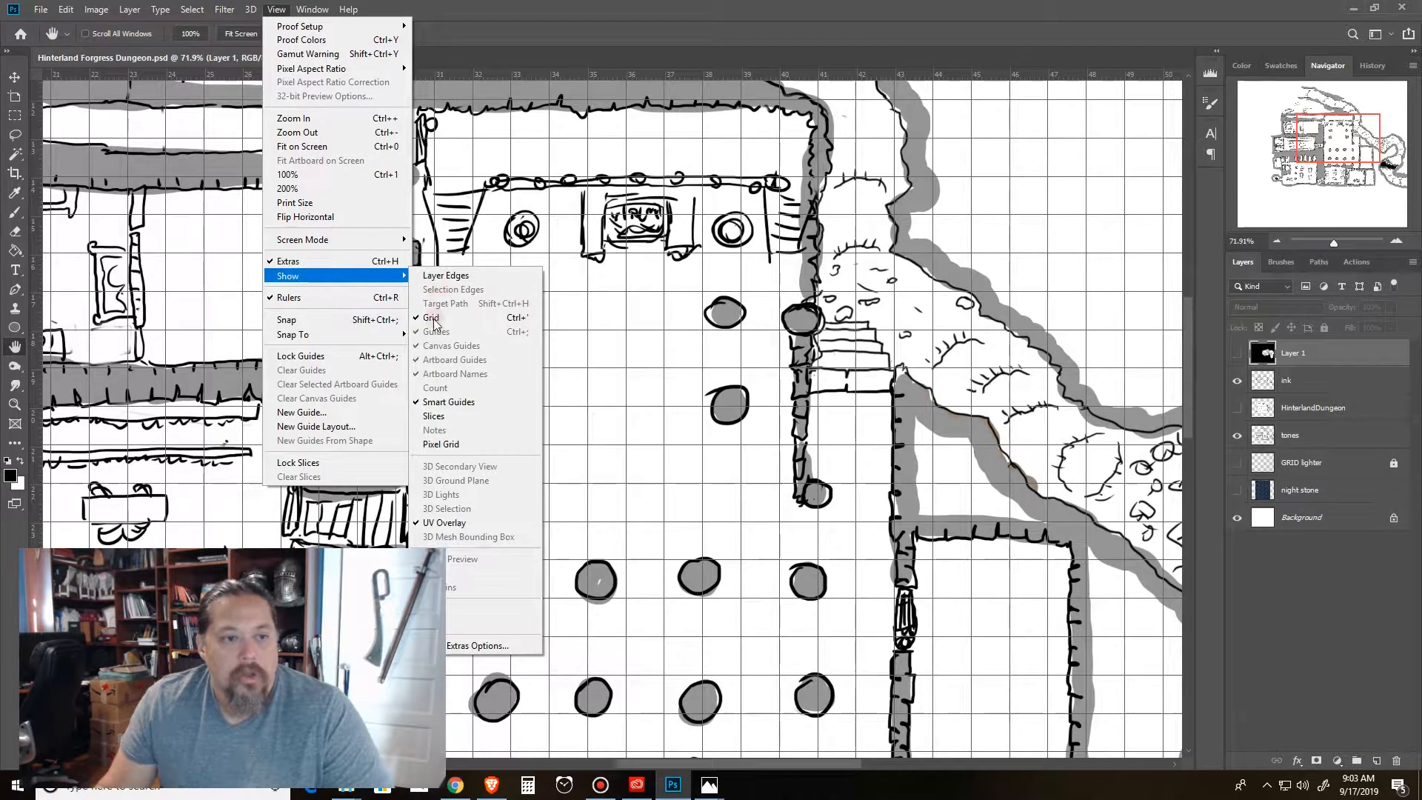
click(431, 317)
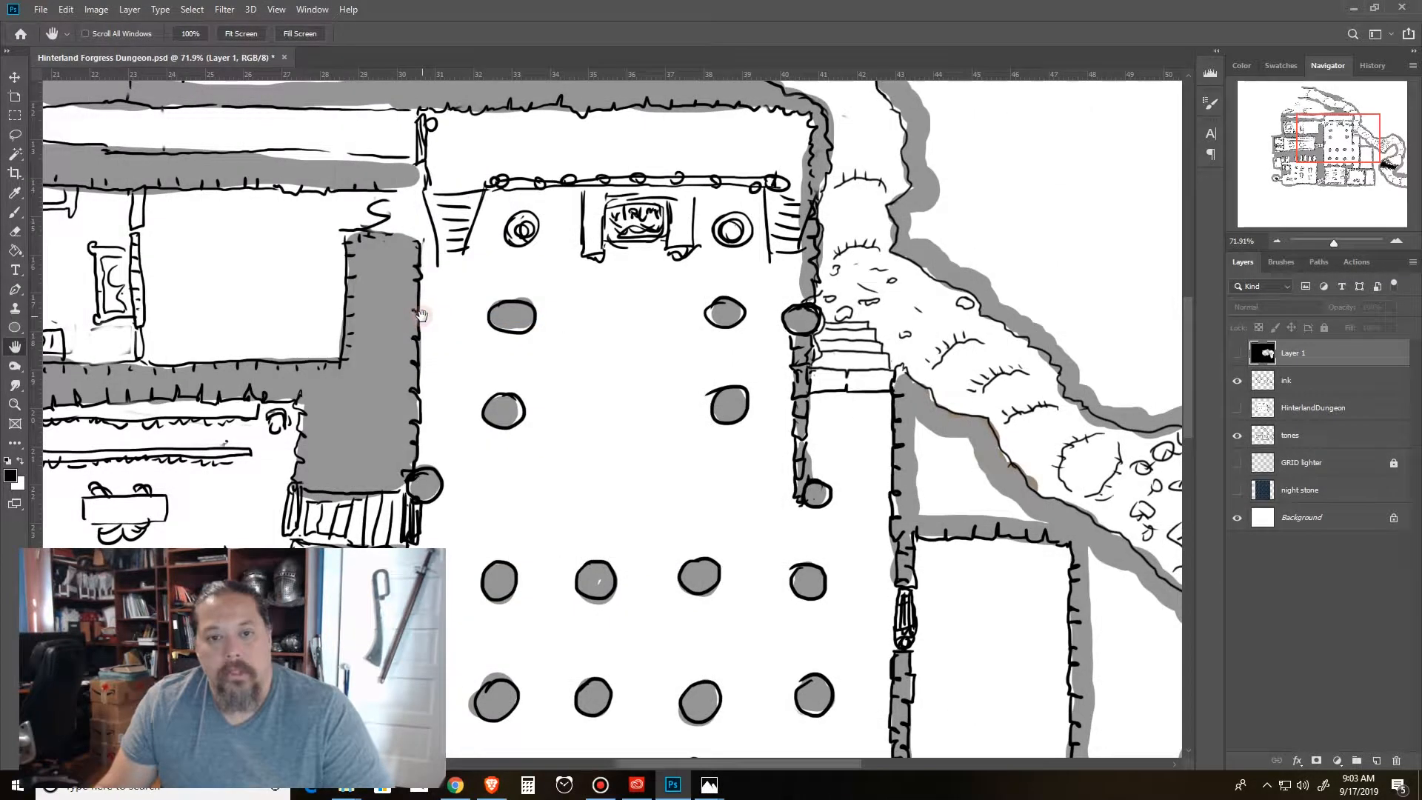
click(276, 9)
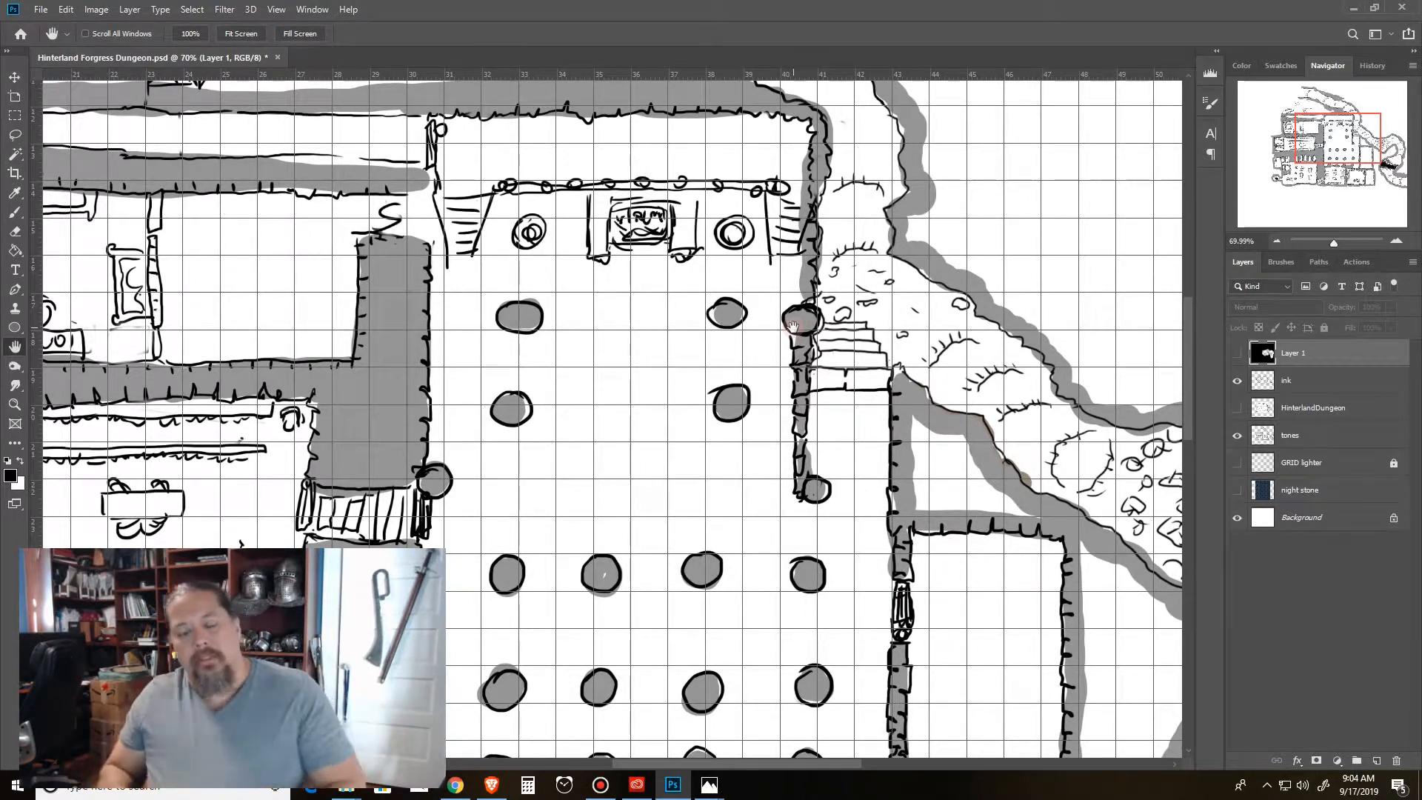
mouse_move(813, 202)
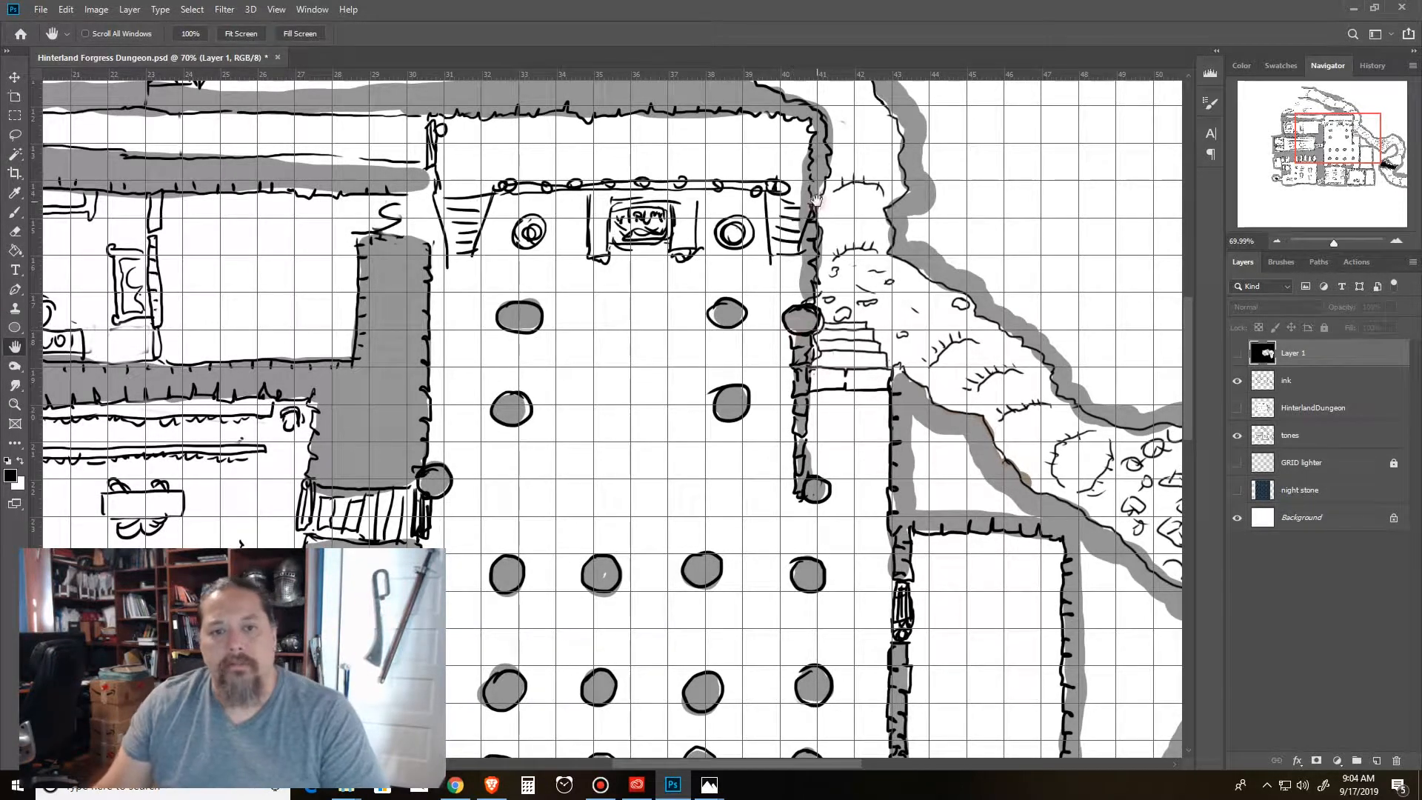
scroll(down, 3)
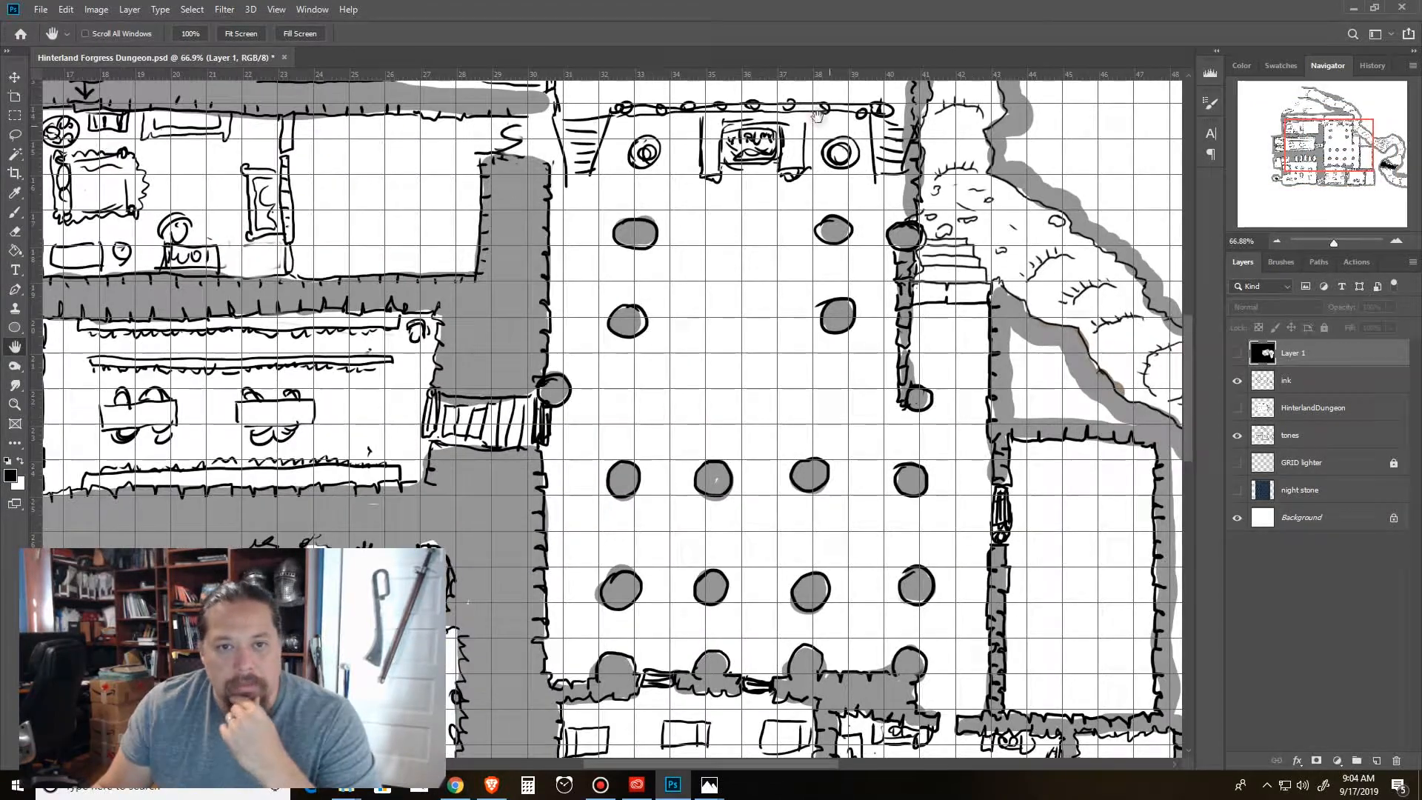
scroll(down, 3)
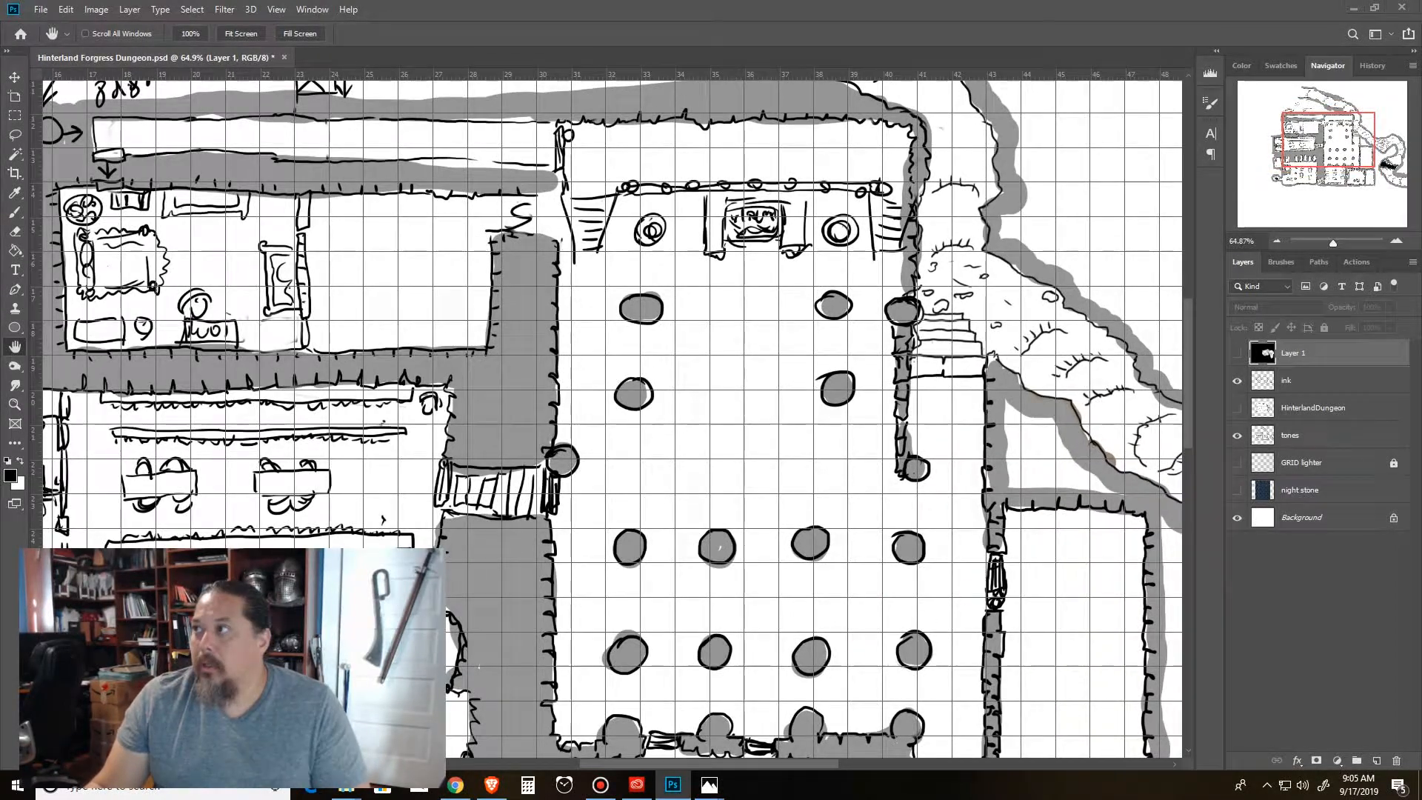
click(709, 785)
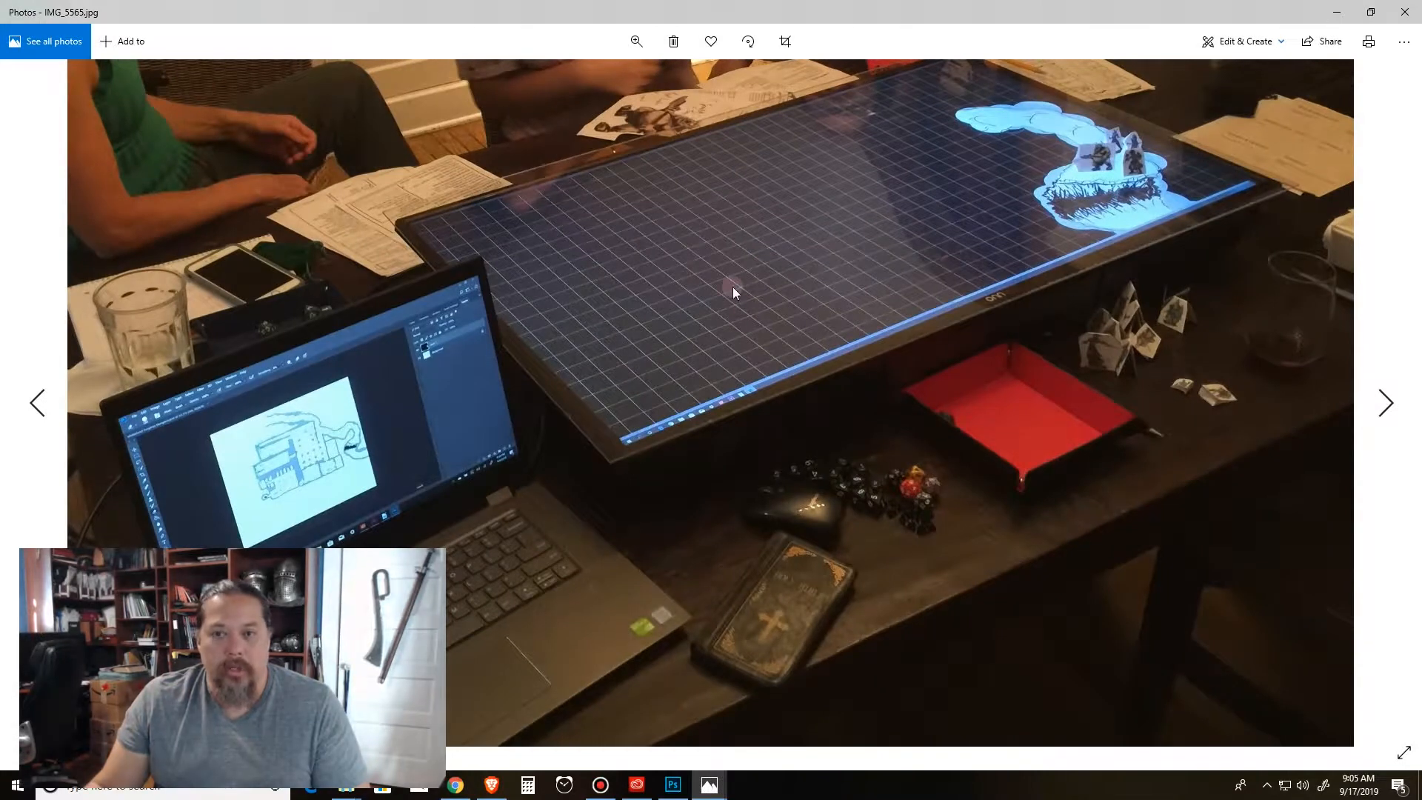
mouse_move(859, 217)
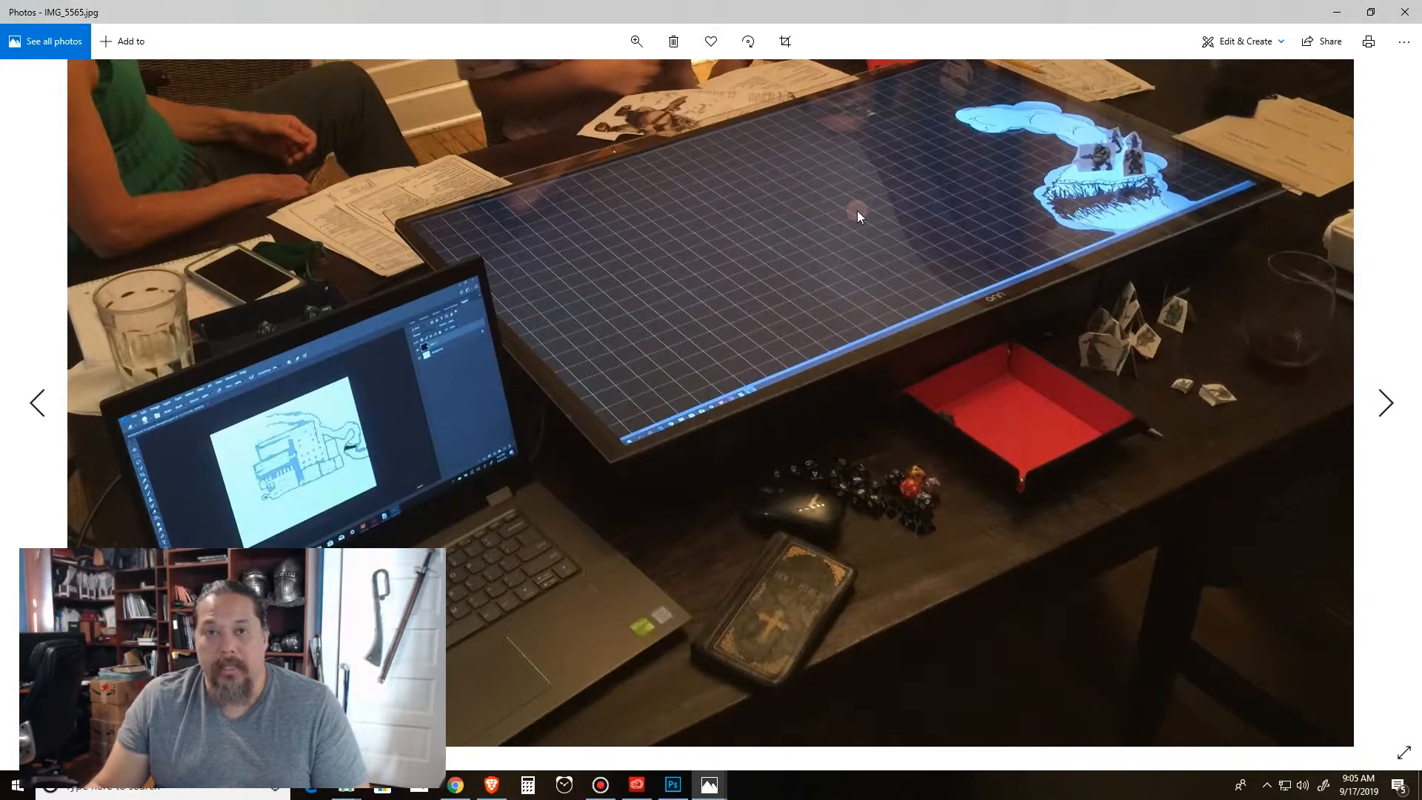
mouse_move(625, 341)
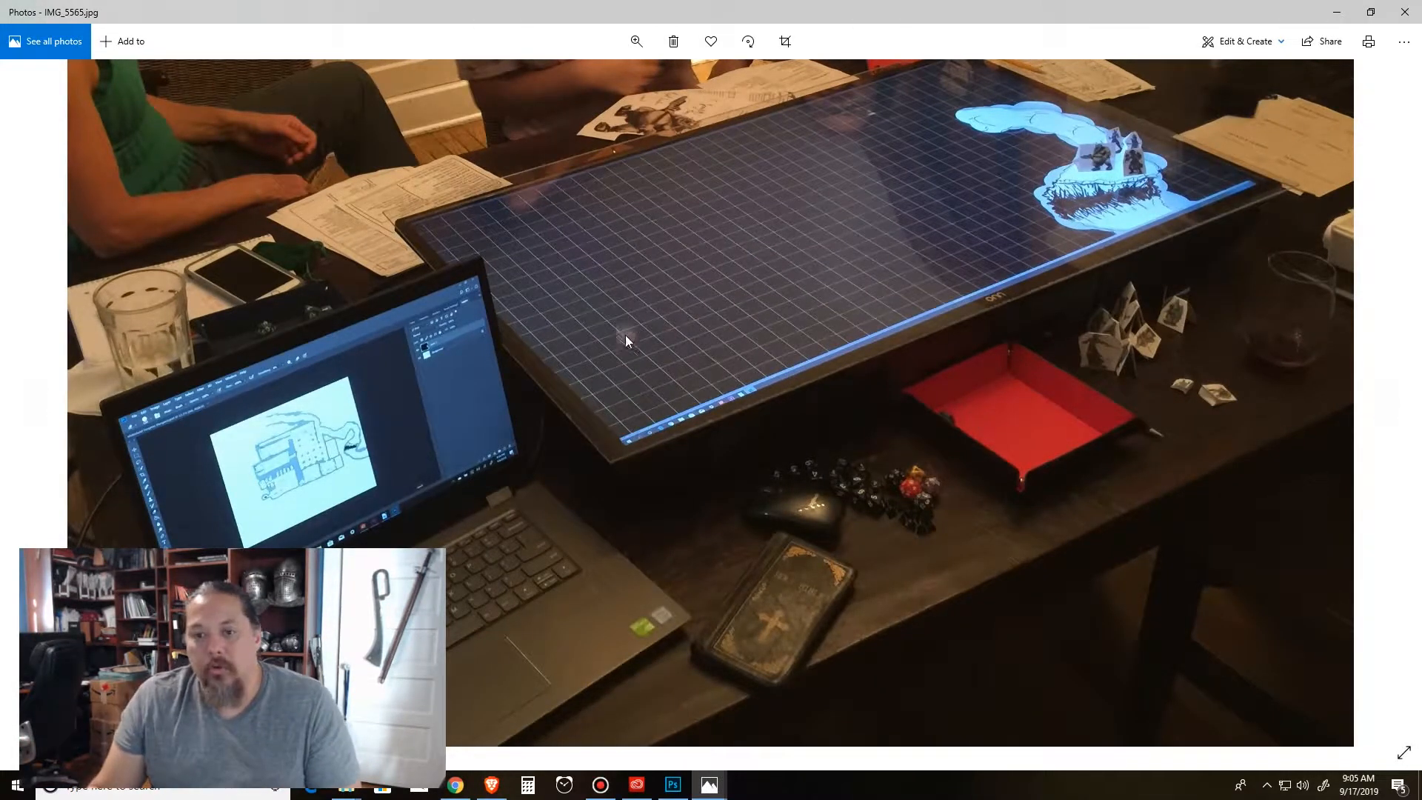
mouse_move(1125, 167)
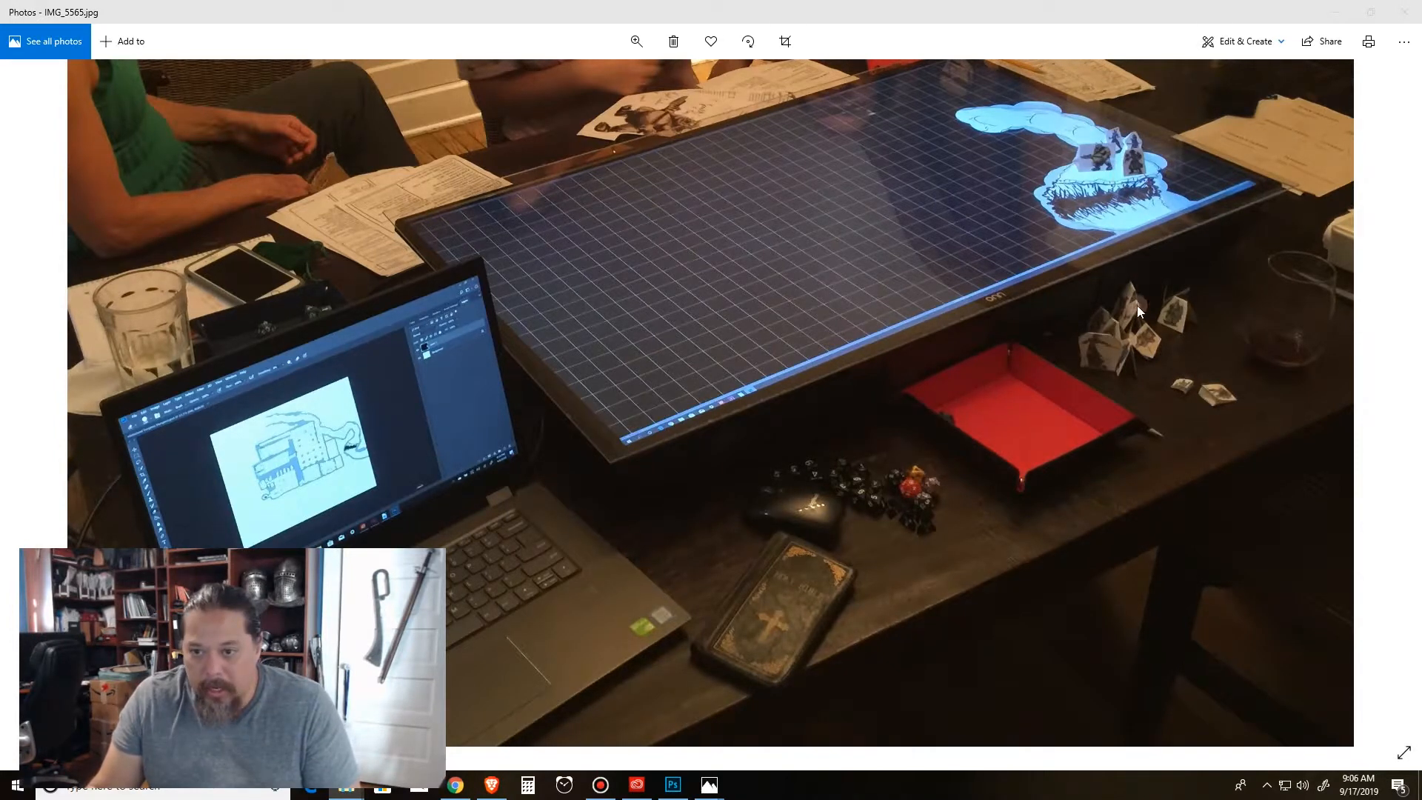
mouse_move(26, 372)
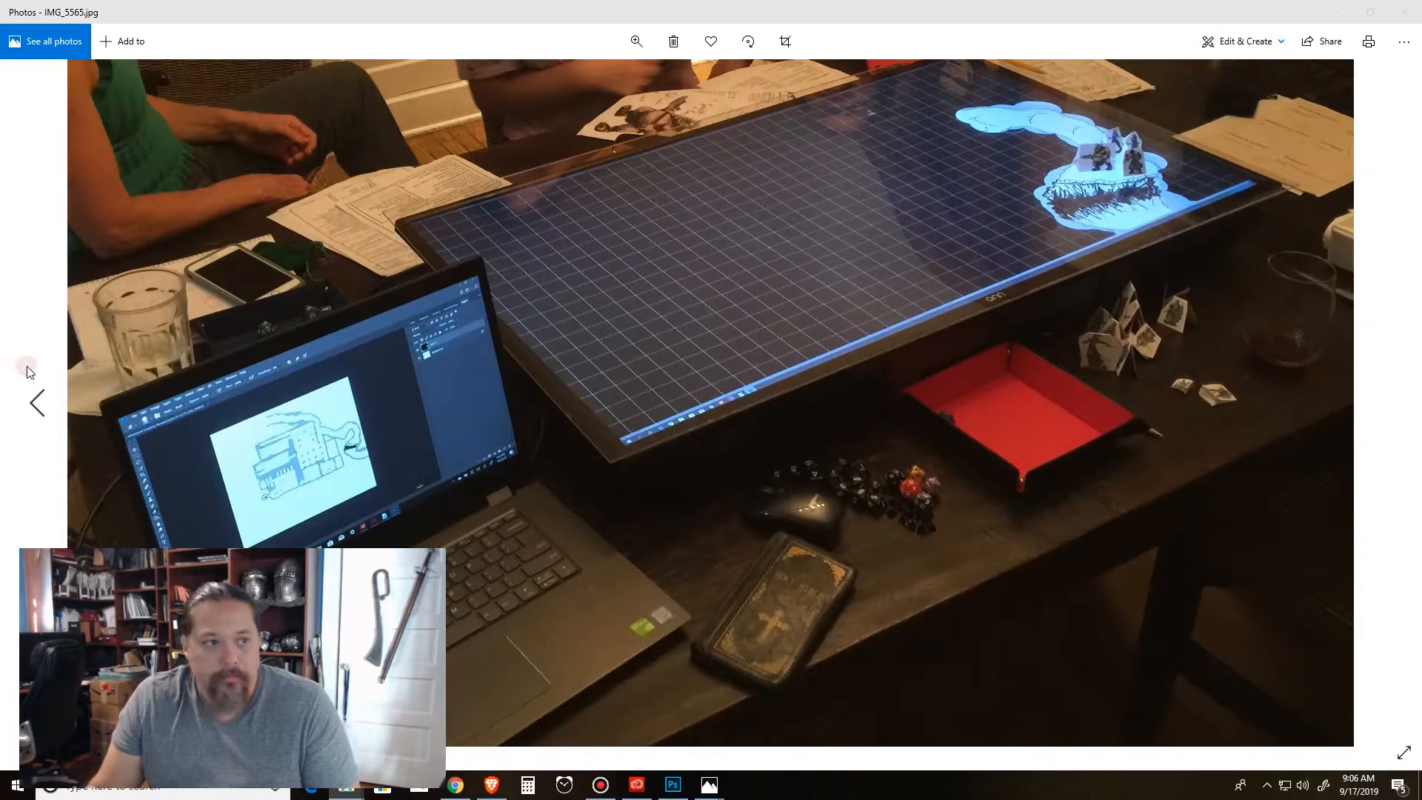
Browse back to IMG_5564 then forward through IMG_5565 to IMG_5567, the dungeon map with paper tokens.
click(37, 403)
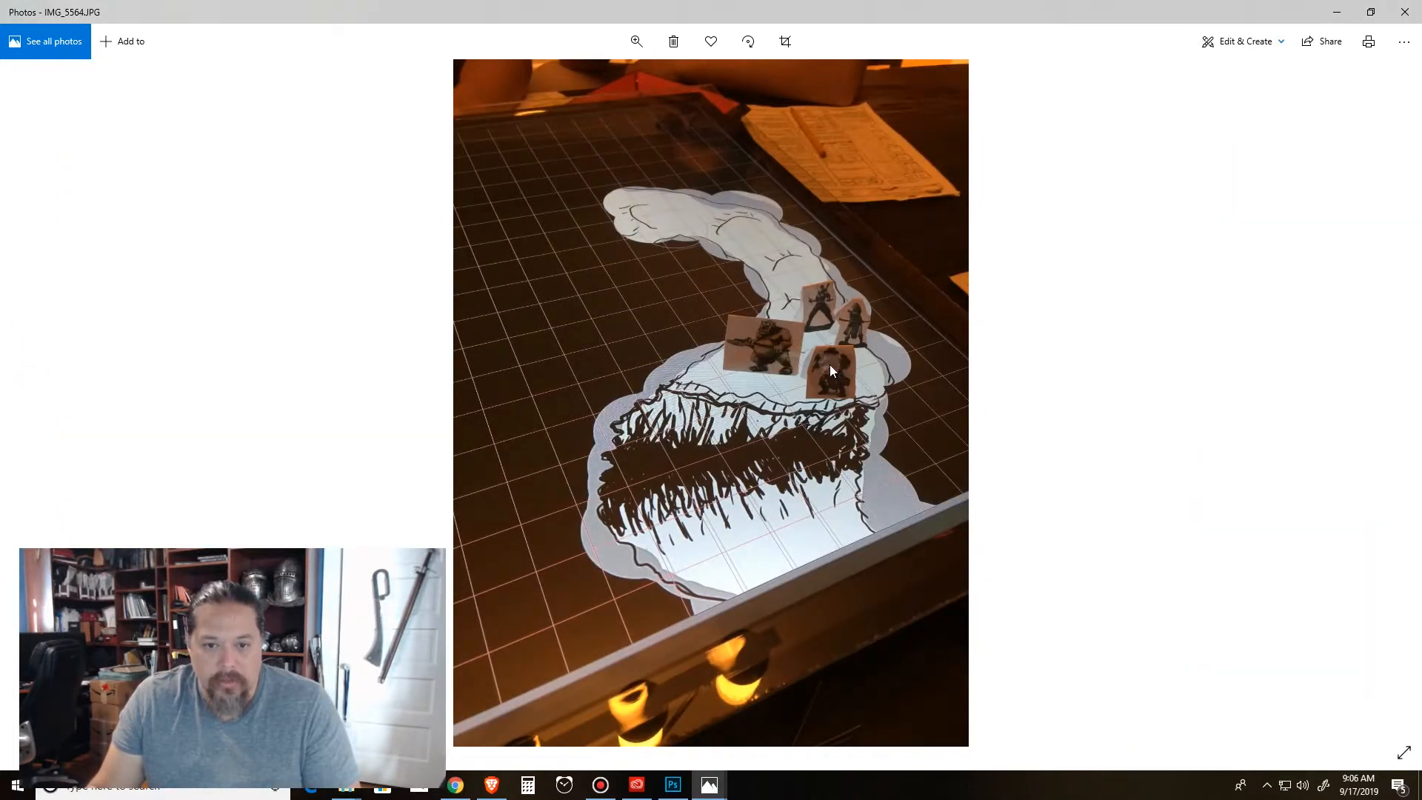
mouse_move(764, 338)
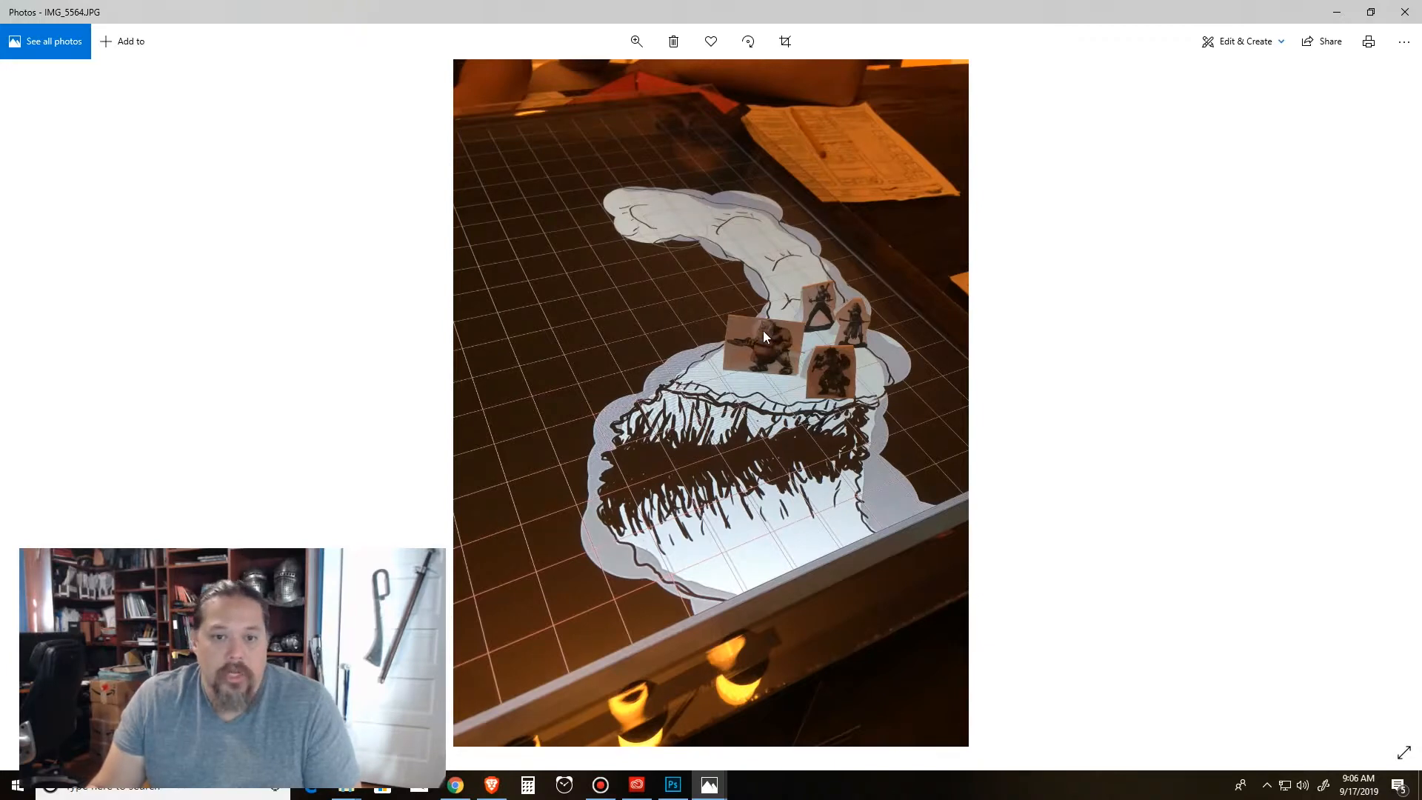
mouse_move(843, 317)
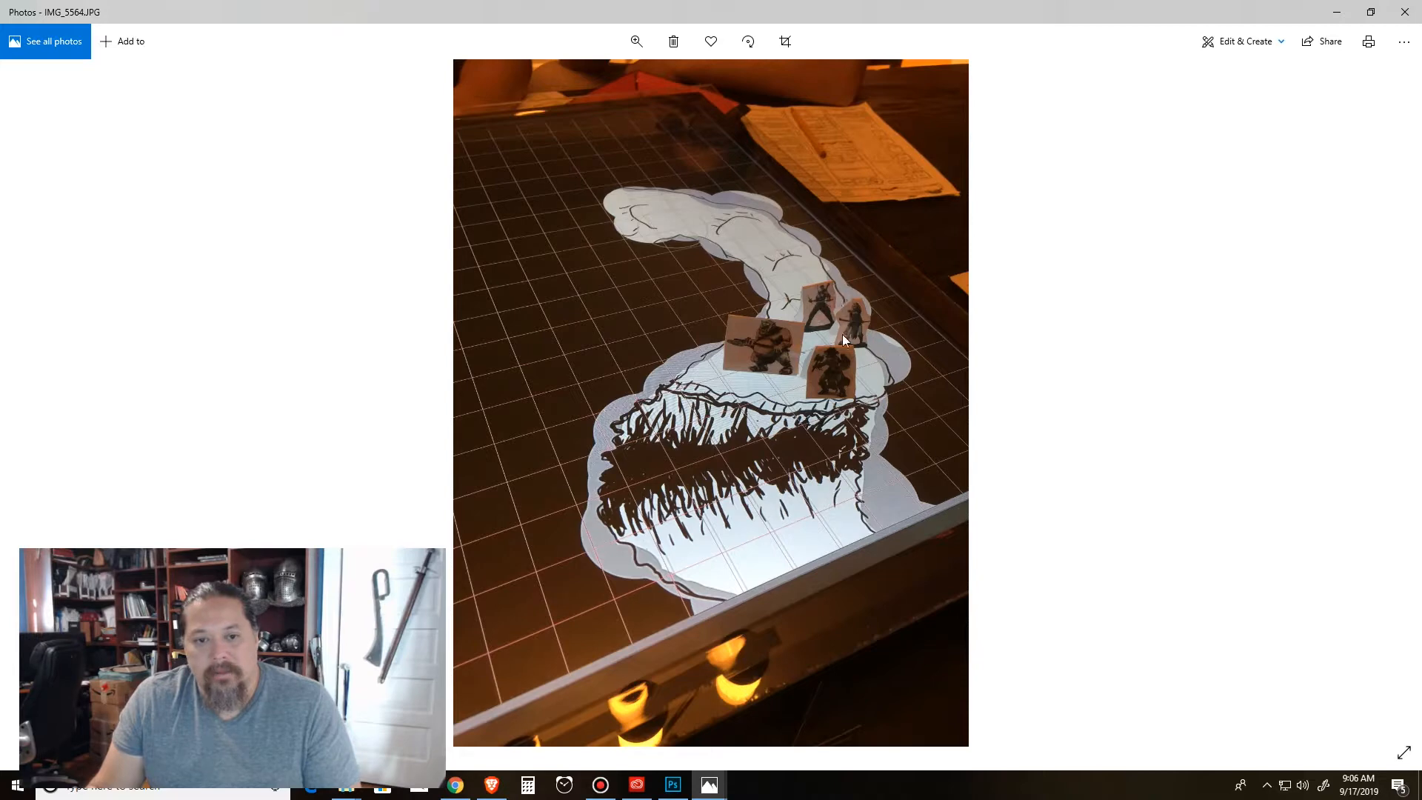
mouse_move(828, 317)
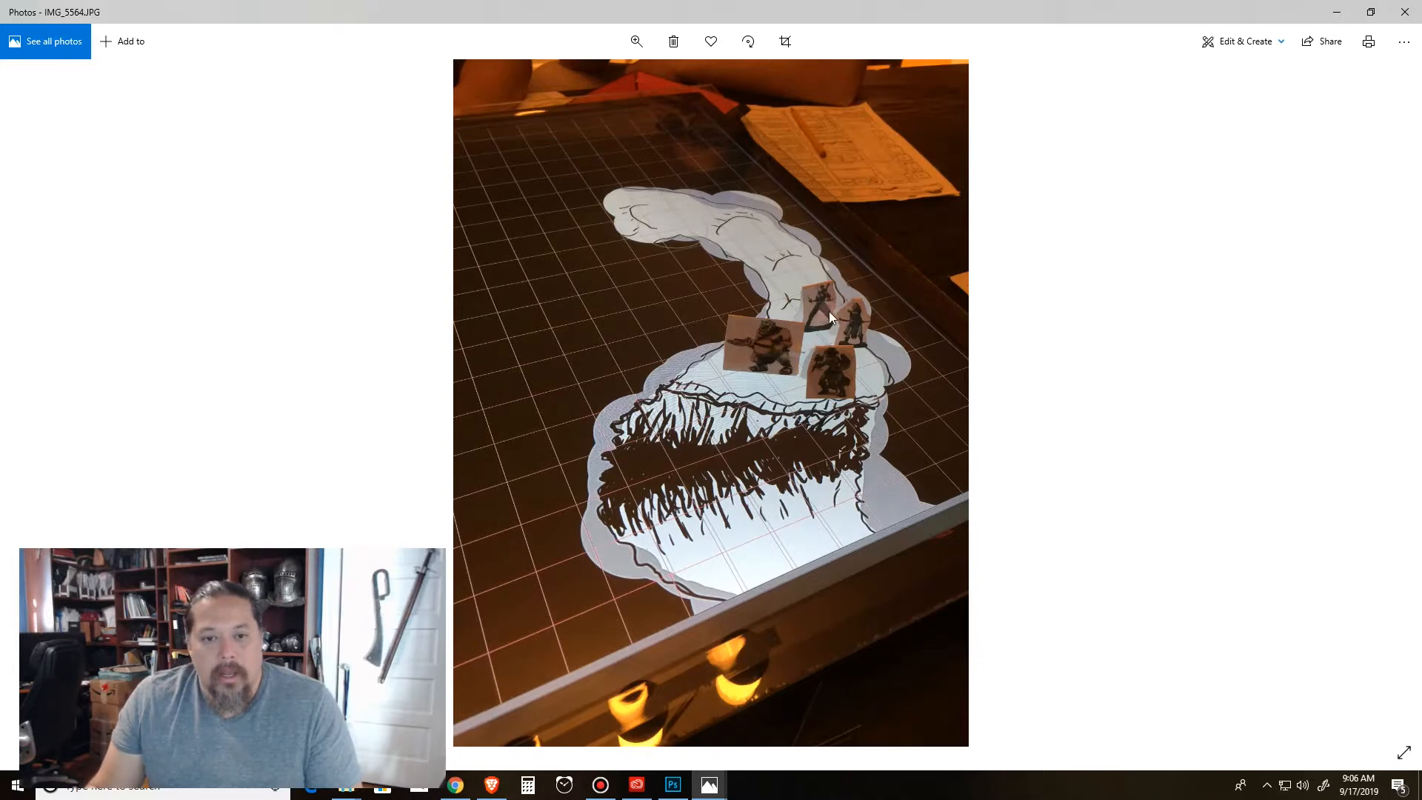
mouse_move(816, 302)
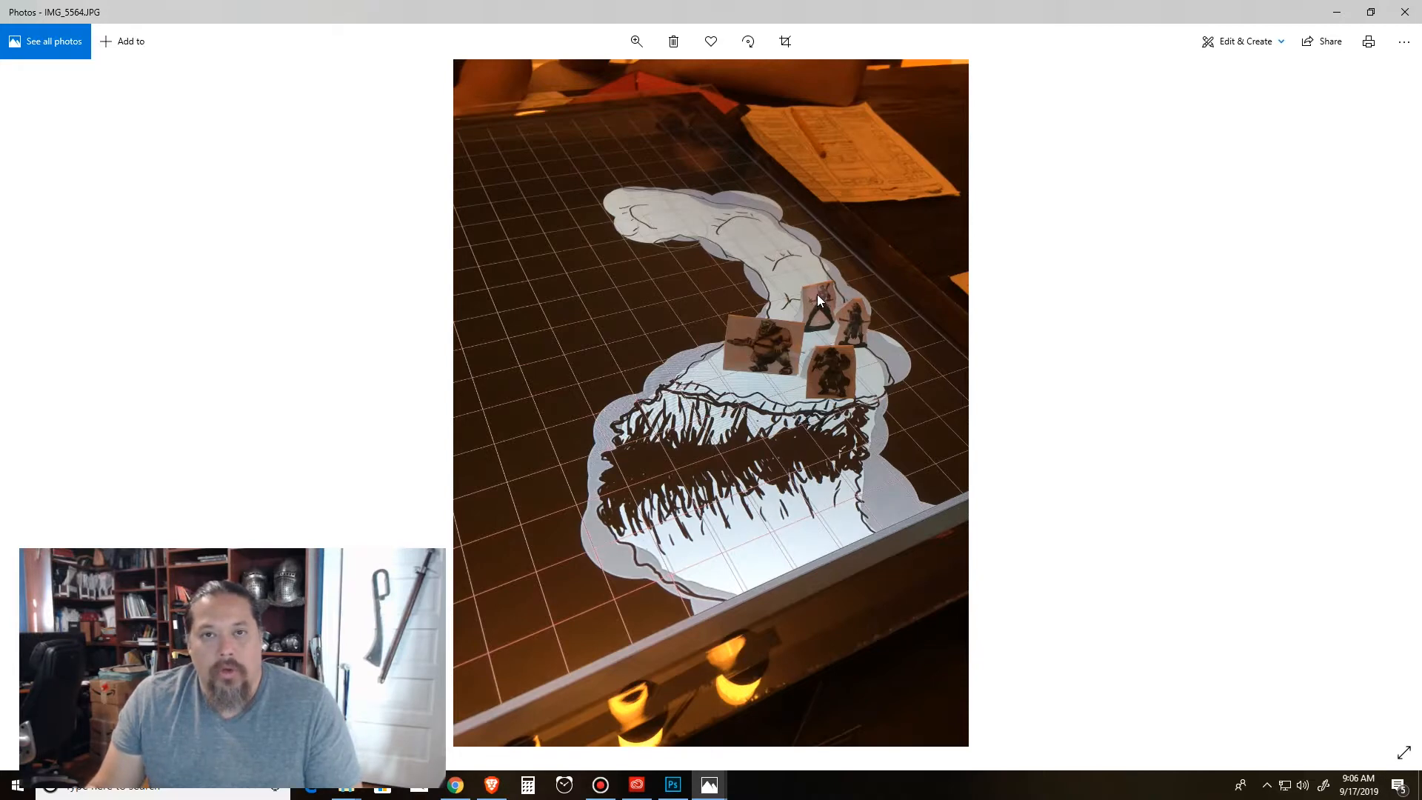
mouse_move(859, 314)
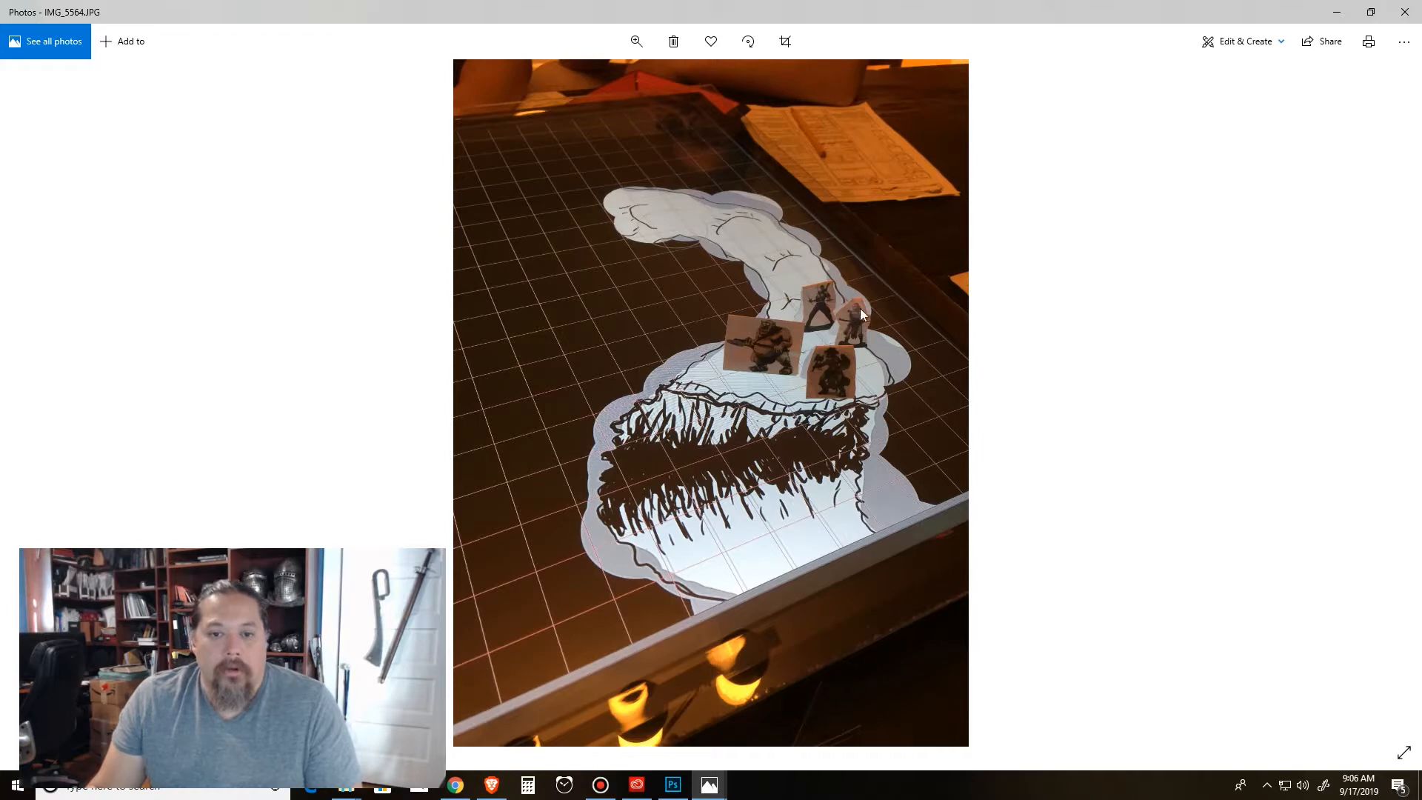
mouse_move(717, 354)
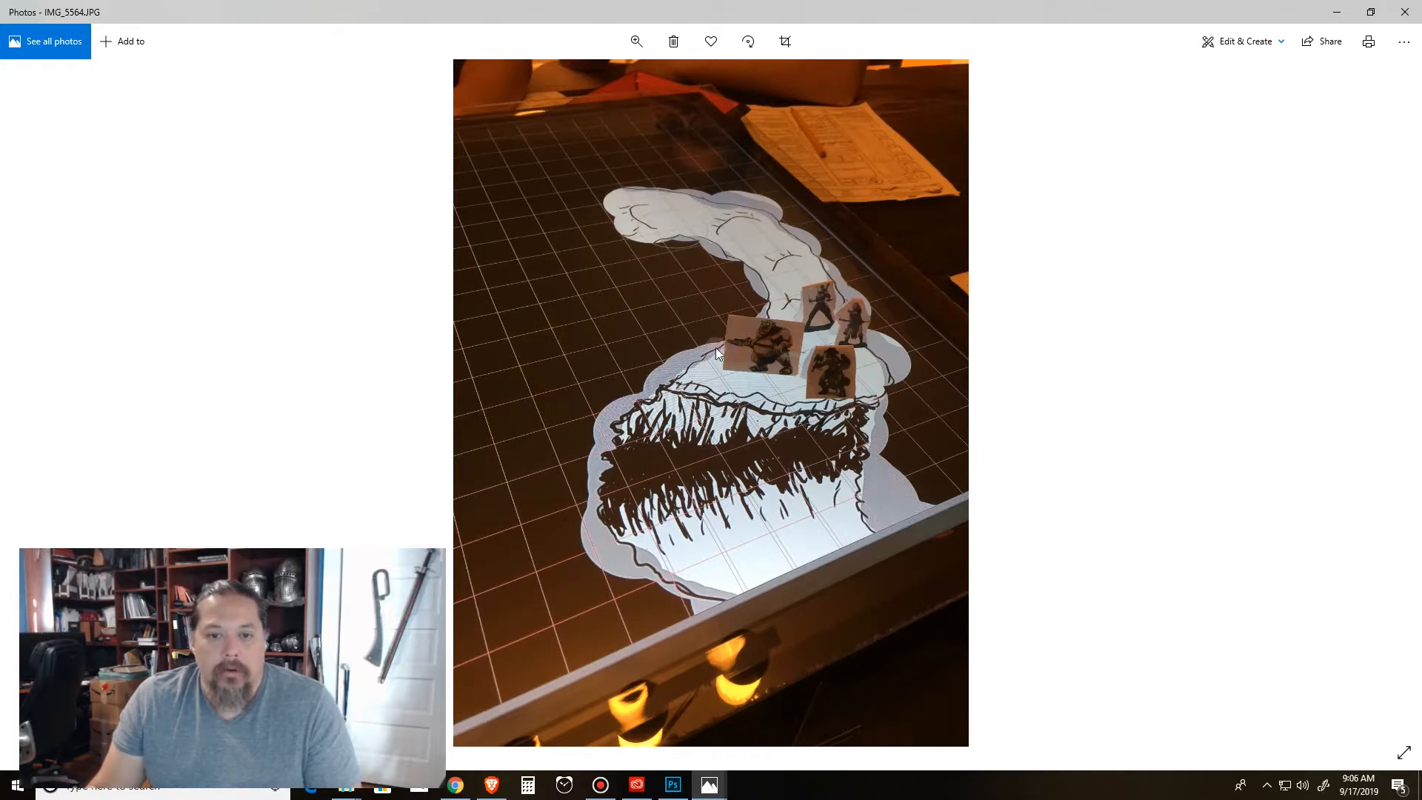
mouse_move(764, 325)
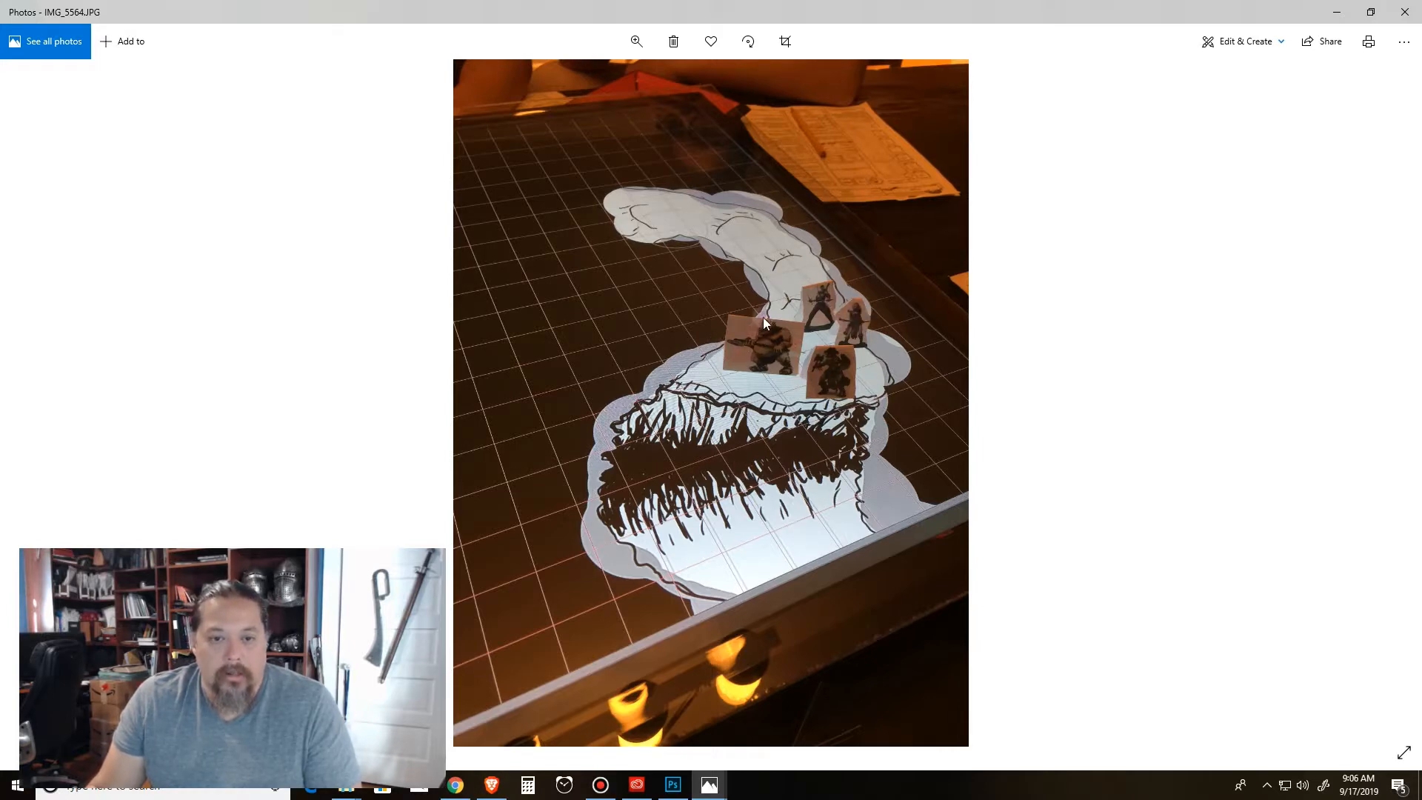
mouse_move(854, 372)
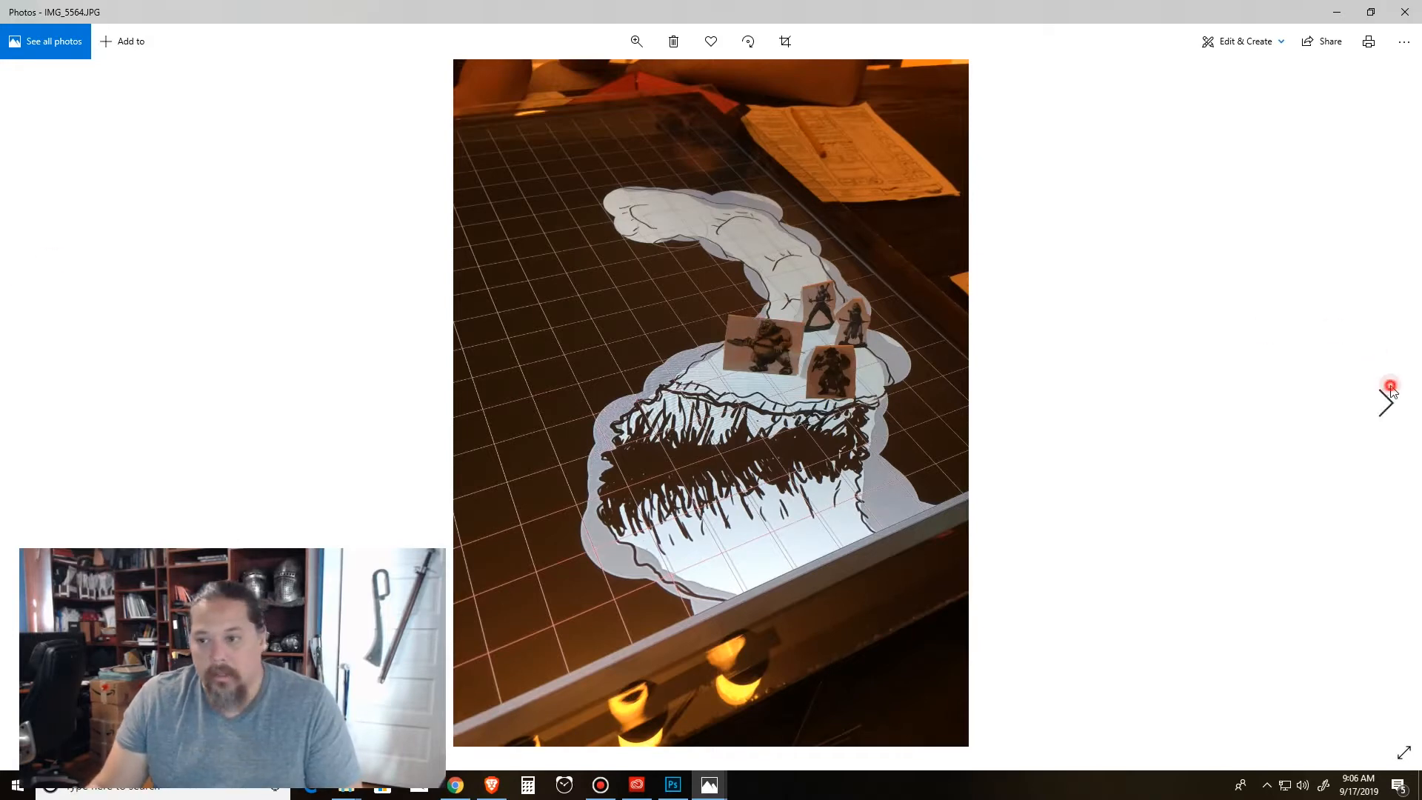
click(1387, 406)
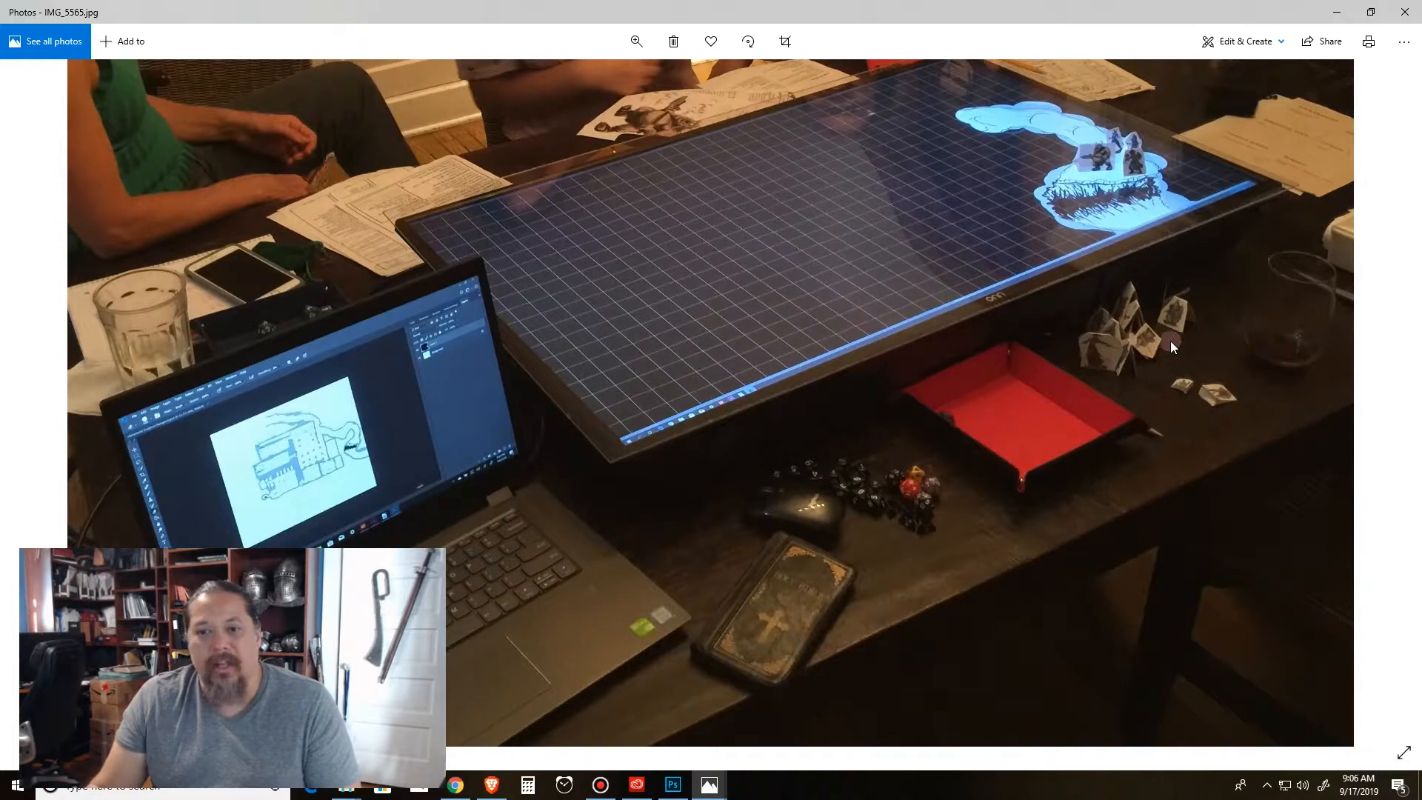
click(1385, 403)
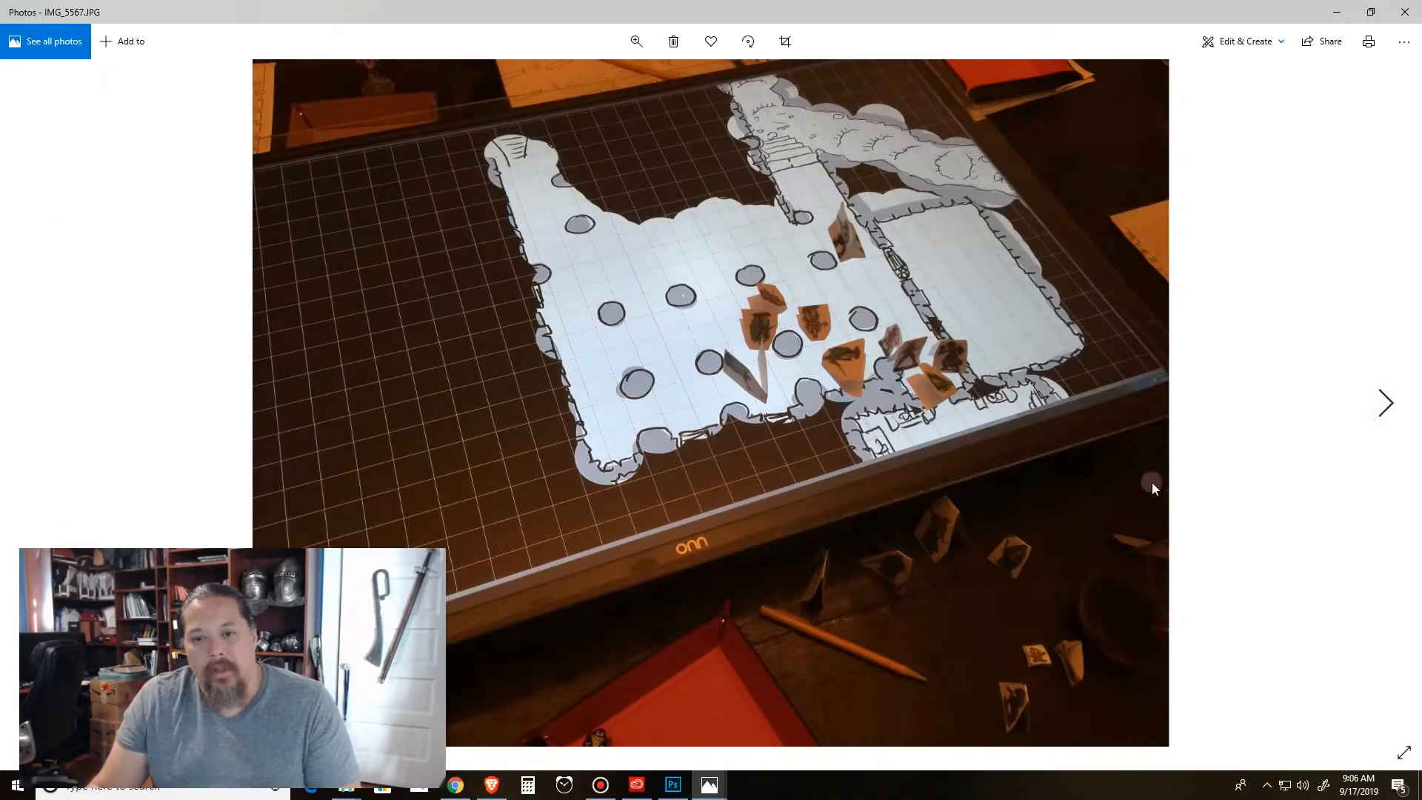
mouse_move(971, 526)
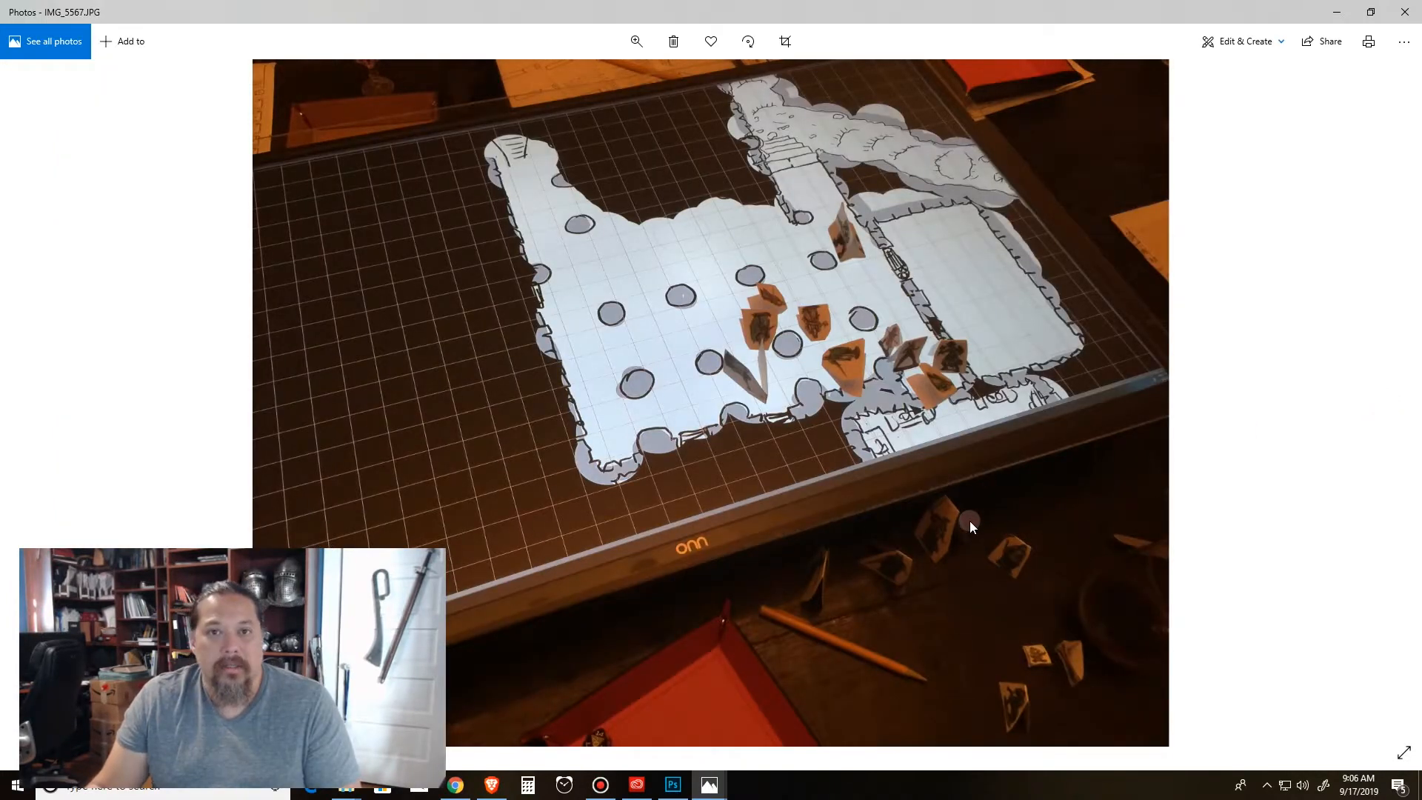